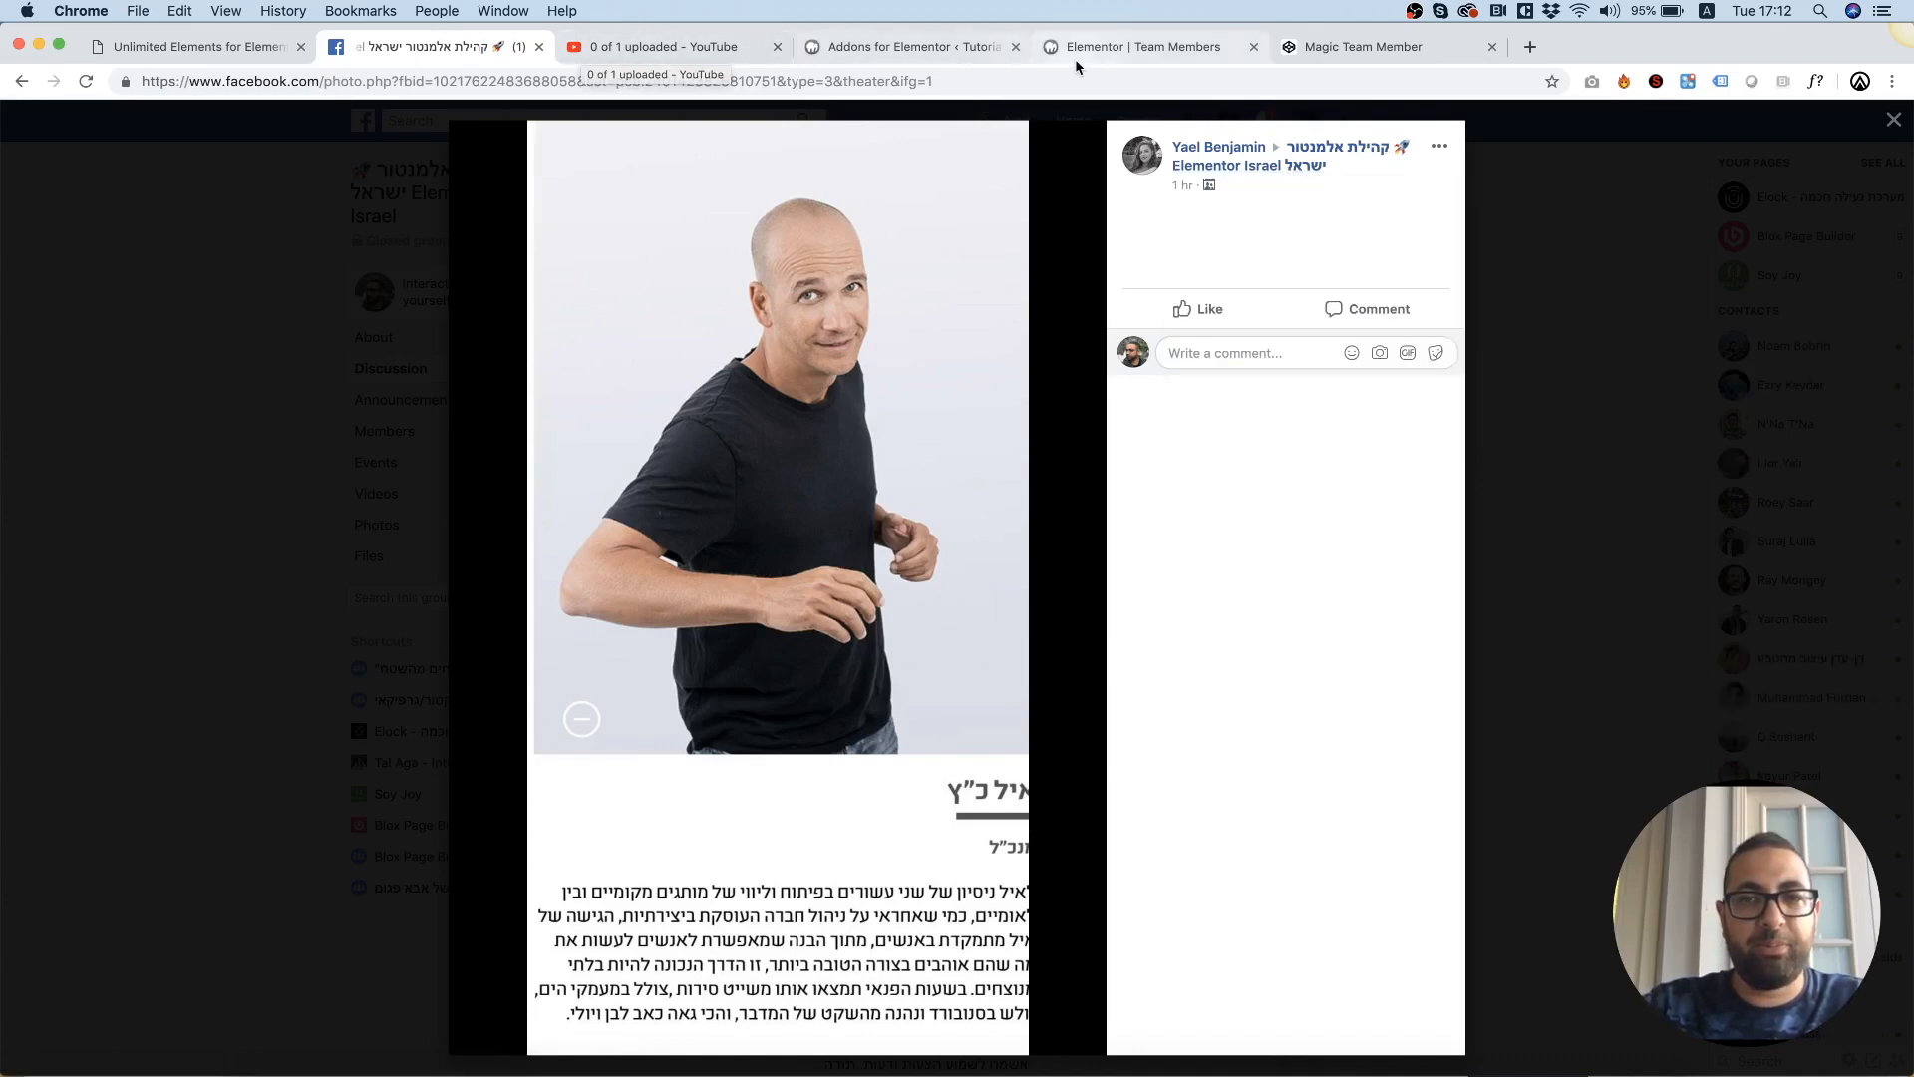
Show the Magic Team Member pen and expand Jamie Moore's description in its preview.
{"action": "left_click", "coordinate": [1359, 46]}
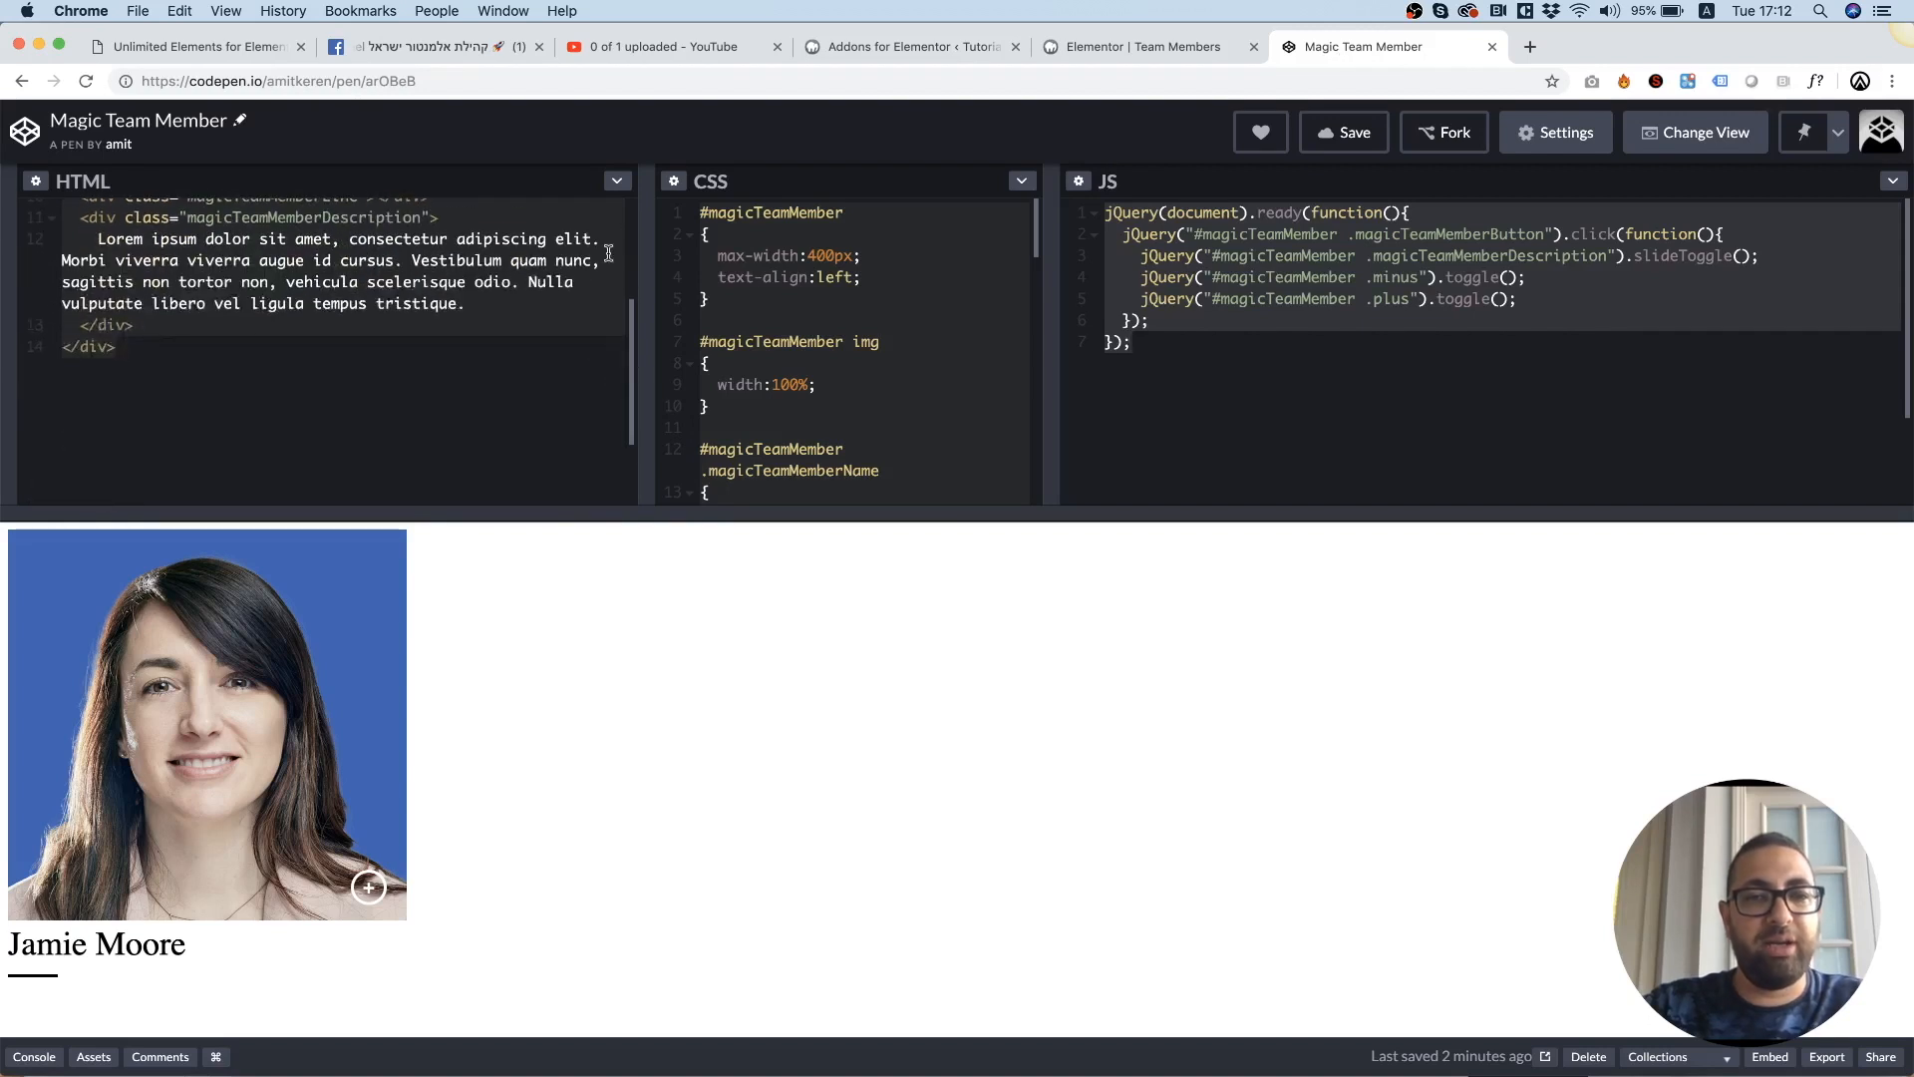
{"action": "mouse_move", "coordinate": [861, 547]}
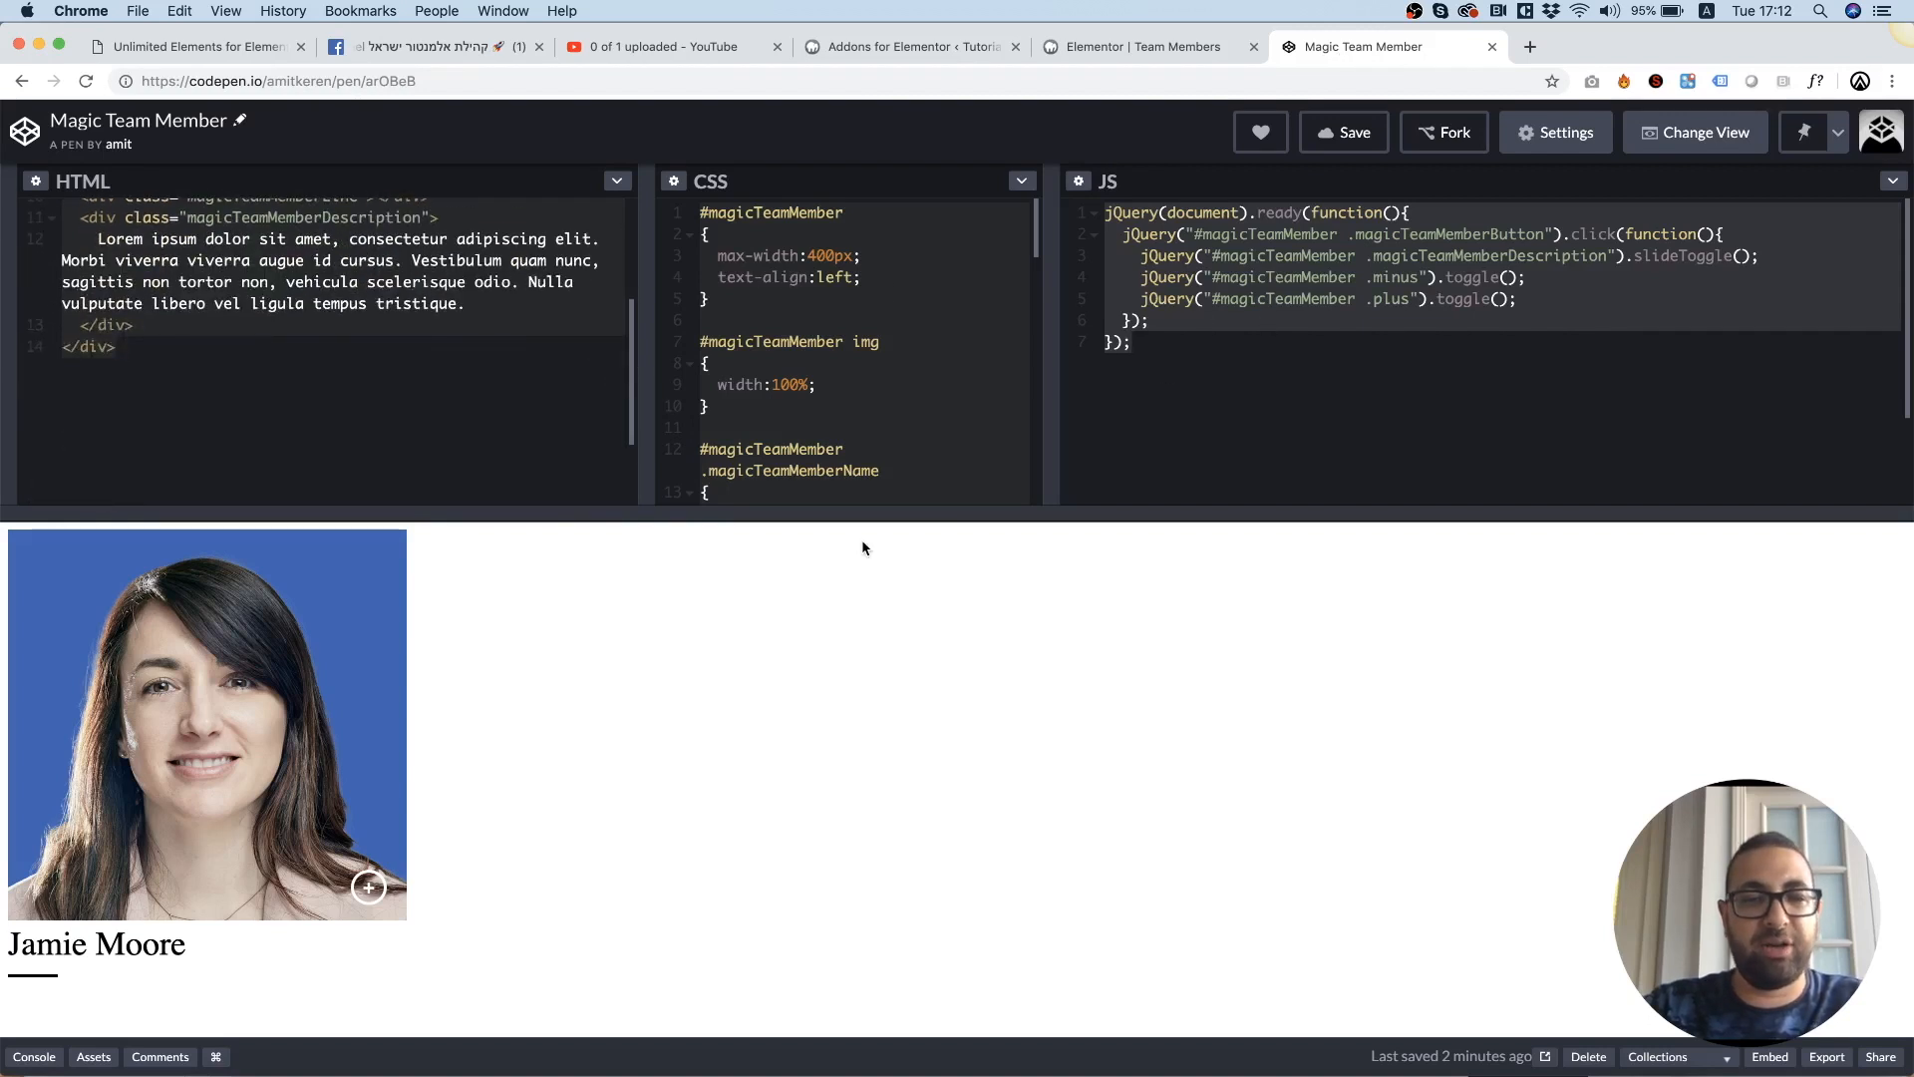
{"action": "left_click", "coordinate": [366, 887]}
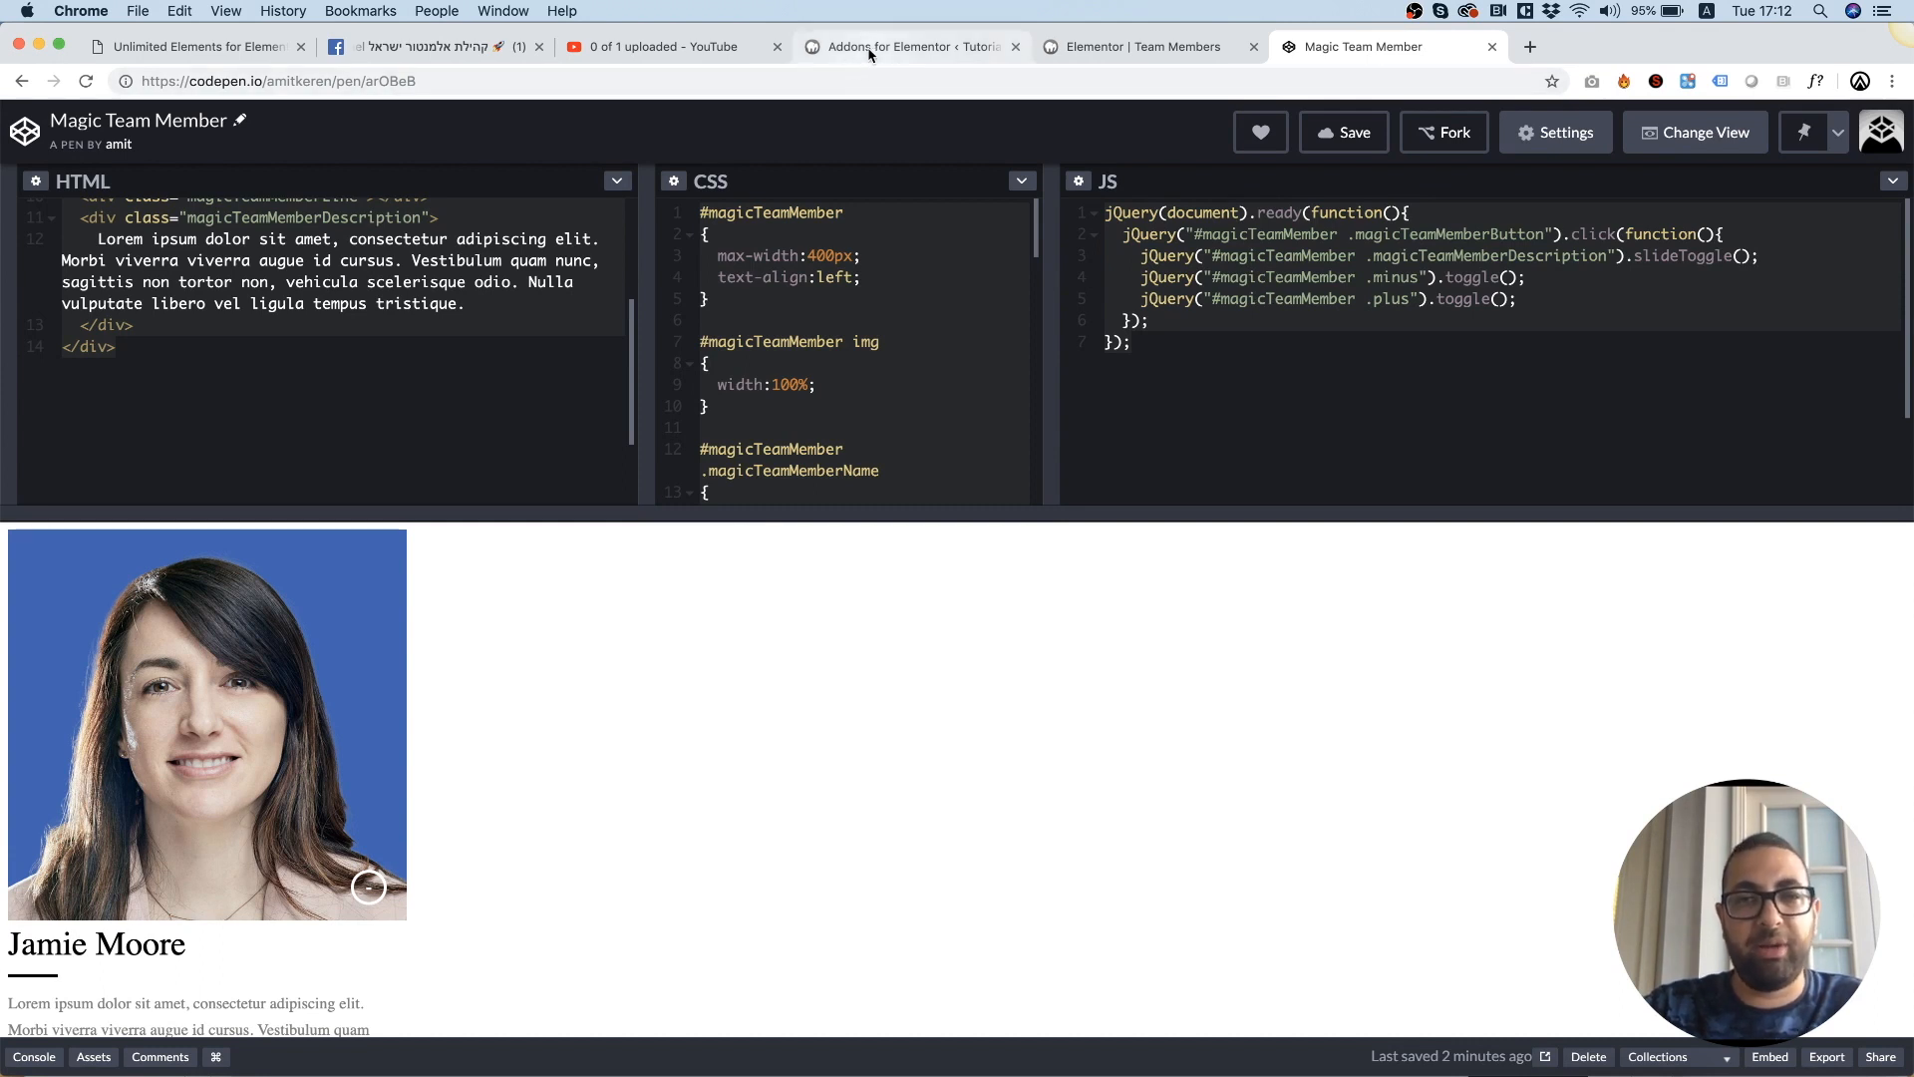
{"action": "mouse_move", "coordinate": [904, 46]}
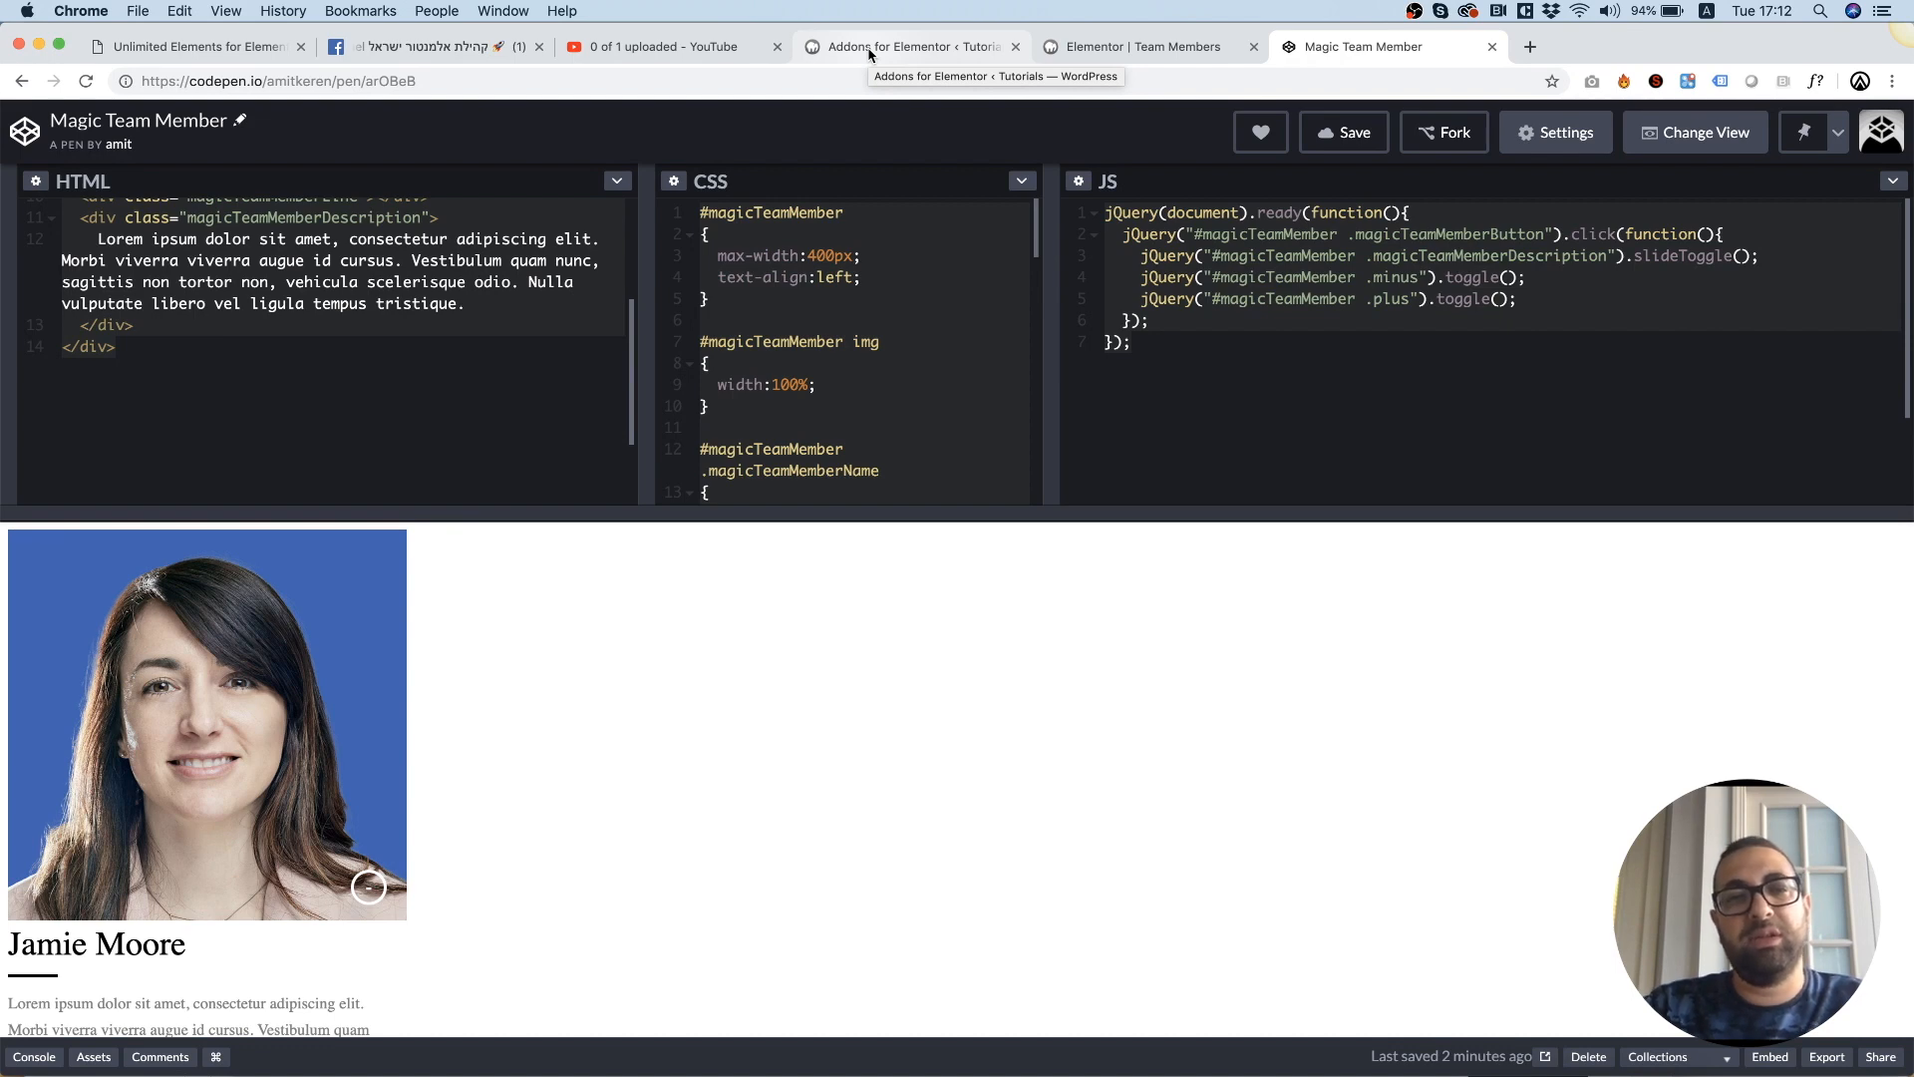
Create a Team Members addon titled Magic Team Member Box, named magic_team_member.
{"action": "left_click", "coordinate": [909, 46]}
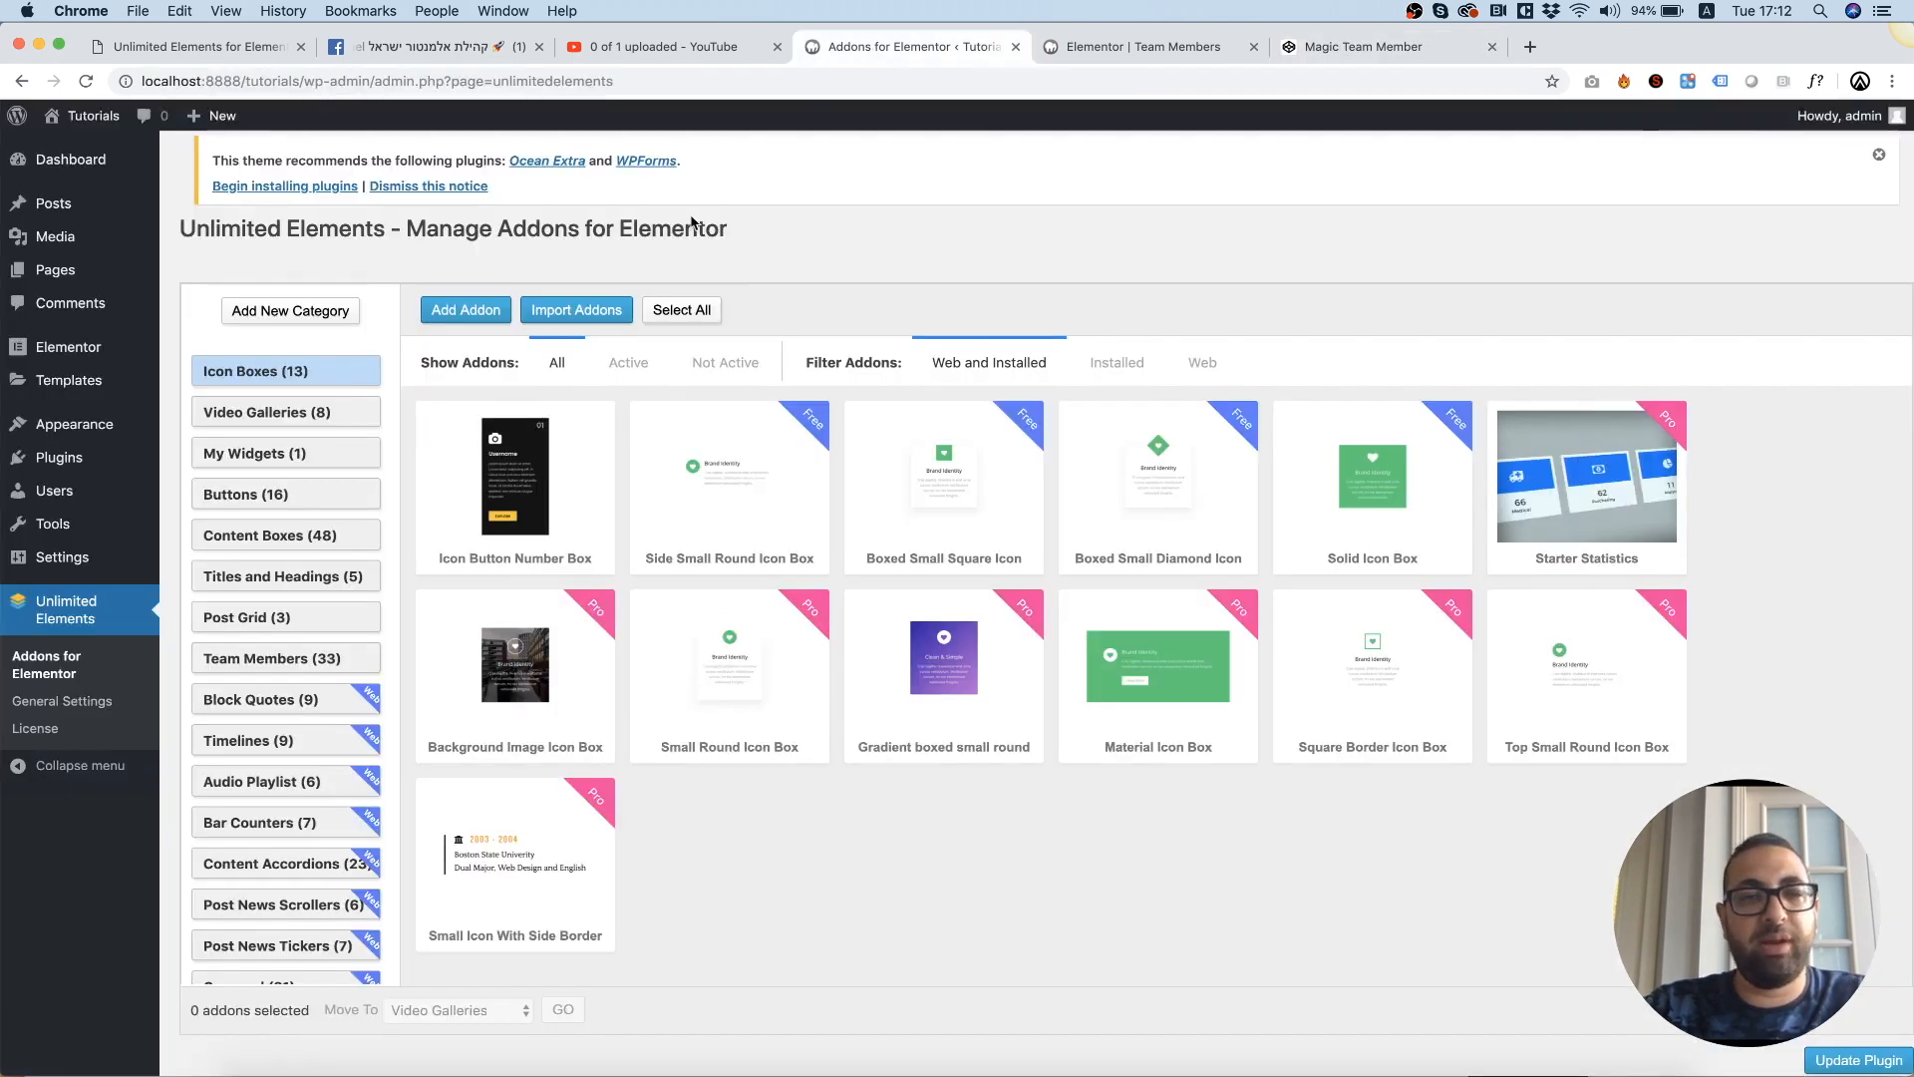
{"action": "mouse_move", "coordinate": [311, 622]}
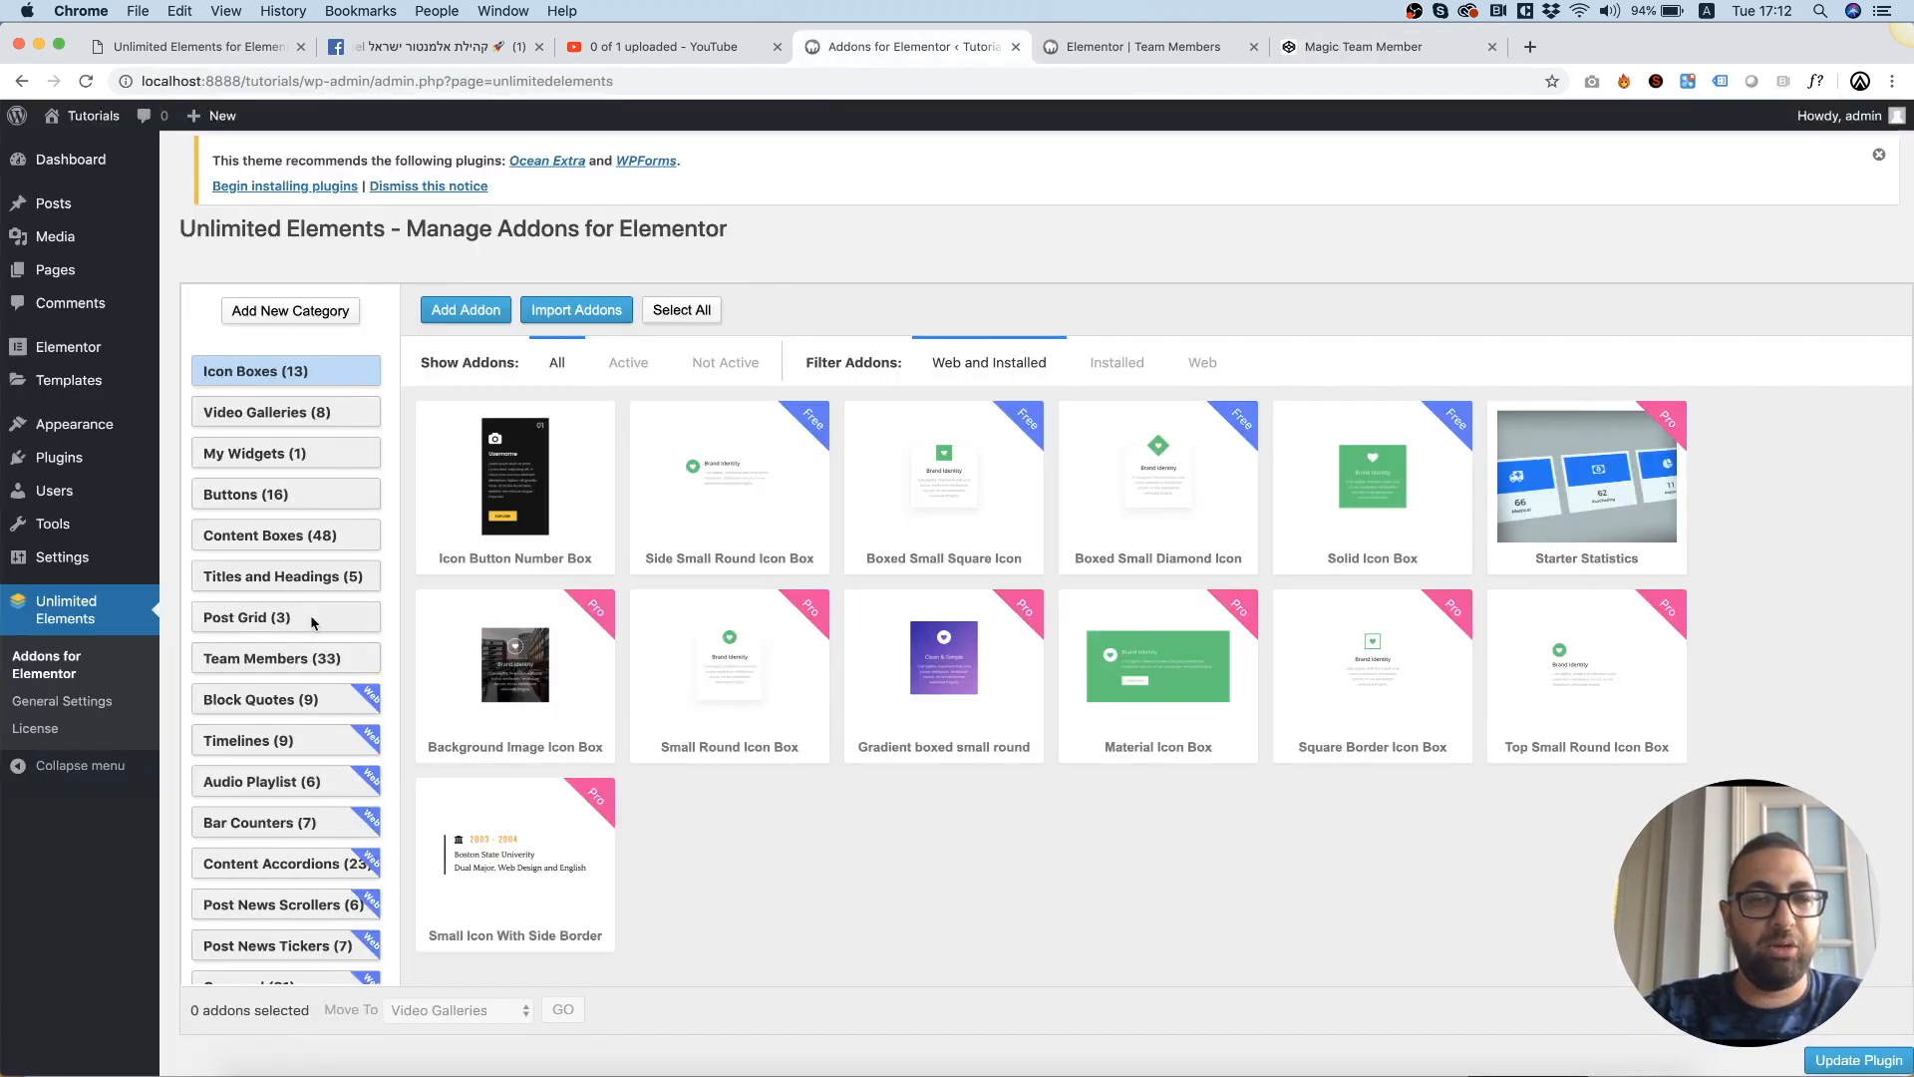
{"action": "left_click", "coordinate": [285, 658]}
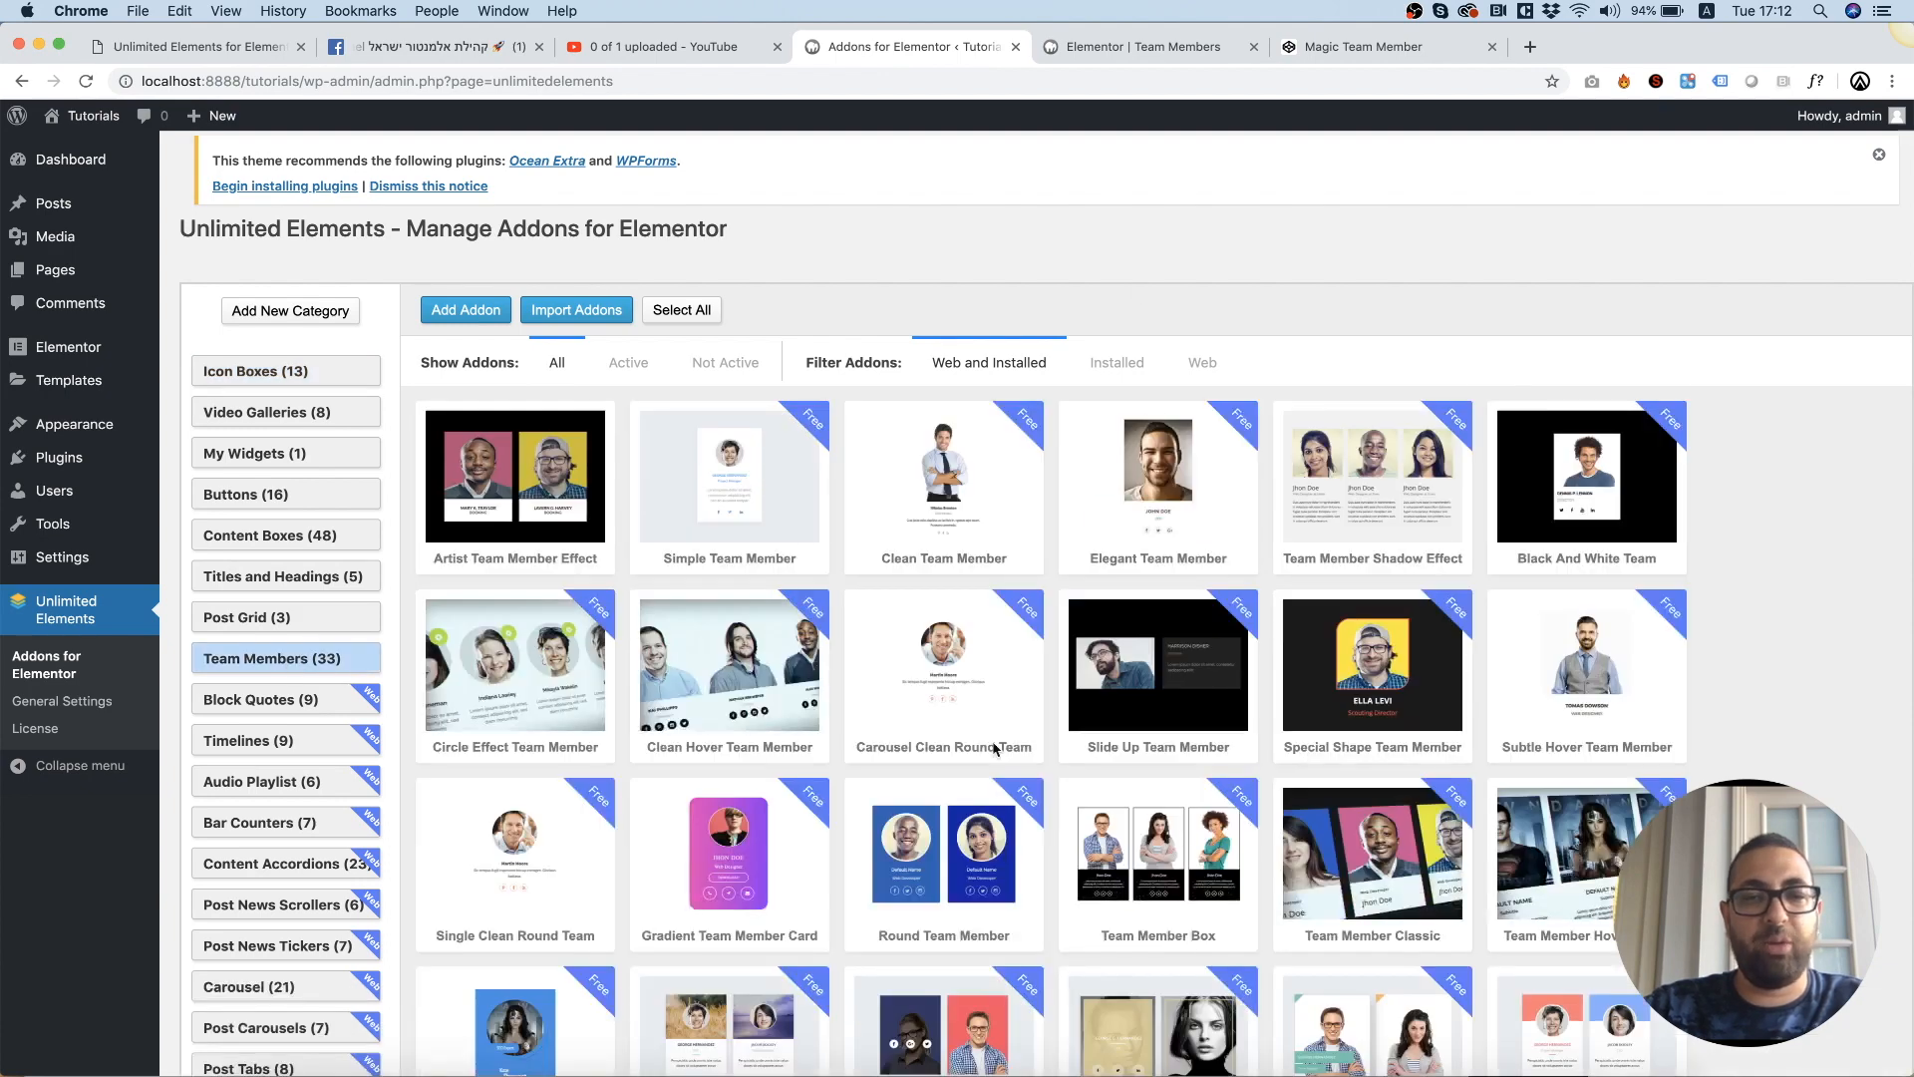
{"action": "left_click", "coordinate": [465, 309]}
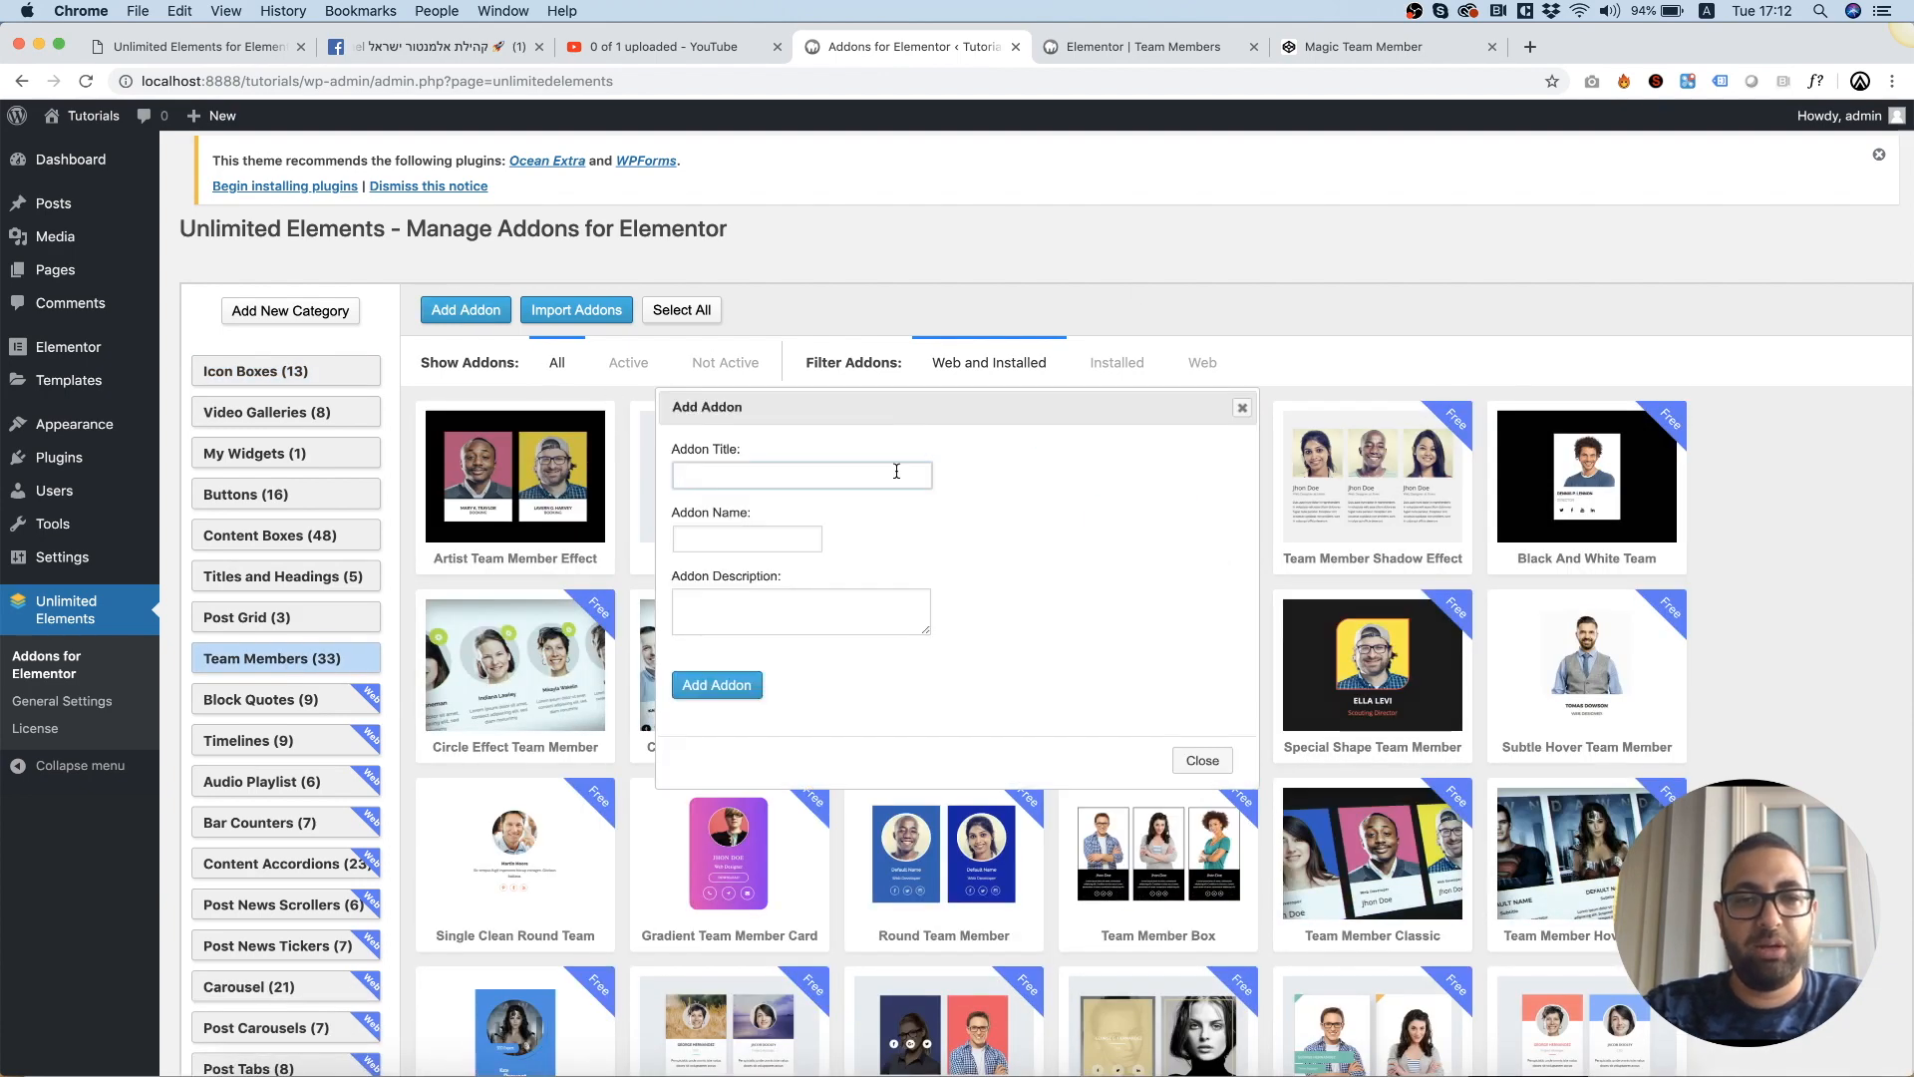
{"action": "type", "text": "Magic Team Member Box"}
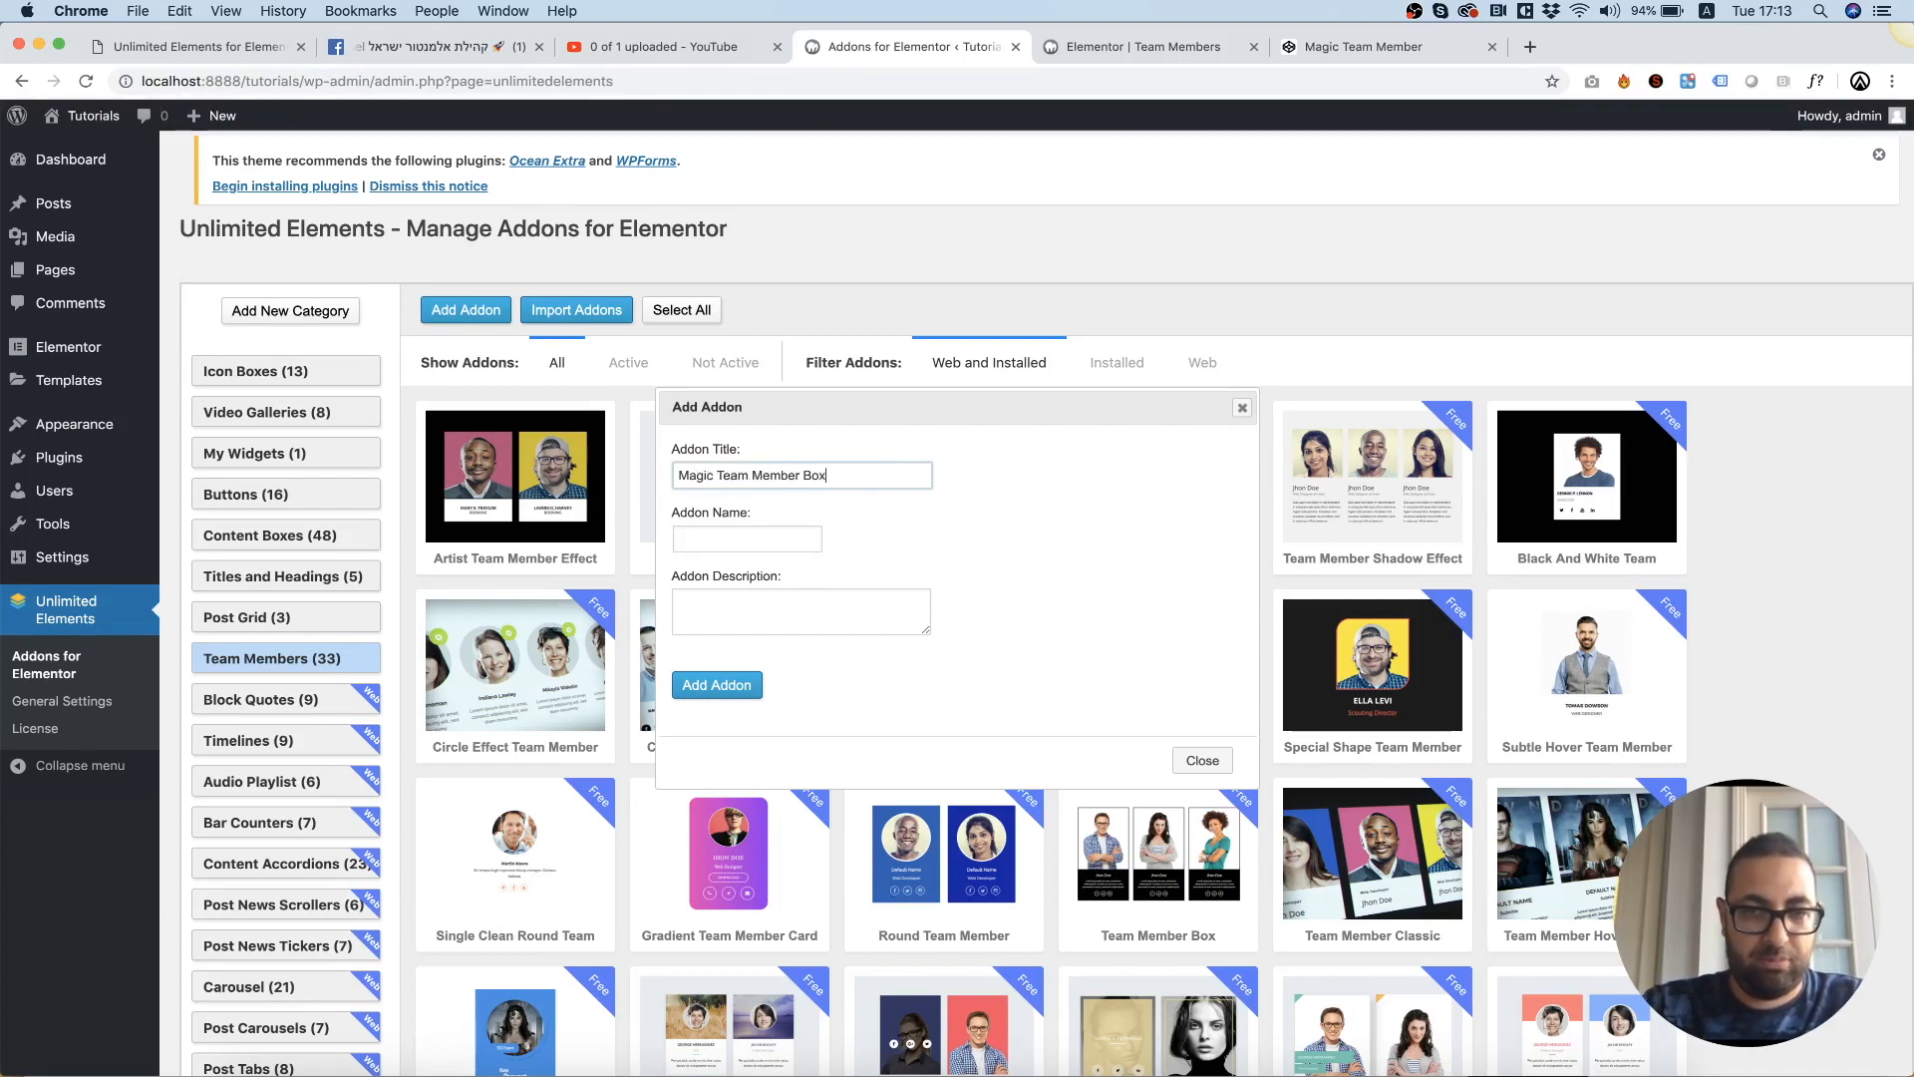
{"action": "type", "text": "magic_team_member"}
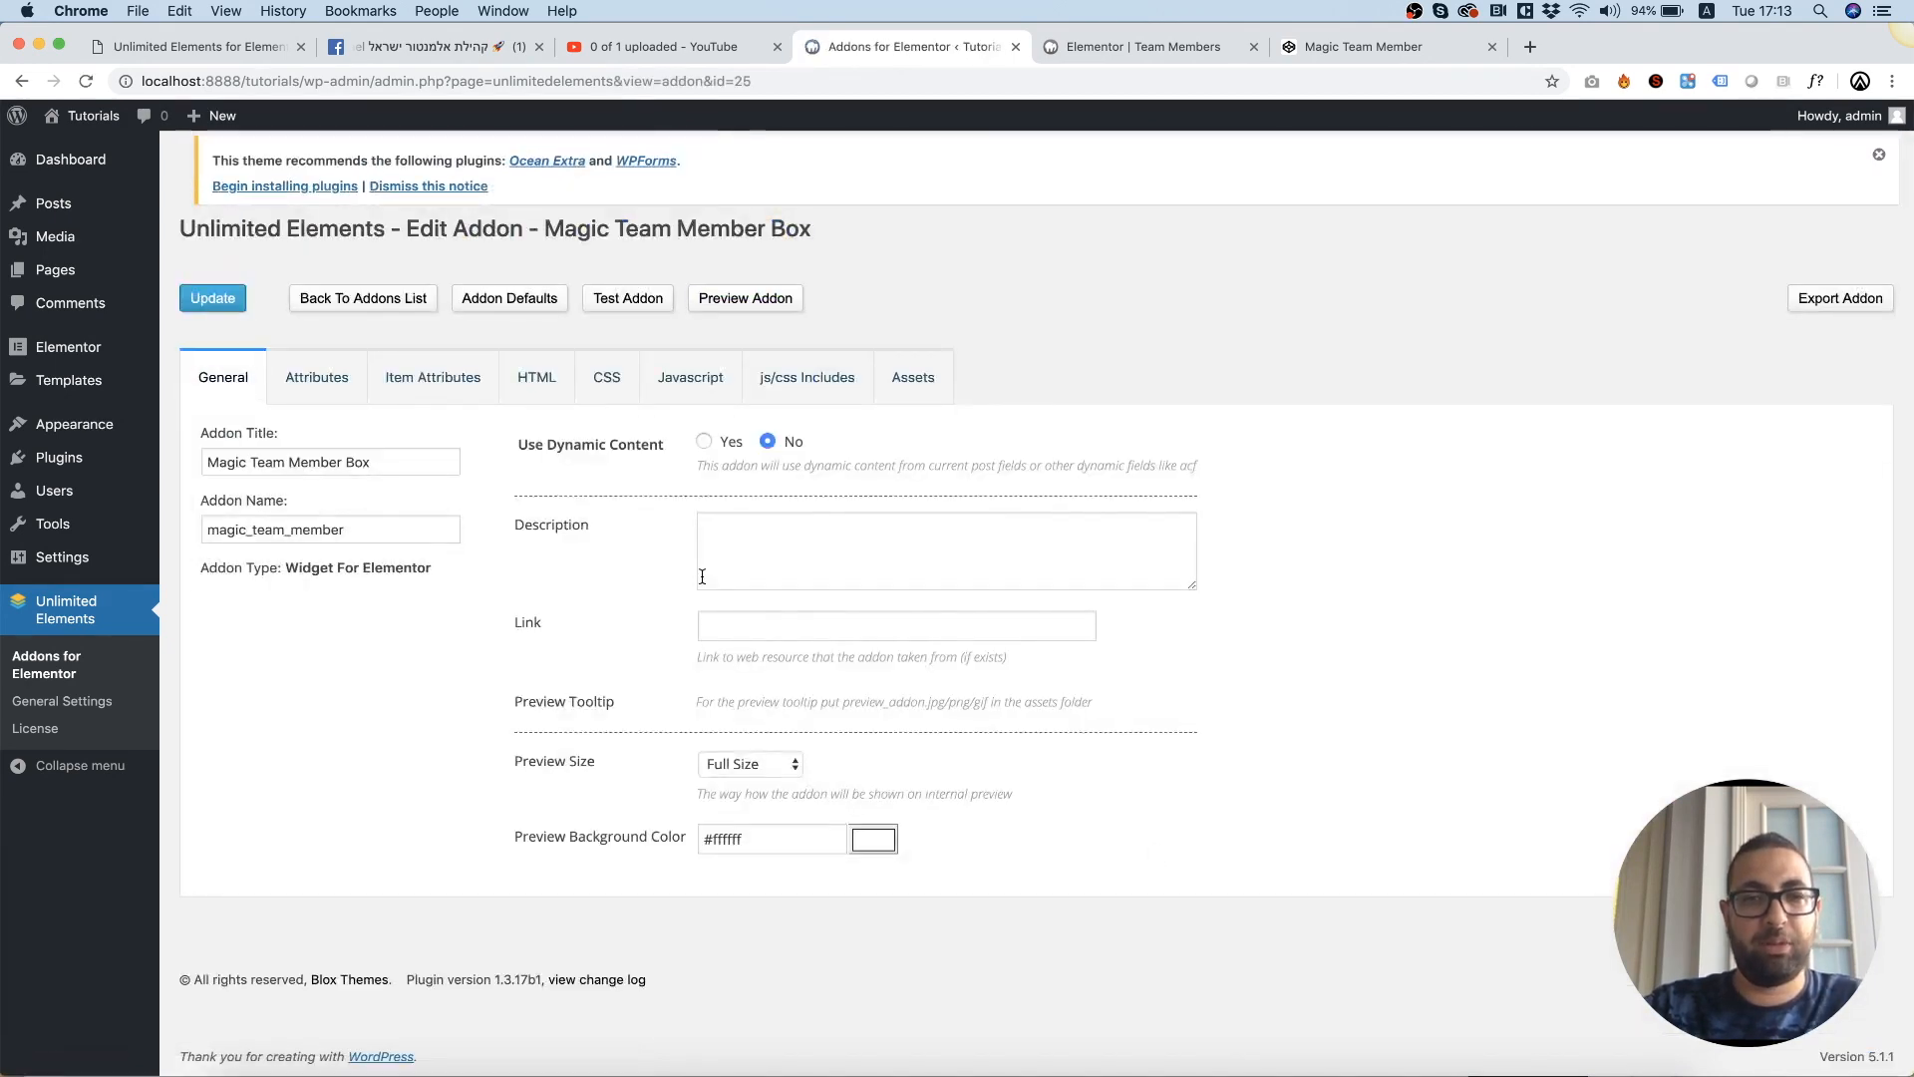
Check the pen's HTML for reference and close the unsaved Elementor Team Members page, choosing Leave.
{"action": "left_click", "coordinate": [534, 377]}
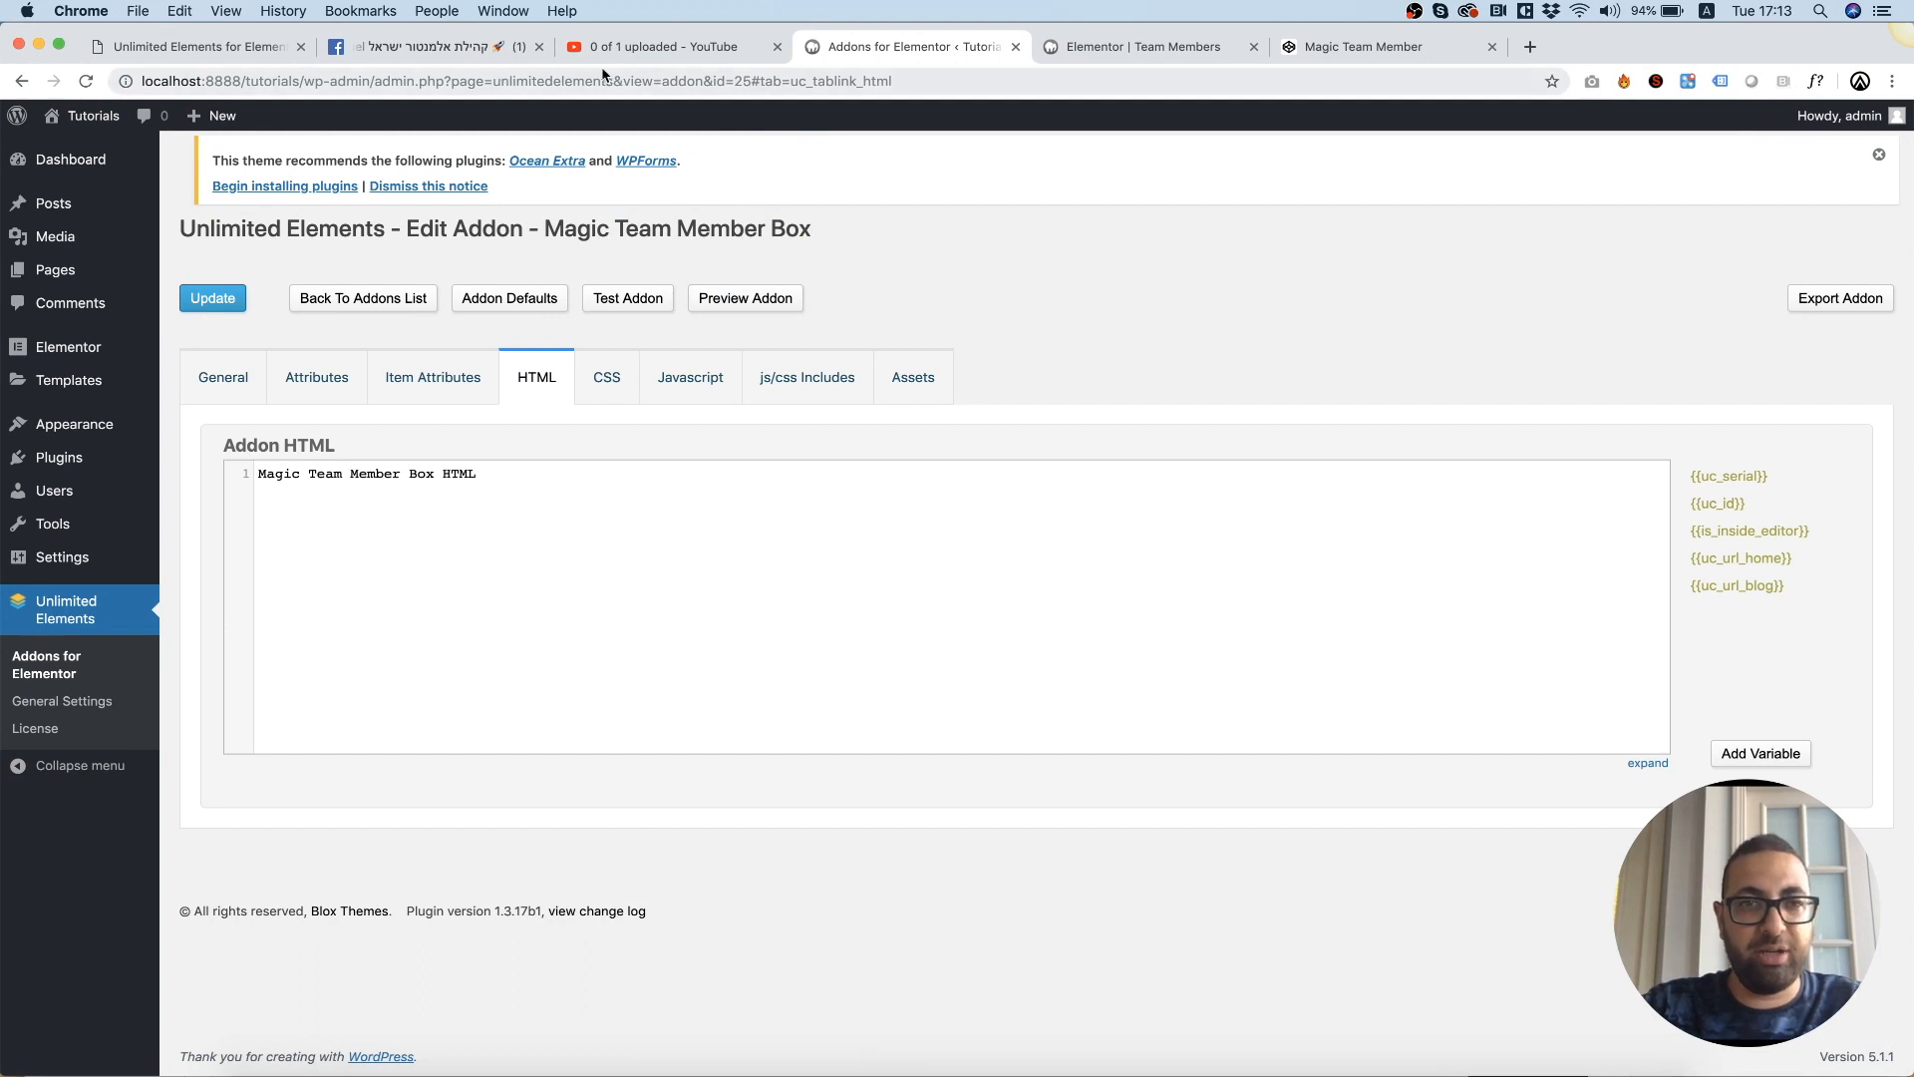
{"action": "left_click", "coordinate": [1362, 46]}
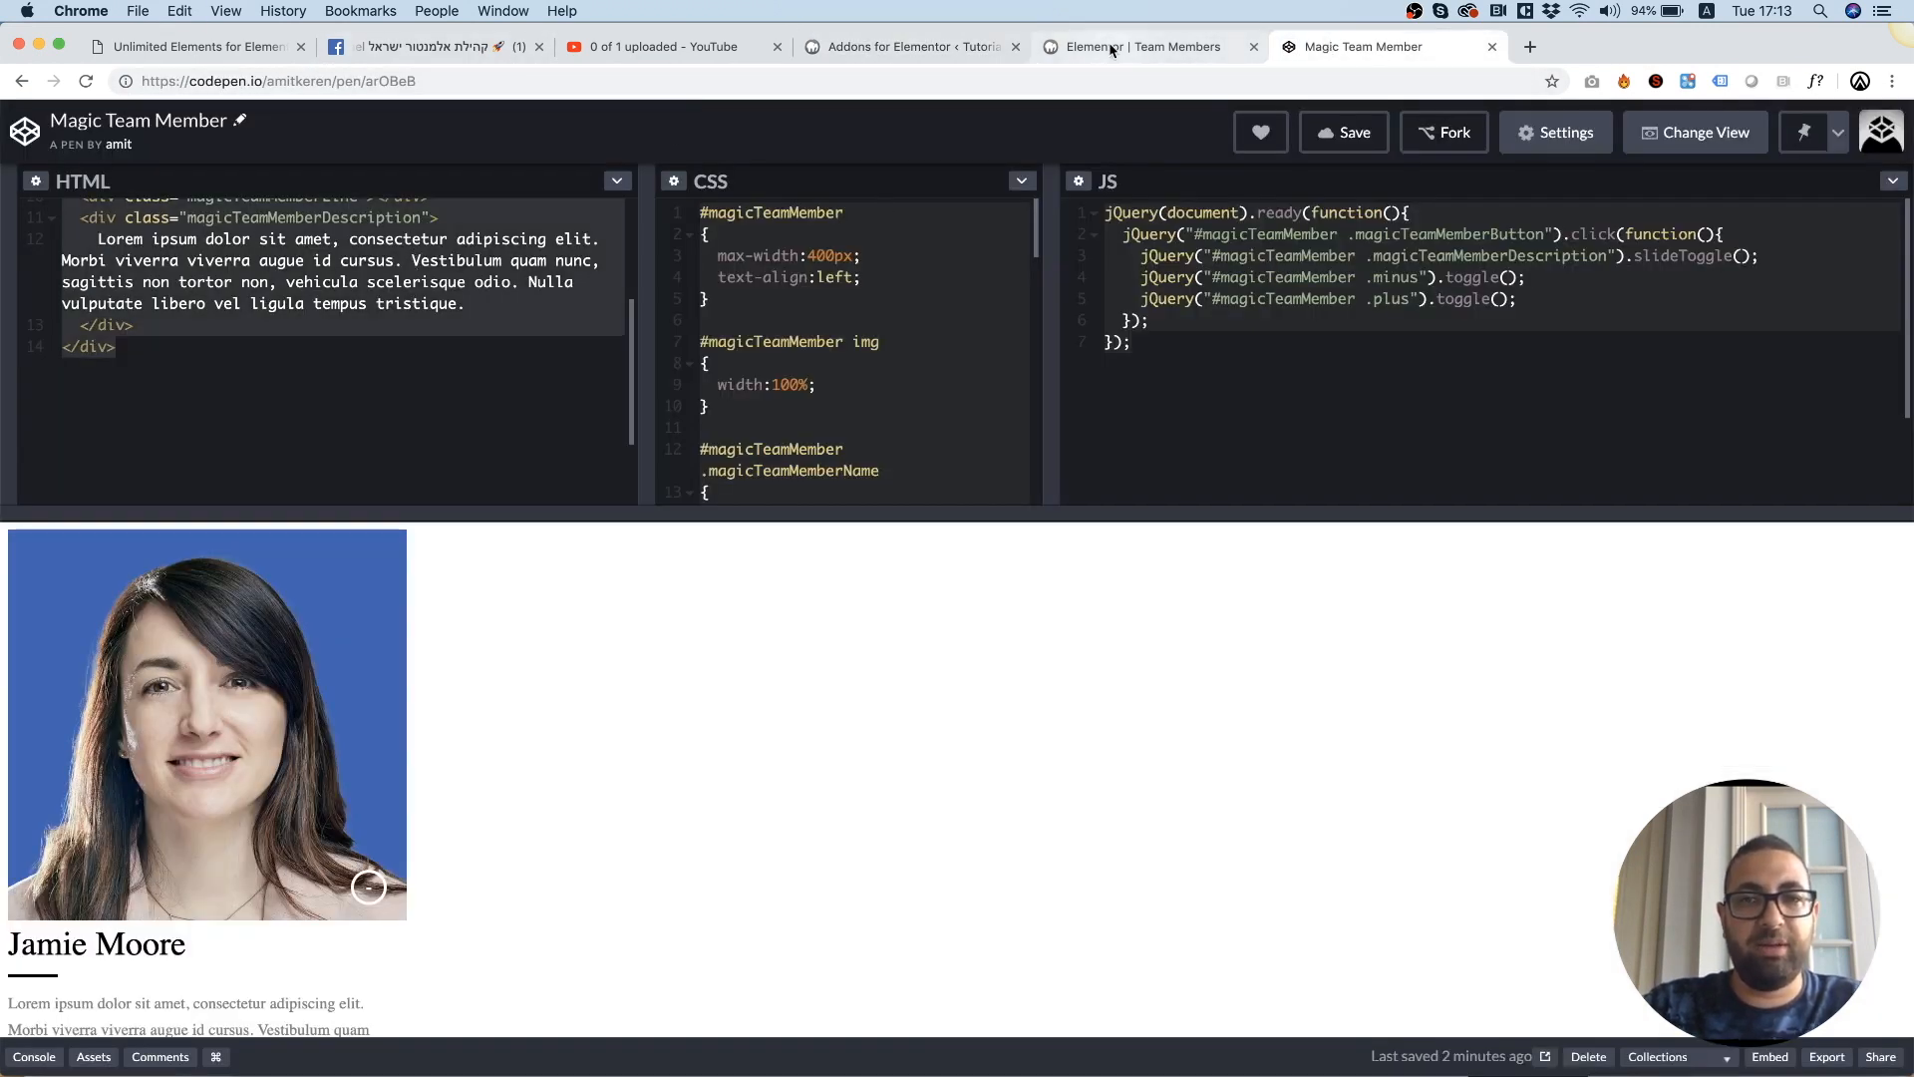
{"action": "left_click", "coordinate": [909, 46]}
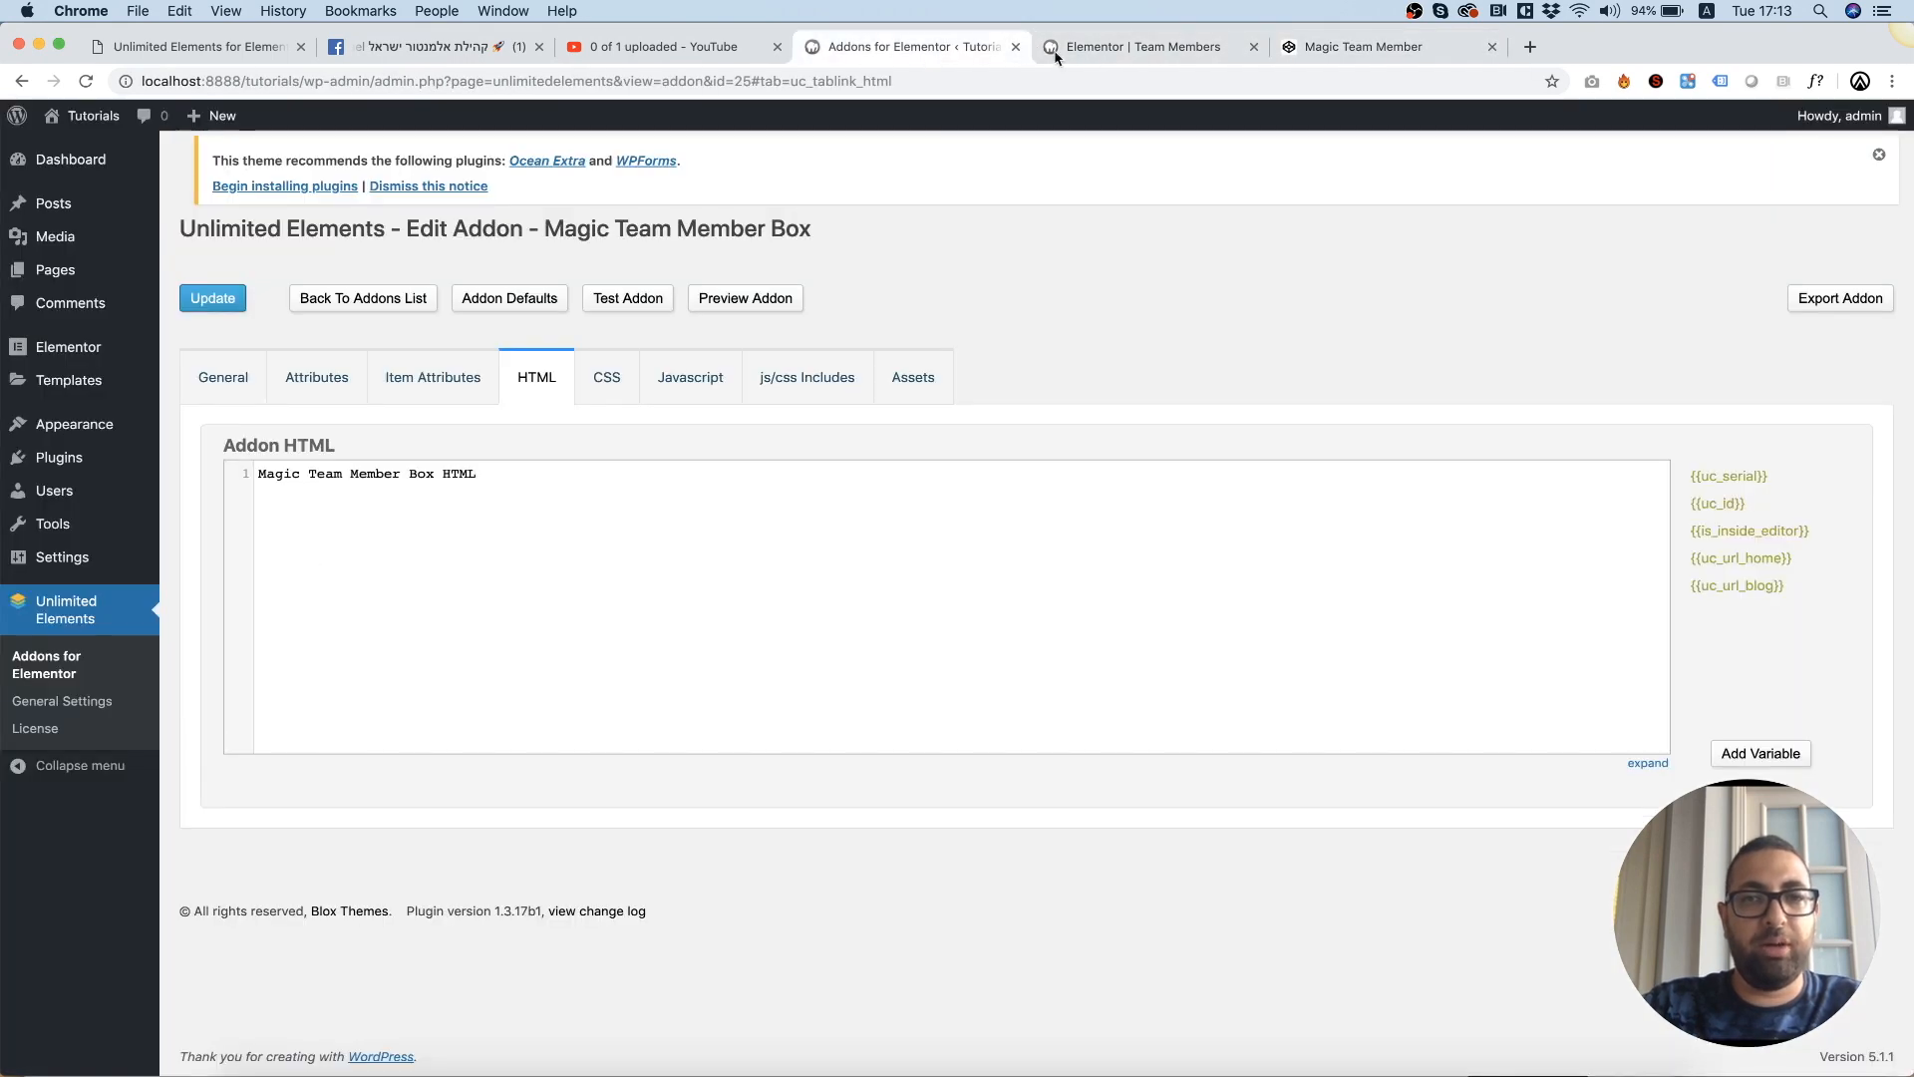
{"action": "left_click", "coordinate": [1141, 46]}
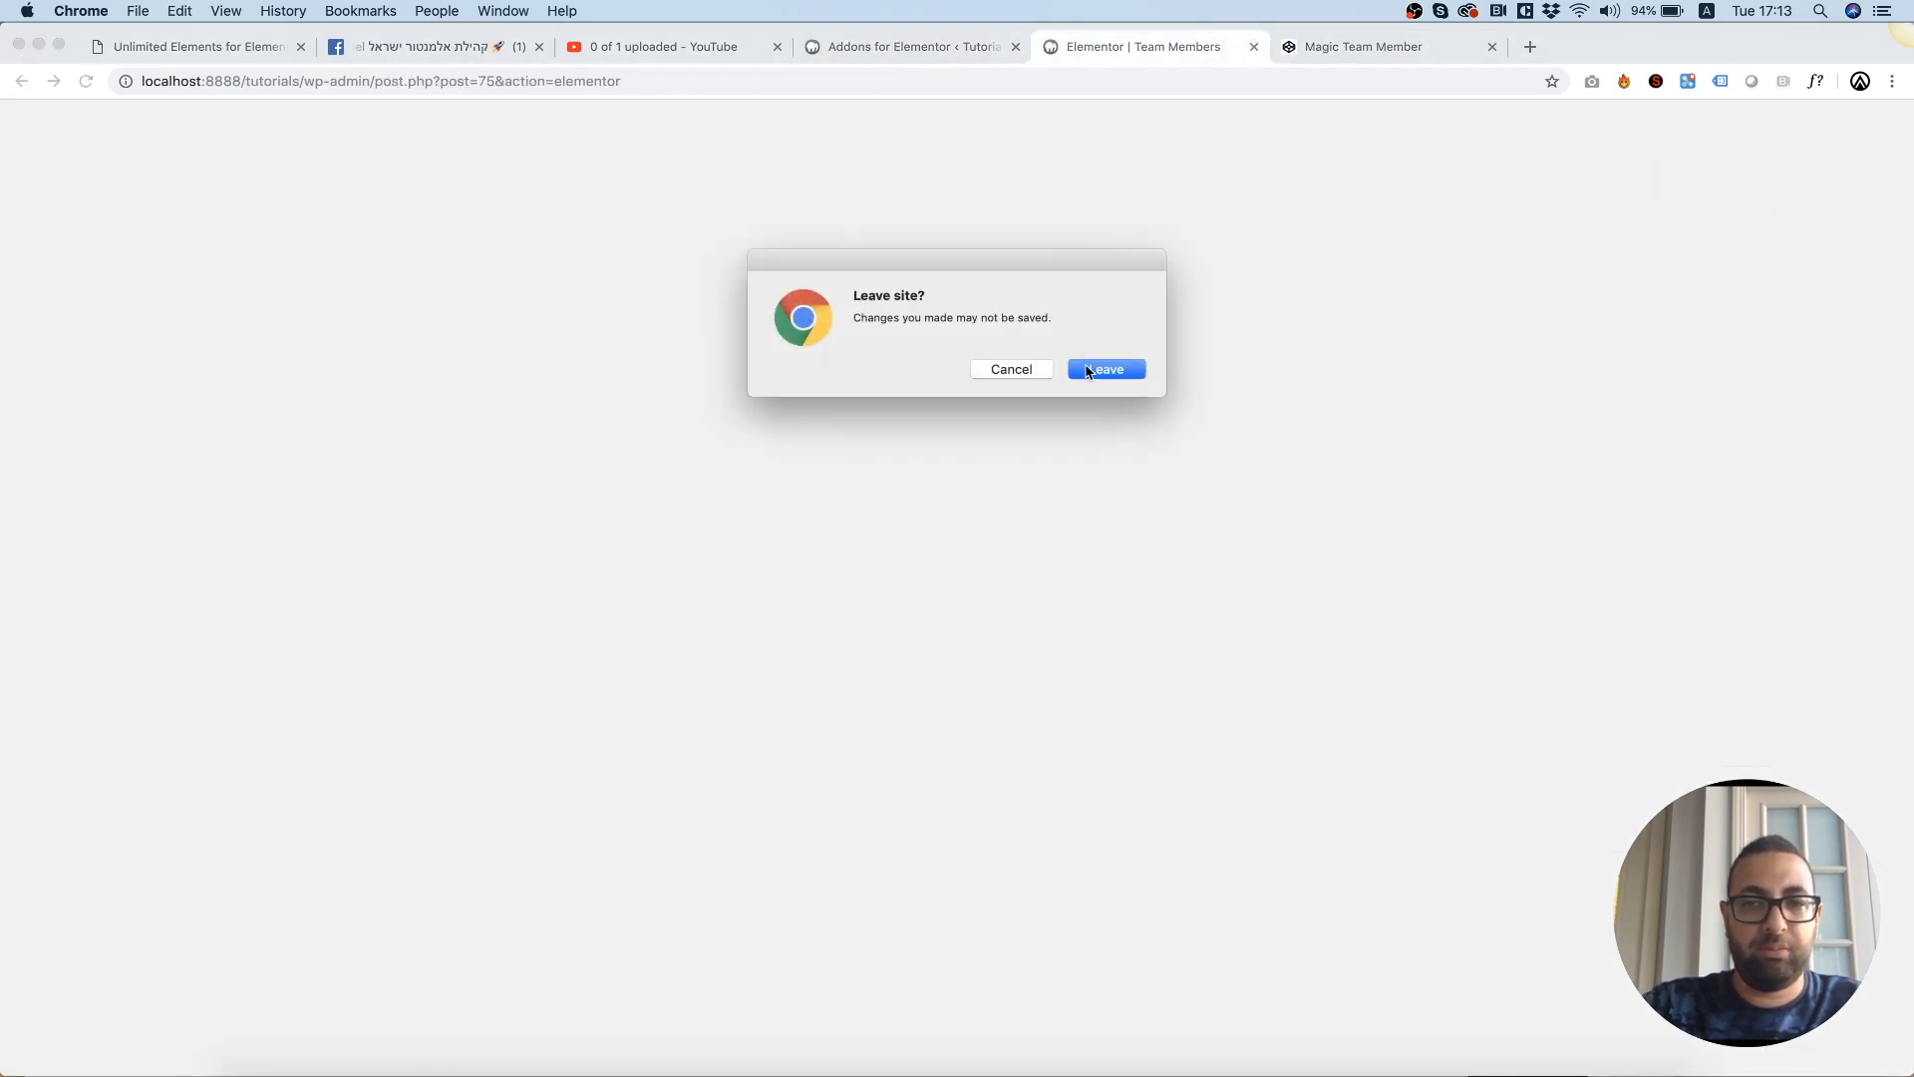
{"action": "left_click", "coordinate": [1104, 369]}
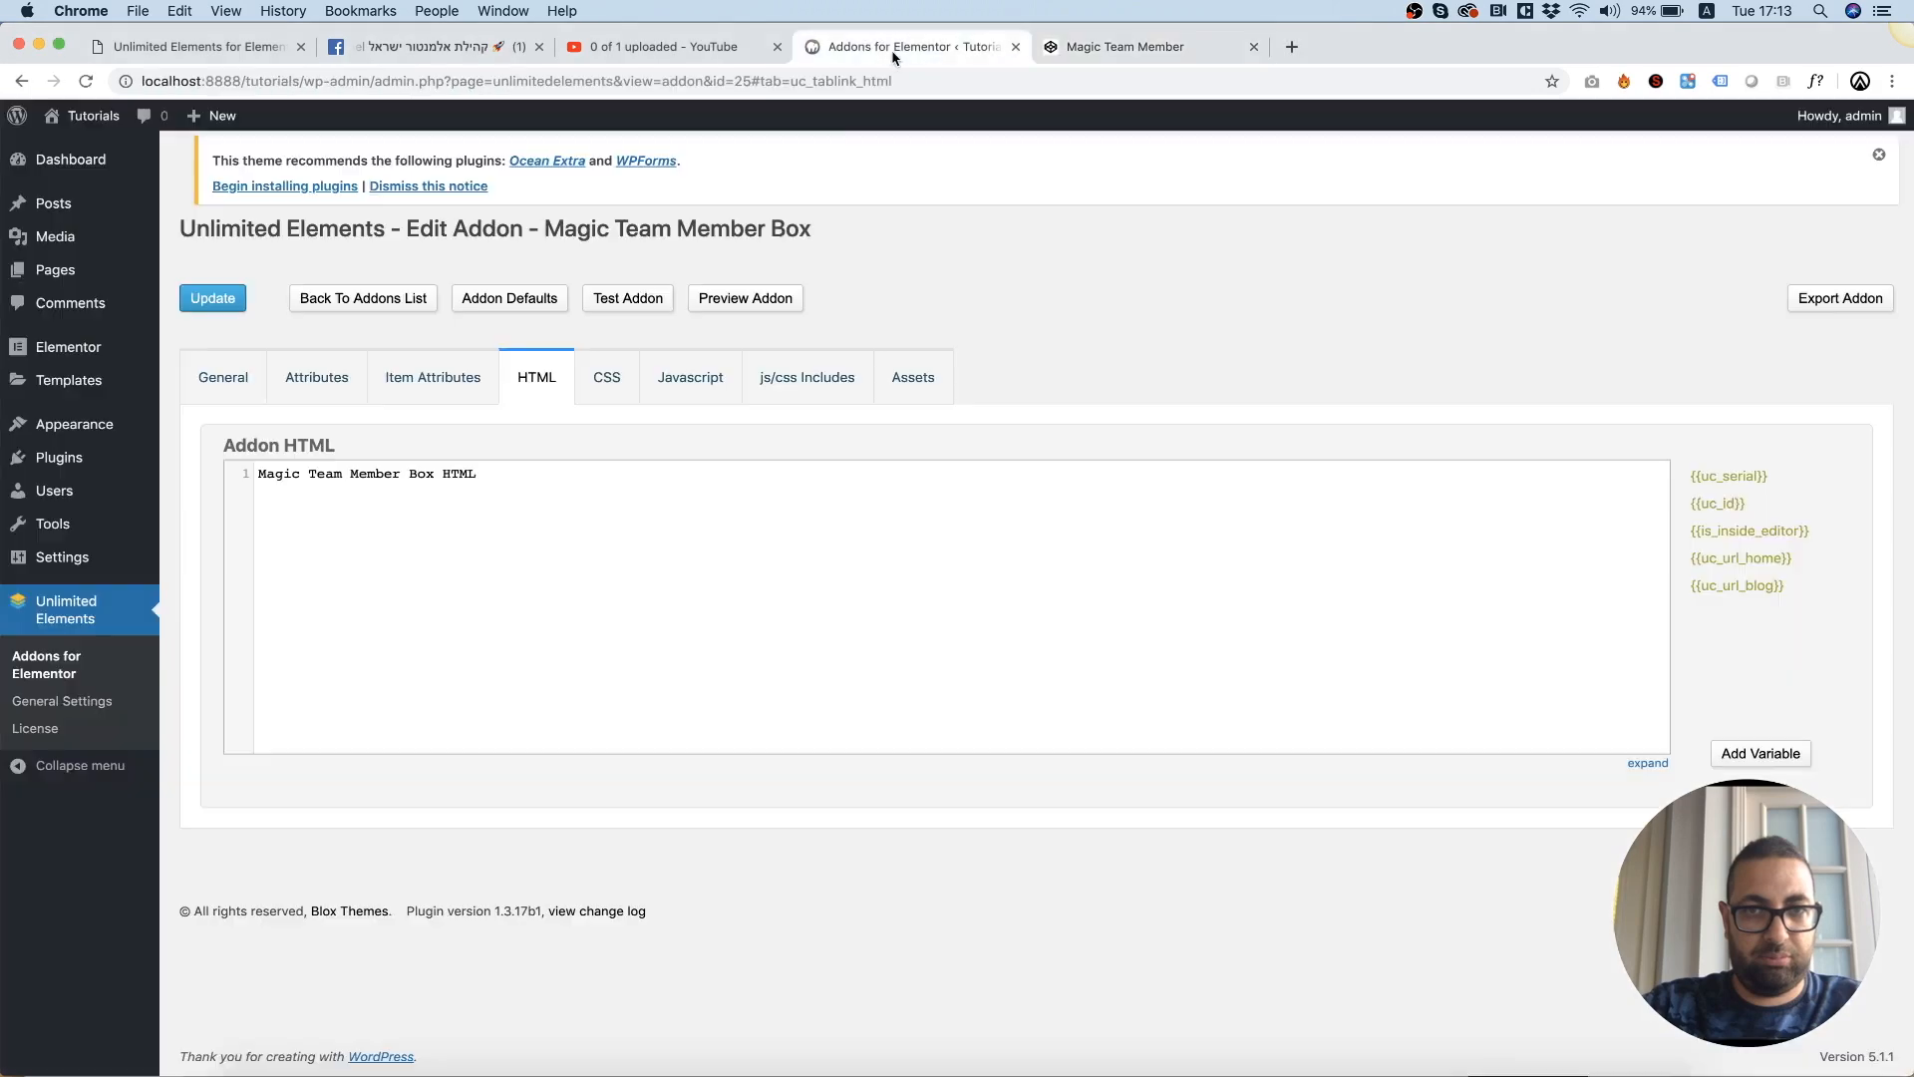
Copy the pen's CSS into the addon's CSS and bring its JavaScript over from CodePen.
{"action": "left_click", "coordinate": [606, 376]}
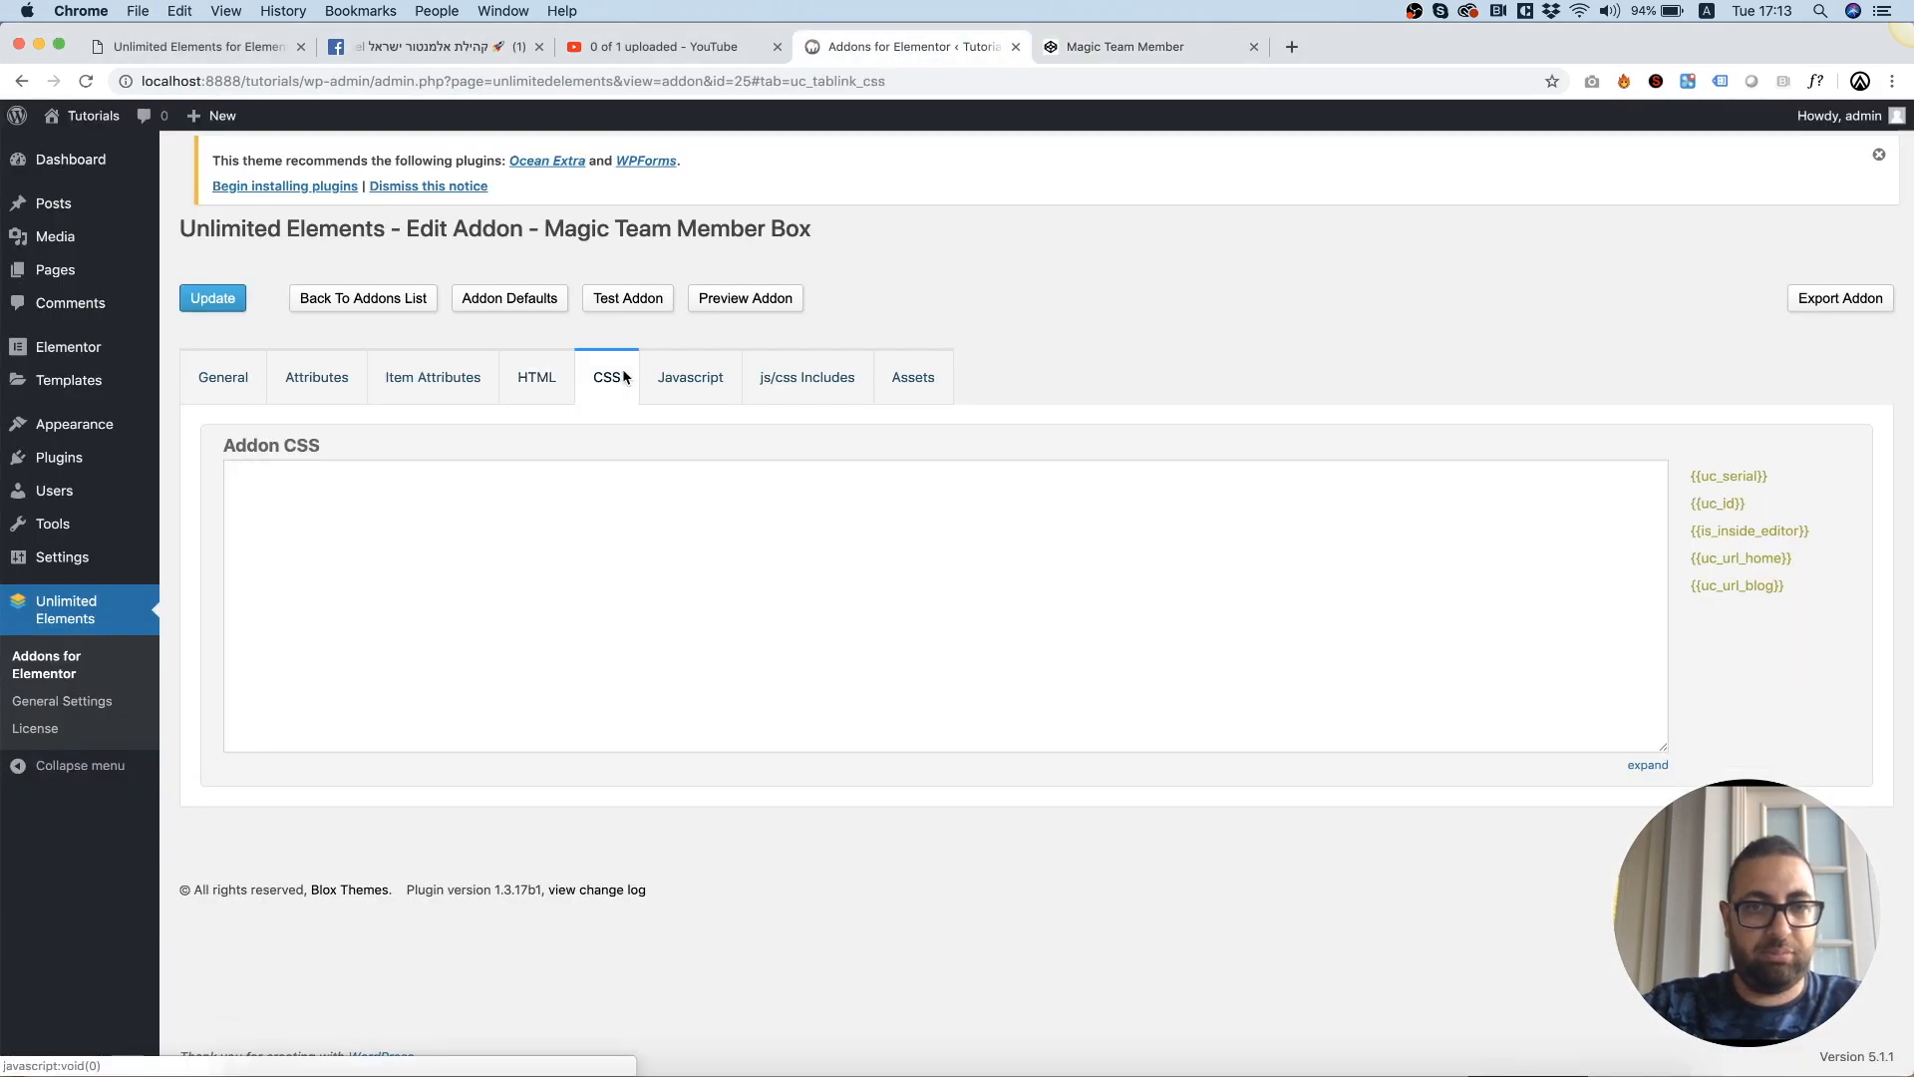
{"action": "left_click", "coordinate": [1122, 46]}
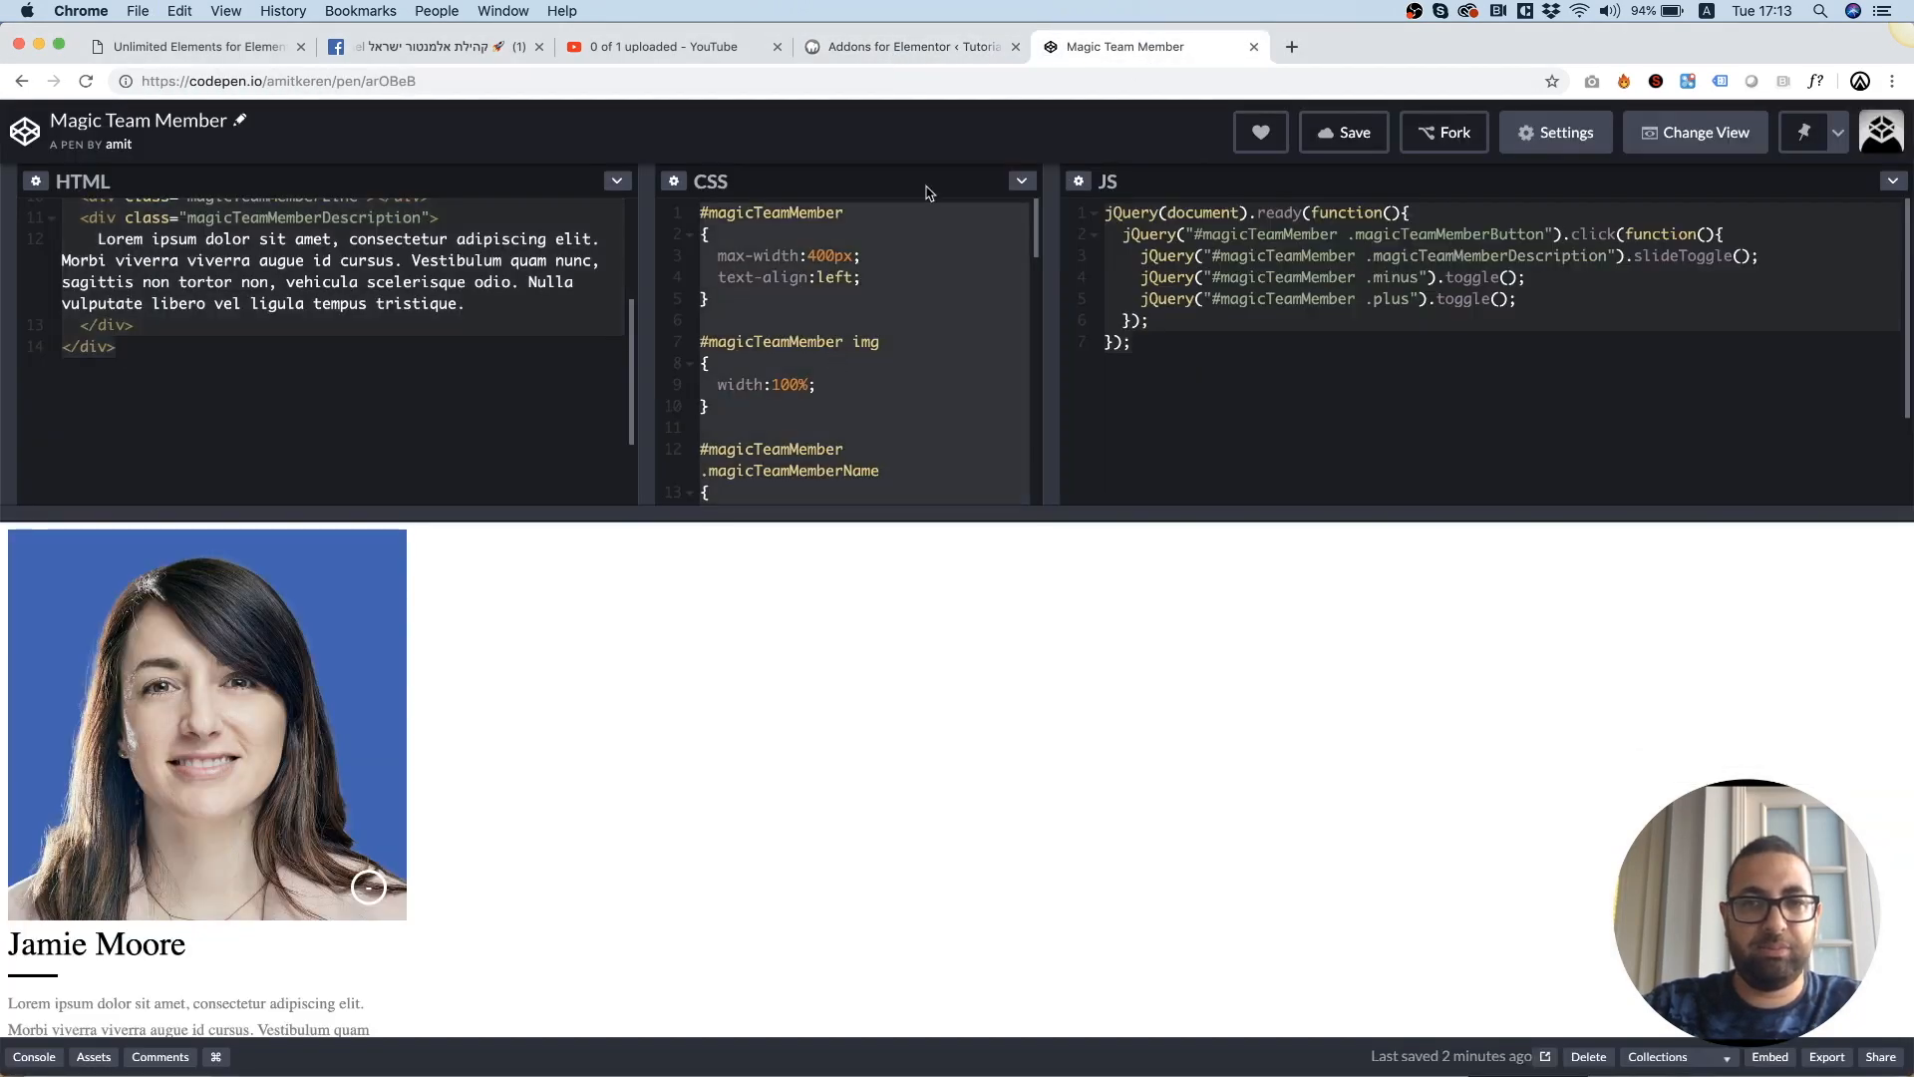
{"action": "left_click", "coordinate": [909, 46]}
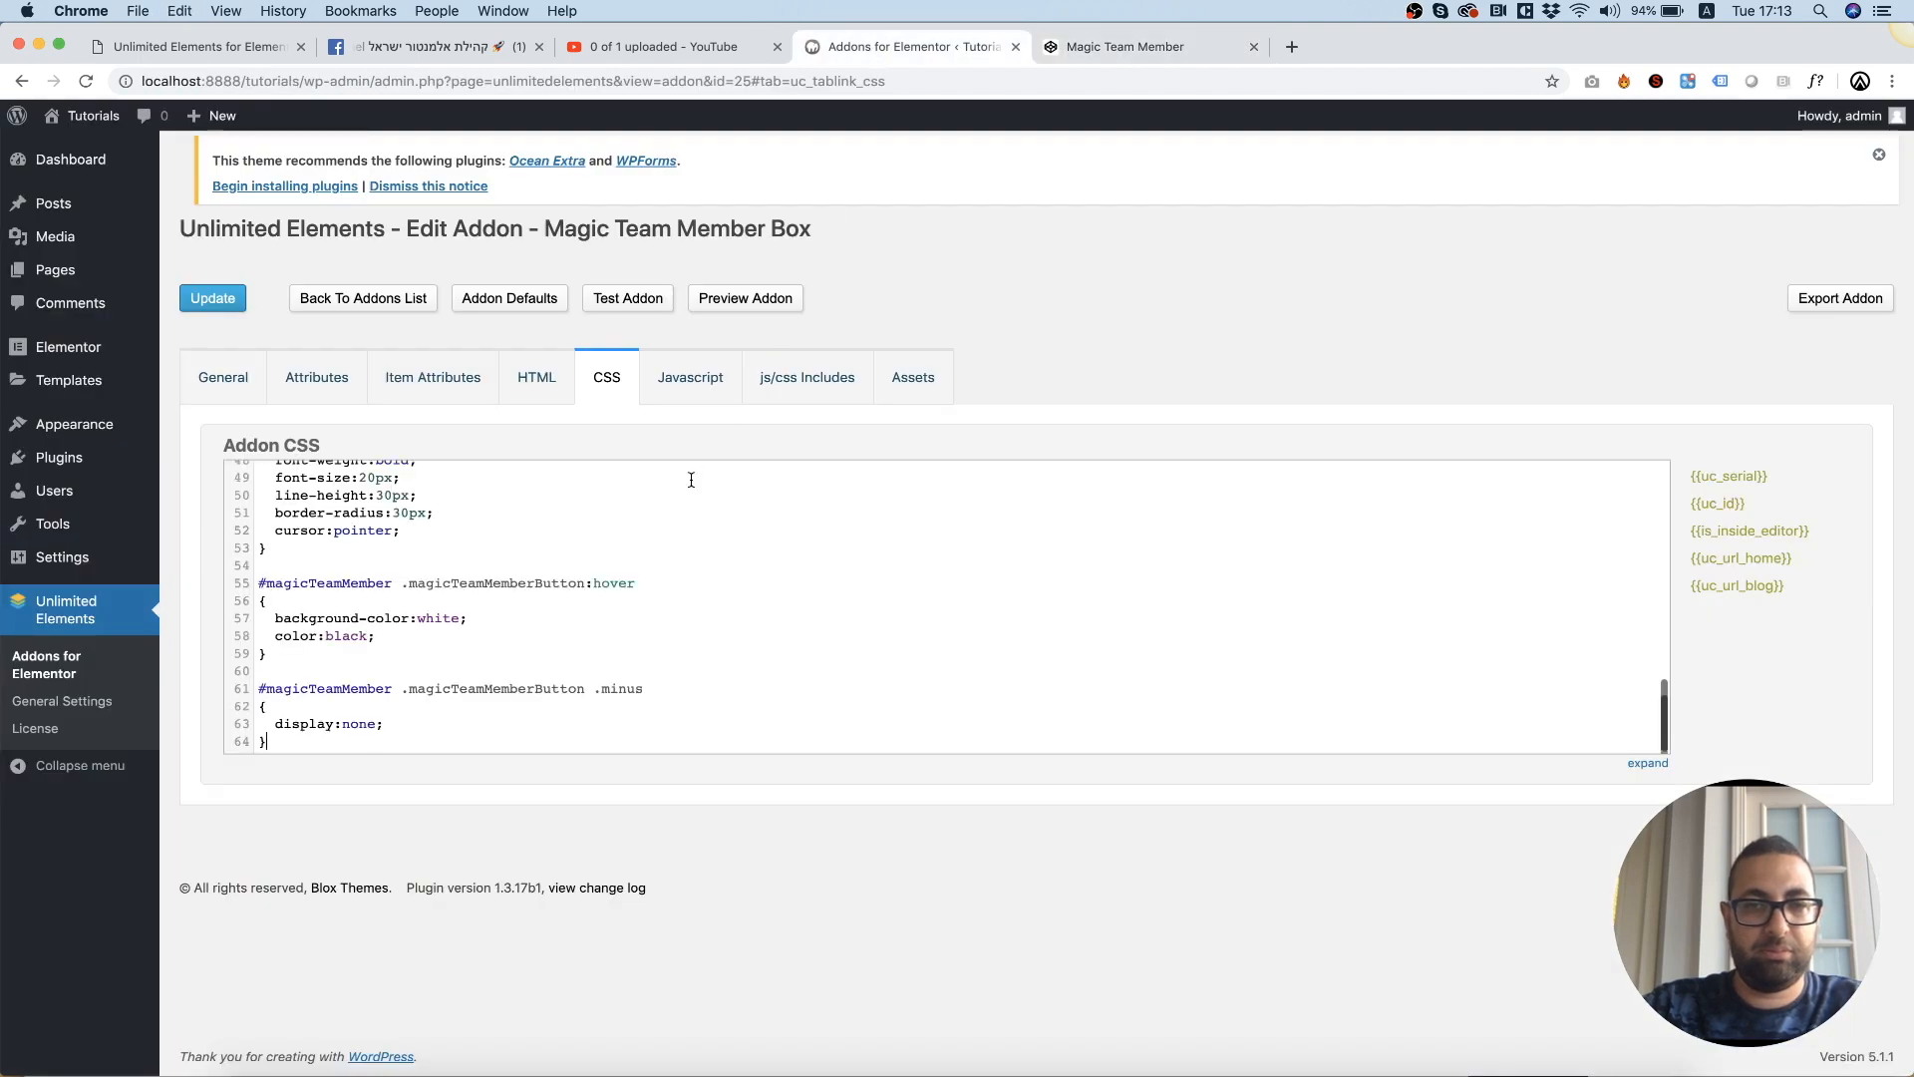
{"action": "left_click", "coordinate": [1120, 46]}
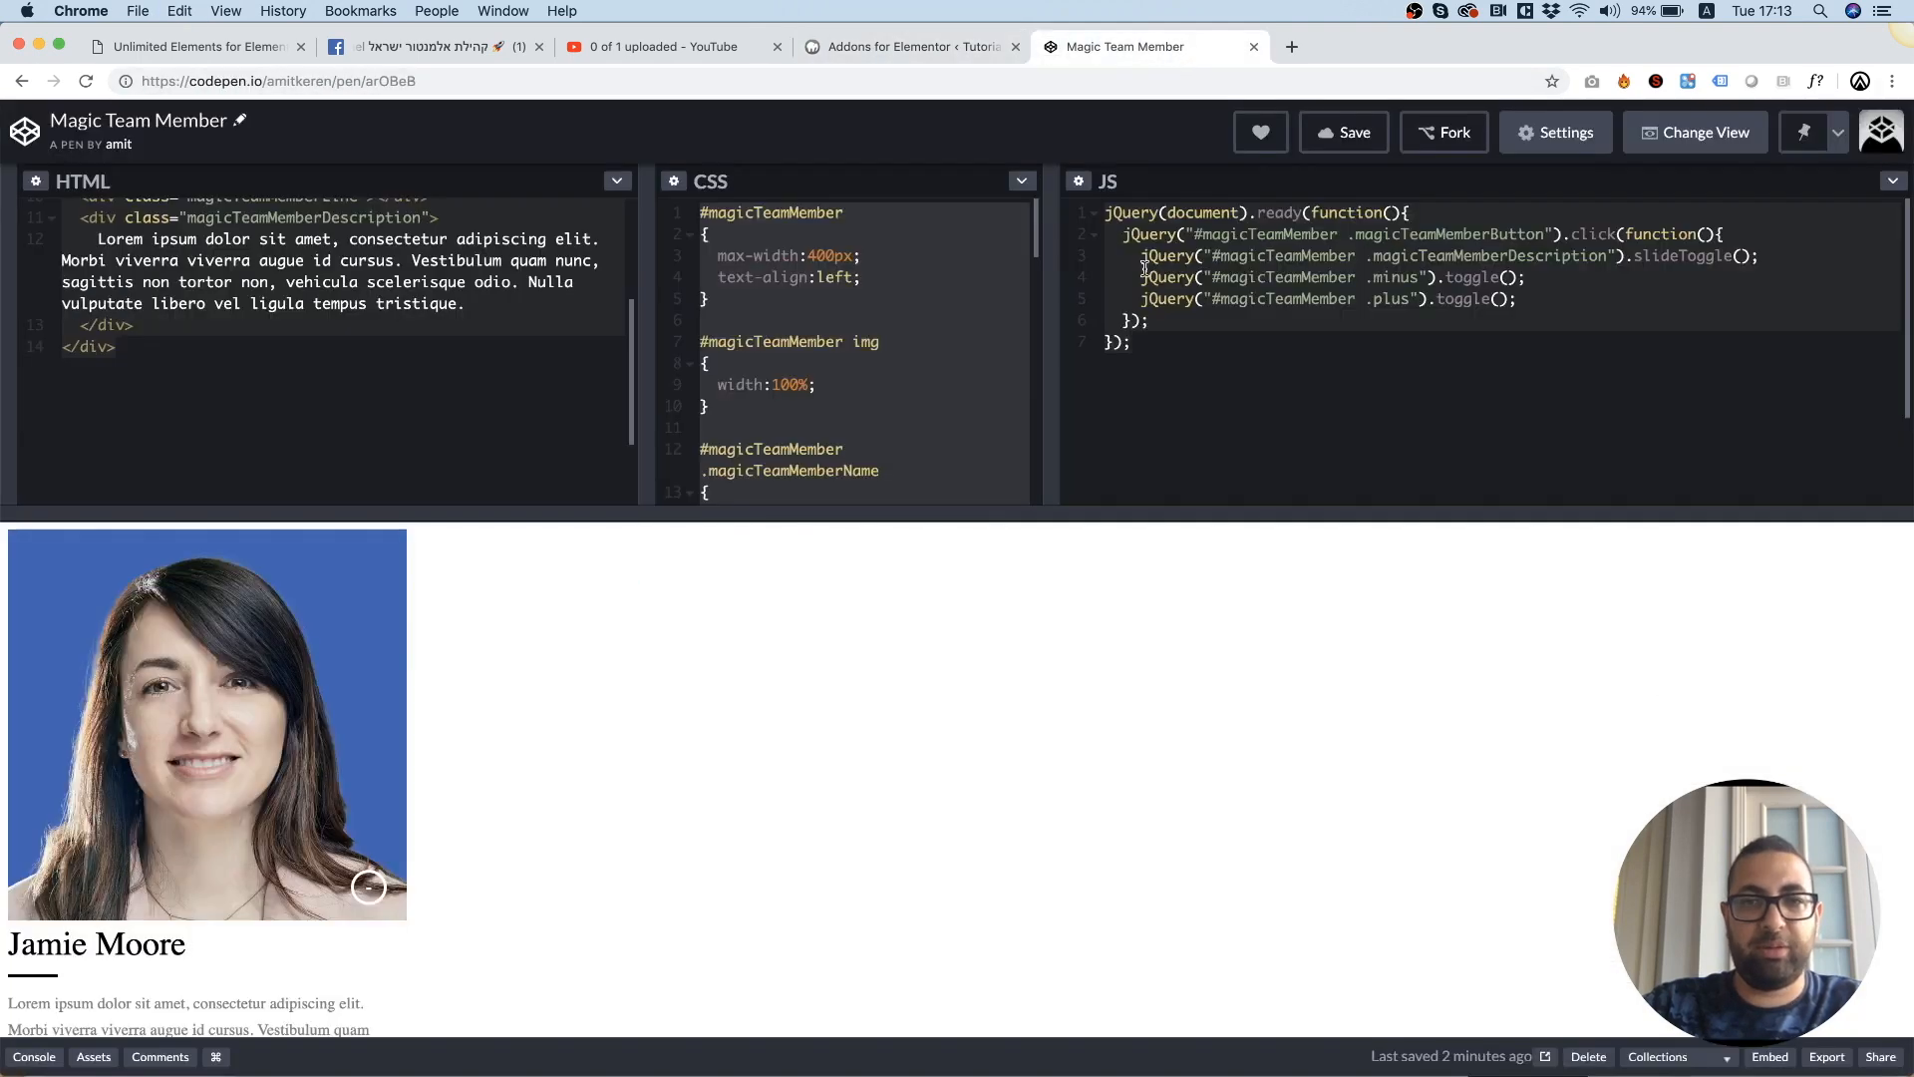
{"action": "left_click", "coordinate": [909, 46]}
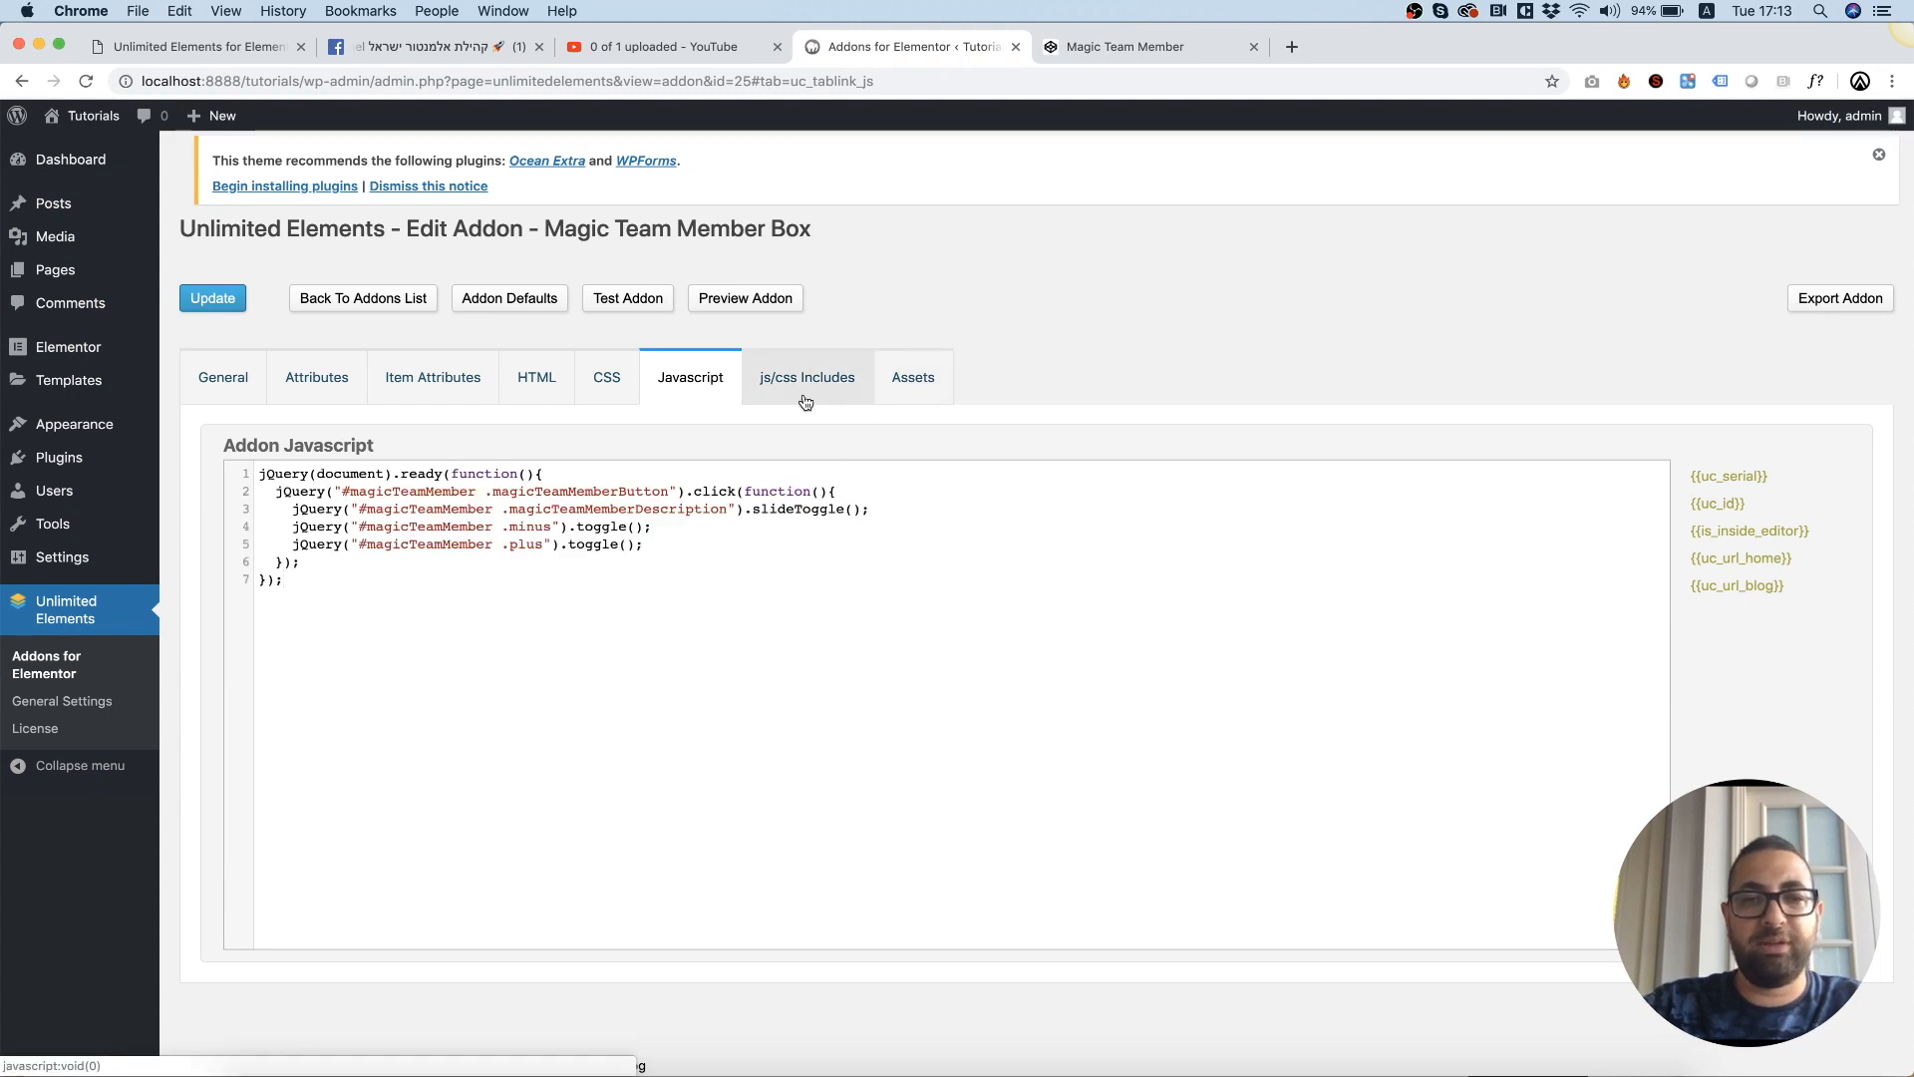
Include the jQuery library, then create and open a magic_team_member_box assets folder.
{"action": "left_click", "coordinate": [806, 377]}
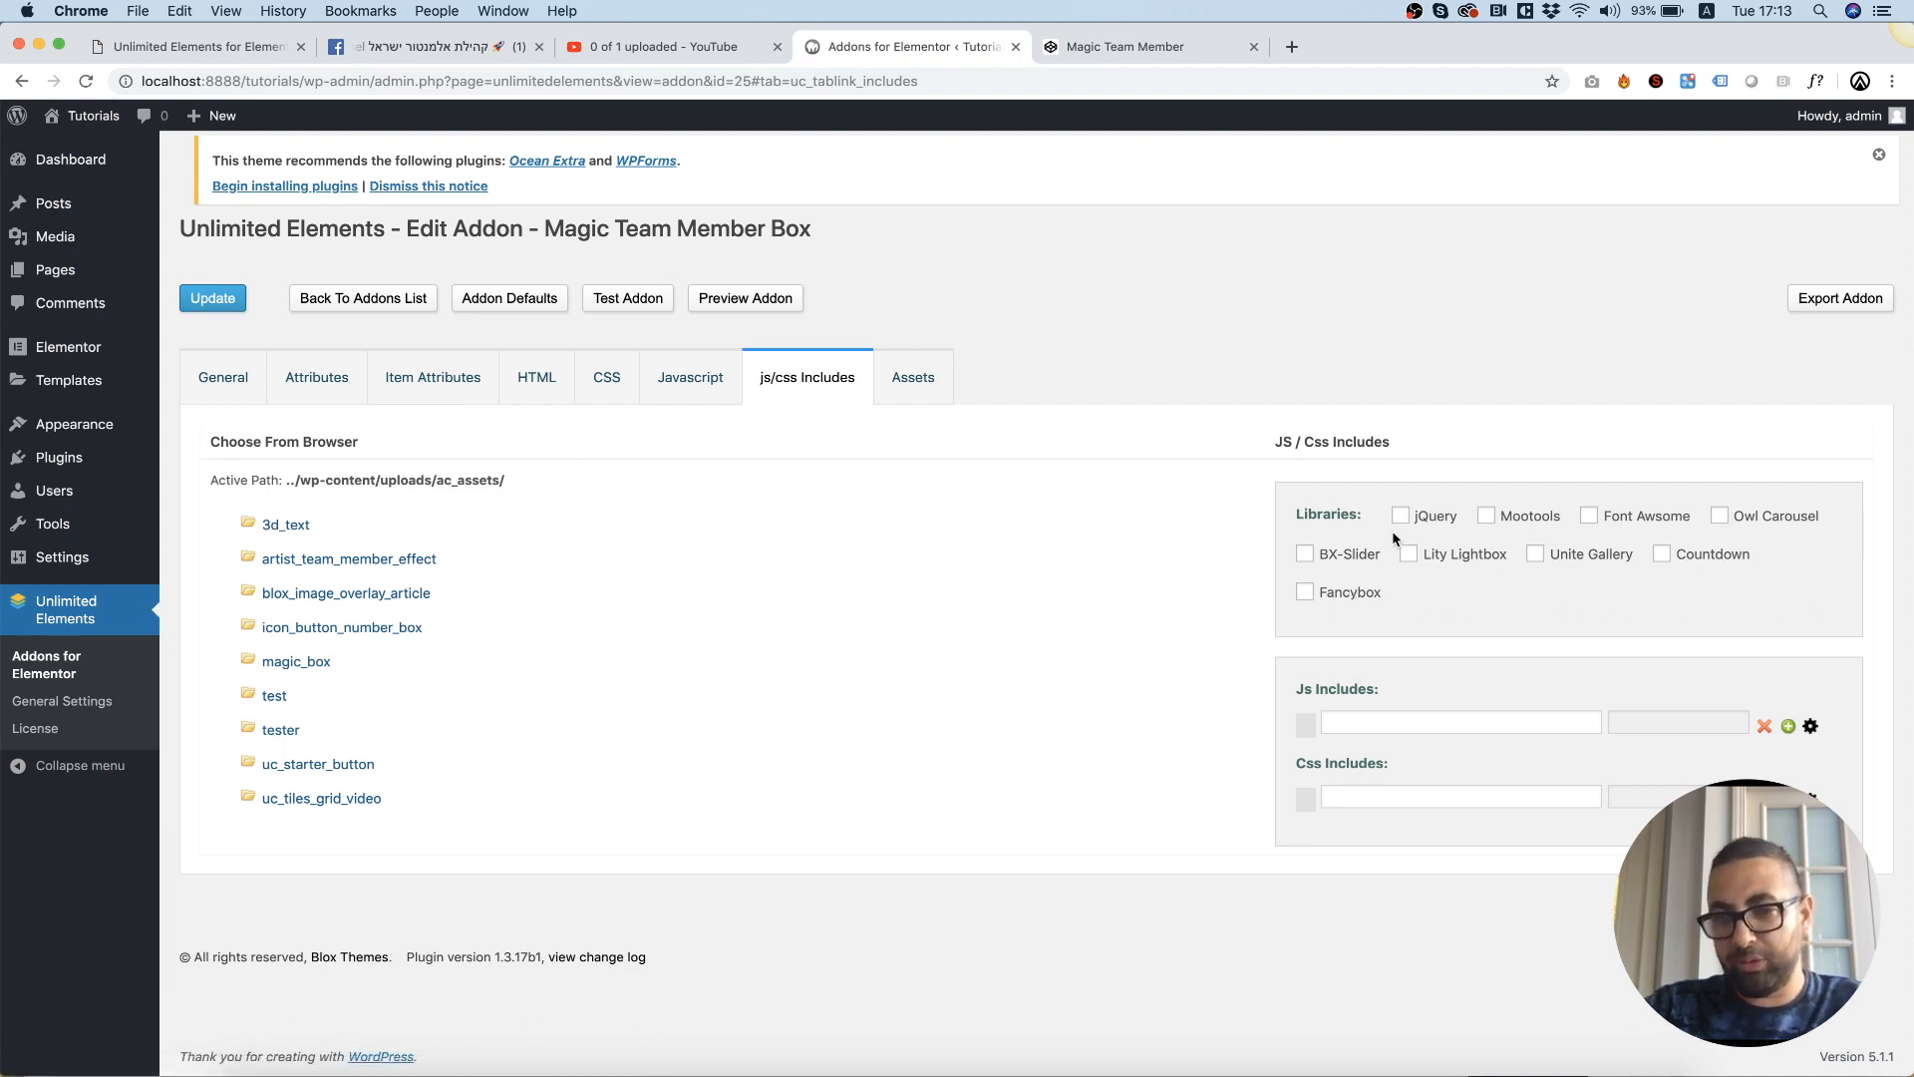
{"action": "left_click", "coordinate": [1400, 514]}
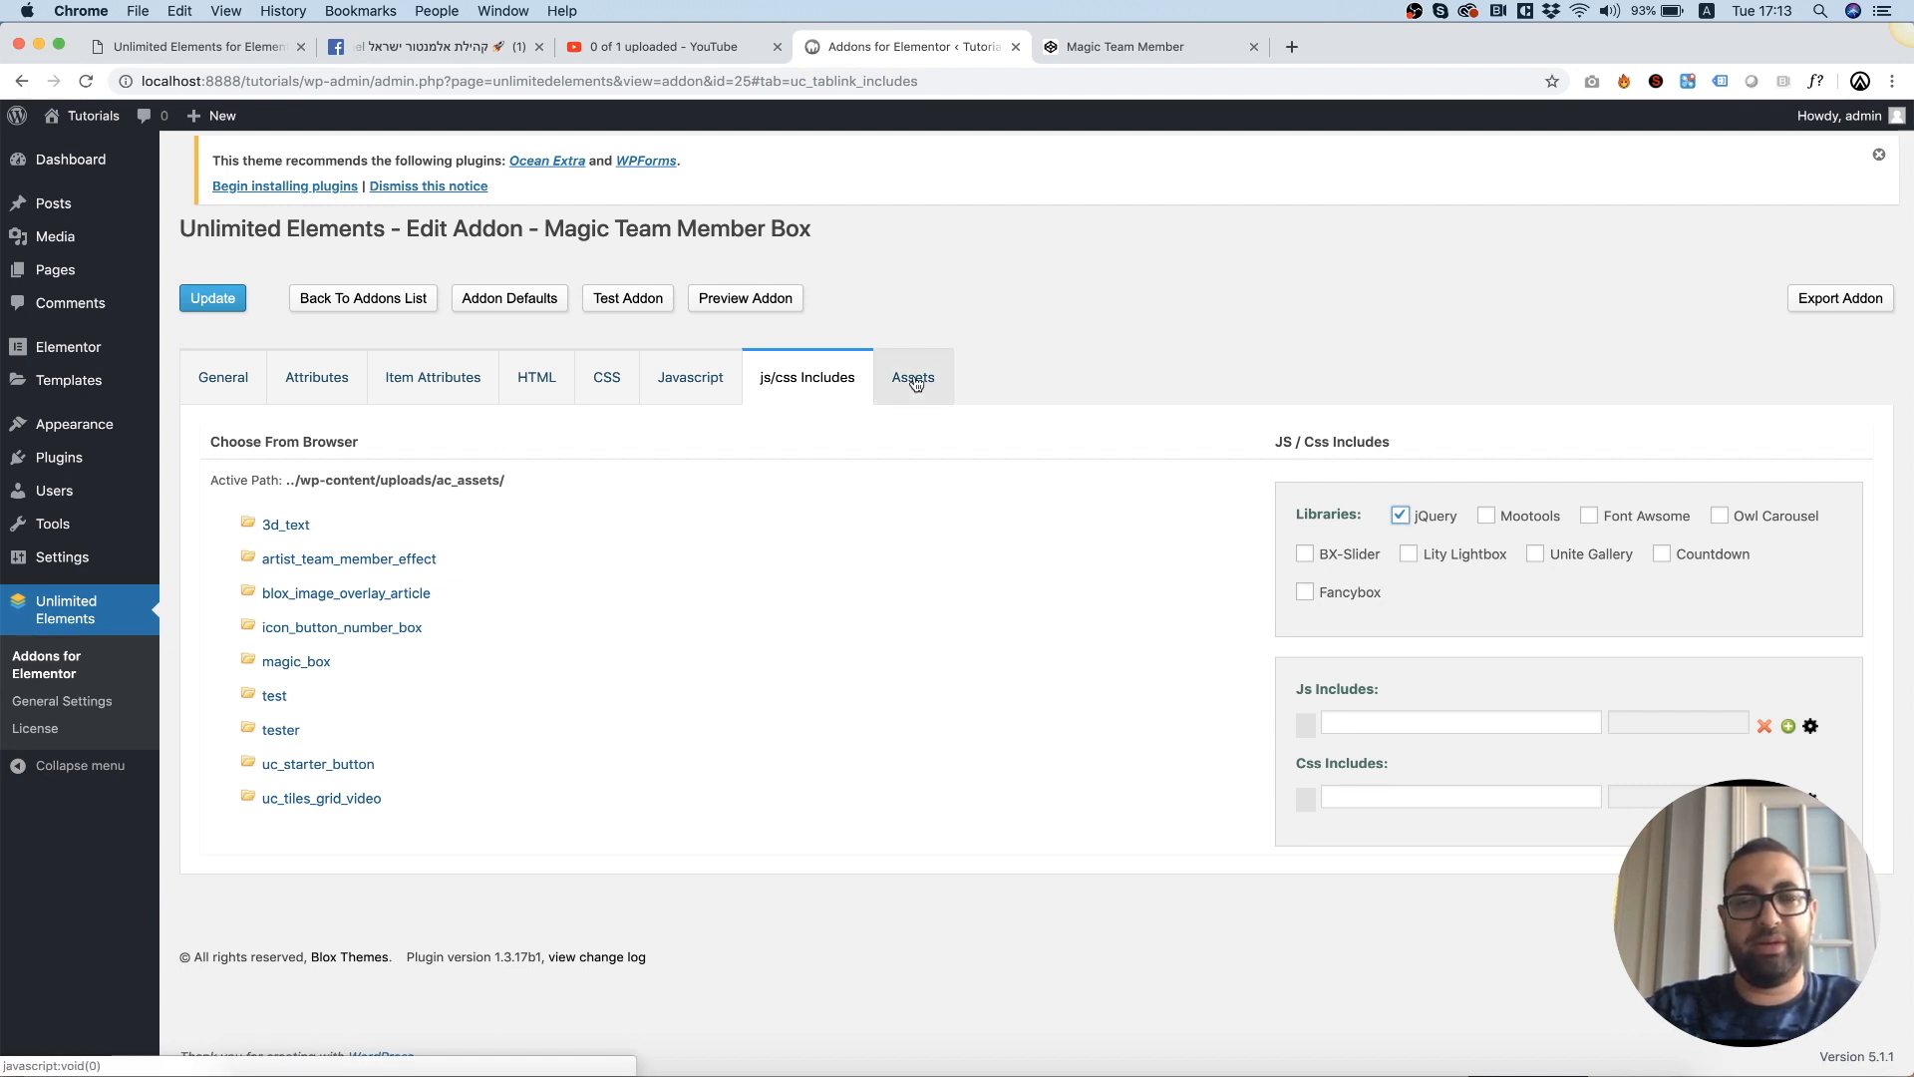
{"action": "left_click", "coordinate": [913, 377]}
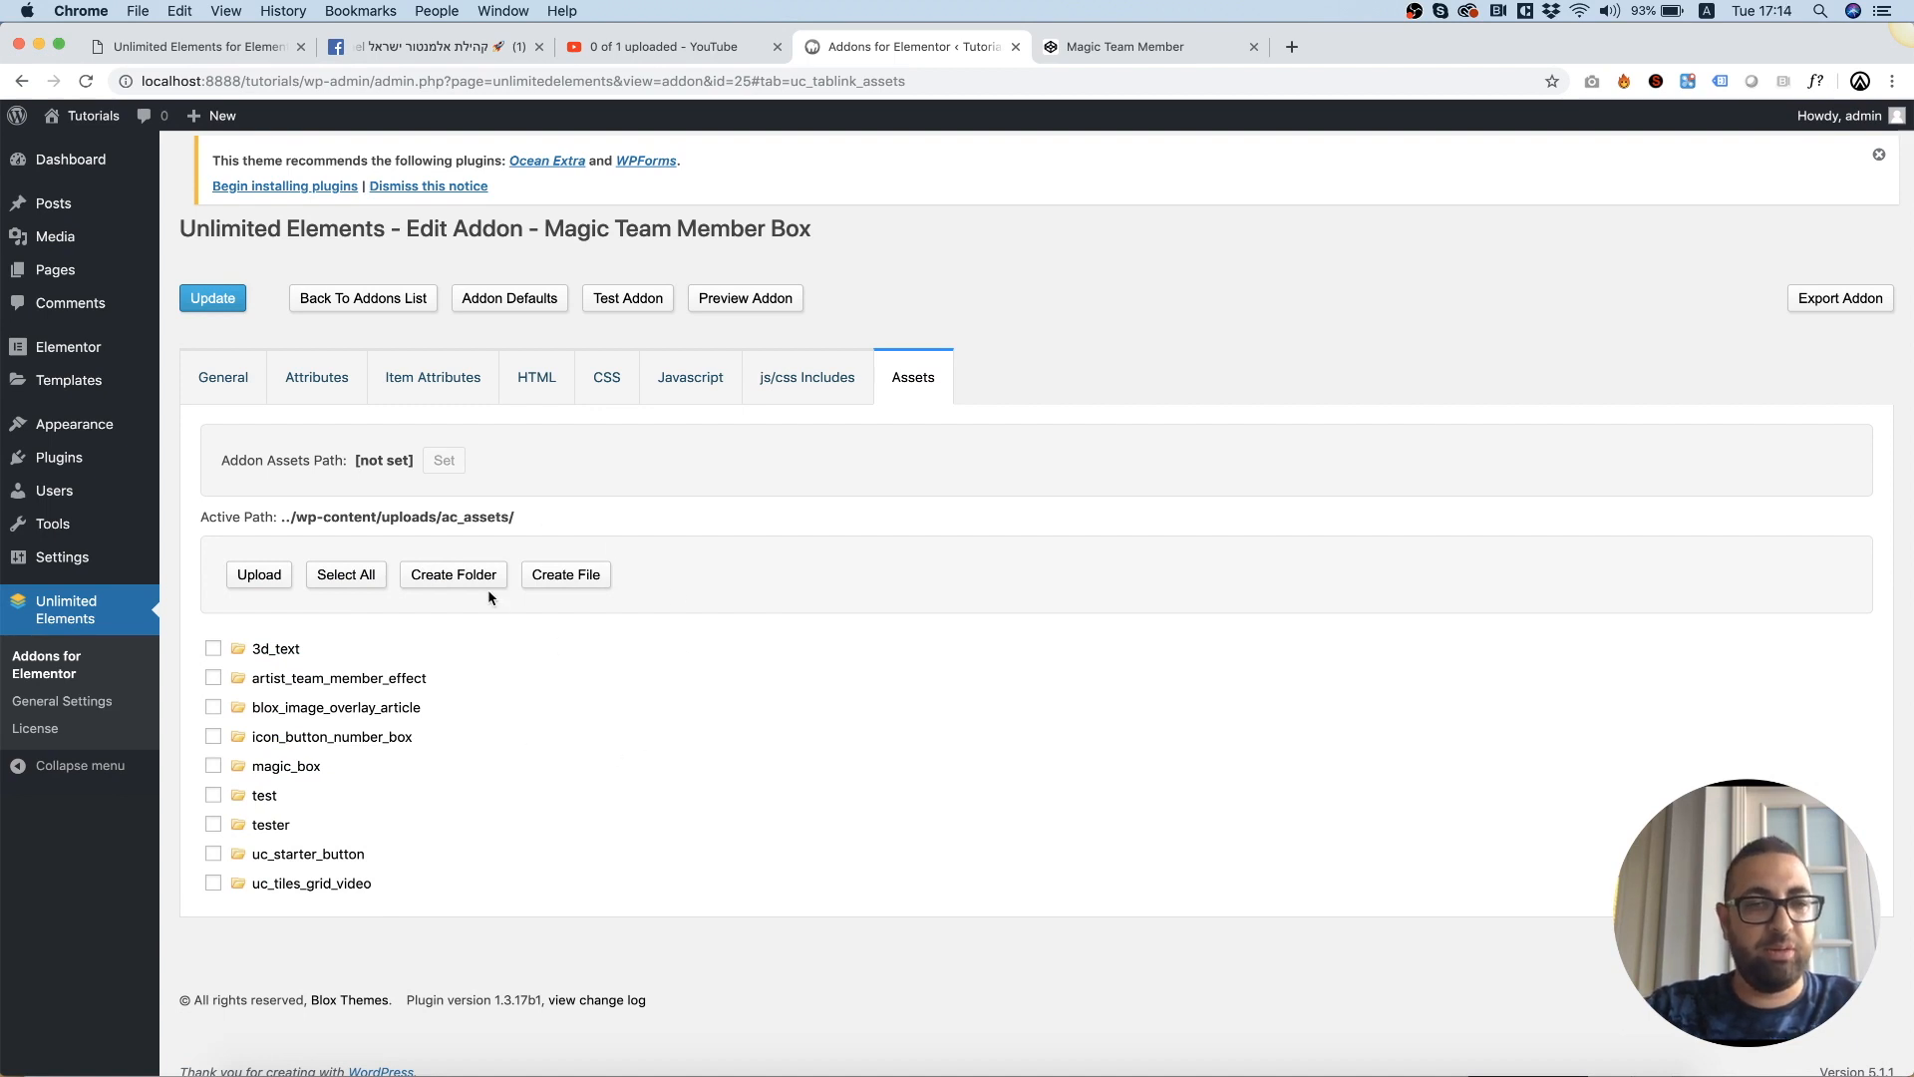
{"action": "left_click", "coordinate": [452, 574]}
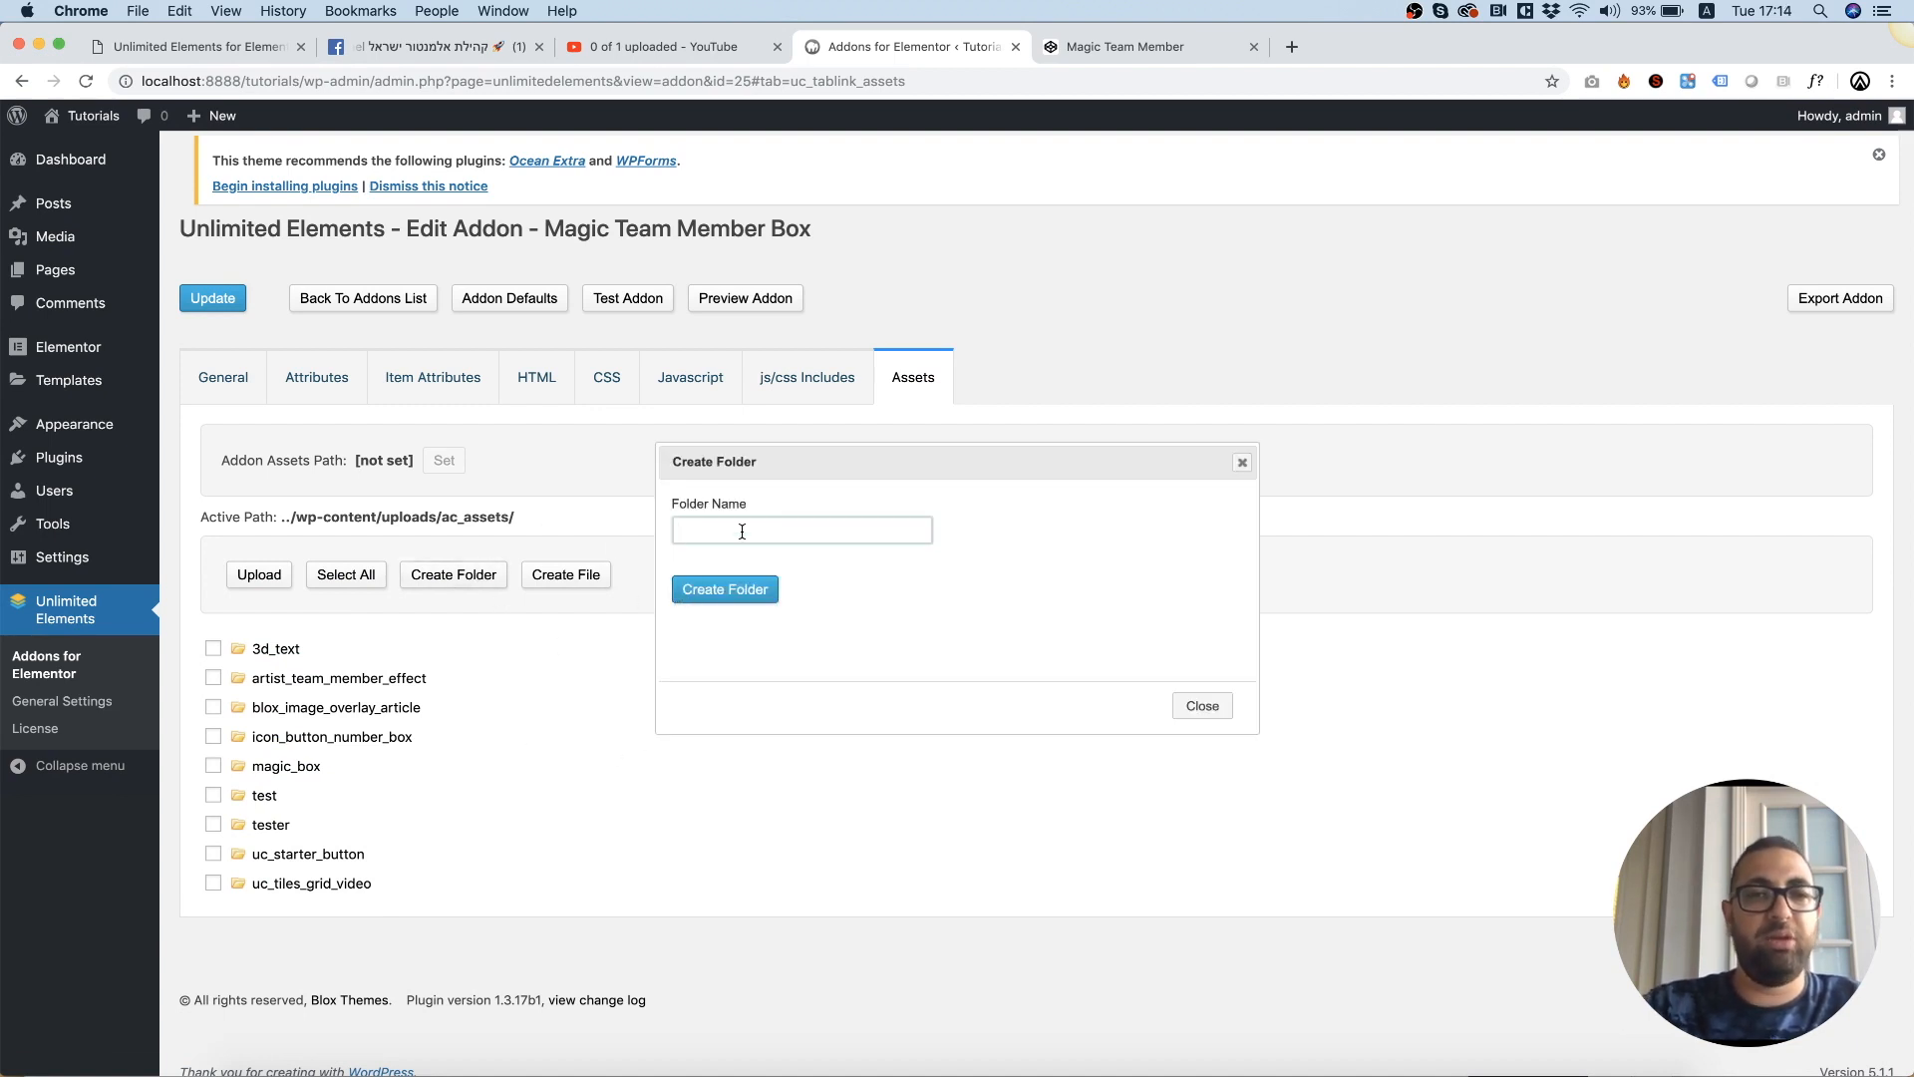
{"action": "type", "text": "magic_team_"}
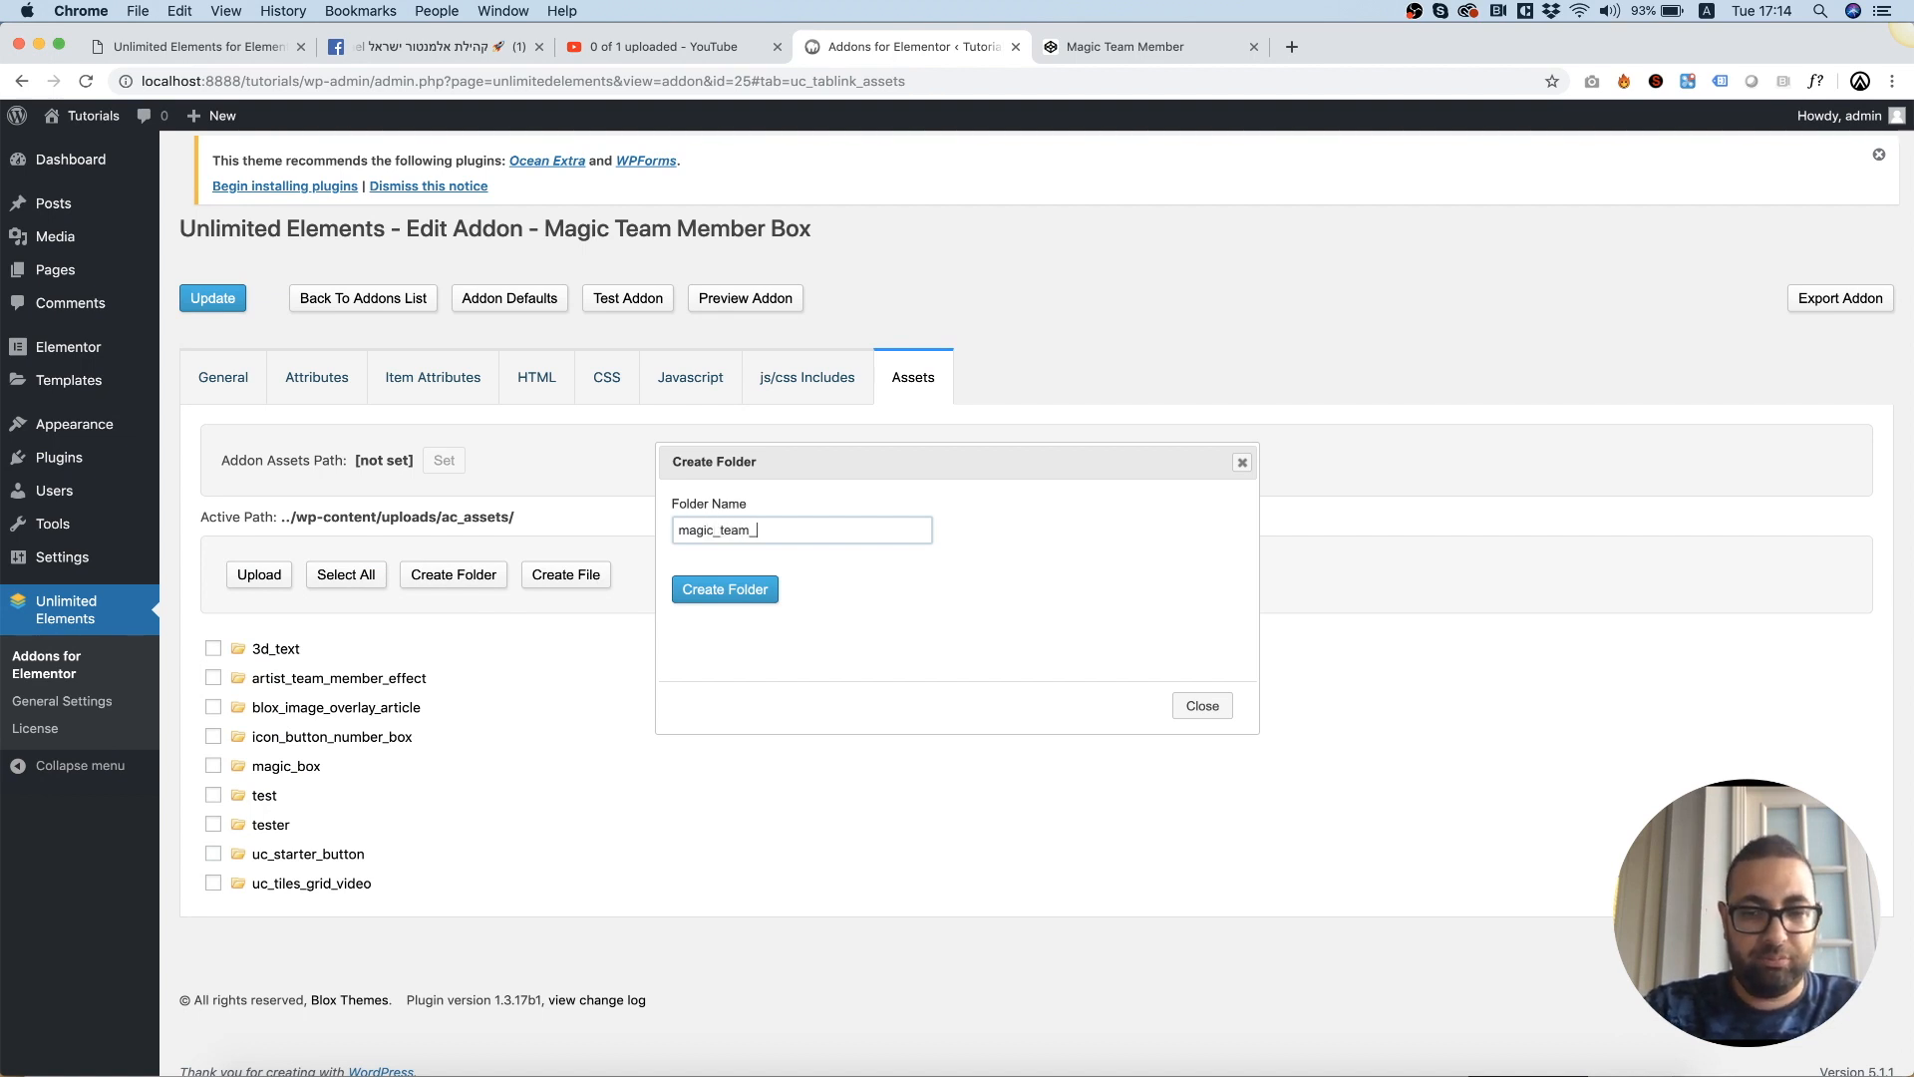
{"action": "type", "text": "member"}
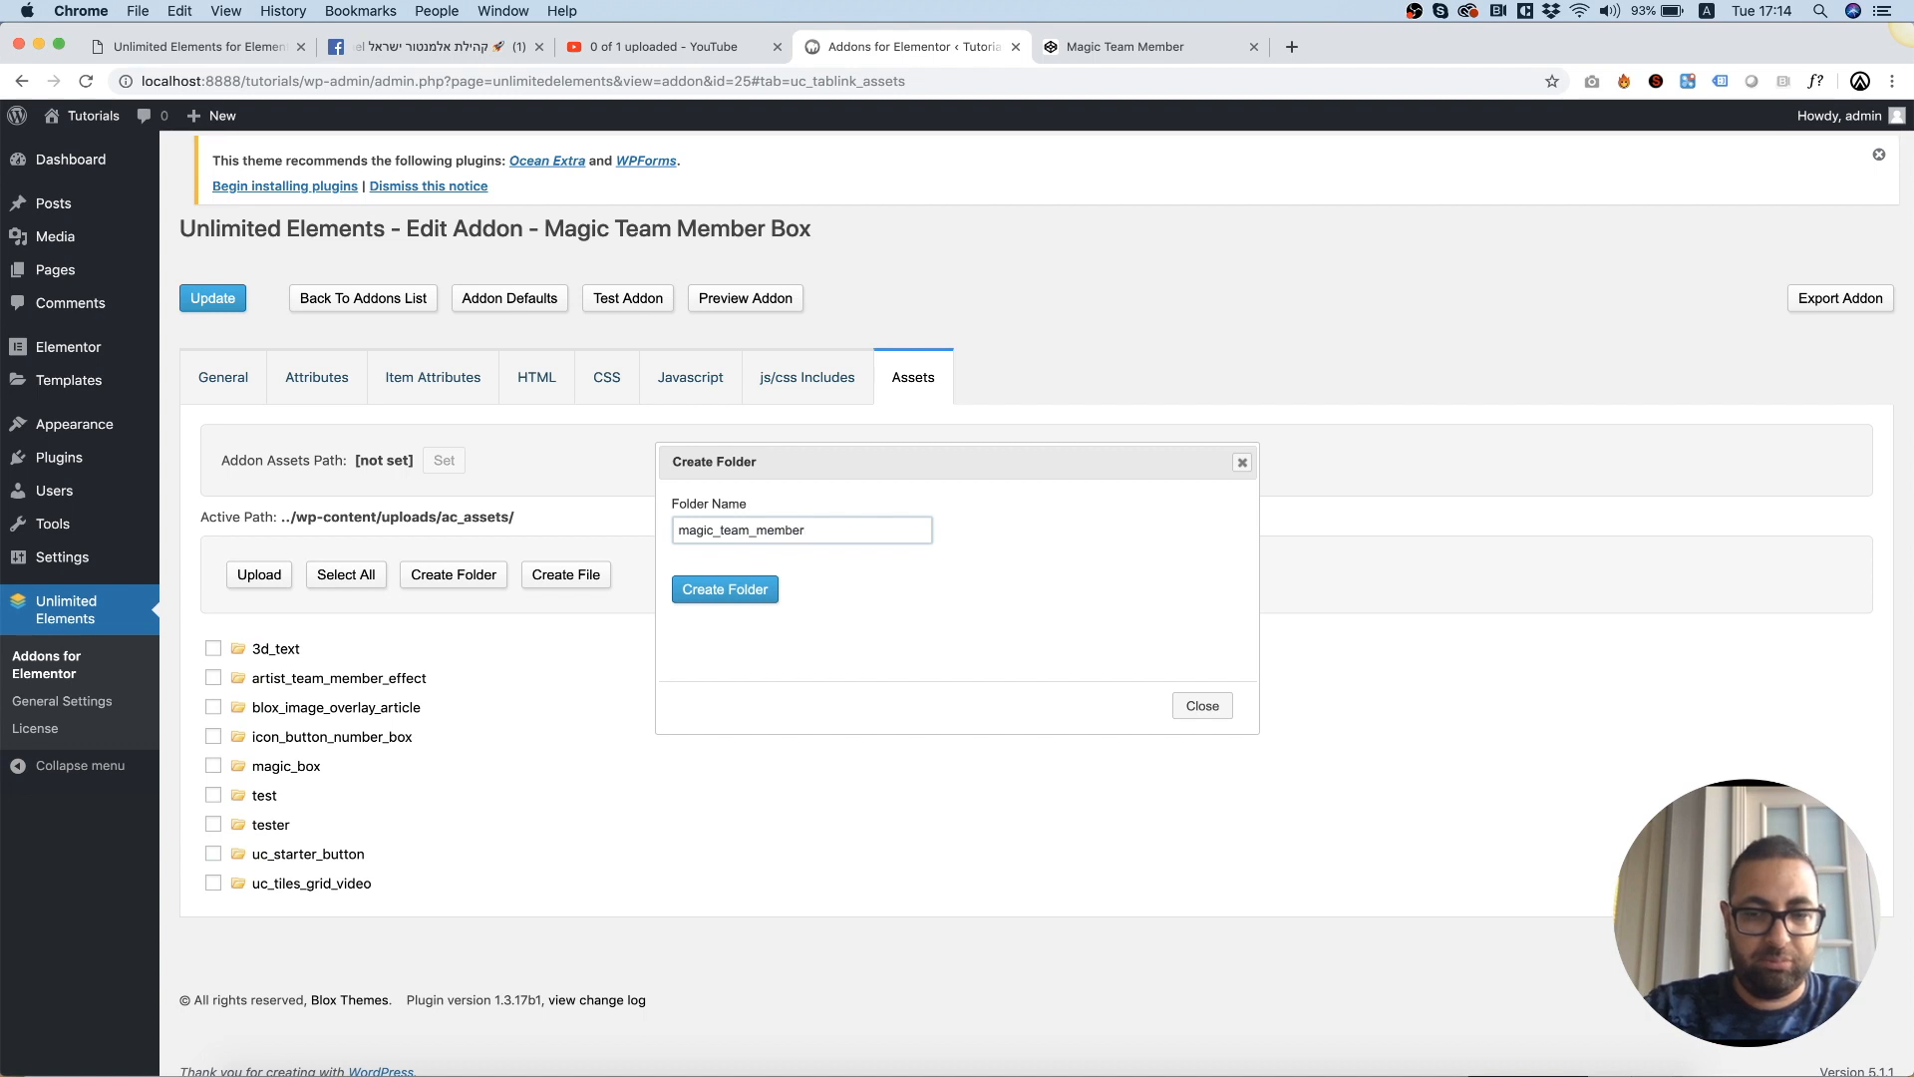
{"action": "left_click", "coordinate": [724, 588]}
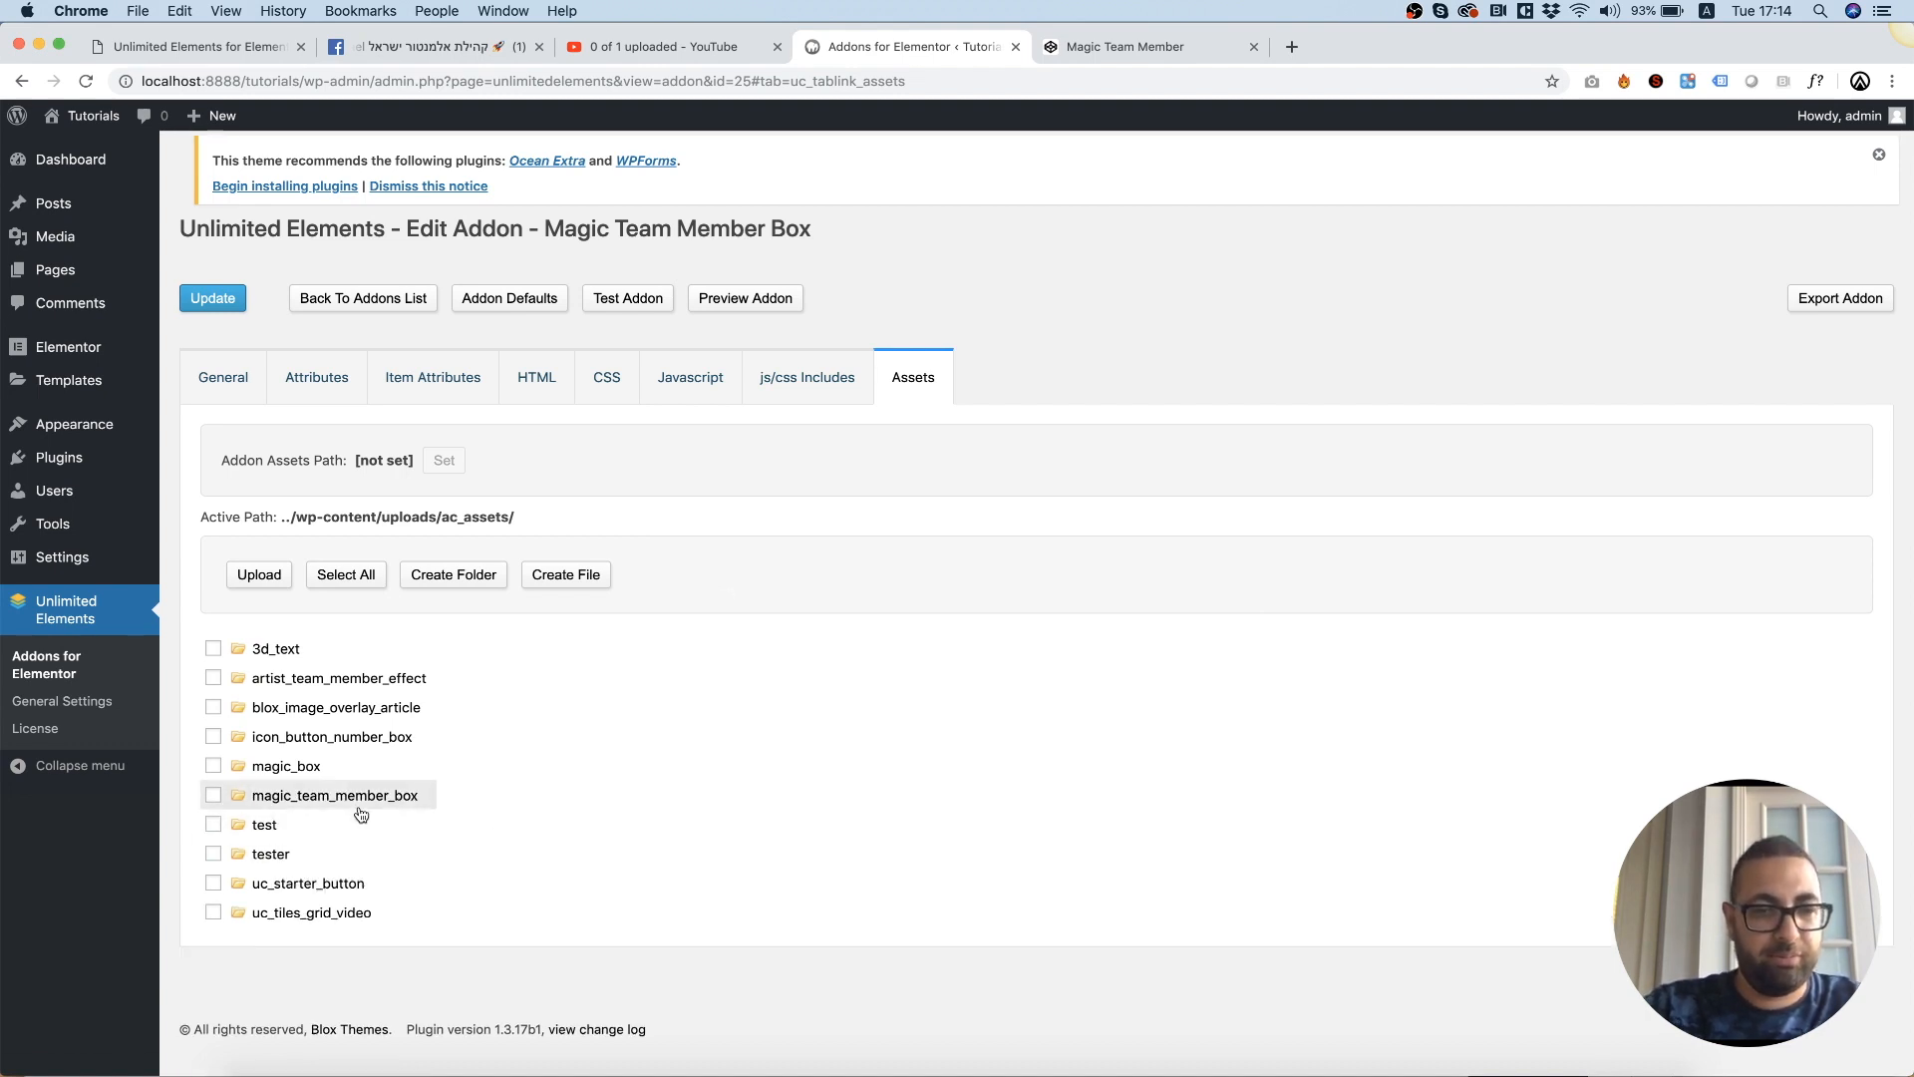
{"action": "double_click", "coordinate": [335, 795]}
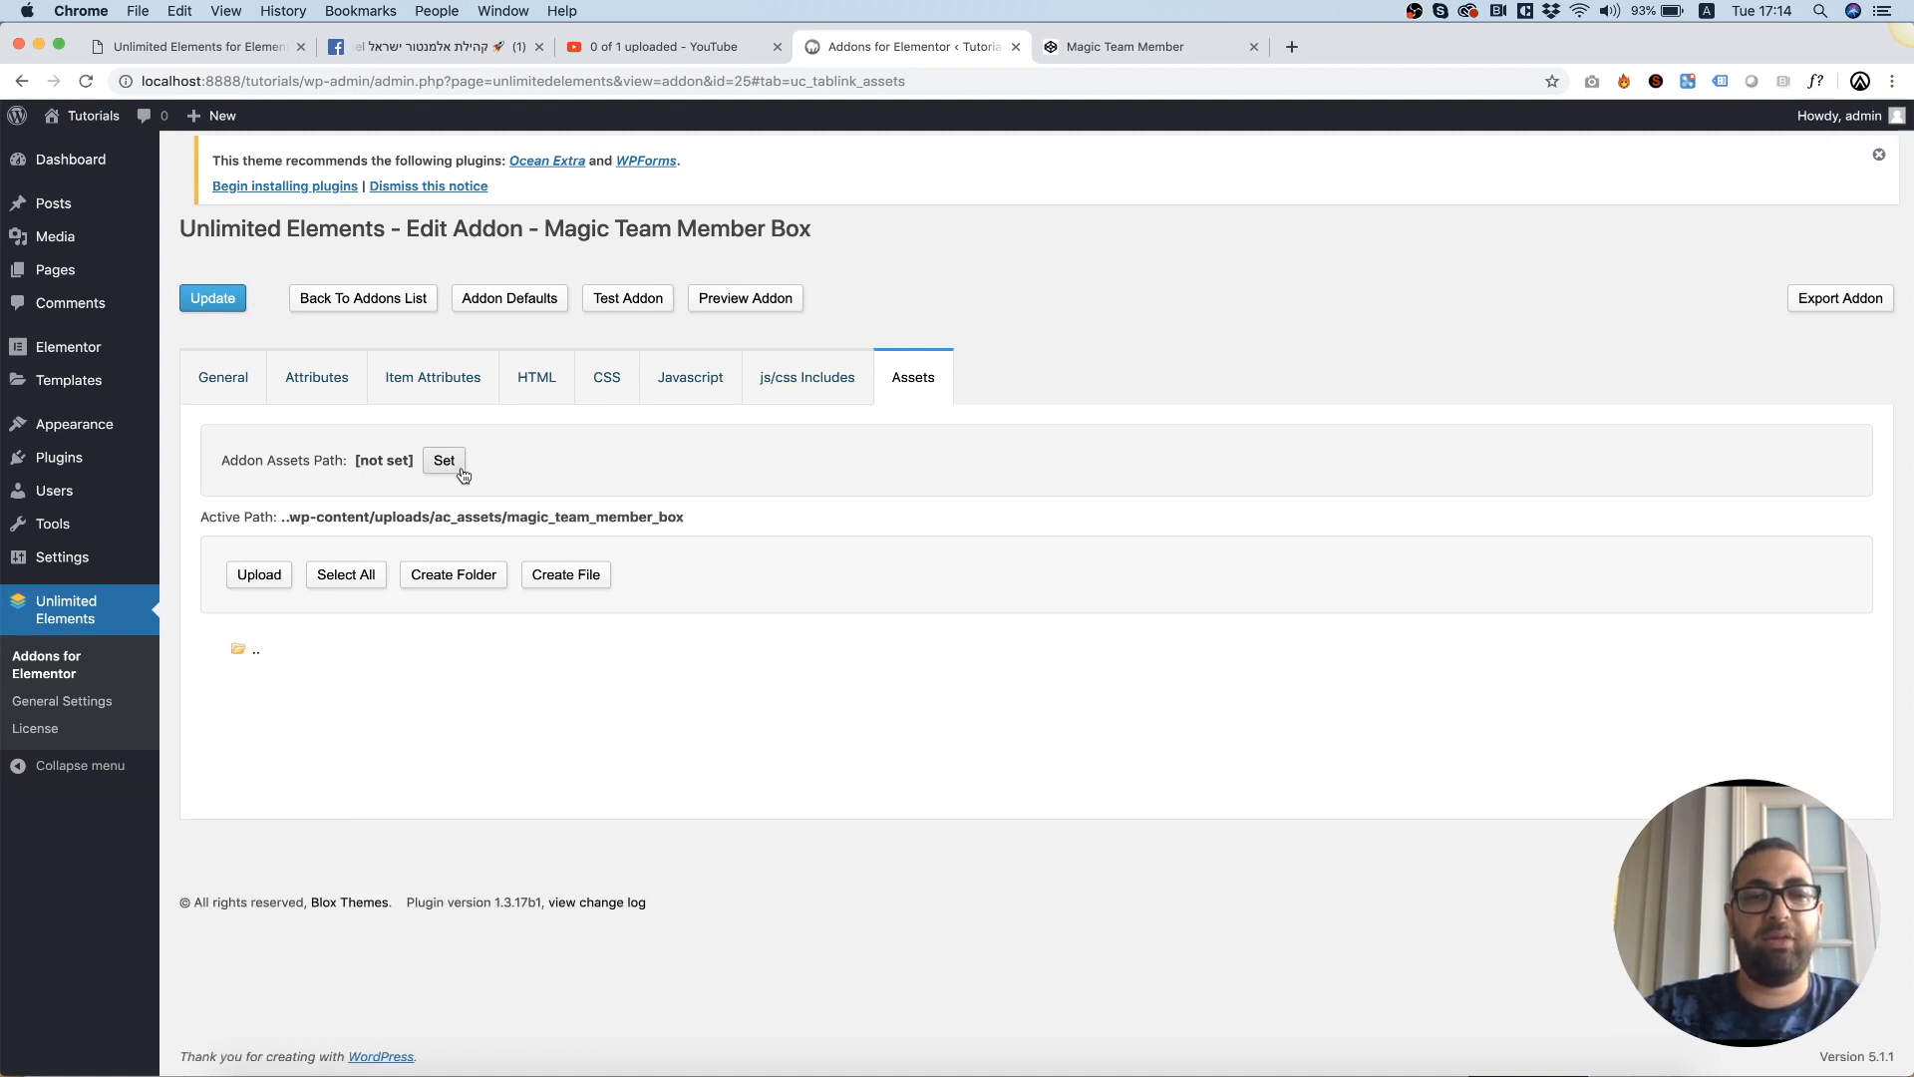
{"action": "mouse_move", "coordinate": [329, 480]}
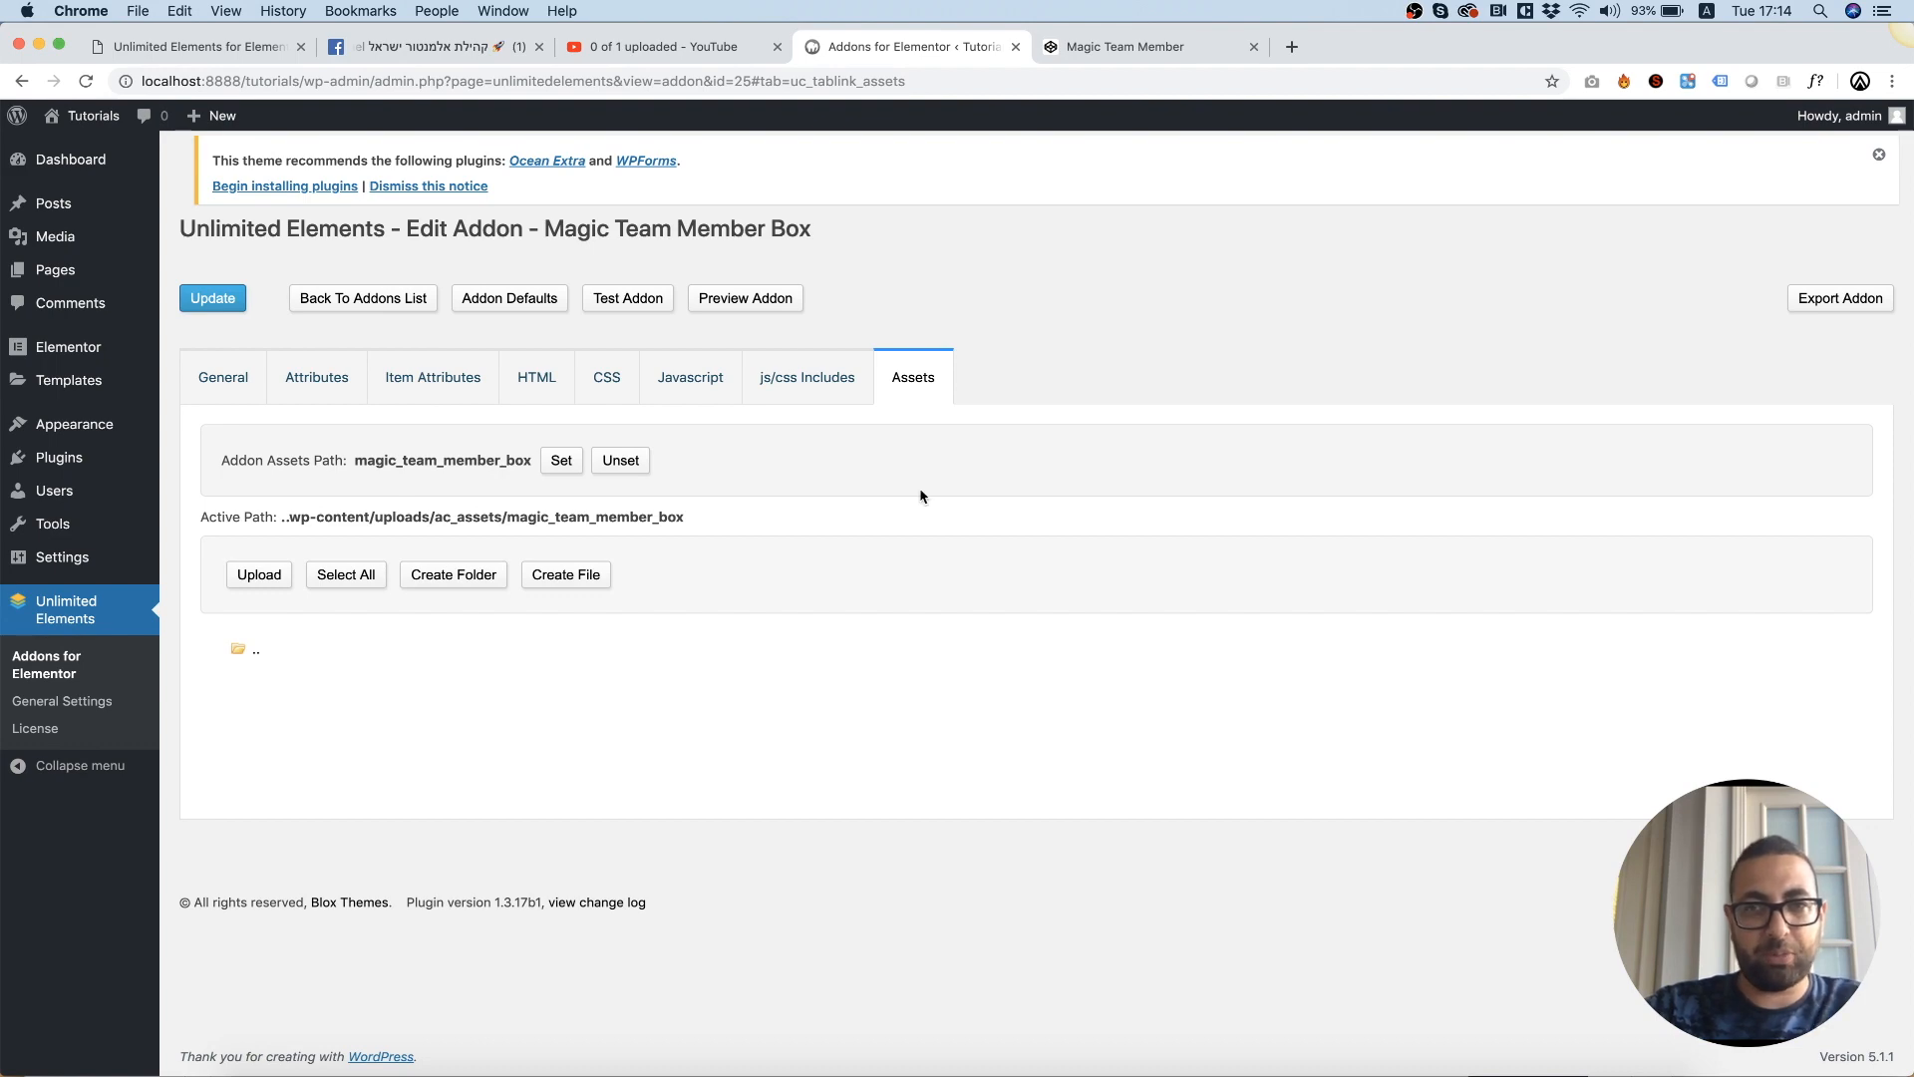
Save face1.jpg from the pen and upload it into the magic_team_member_box assets folder.
{"action": "left_click", "coordinate": [1122, 46]}
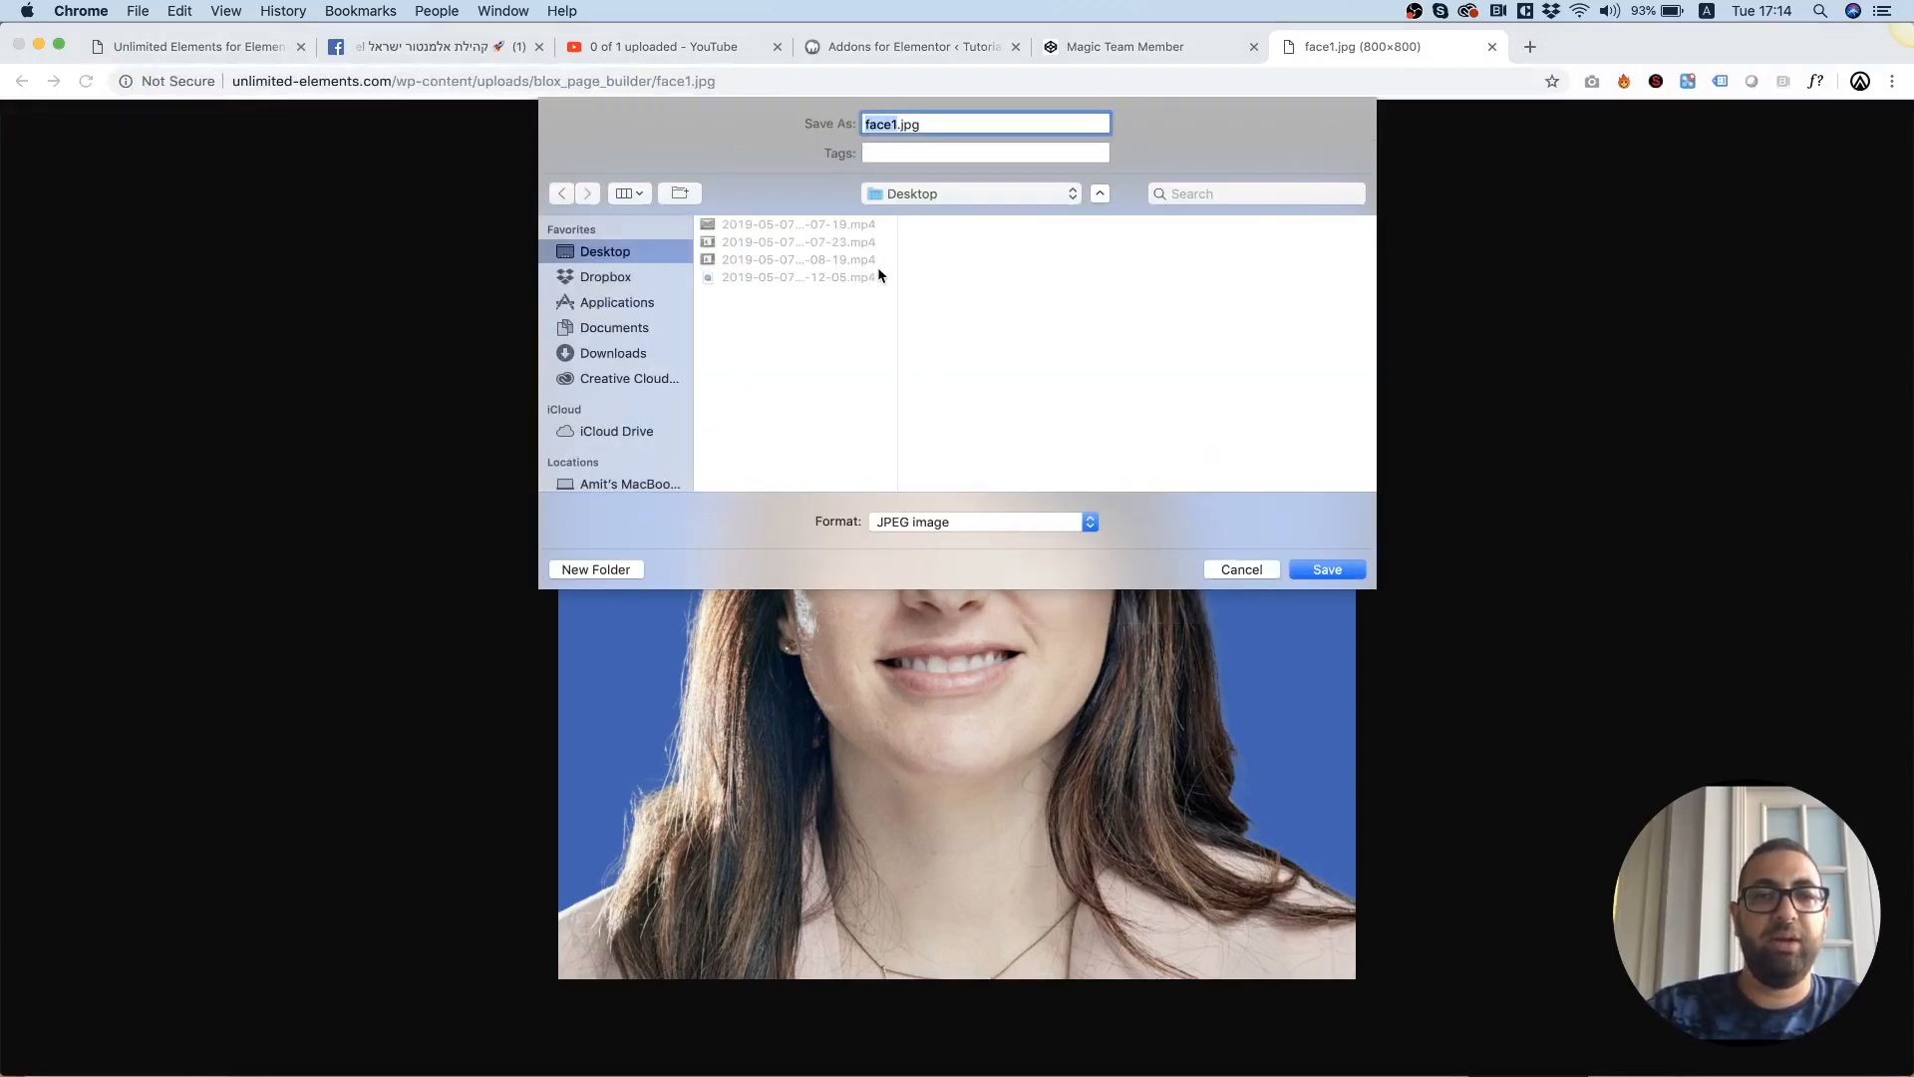
{"action": "left_click", "coordinate": [1326, 569]}
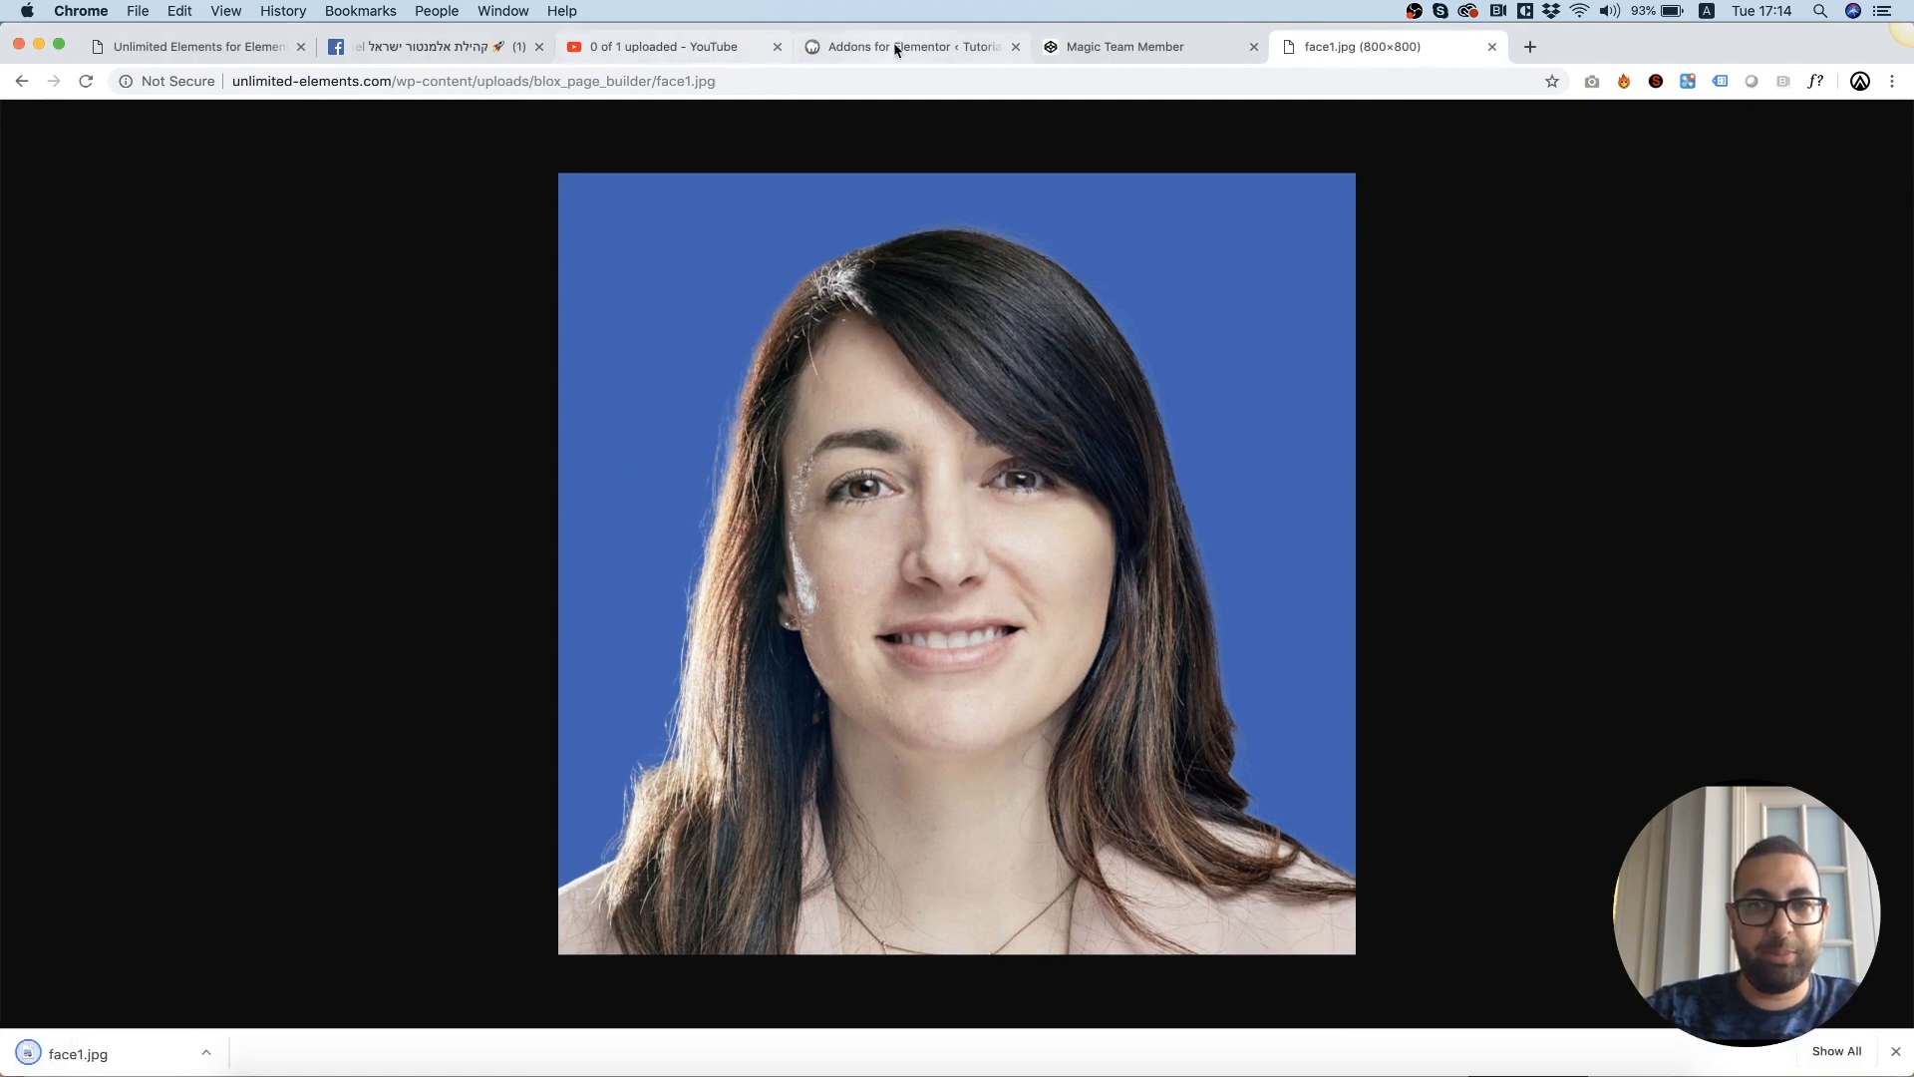
{"action": "left_click", "coordinate": [909, 46]}
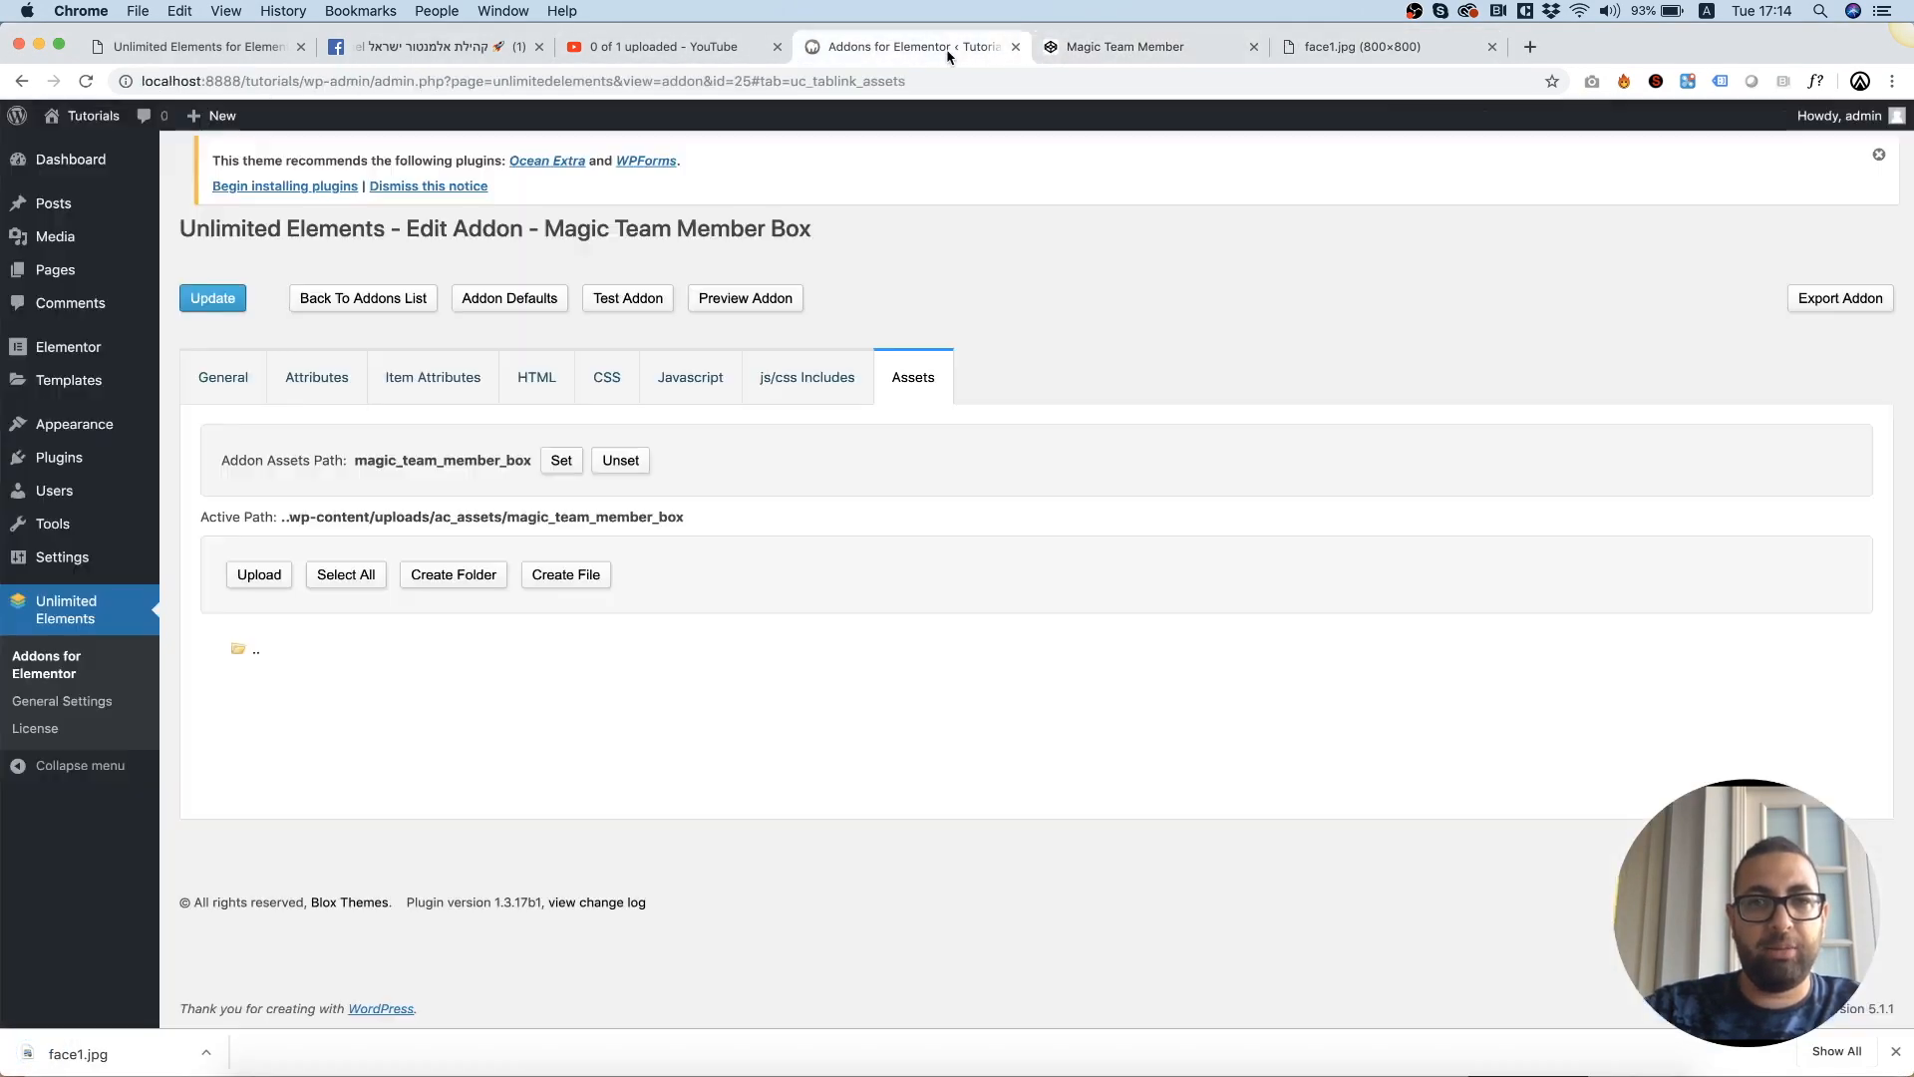
{"action": "left_click", "coordinate": [257, 574]}
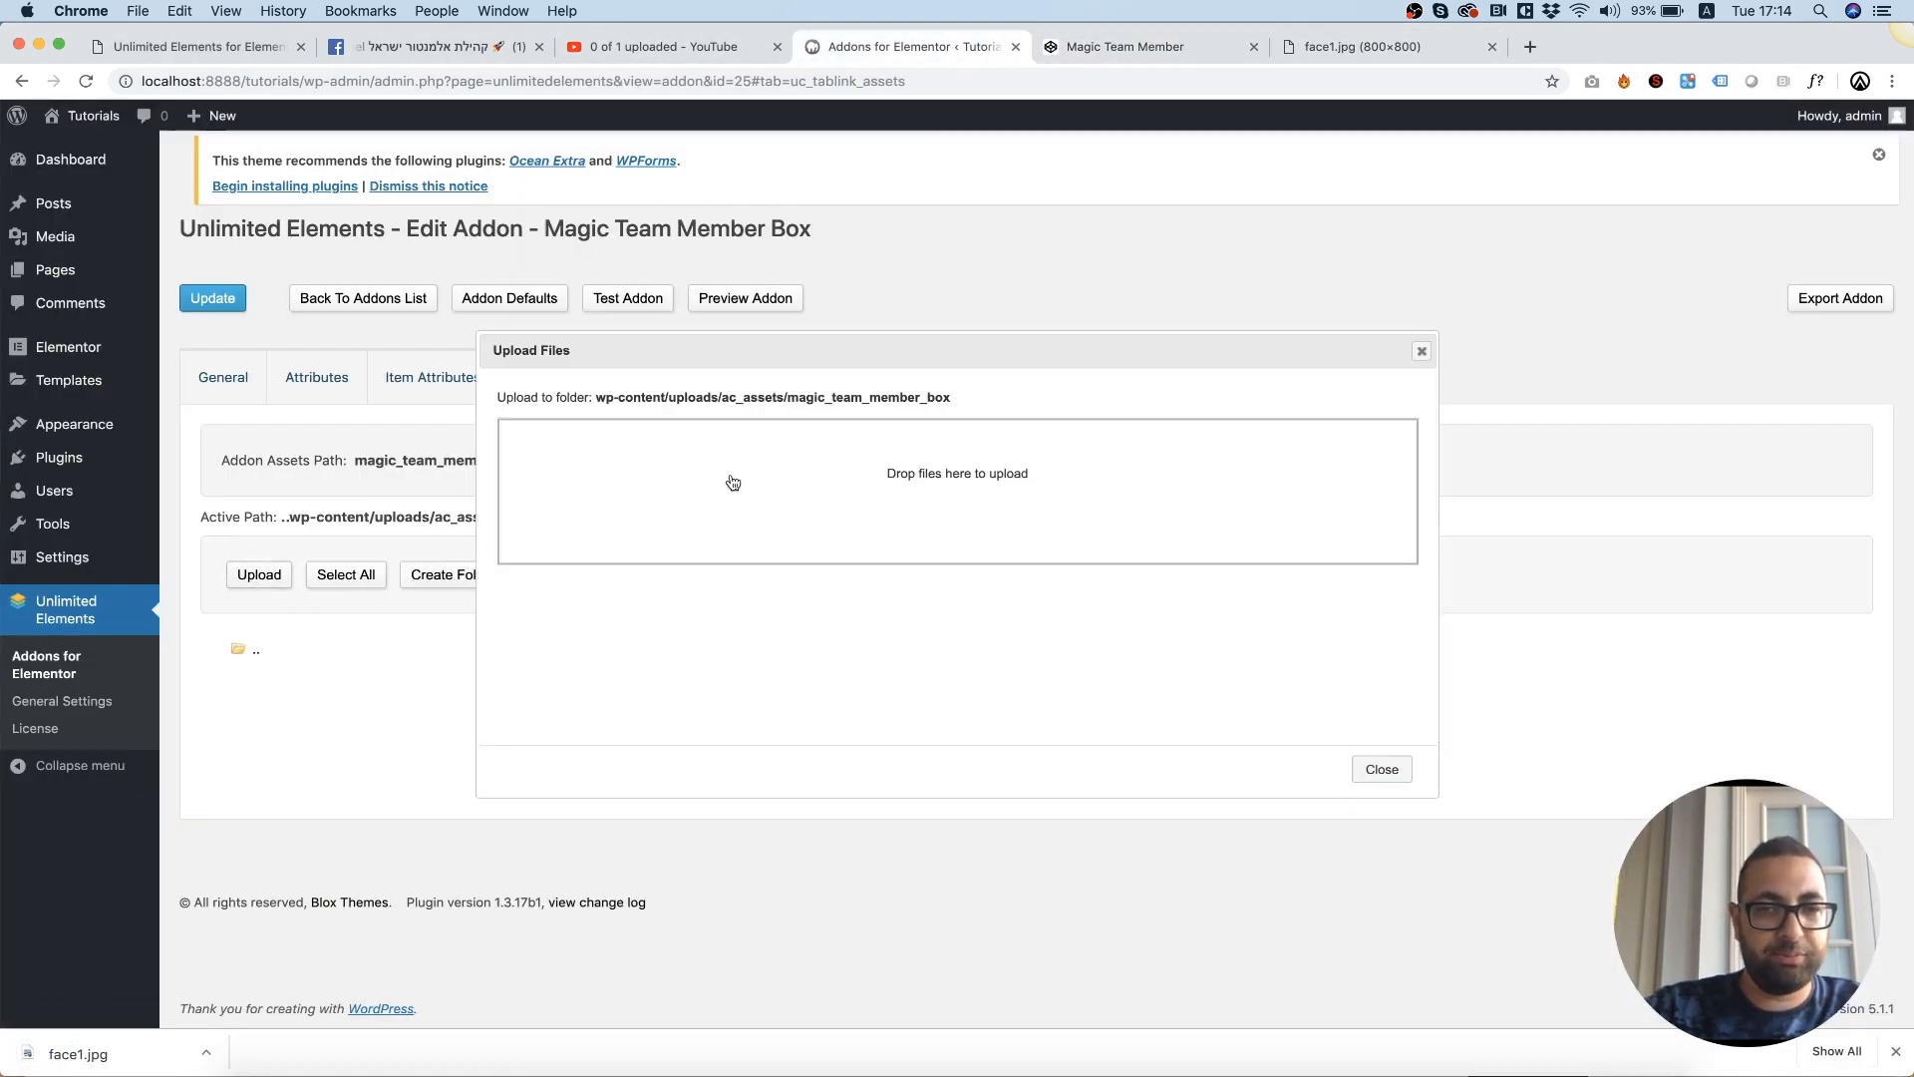
{"action": "left_click", "coordinate": [257, 575]}
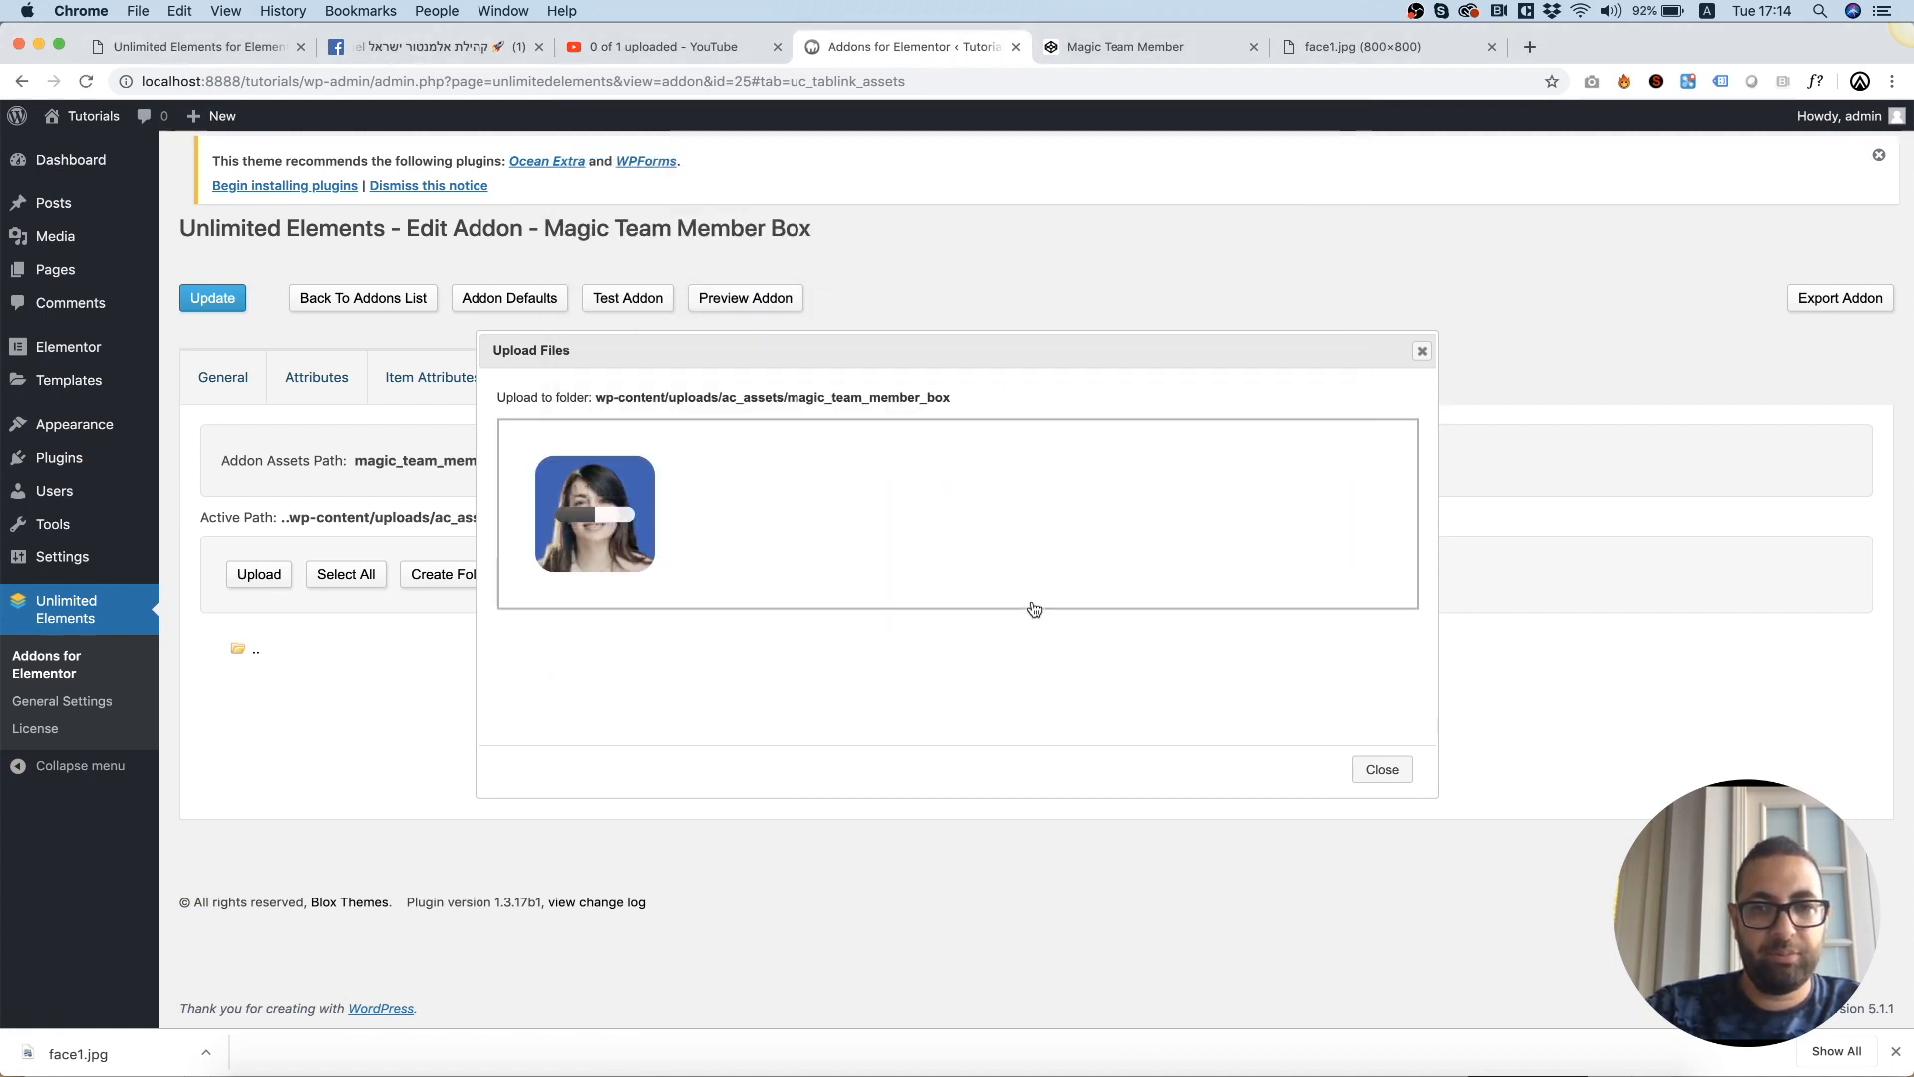
{"action": "left_click", "coordinate": [1380, 767]}
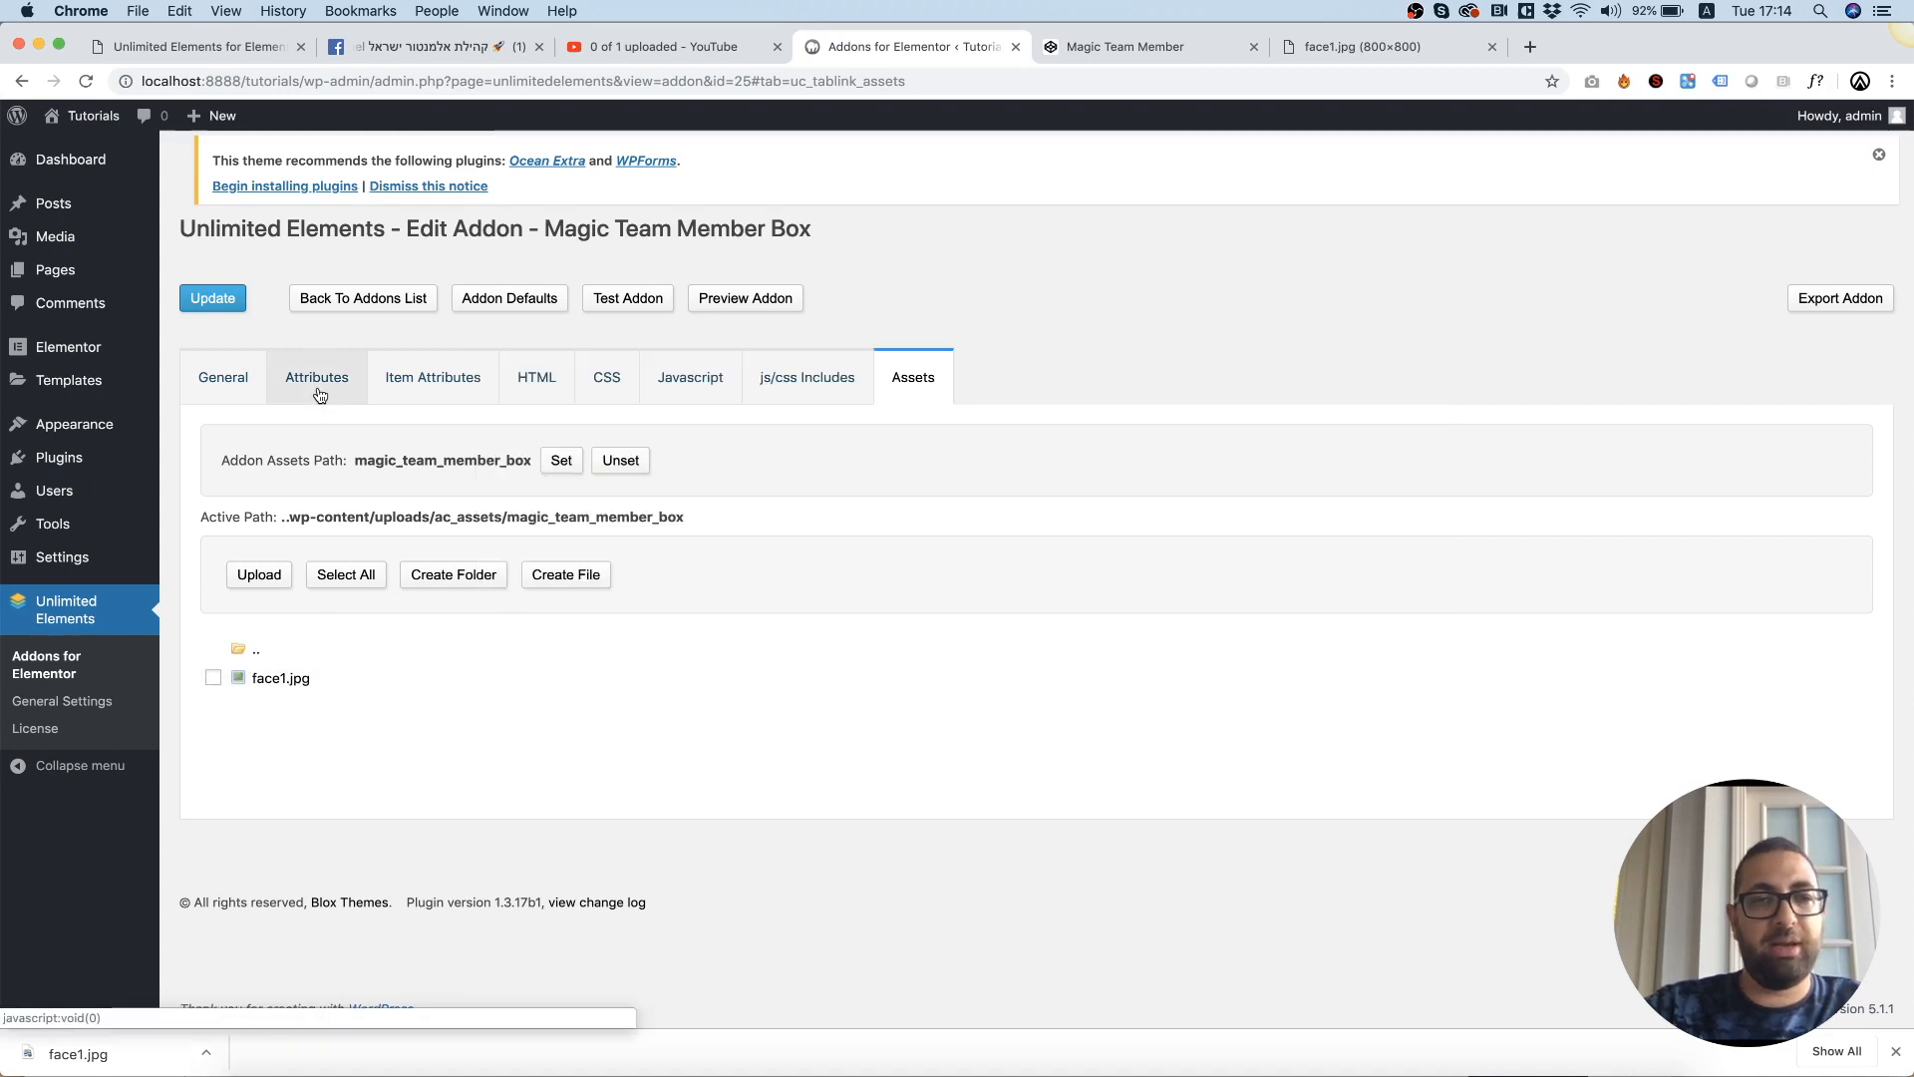
Add an Image-type attribute titled Image with face1 from the assets as its default.
{"action": "left_click", "coordinate": [317, 377]}
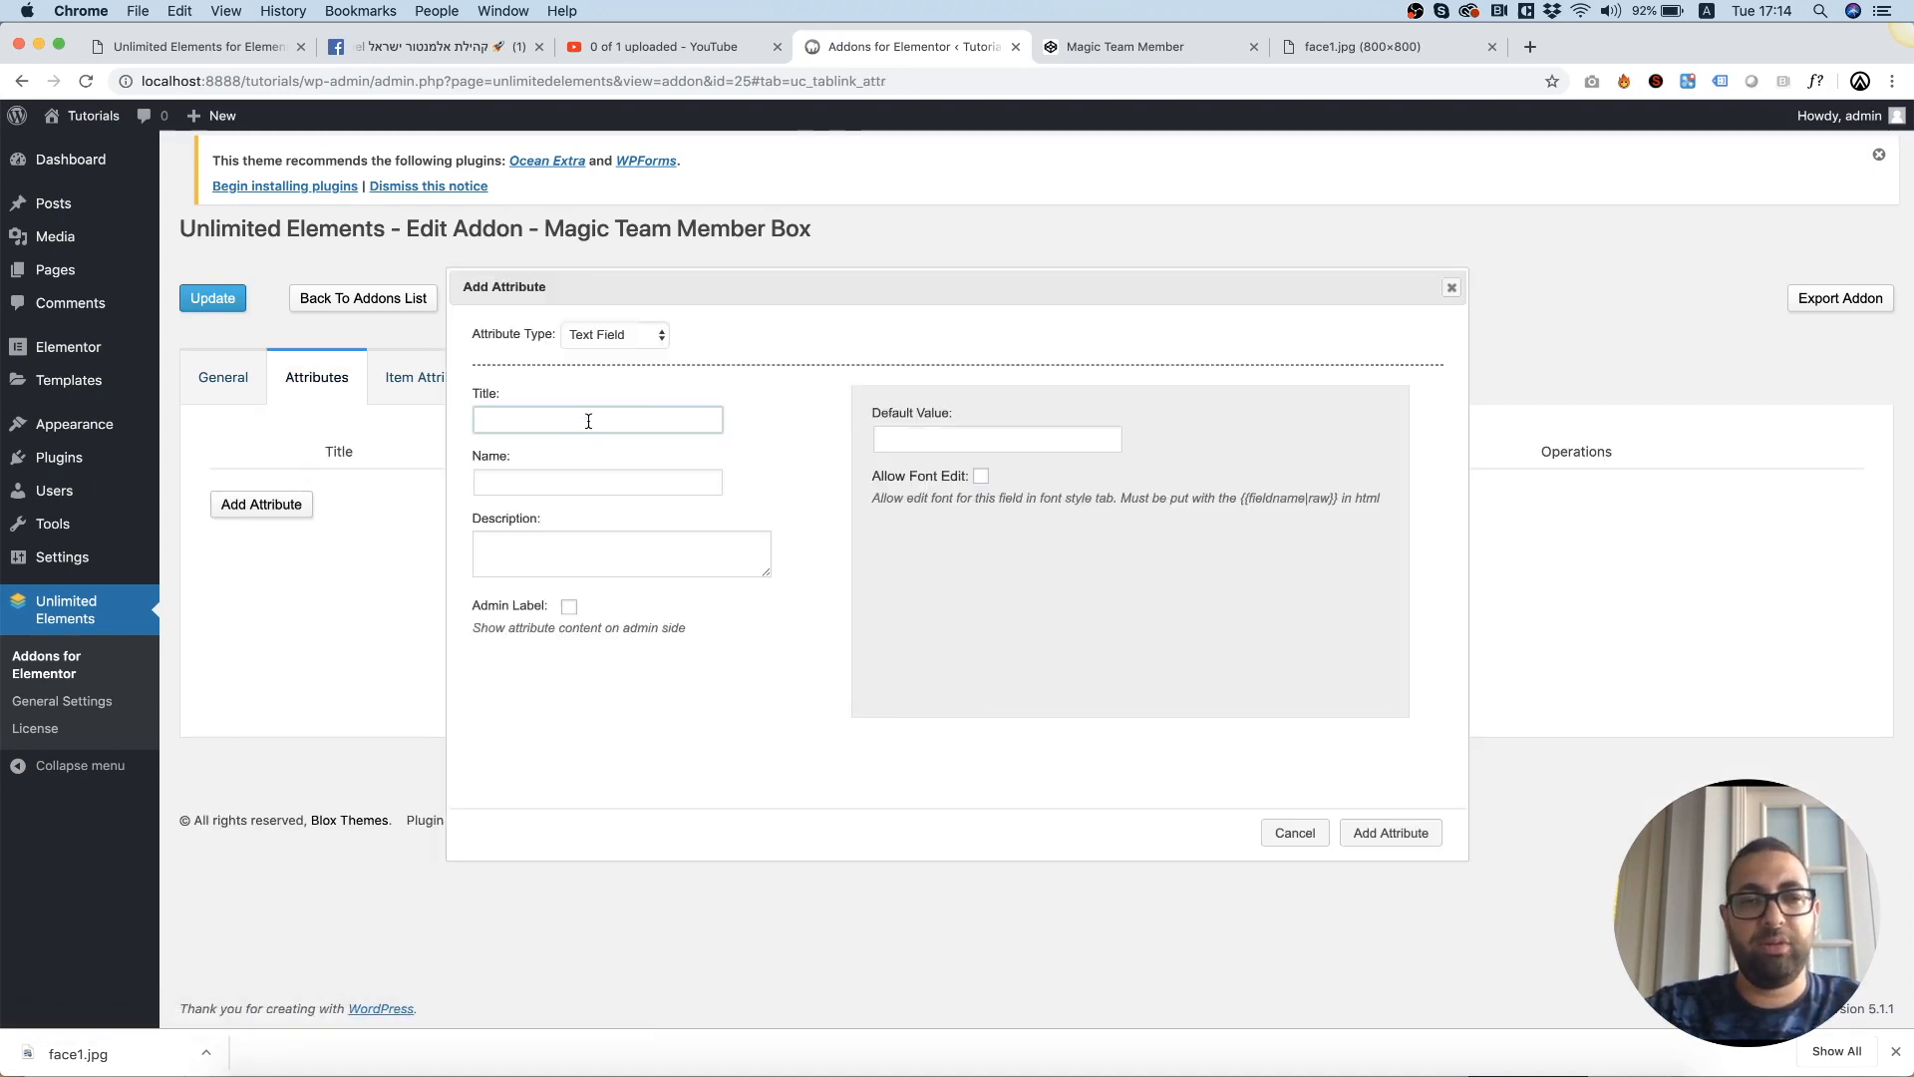
{"action": "type", "text": "Image"}
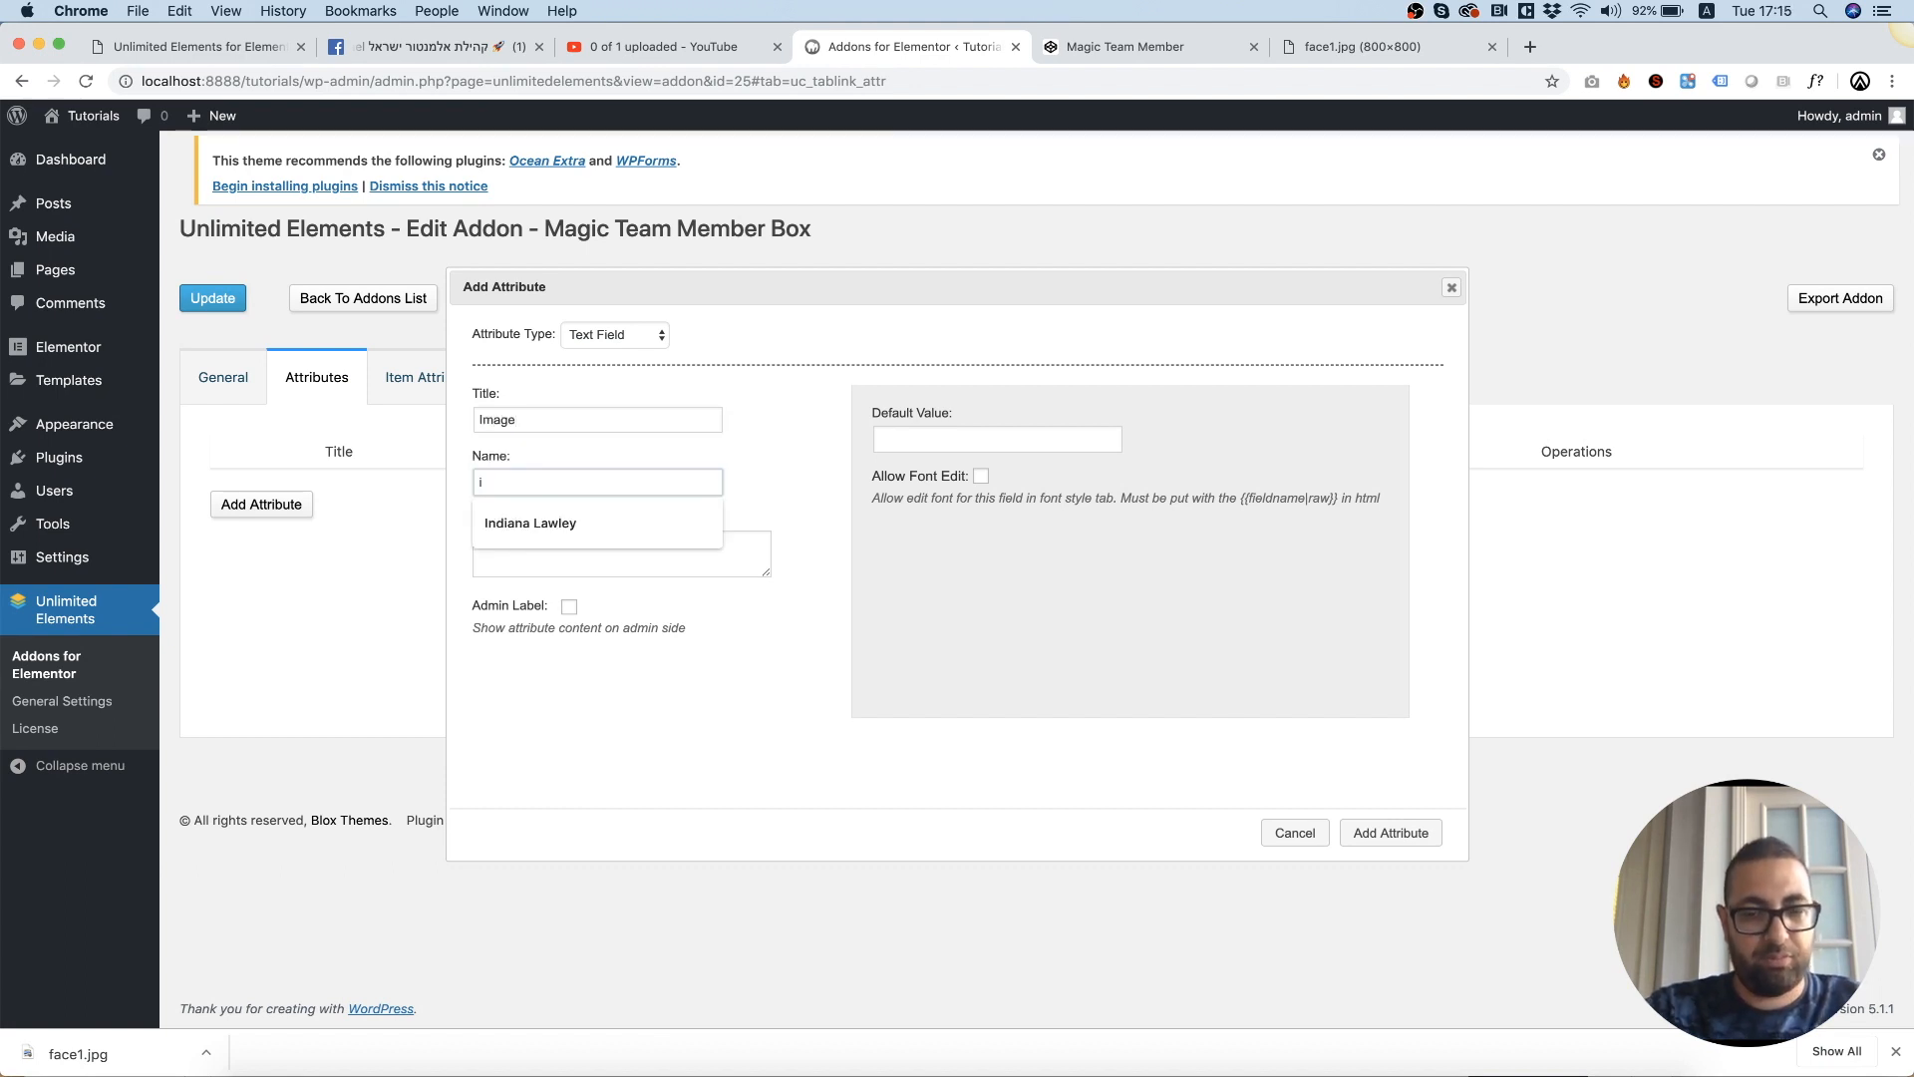
{"action": "left_click", "coordinate": [614, 333]}
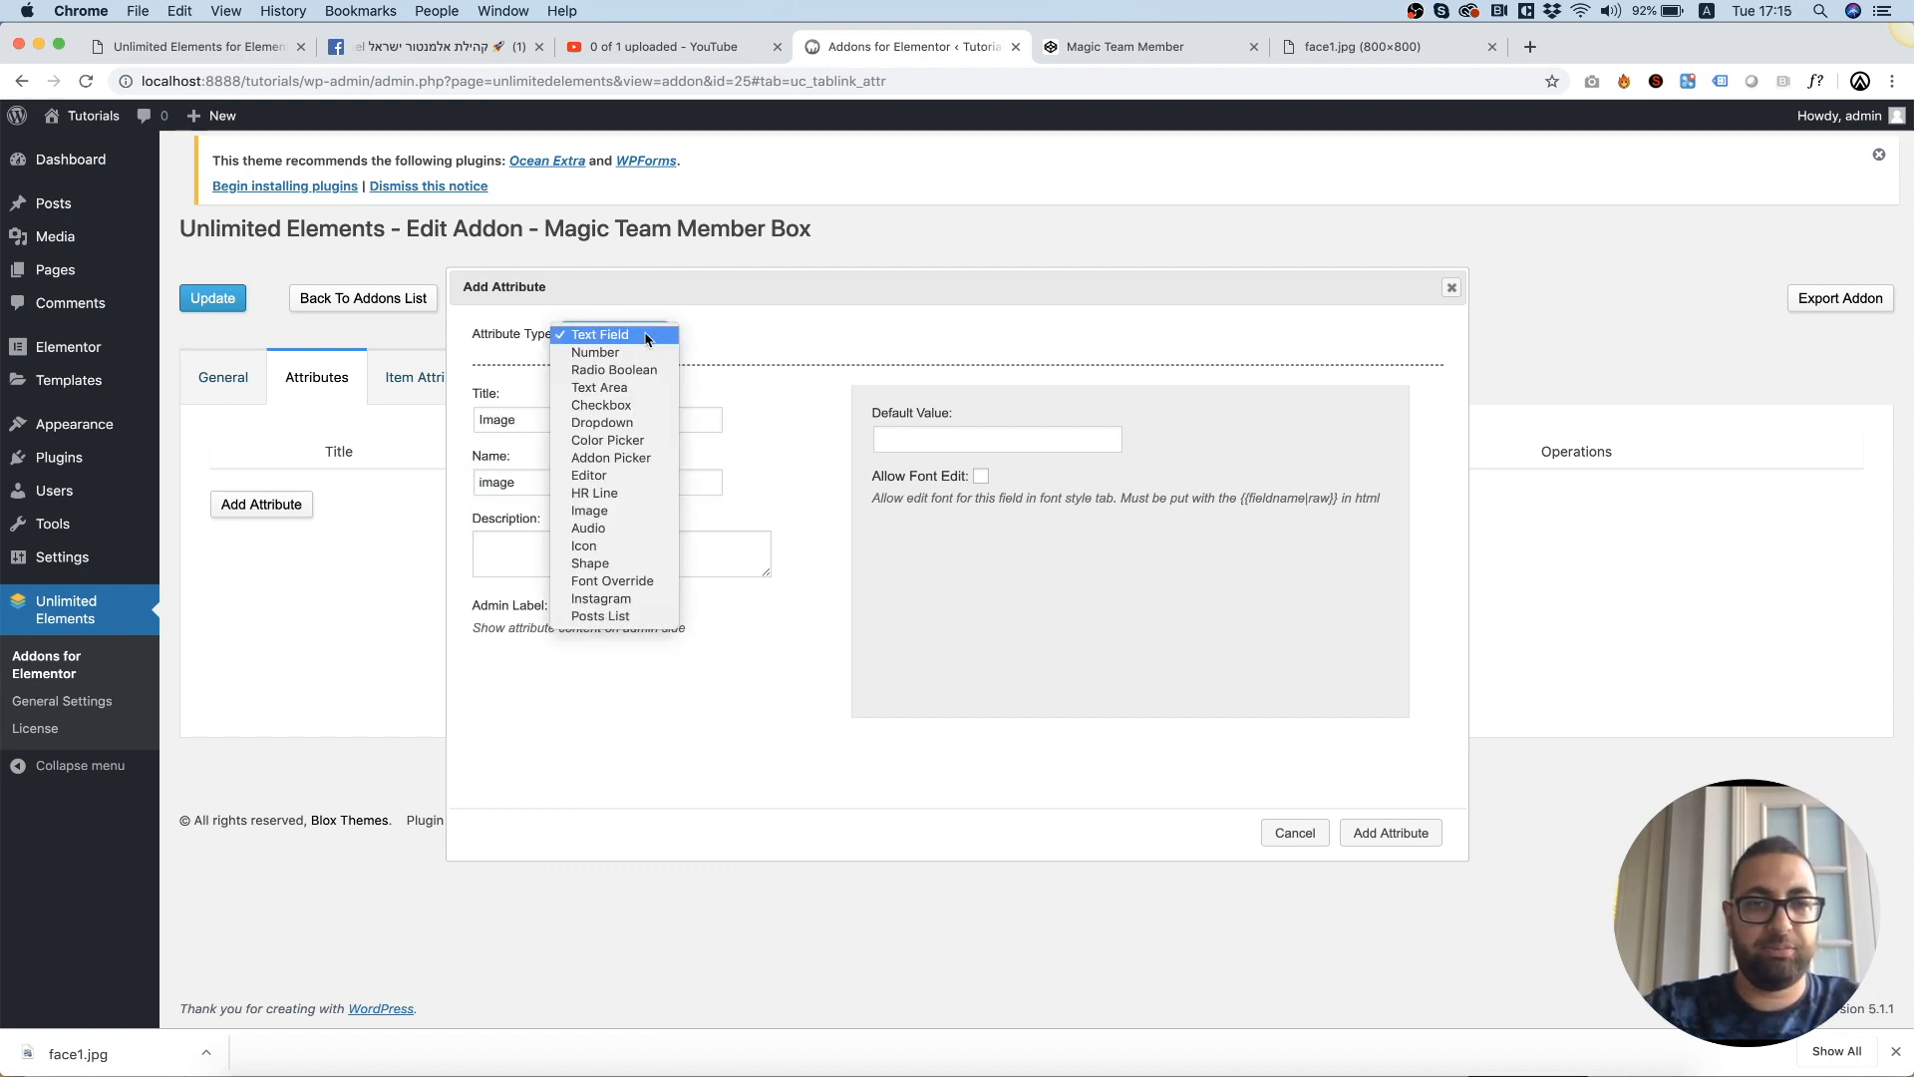
{"action": "left_click", "coordinate": [588, 511]}
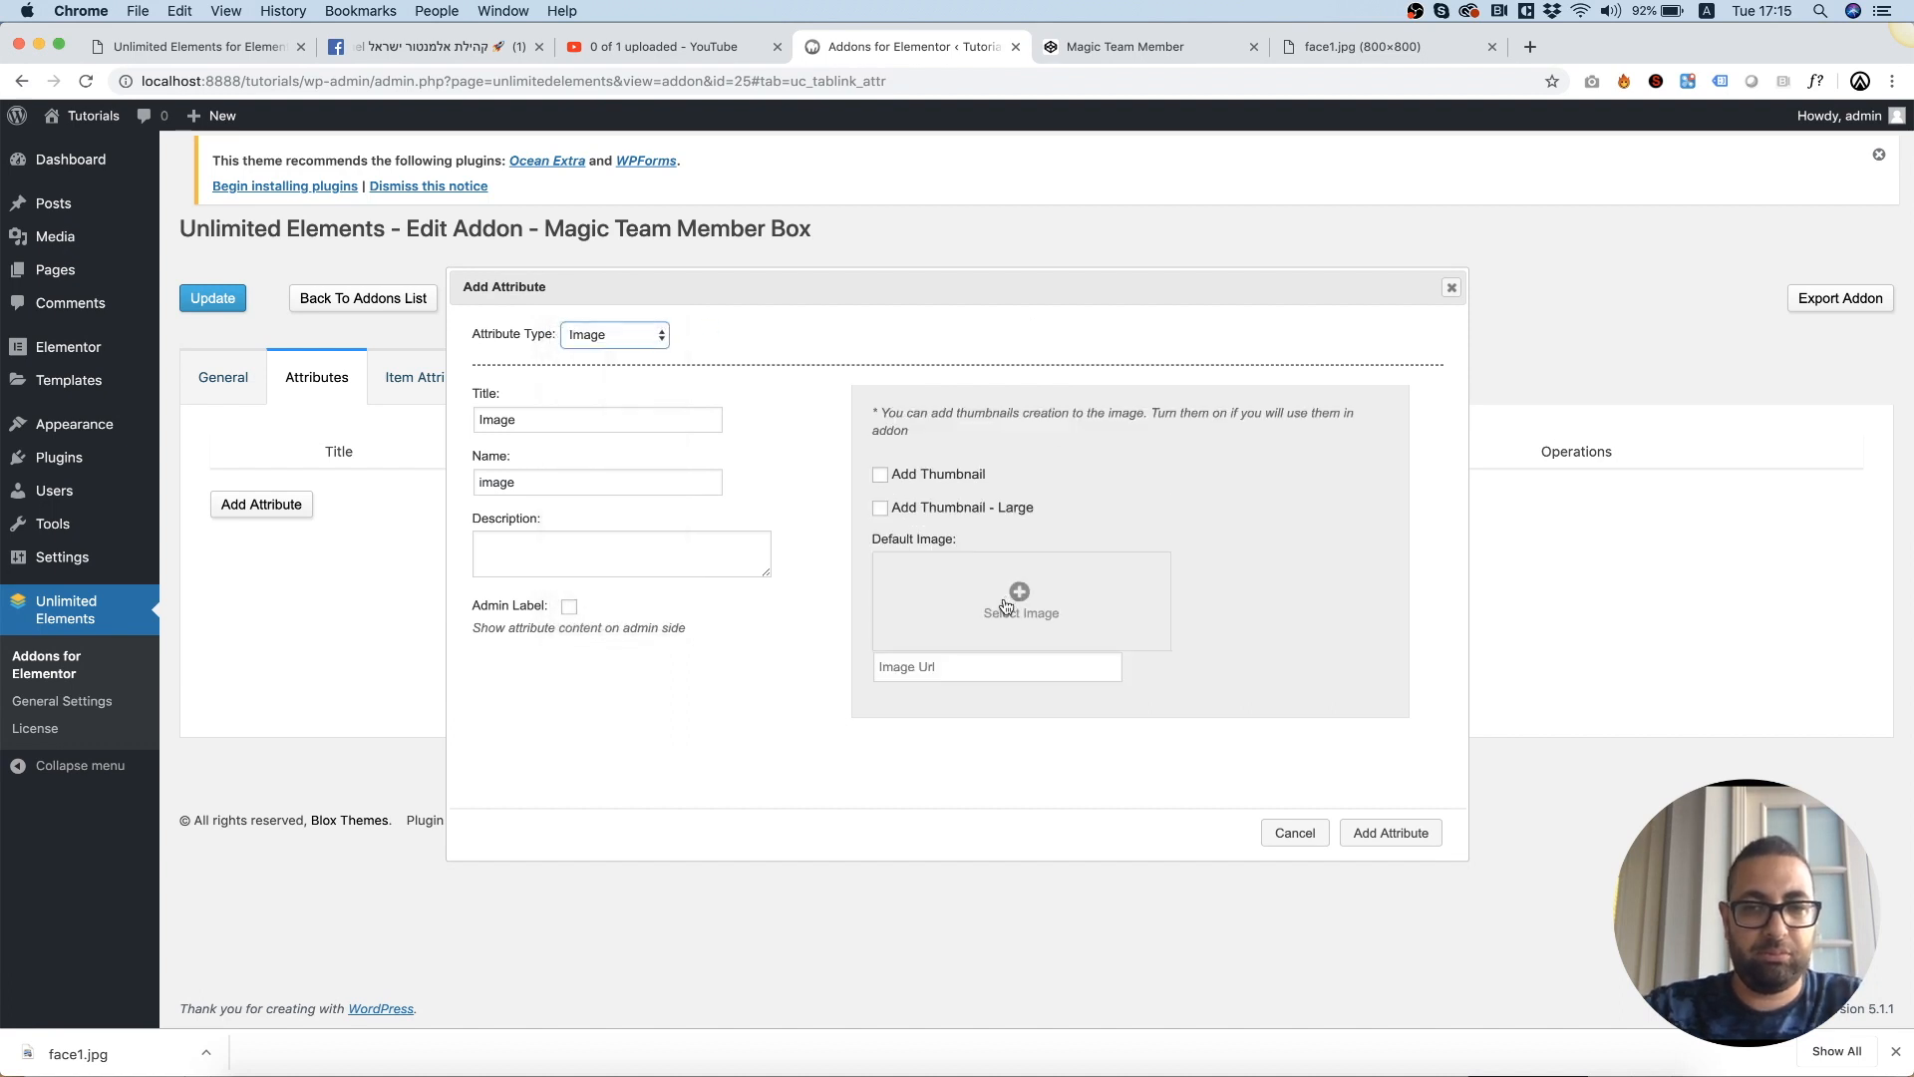
{"action": "left_click", "coordinate": [1019, 600]}
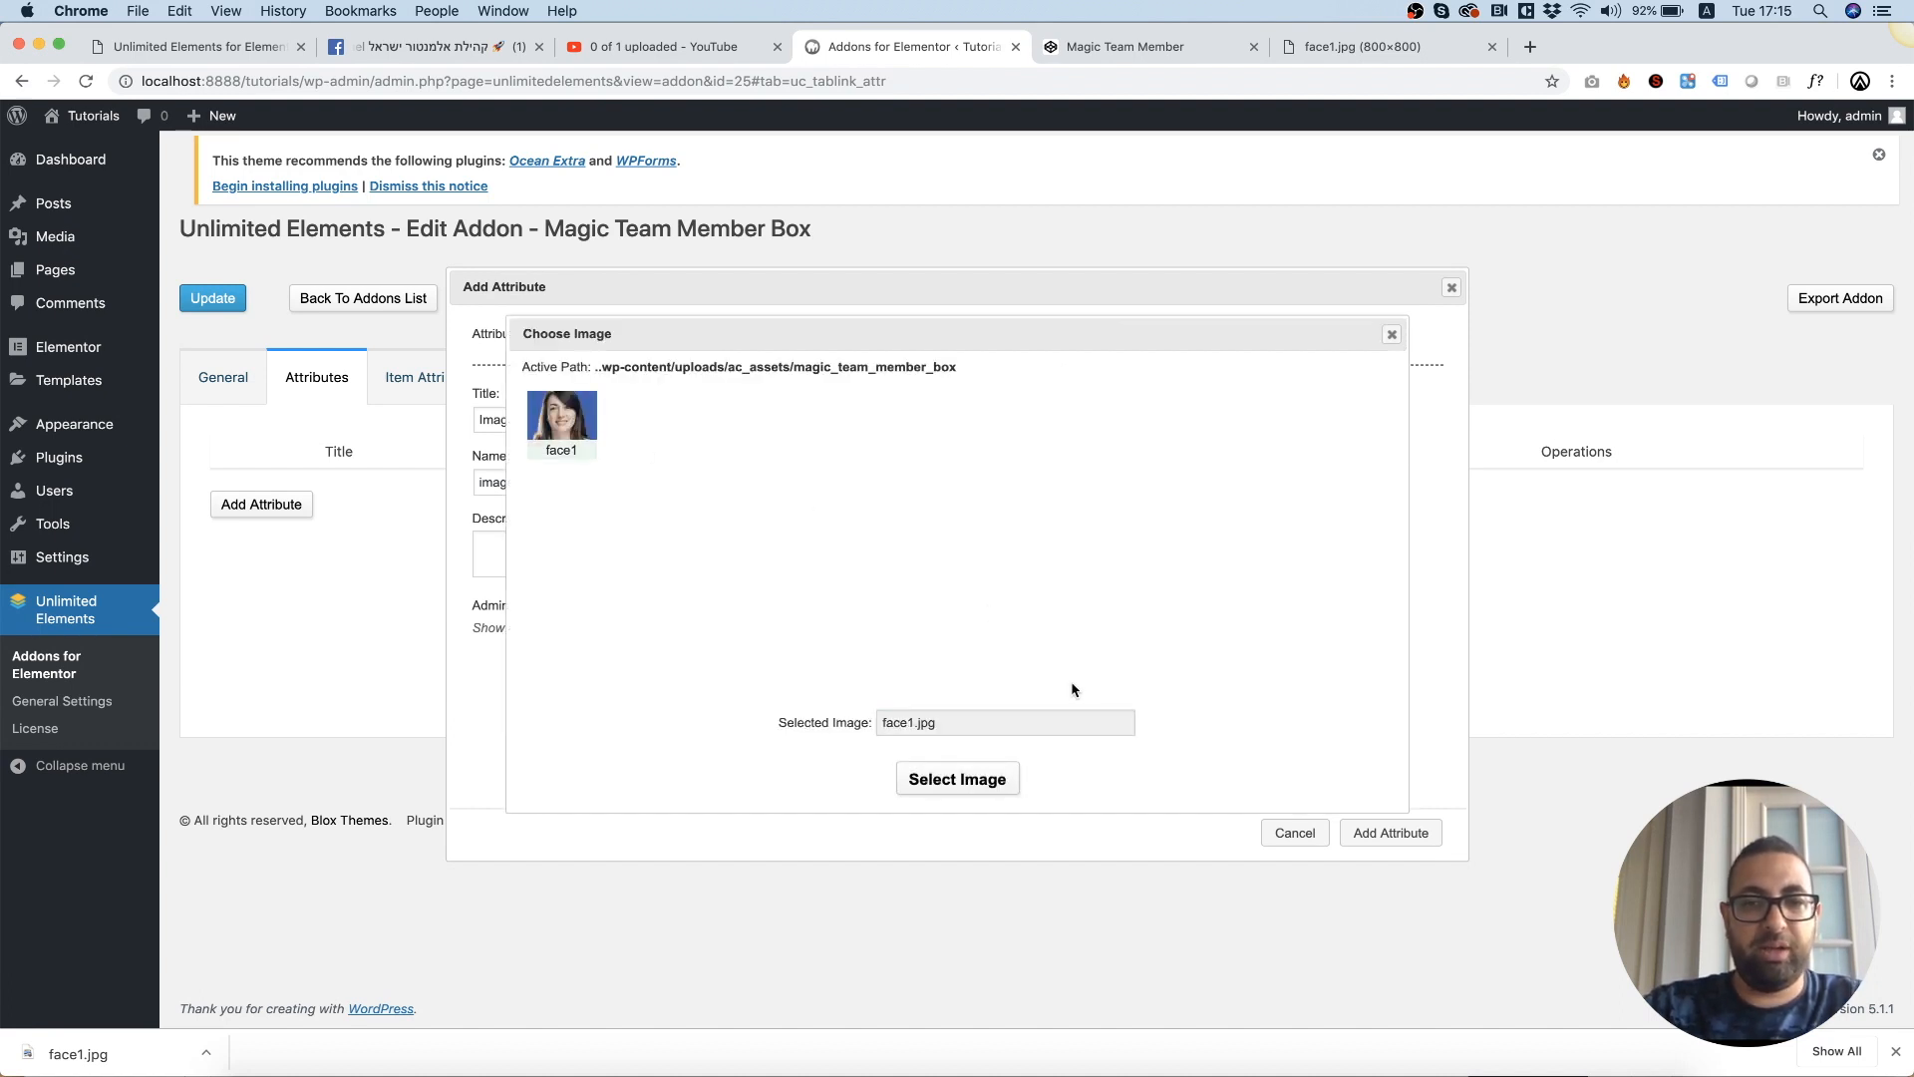
{"action": "left_click", "coordinate": [957, 778]}
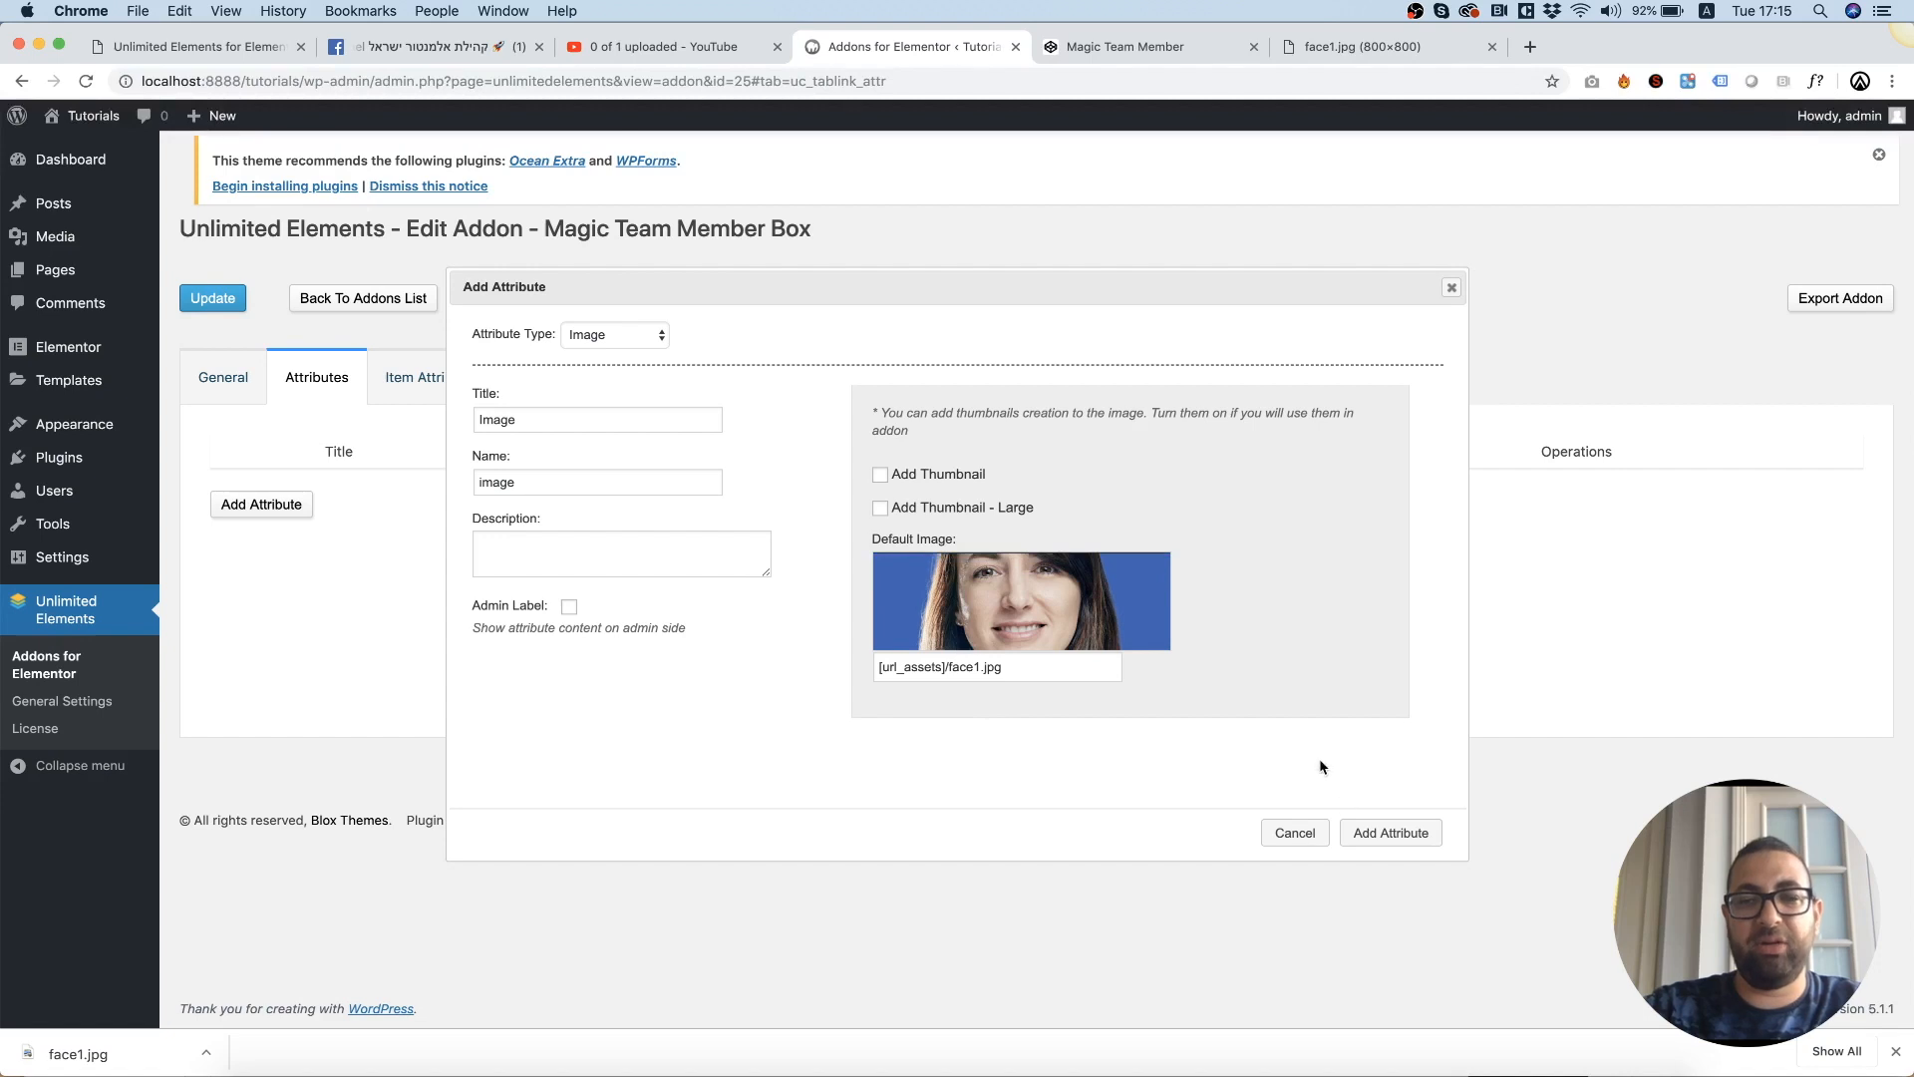
{"action": "left_click", "coordinate": [1390, 831]}
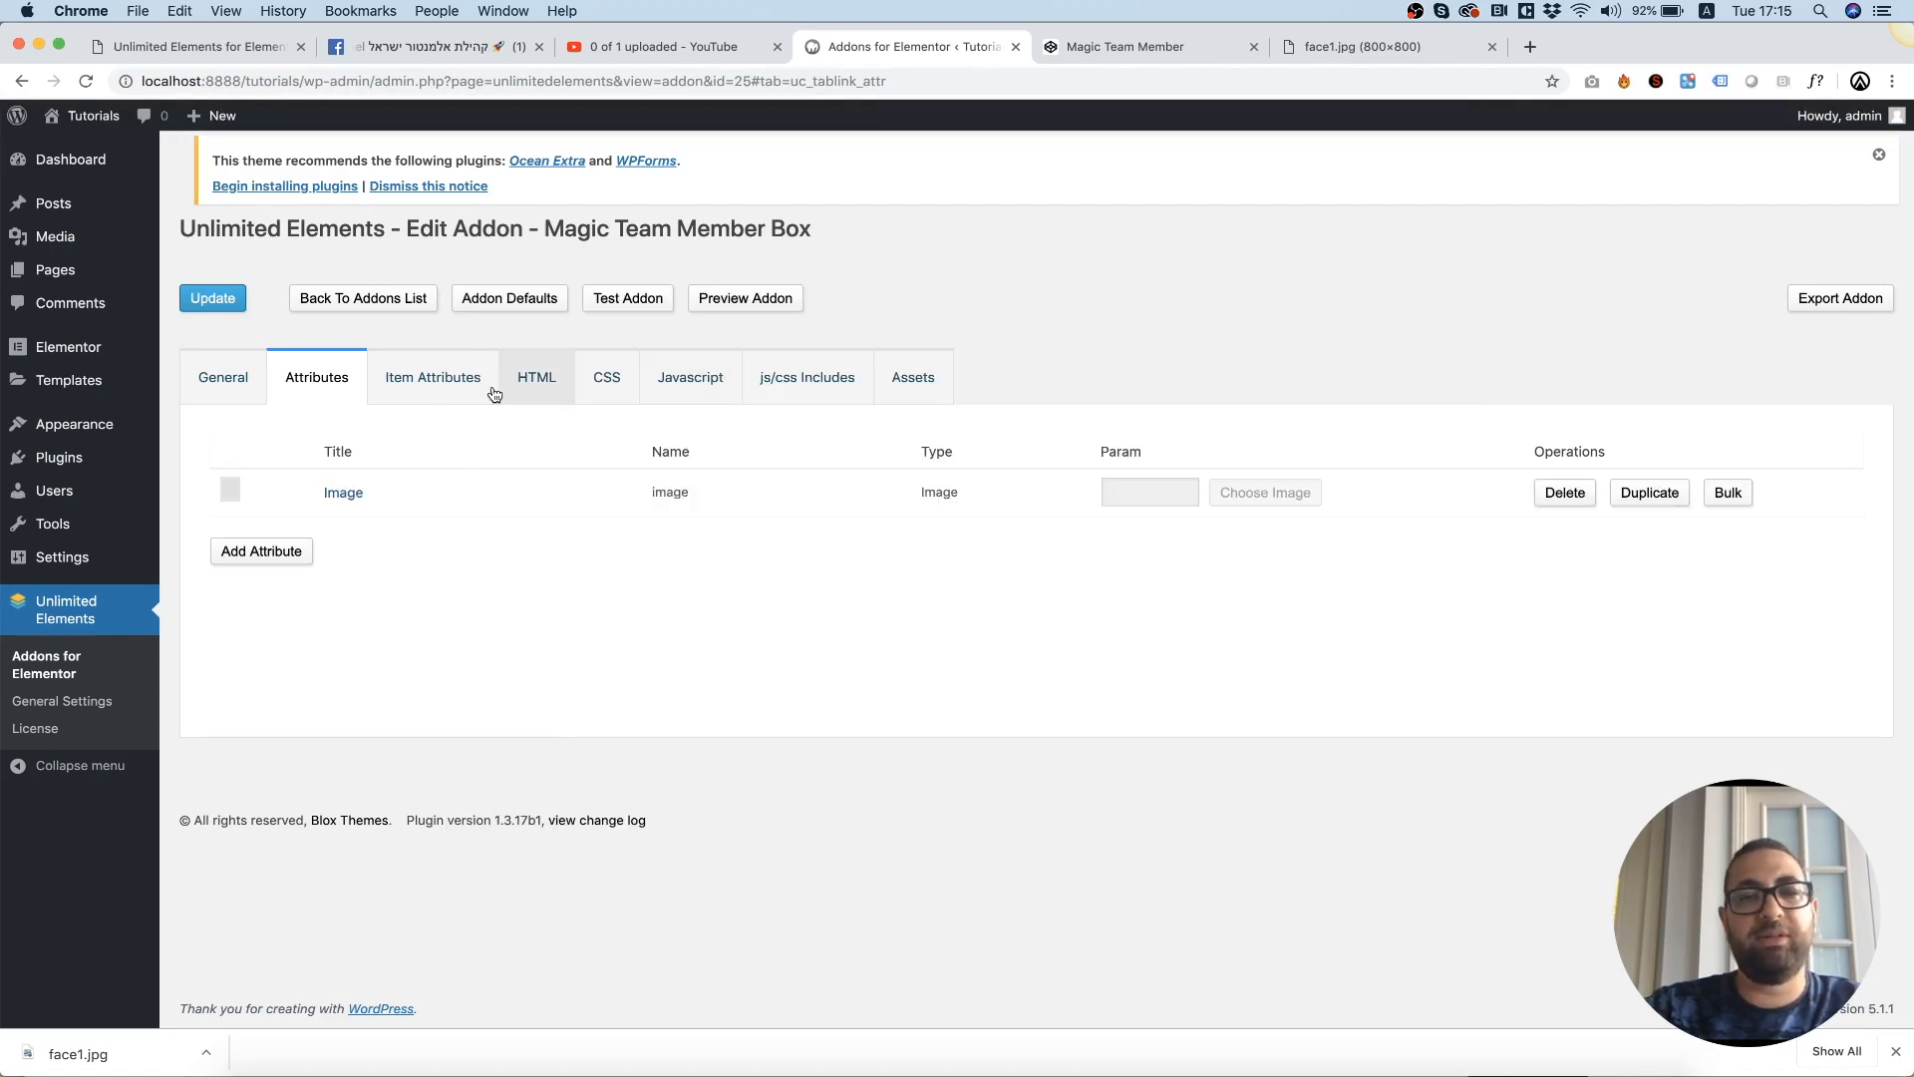
{"action": "mouse_move", "coordinate": [537, 386]}
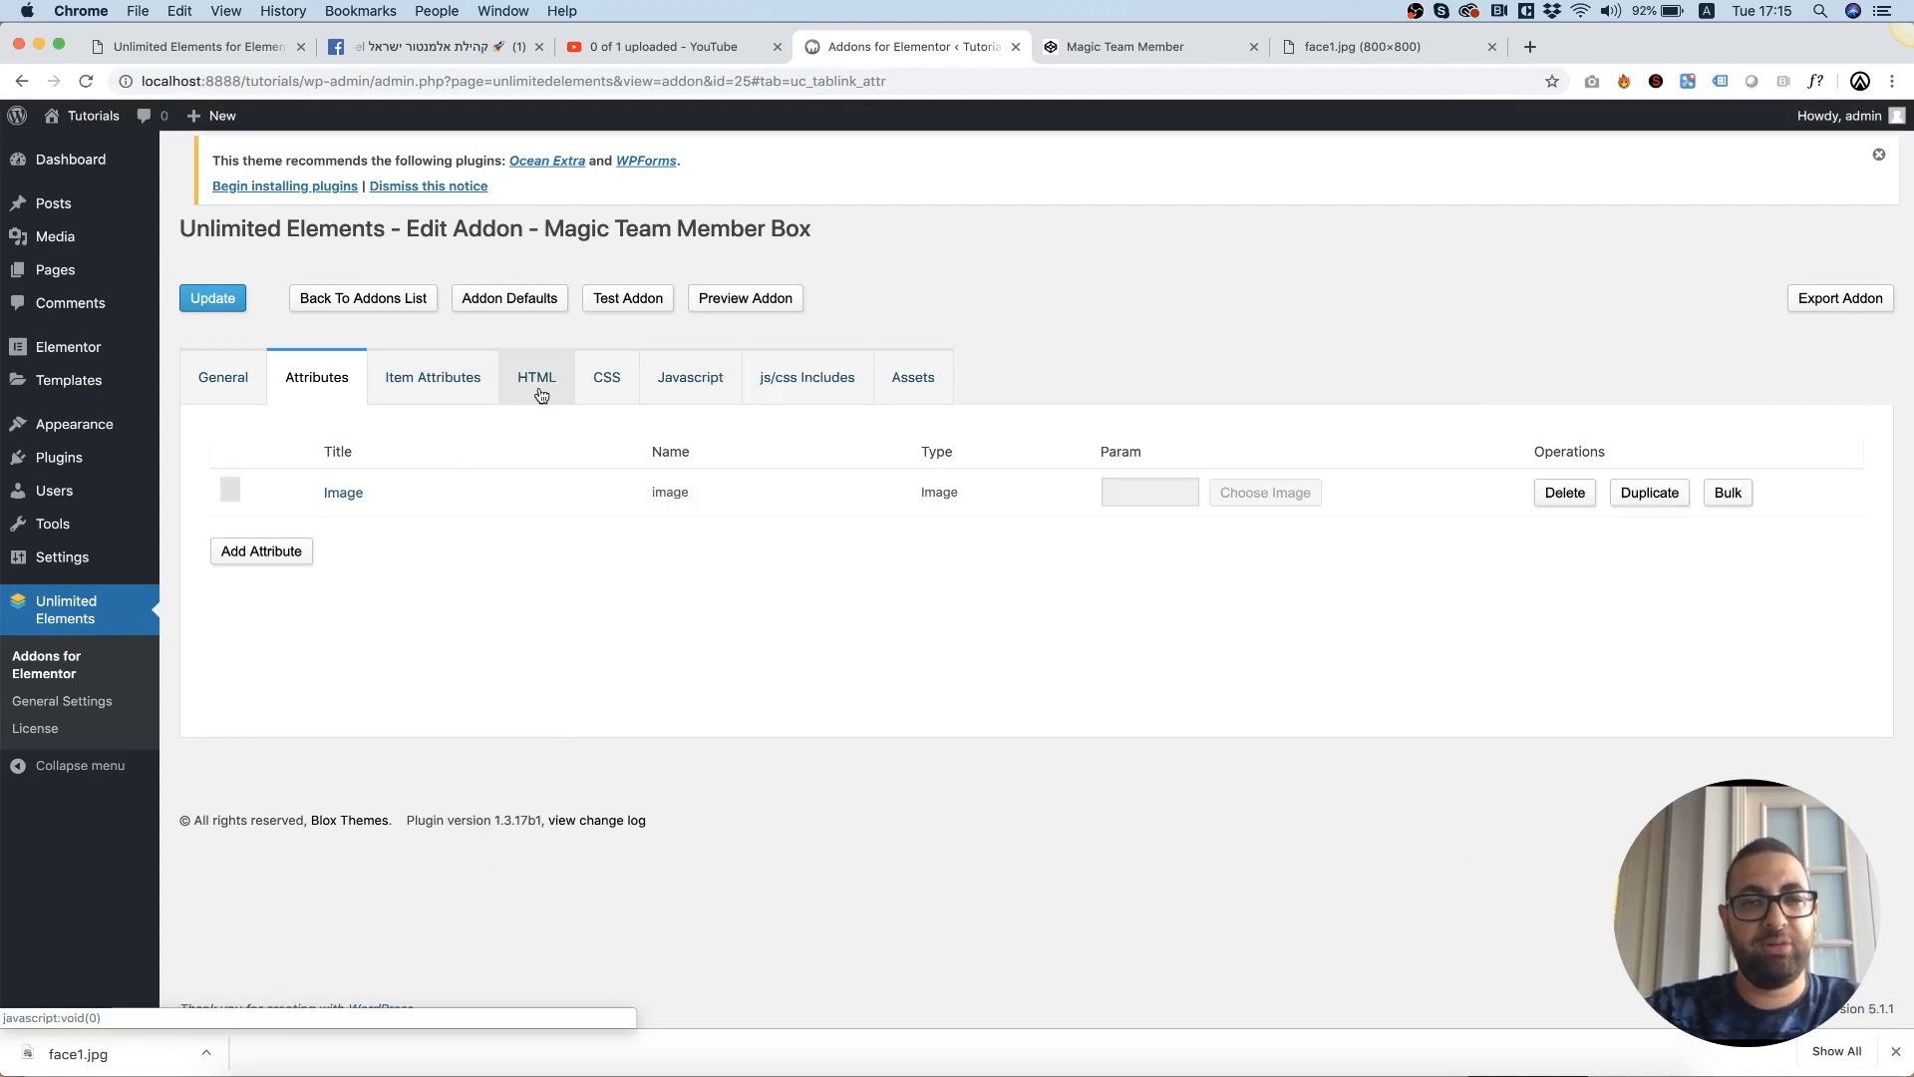
Replace the hard-coded face1.jpg img src in the HTML with the {{image}} placeholder.
{"action": "left_click", "coordinate": [535, 377]}
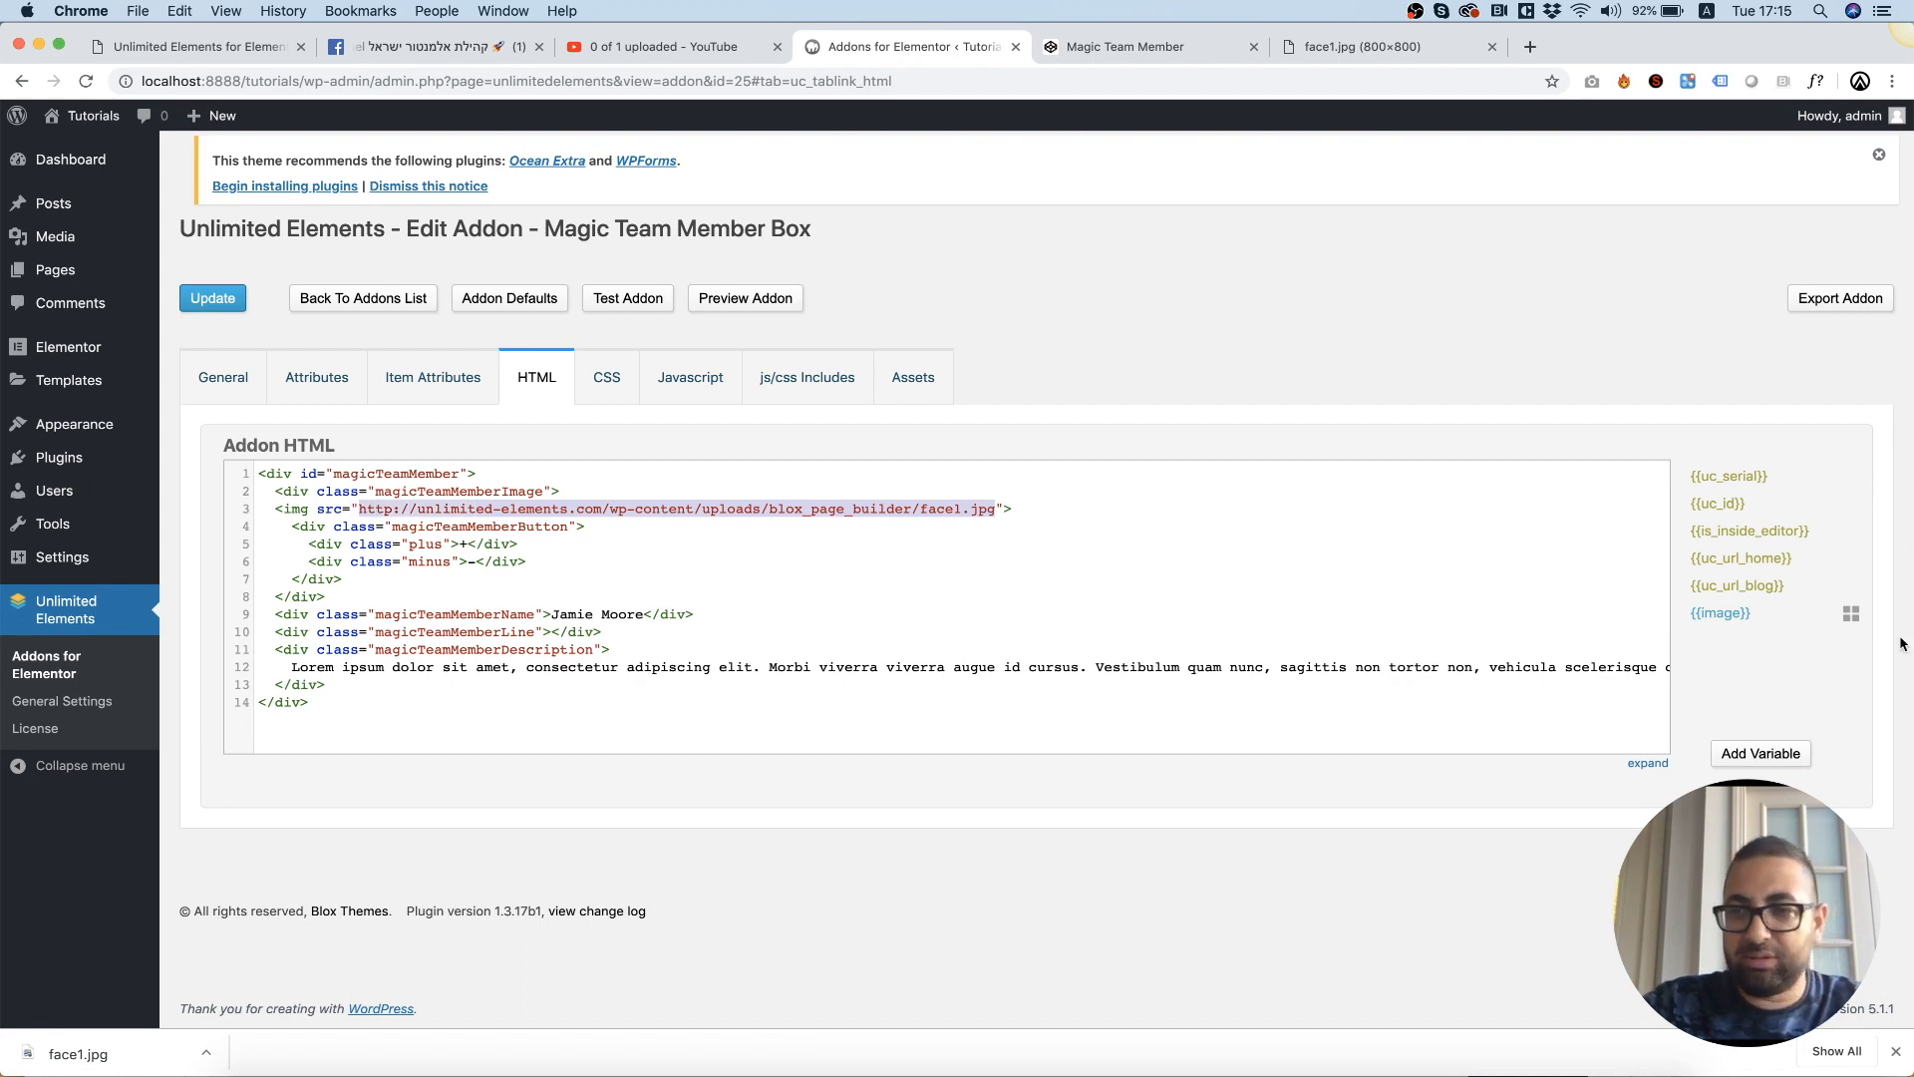
{"action": "type", "text": "{{image}}\">"}
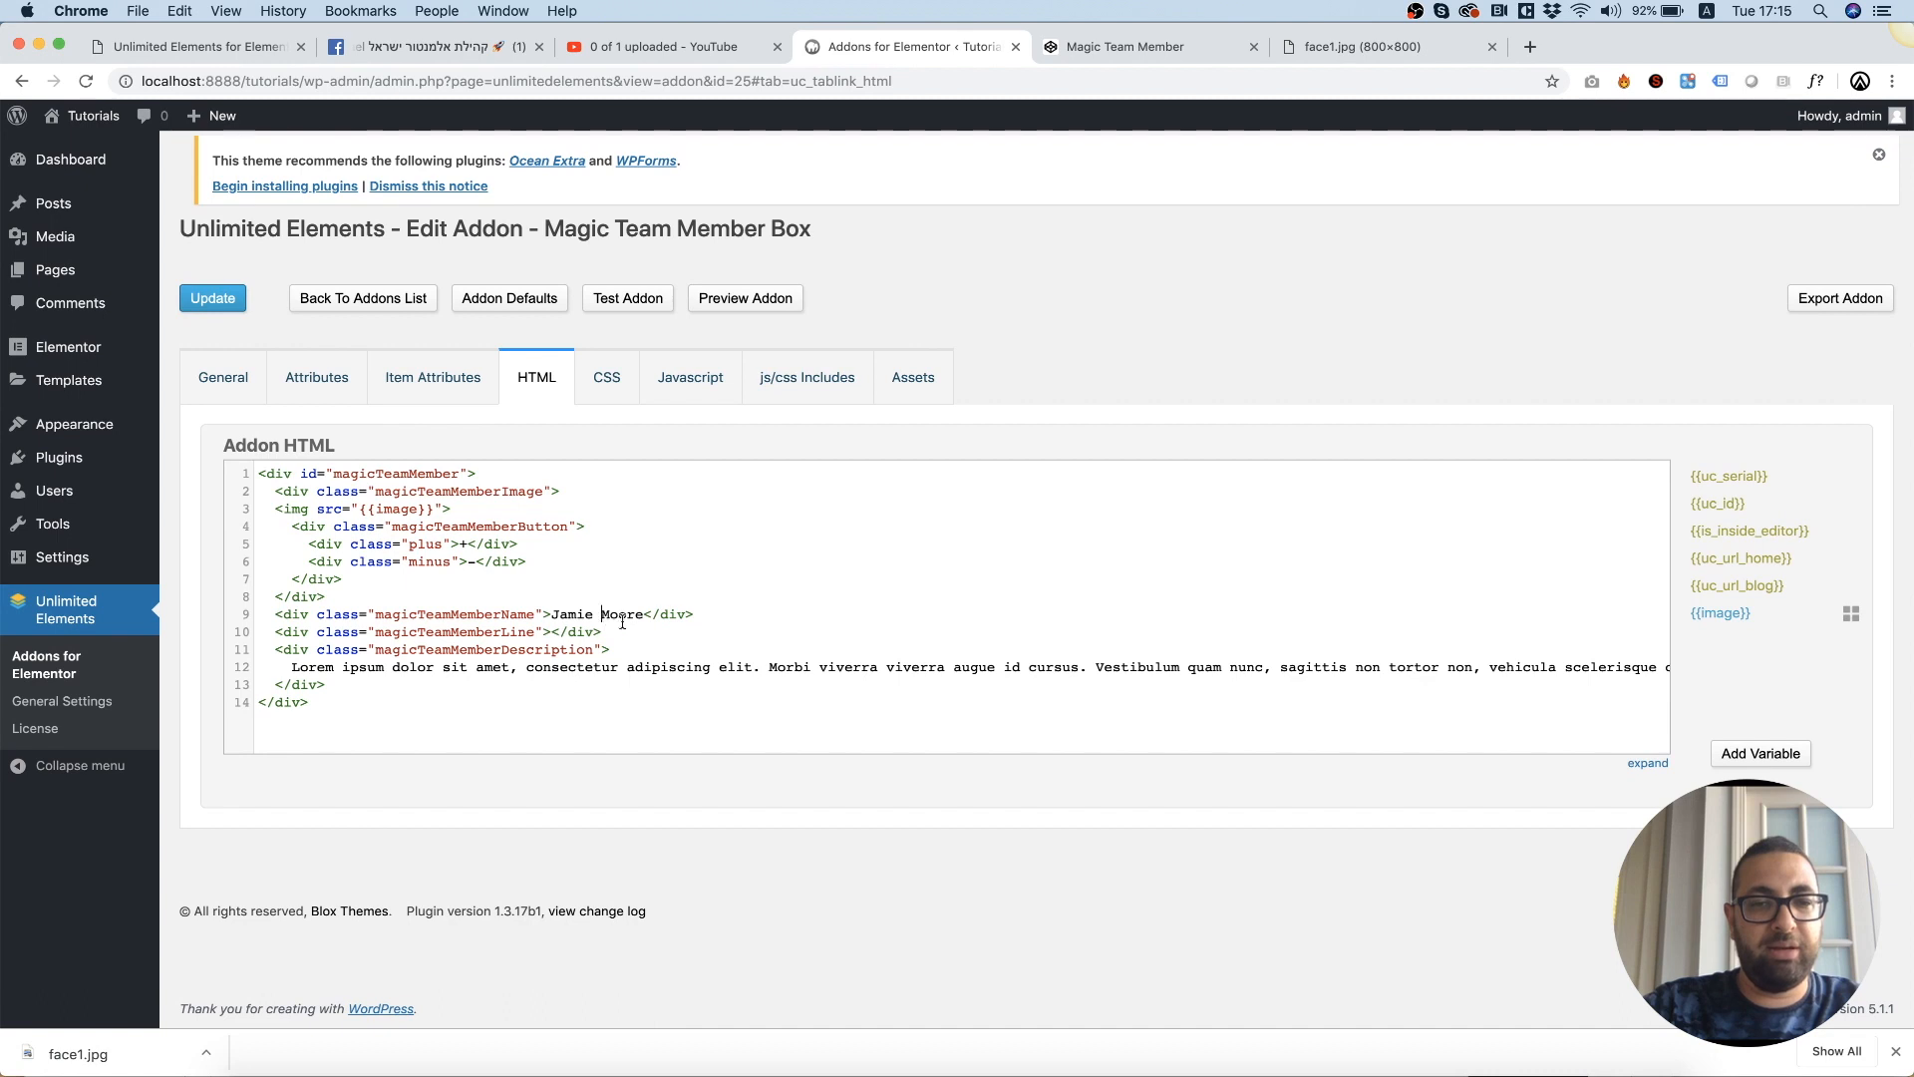
{"action": "double_click", "coordinate": [598, 614]}
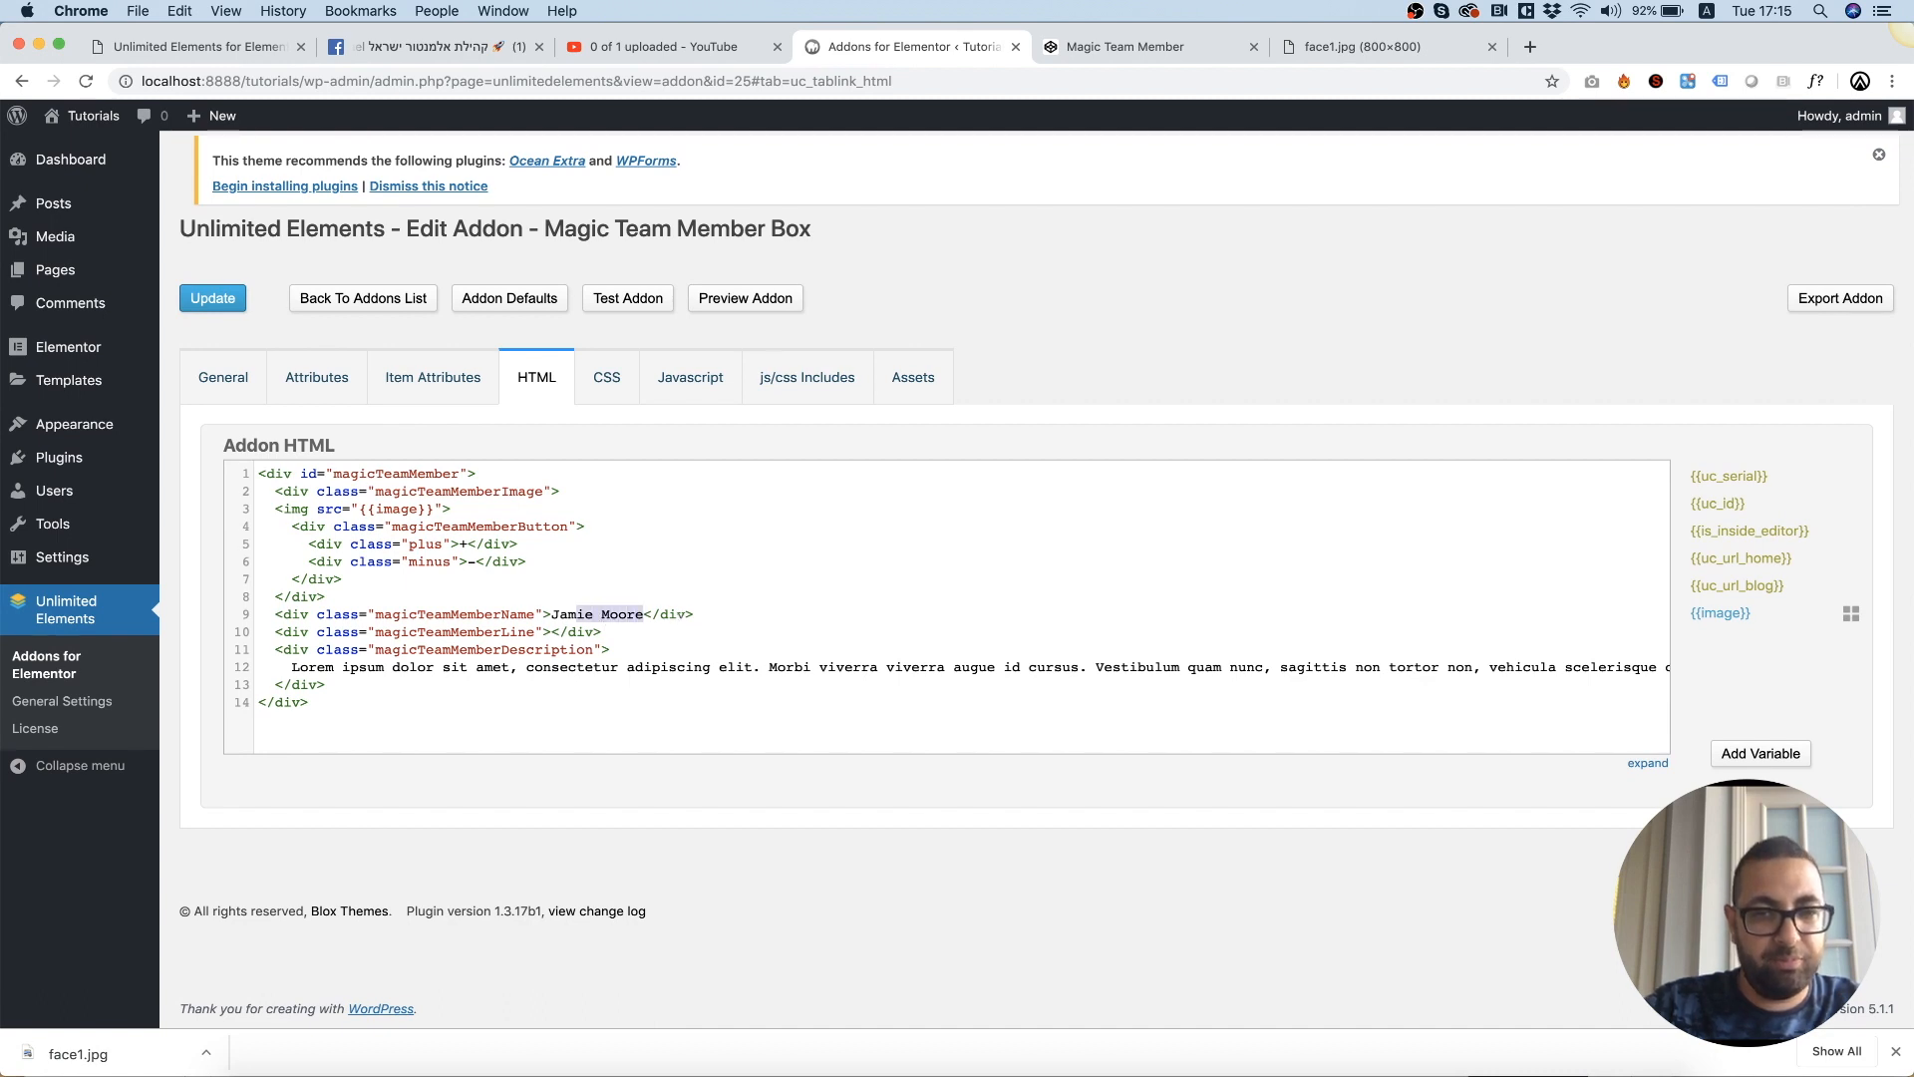
{"action": "left_click", "coordinate": [317, 377]}
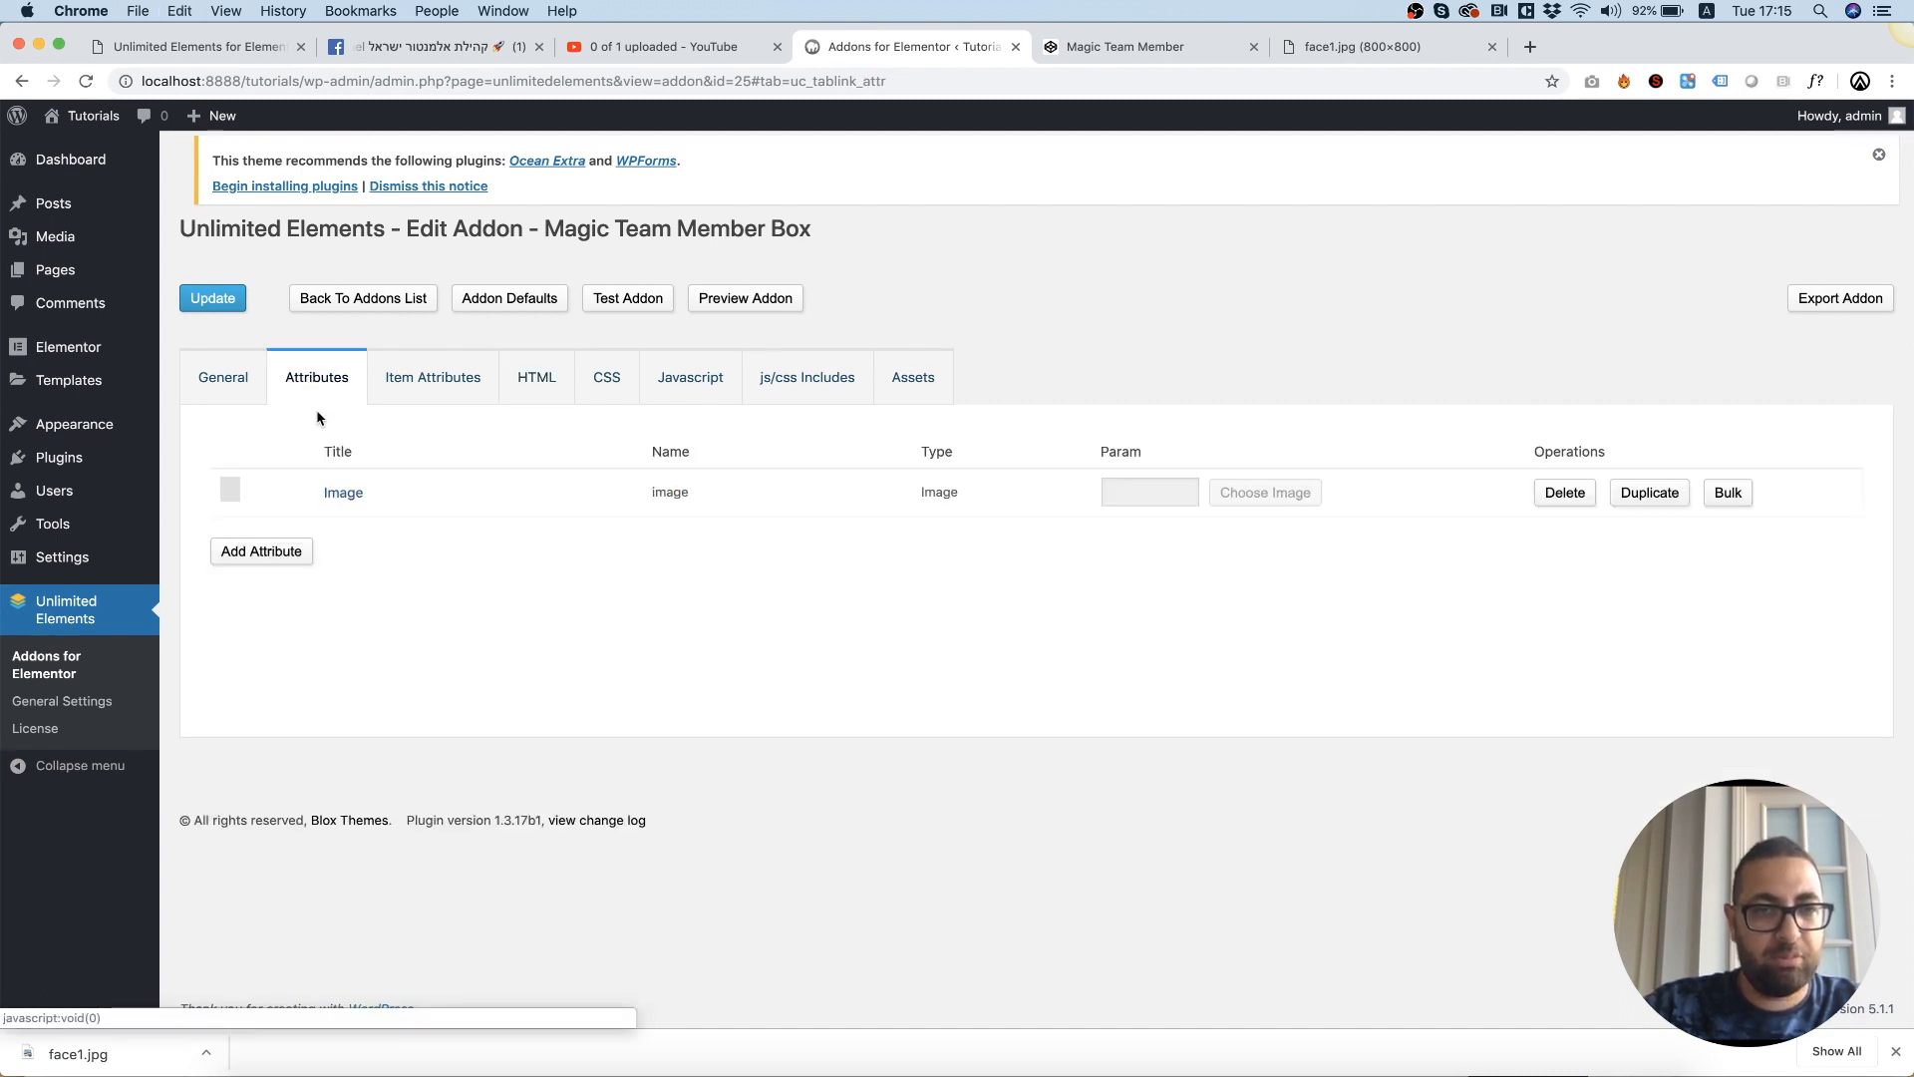
Add a Name text-field attribute defaulting to Jamie Moore.
{"action": "left_click", "coordinate": [260, 551]}
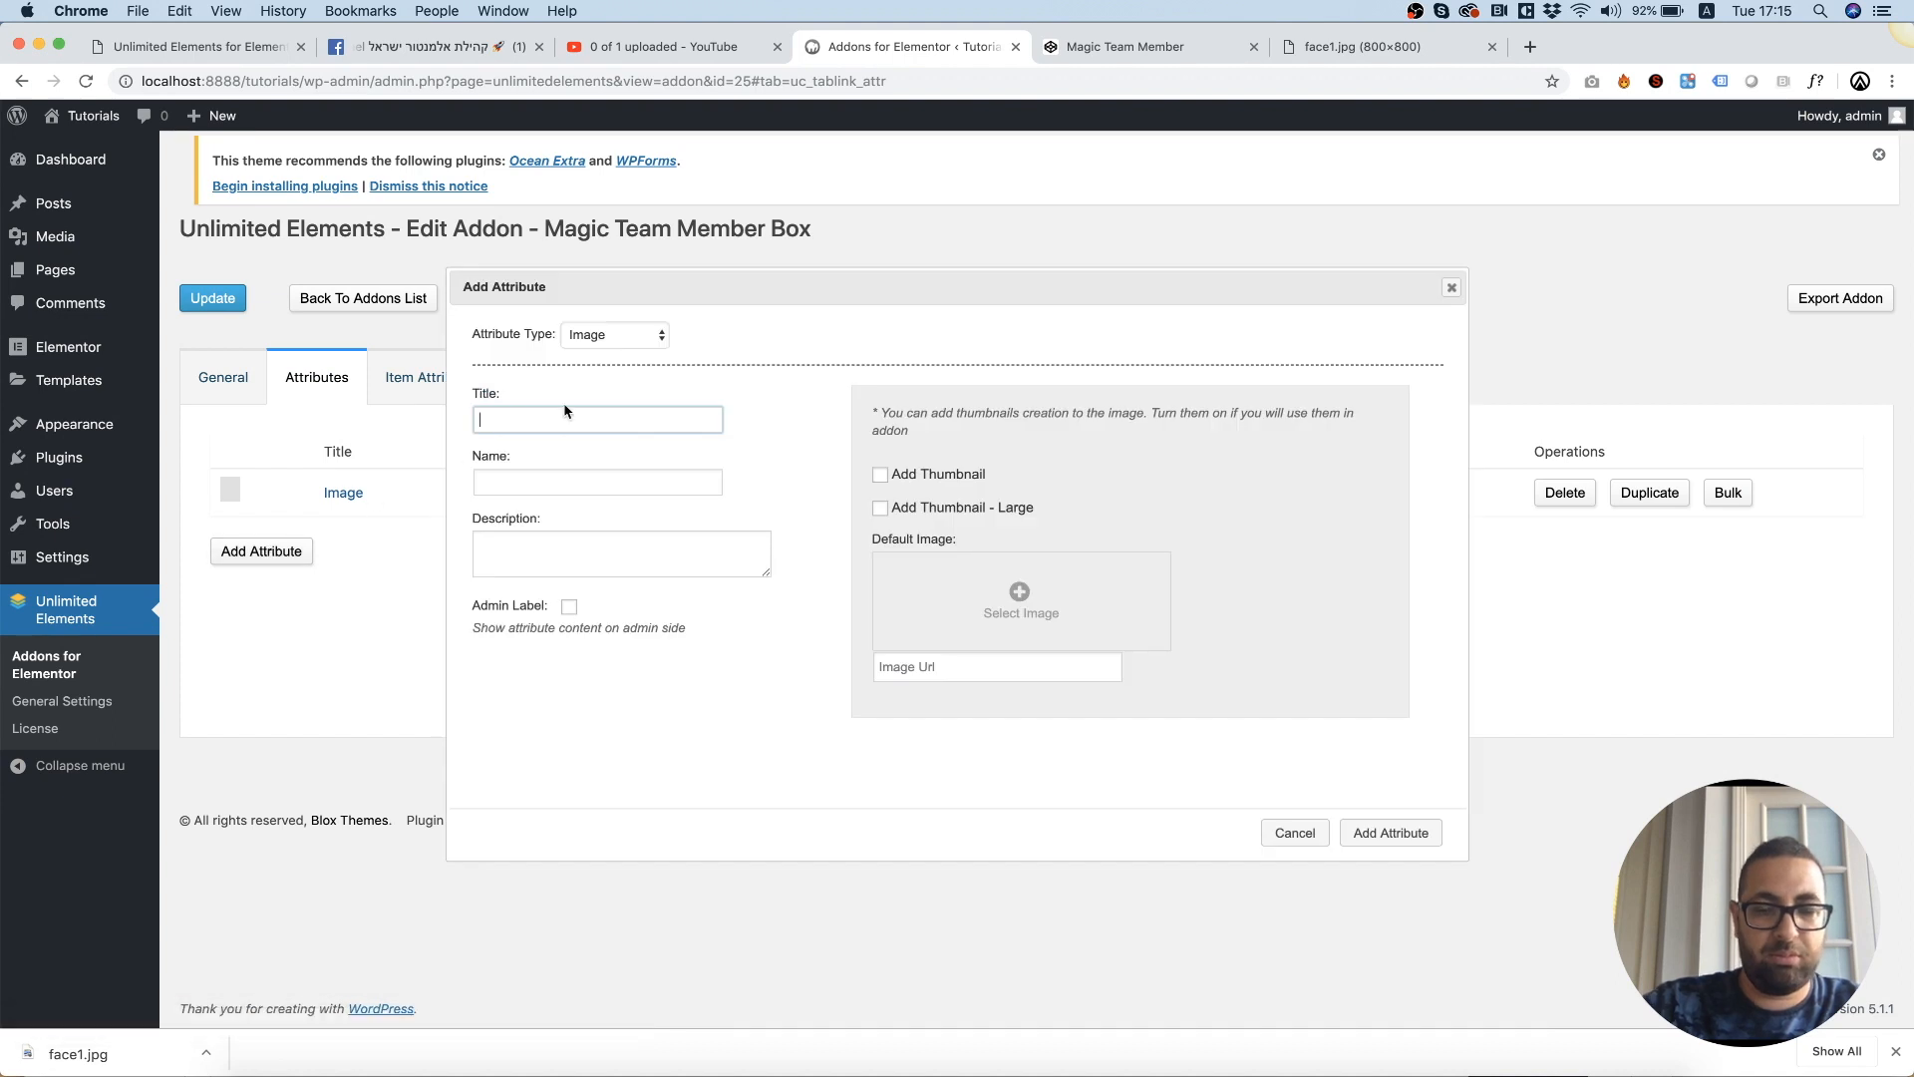
{"action": "type", "text": "name"}
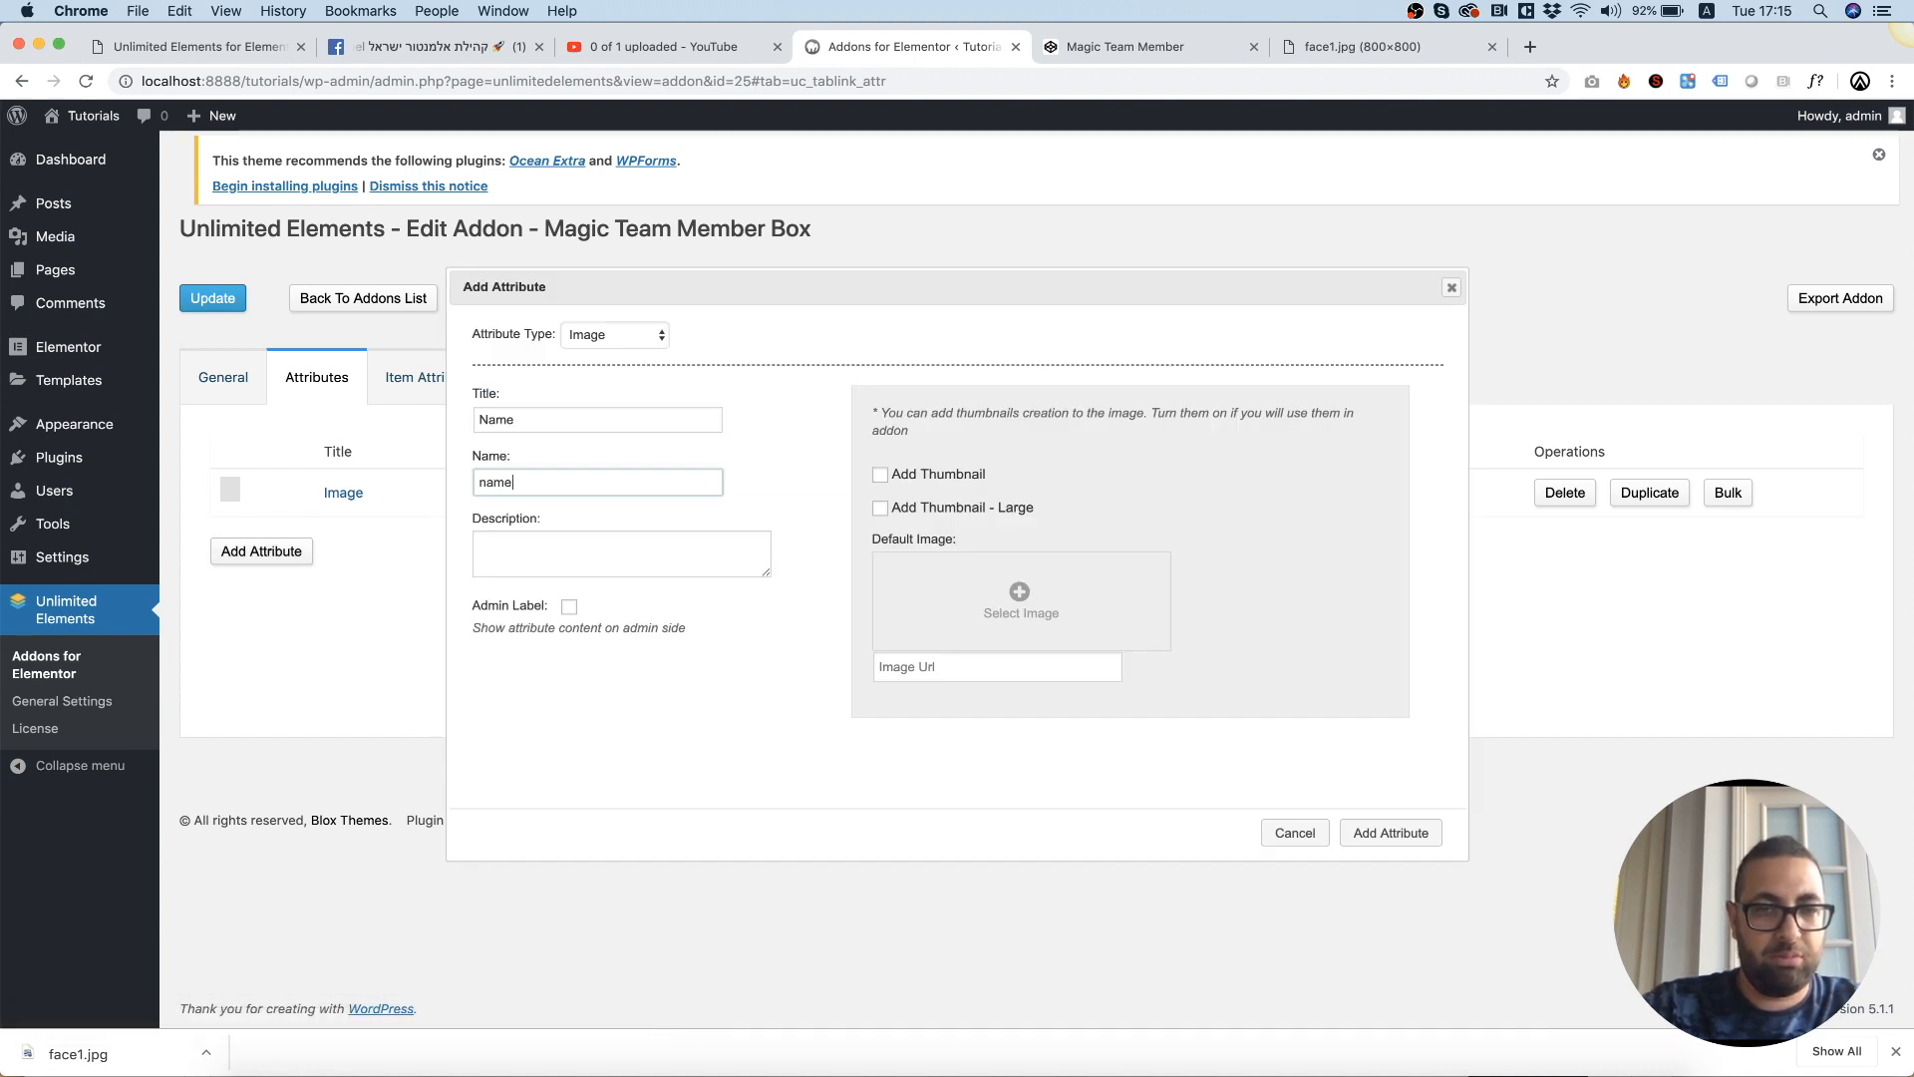
{"action": "left_click", "coordinate": [615, 335]}
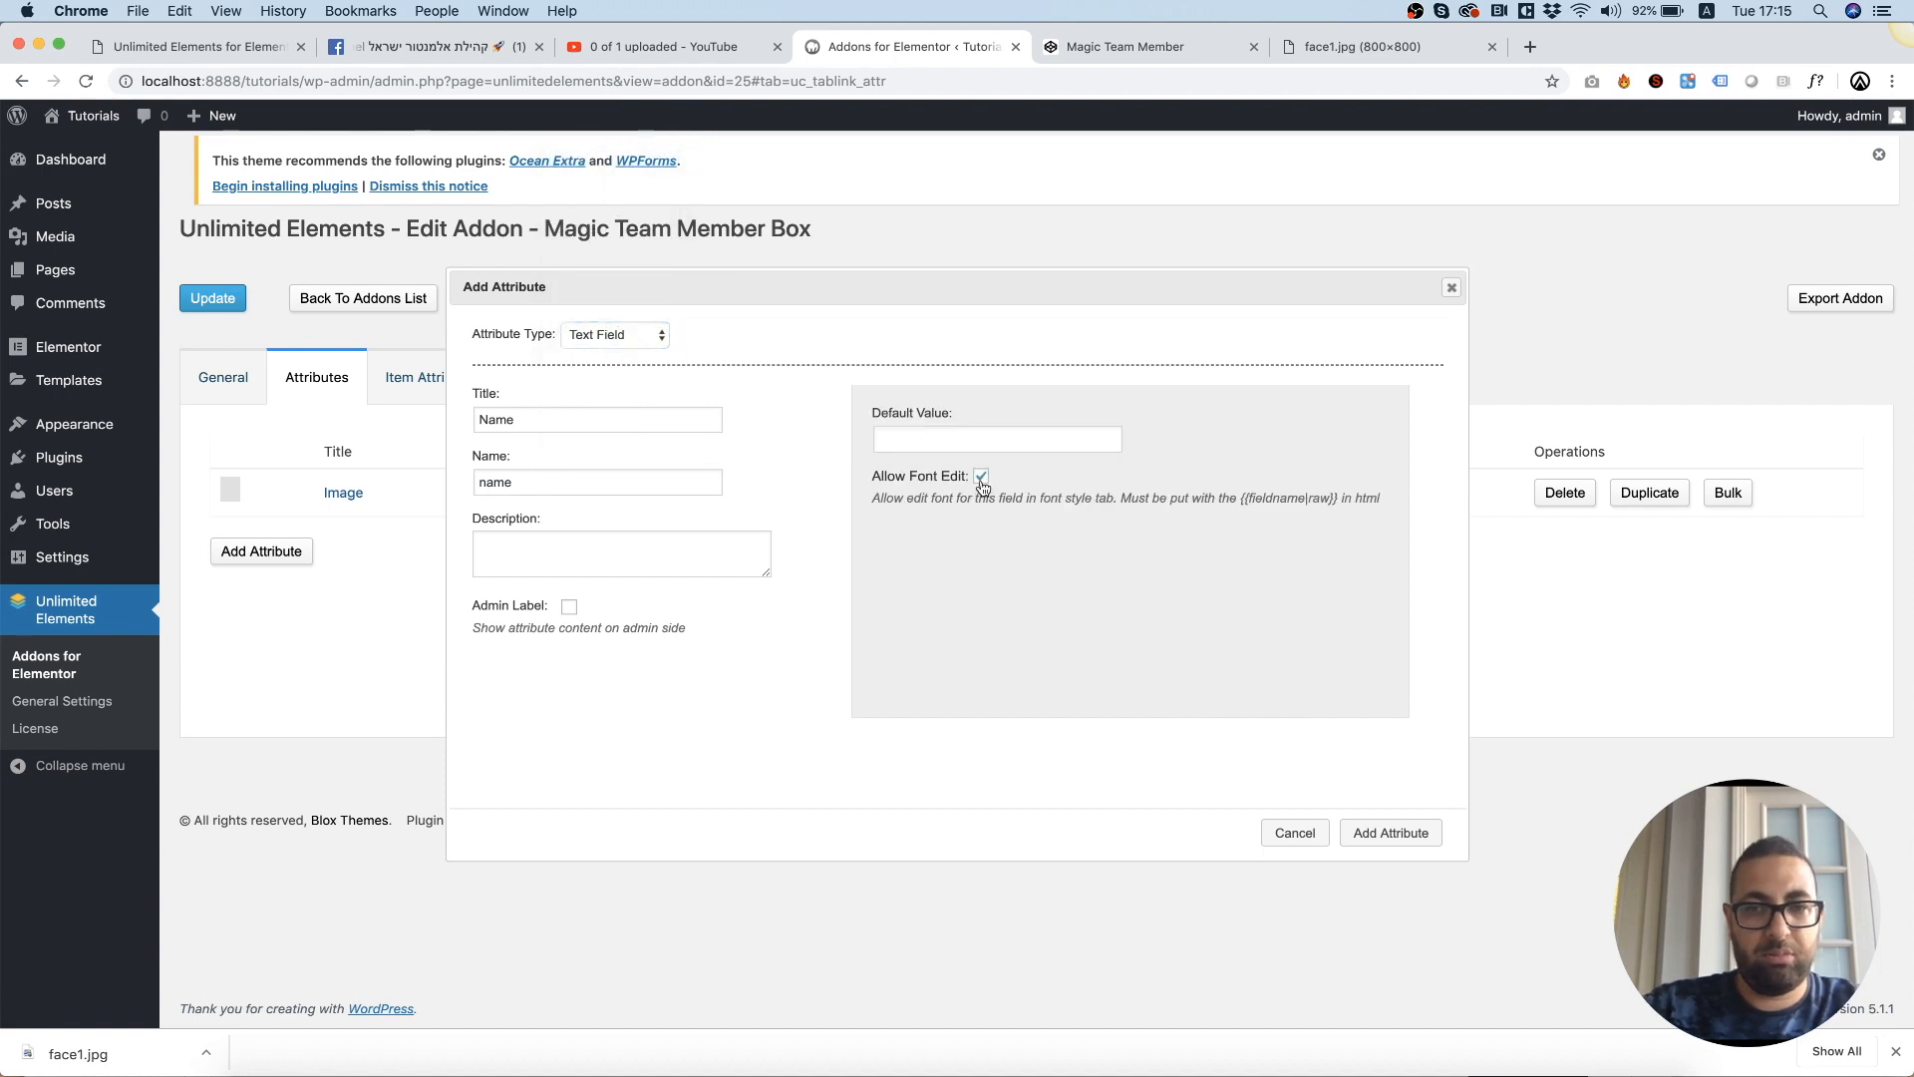
{"action": "left_click", "coordinate": [1389, 832]}
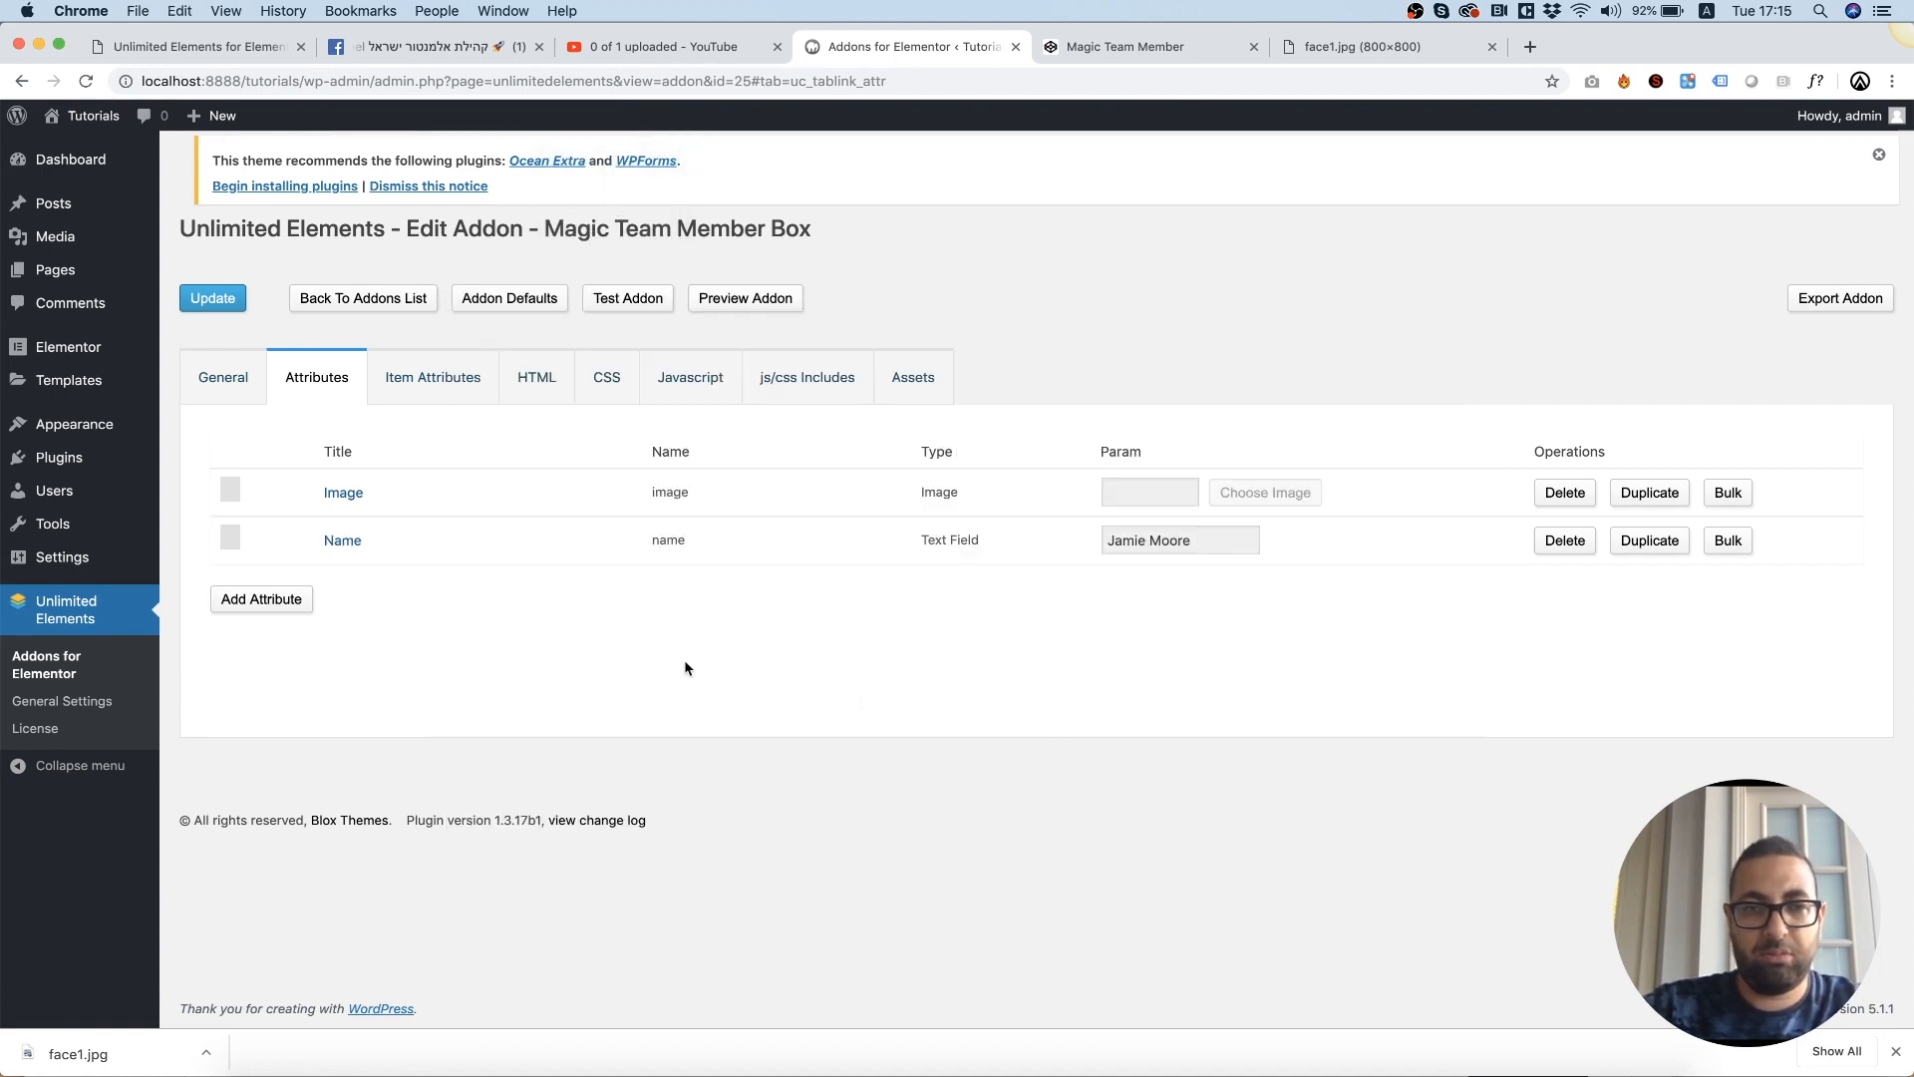
Take the description text from the HTML and add a Description text-area attribute with it as default.
{"action": "left_click", "coordinate": [534, 377]}
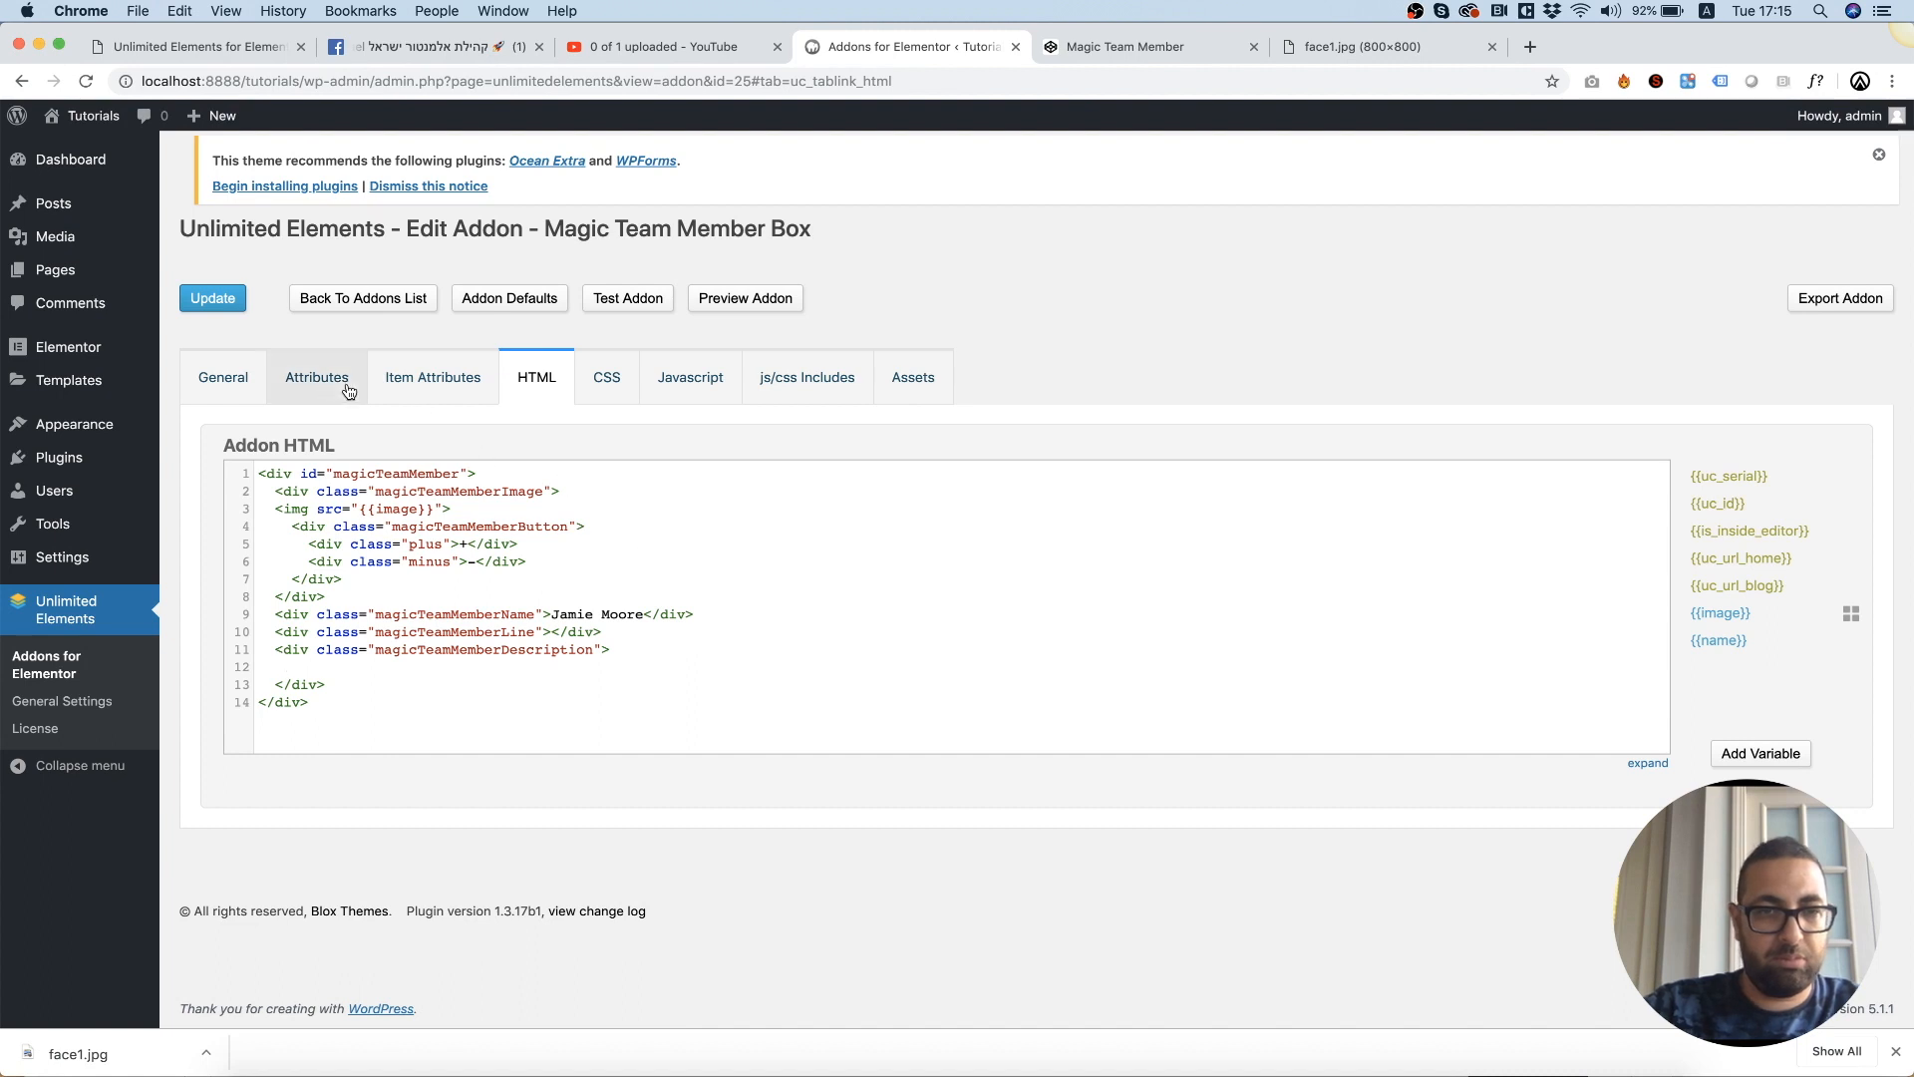
{"action": "left_click", "coordinate": [317, 377]}
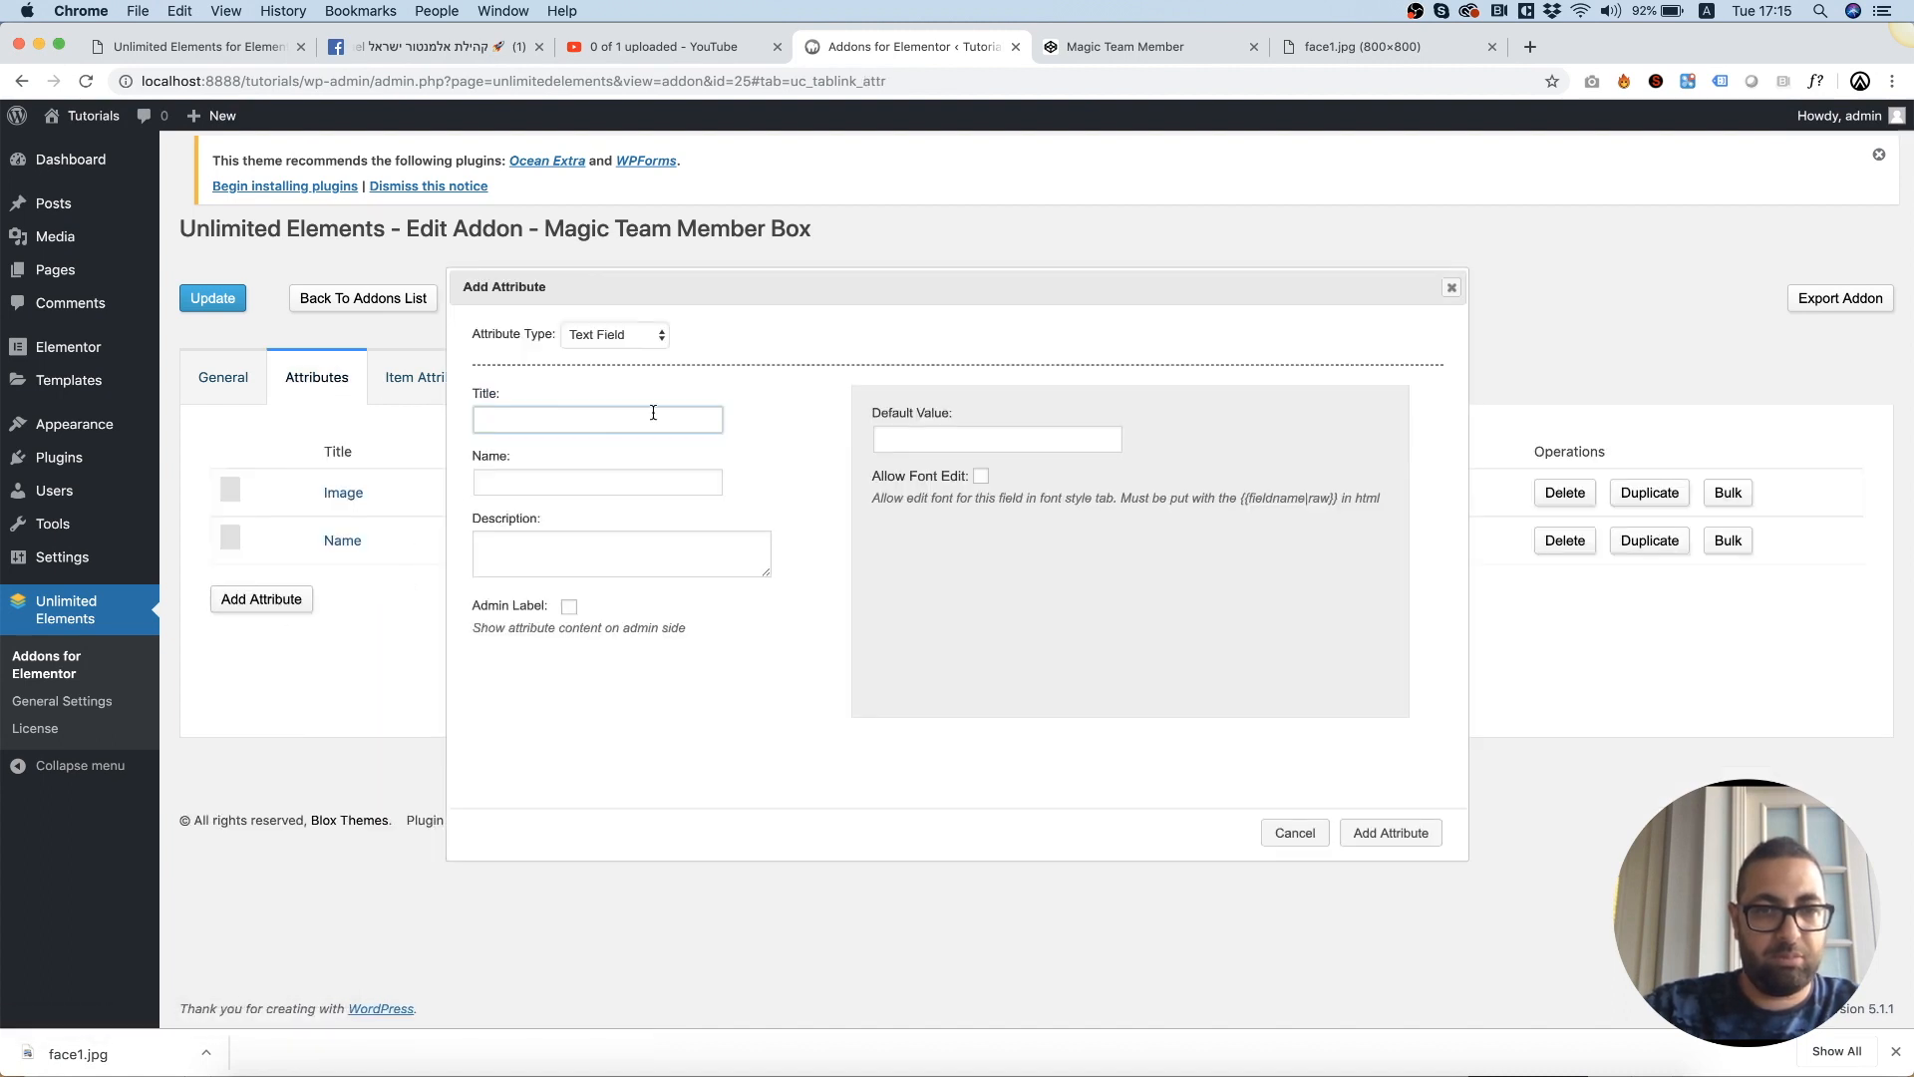
{"action": "type", "text": "Description"}
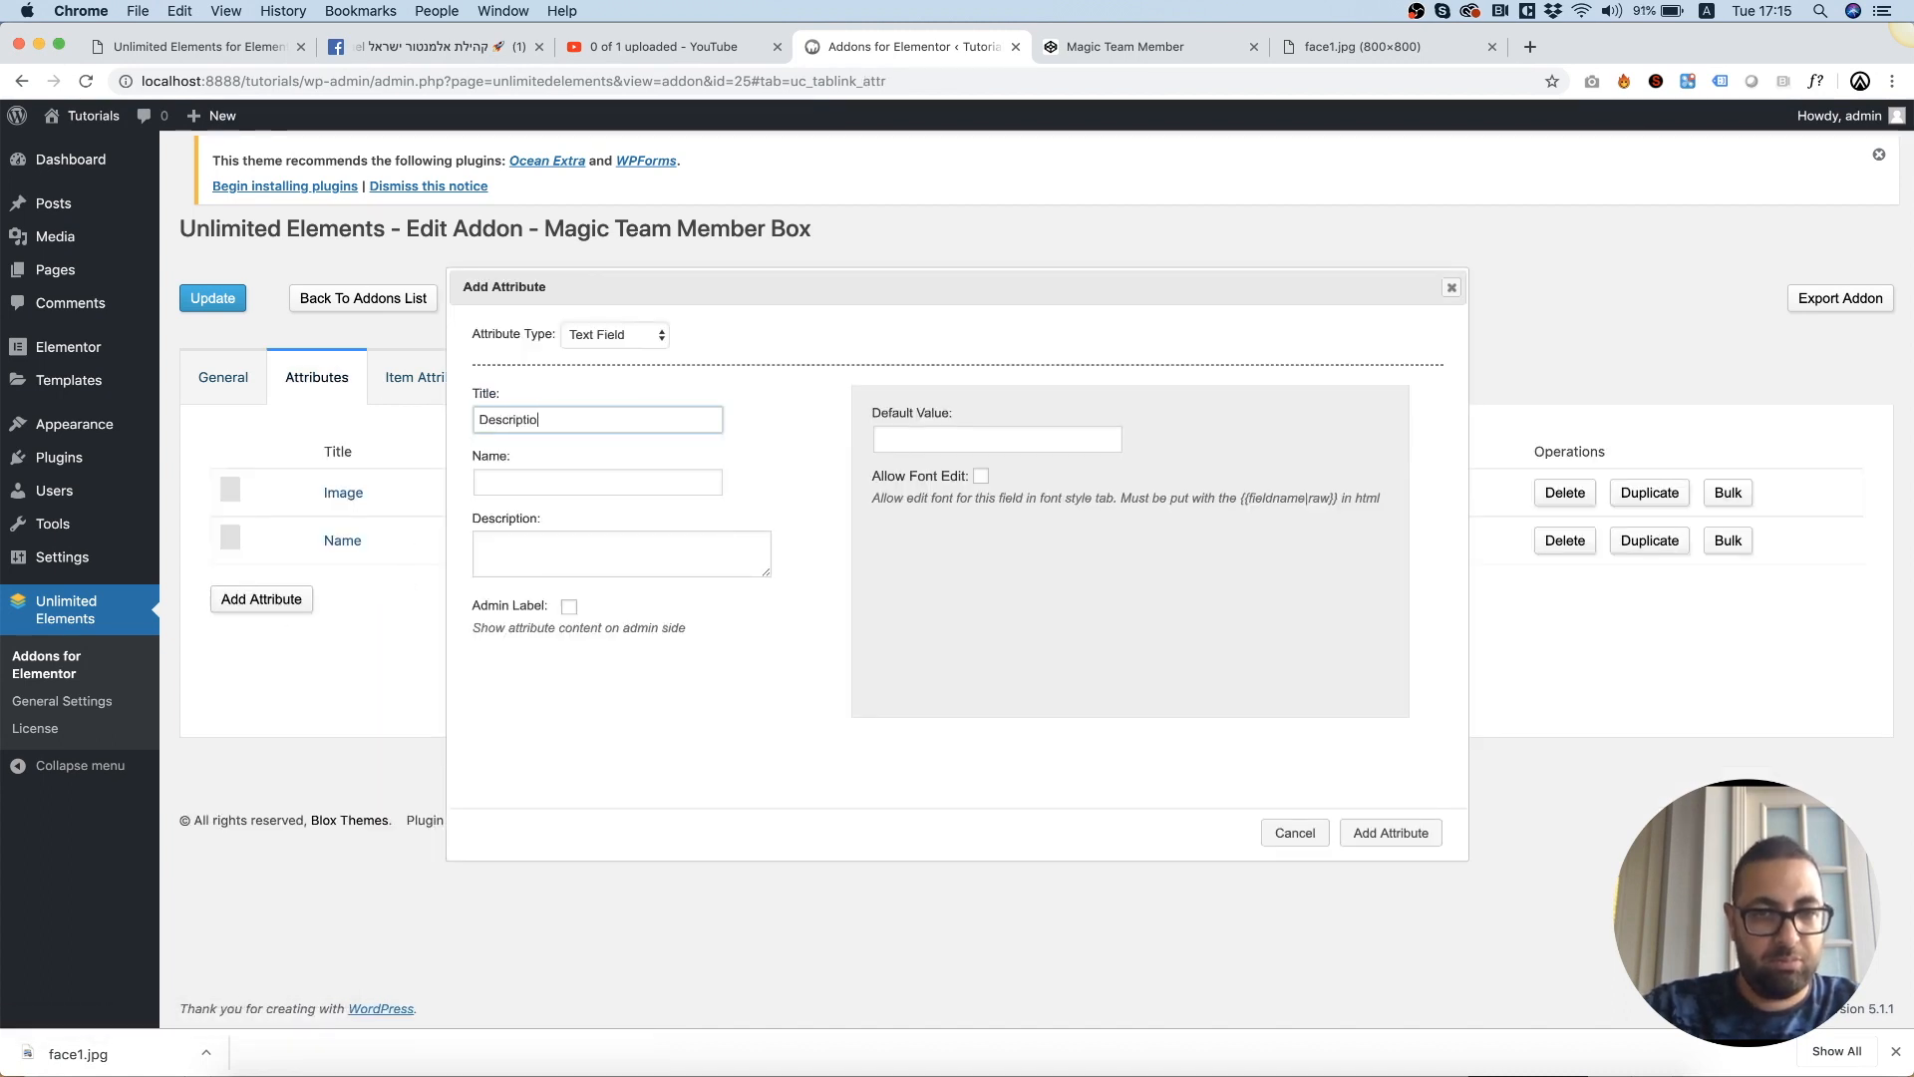
{"action": "type", "text": "descri"}
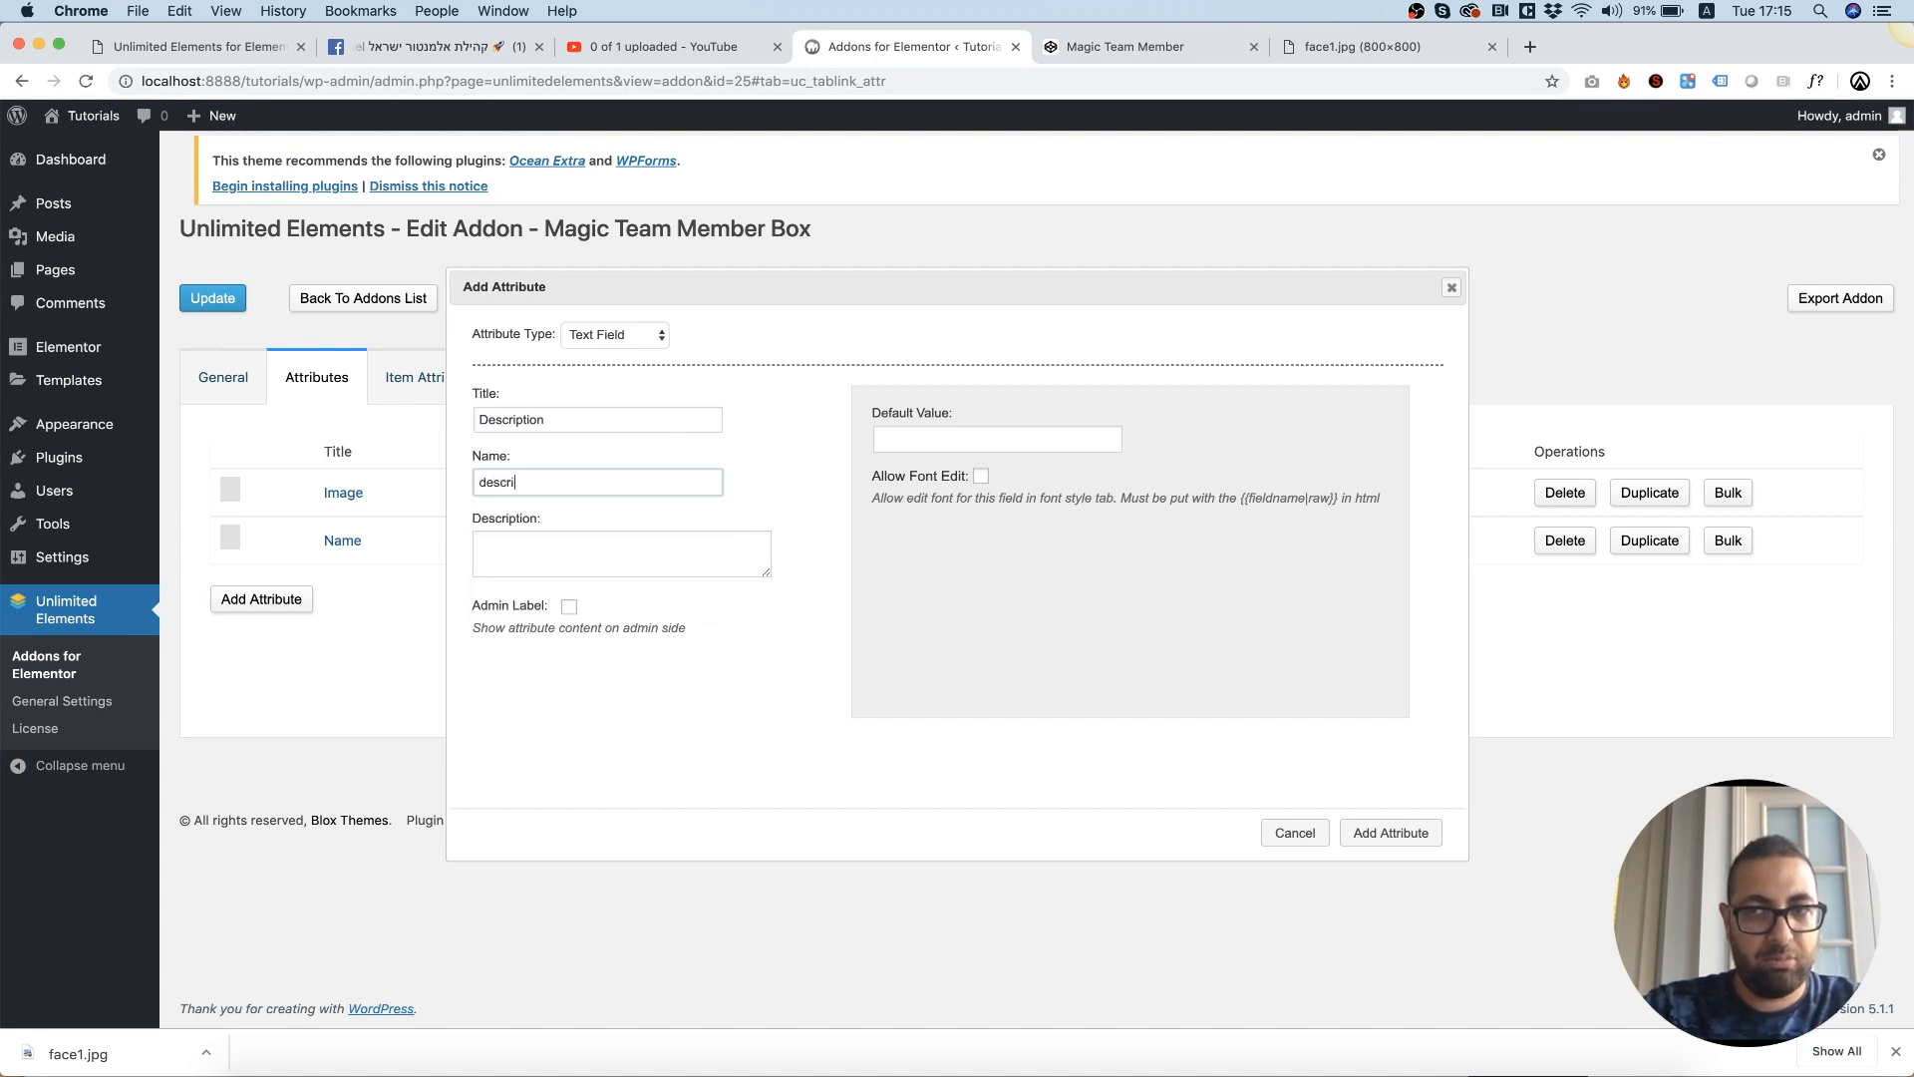
{"action": "left_click", "coordinate": [614, 333]}
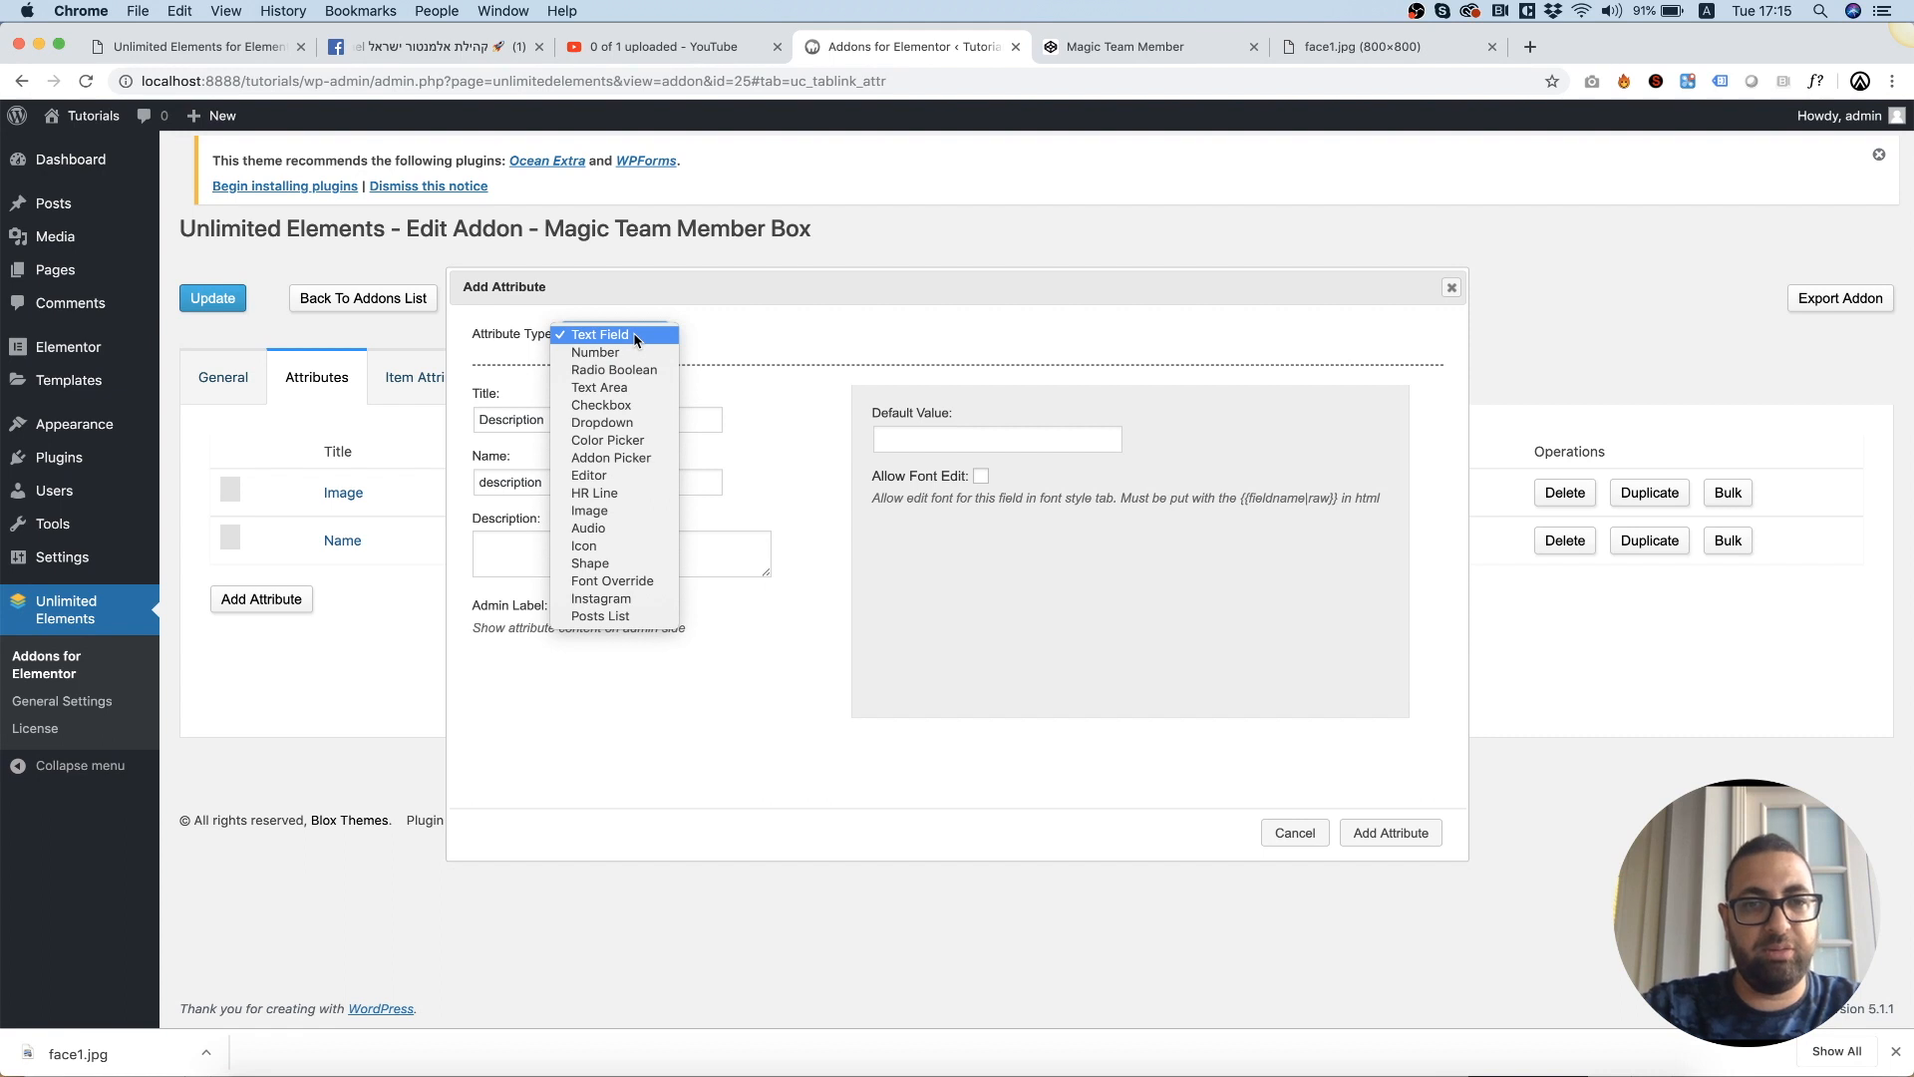
{"action": "left_click", "coordinate": [600, 387]}
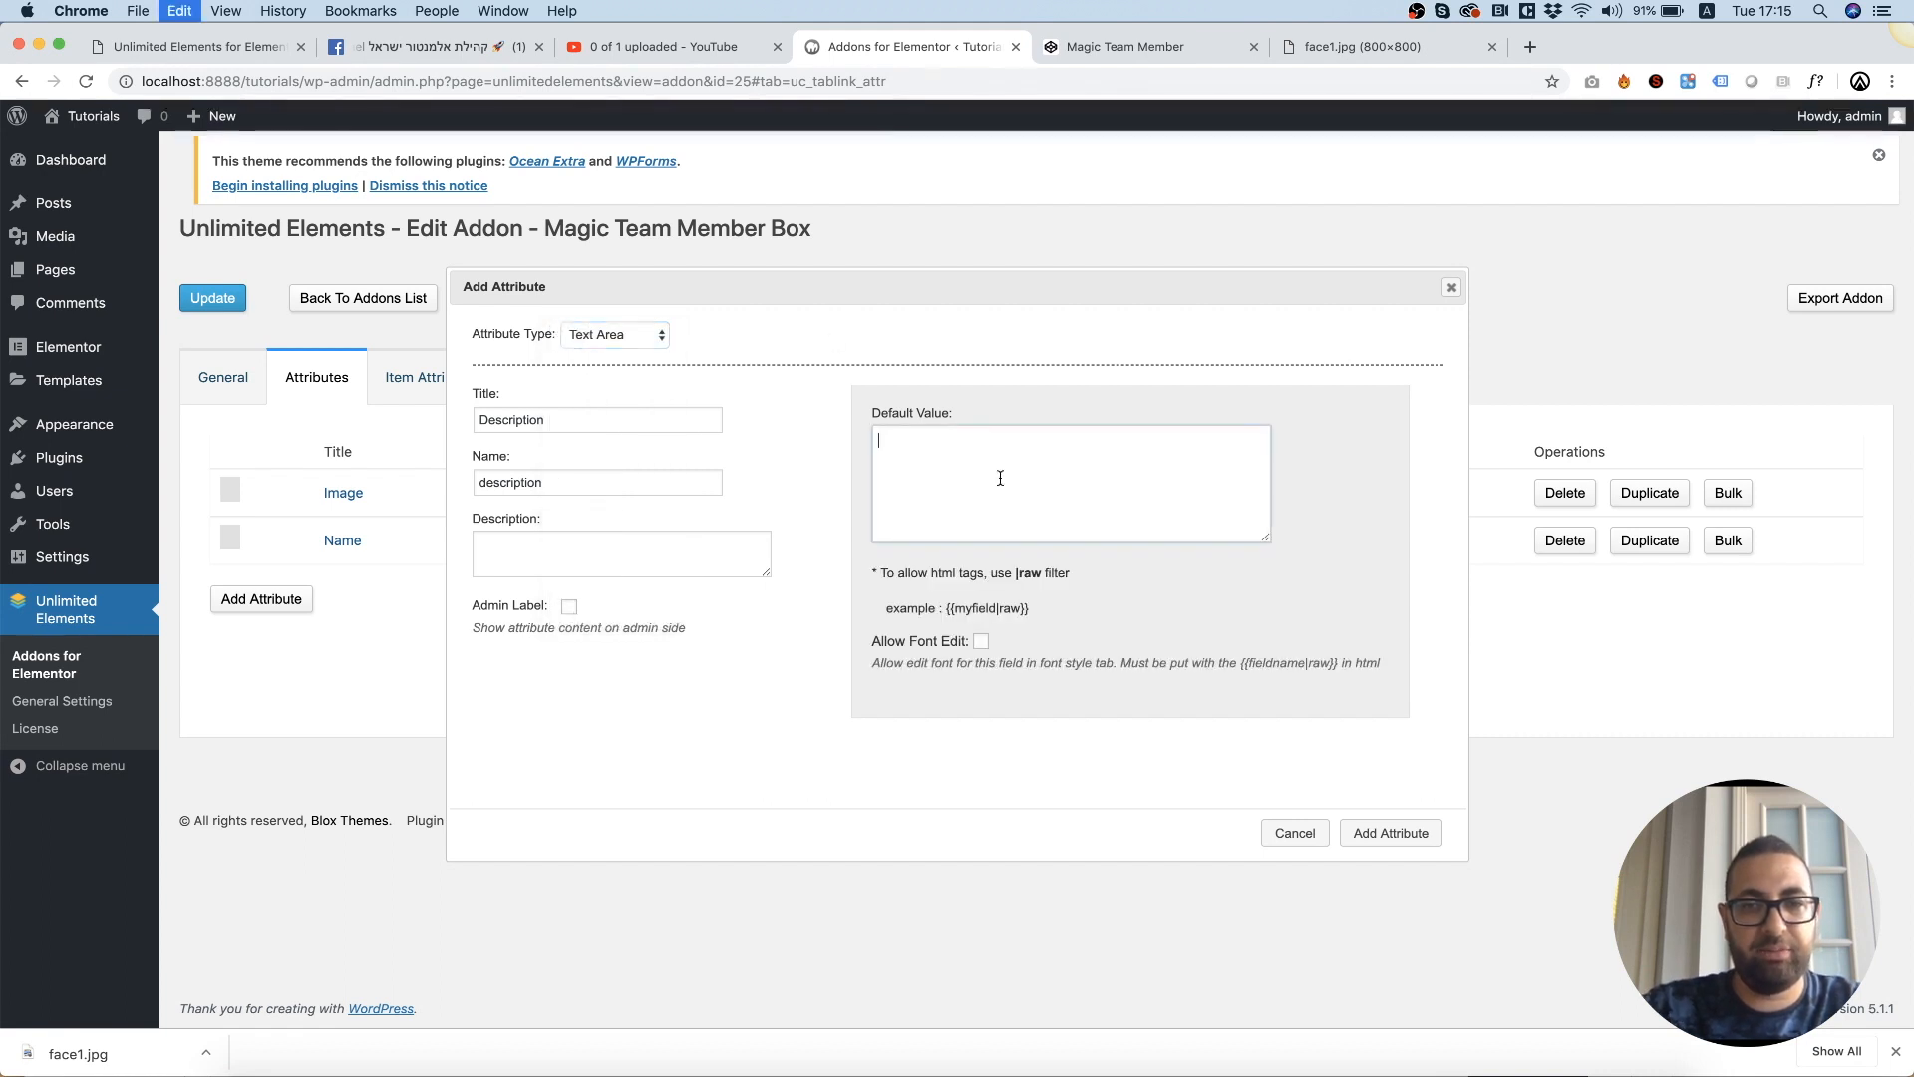
{"action": "left_click", "coordinate": [1389, 831]}
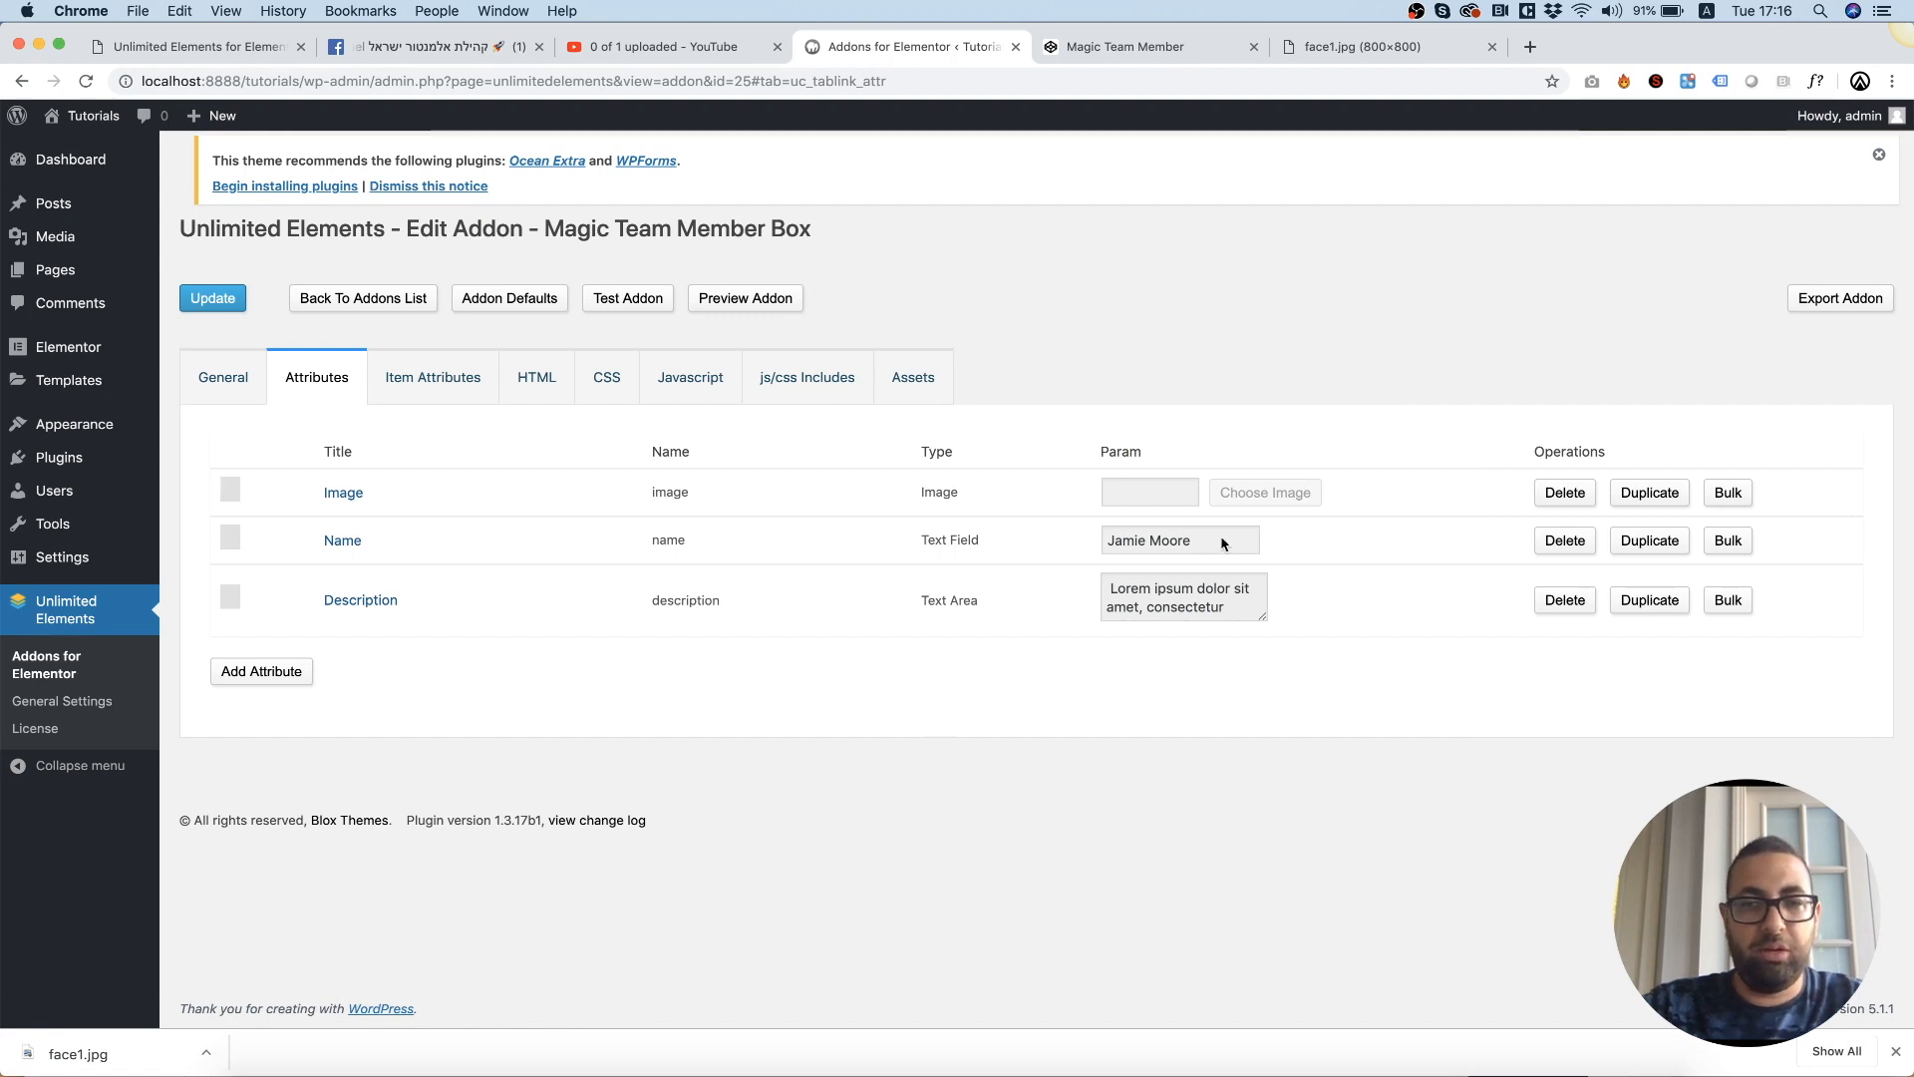
Insert {{description|raw}} and replace Jamie Moore with {{name}} in the HTML template.
{"action": "left_click", "coordinate": [537, 376]}
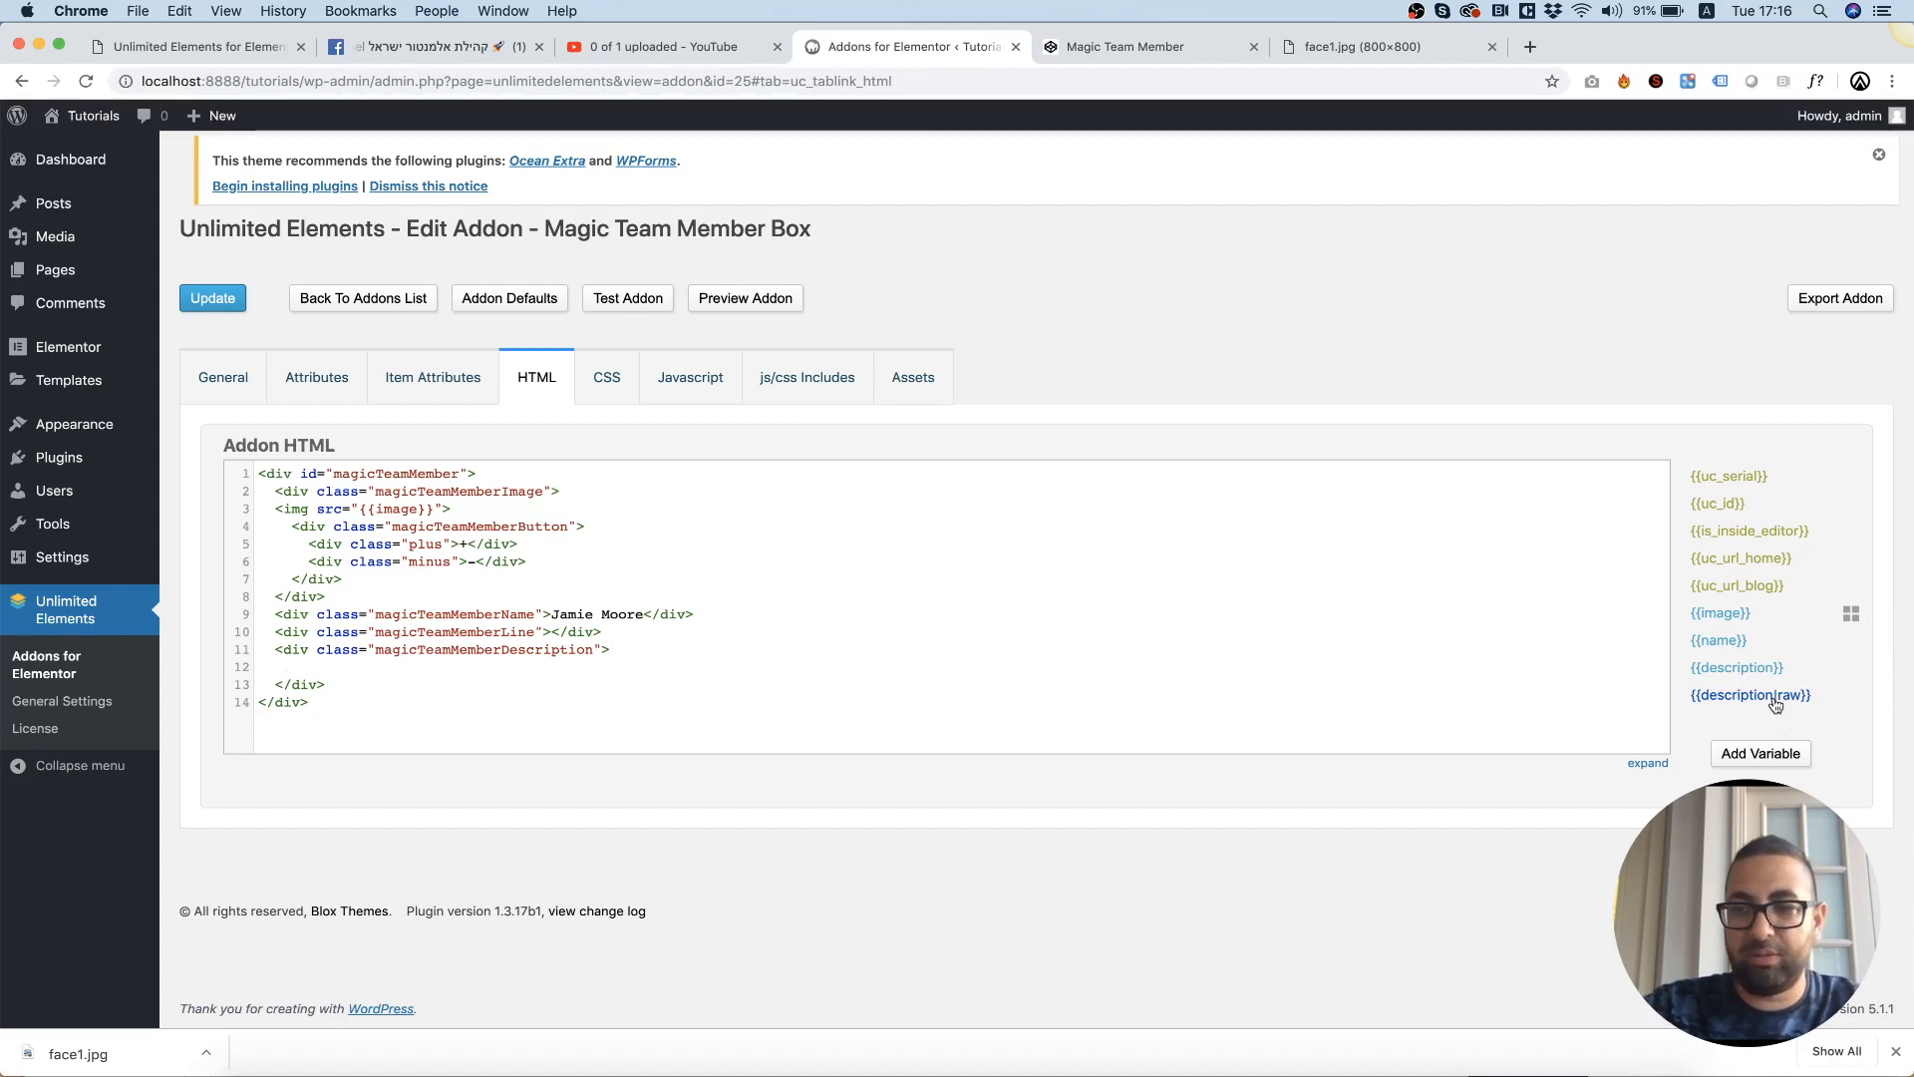
{"action": "left_click", "coordinate": [1748, 694]}
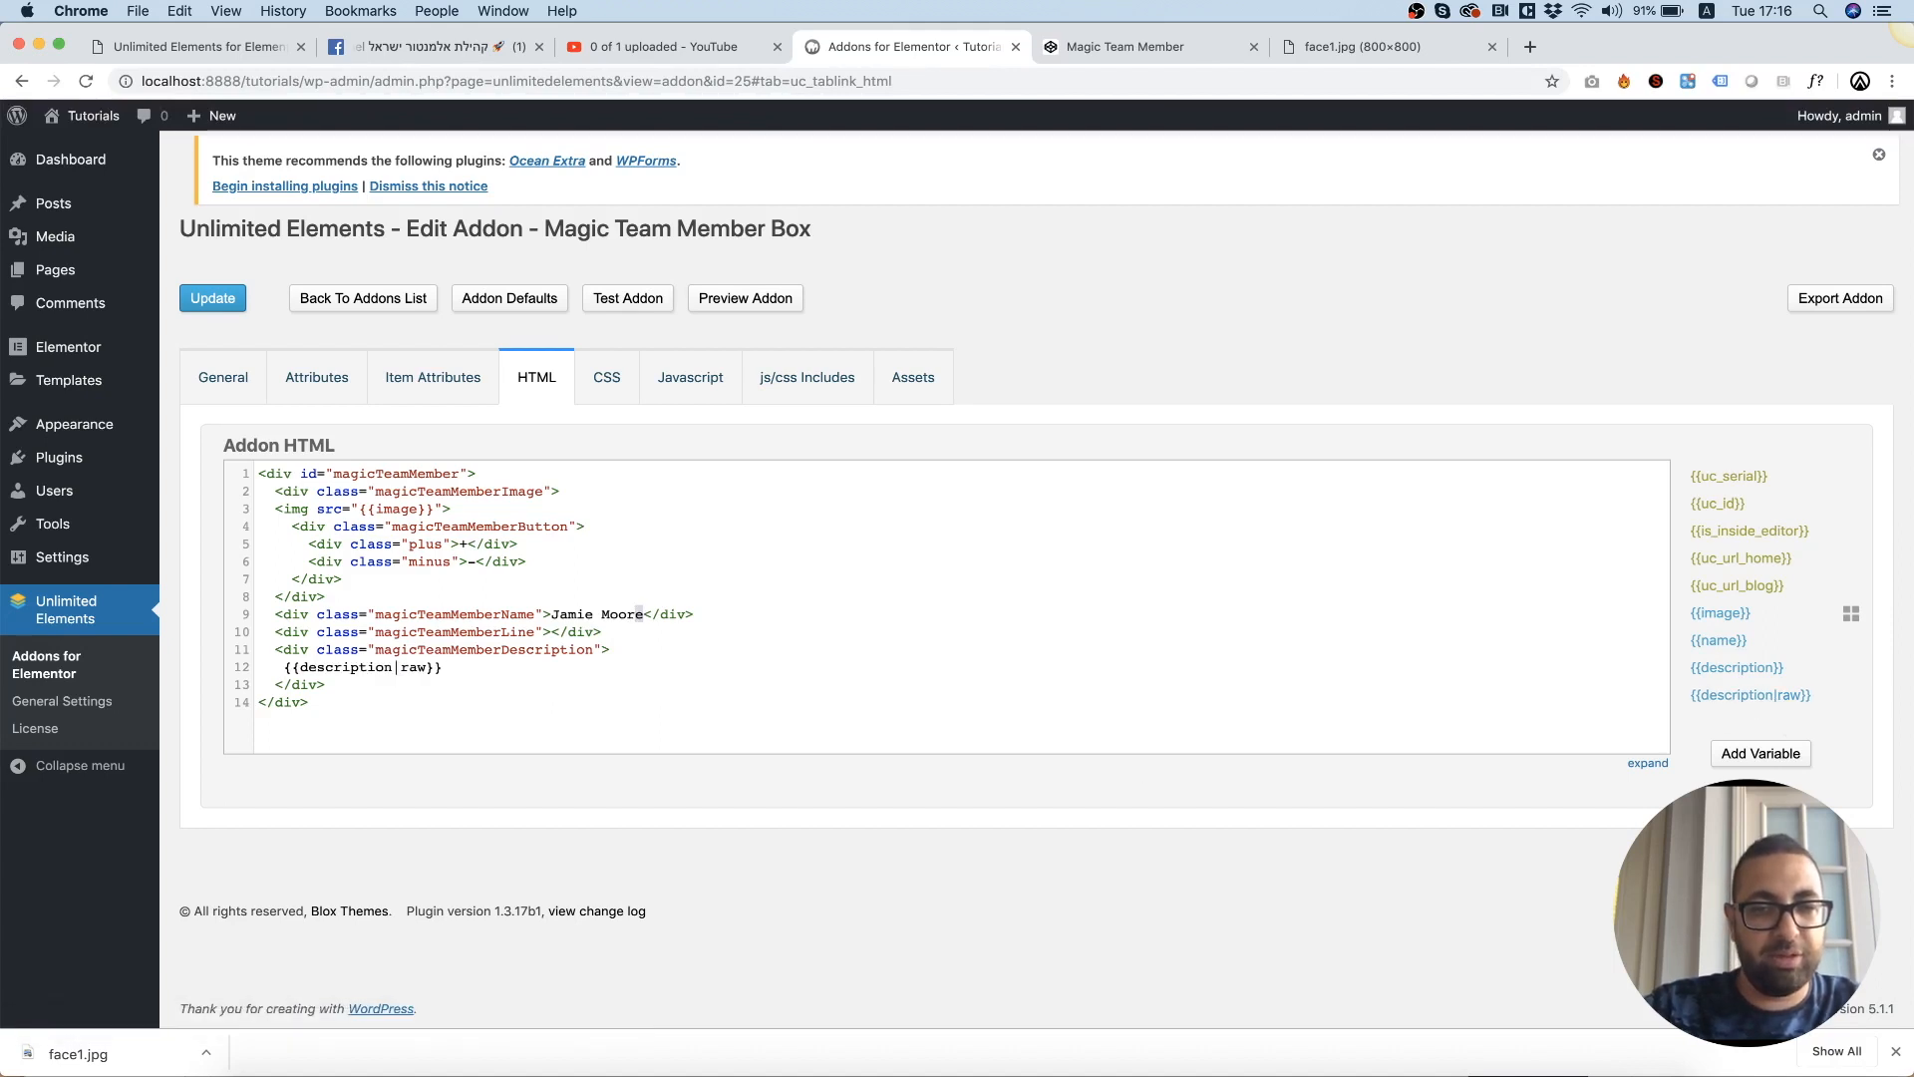
{"action": "double_click", "coordinate": [596, 614]}
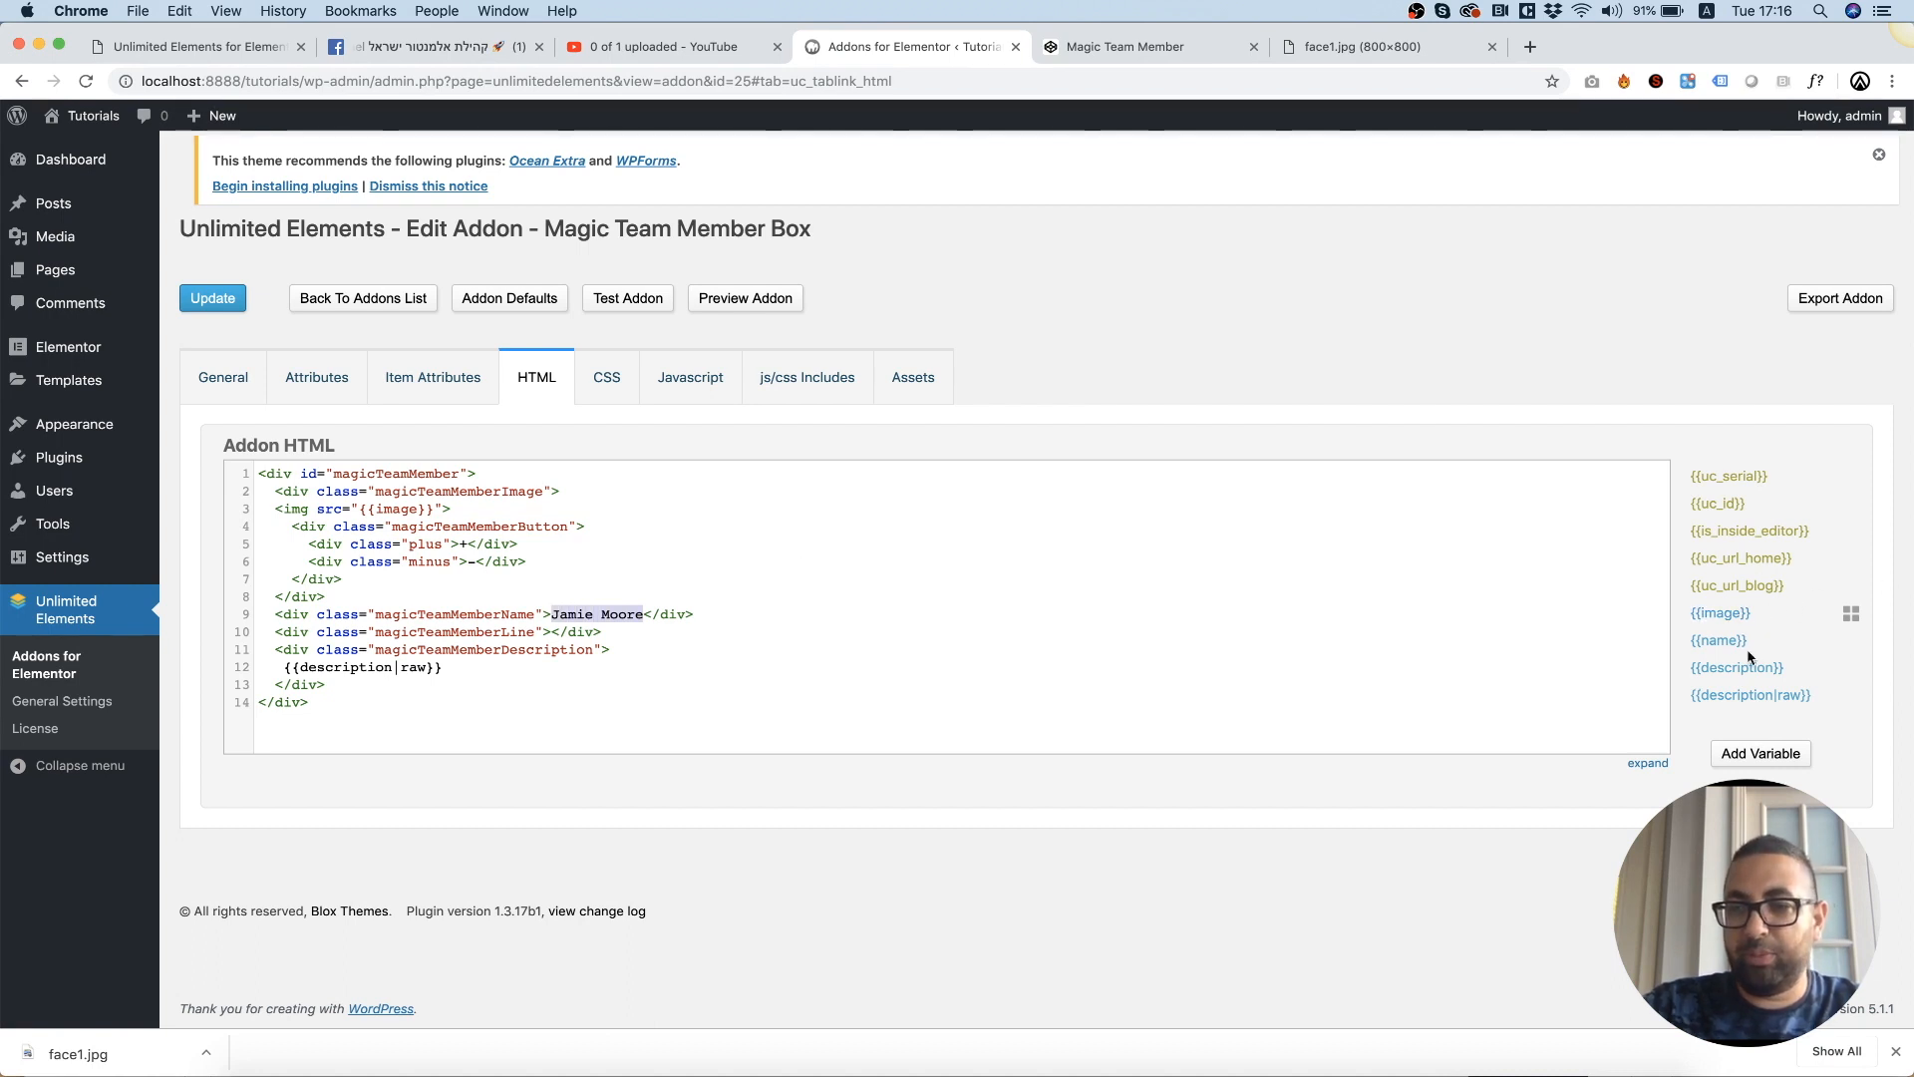
{"action": "type", "text": "{{name}}"}
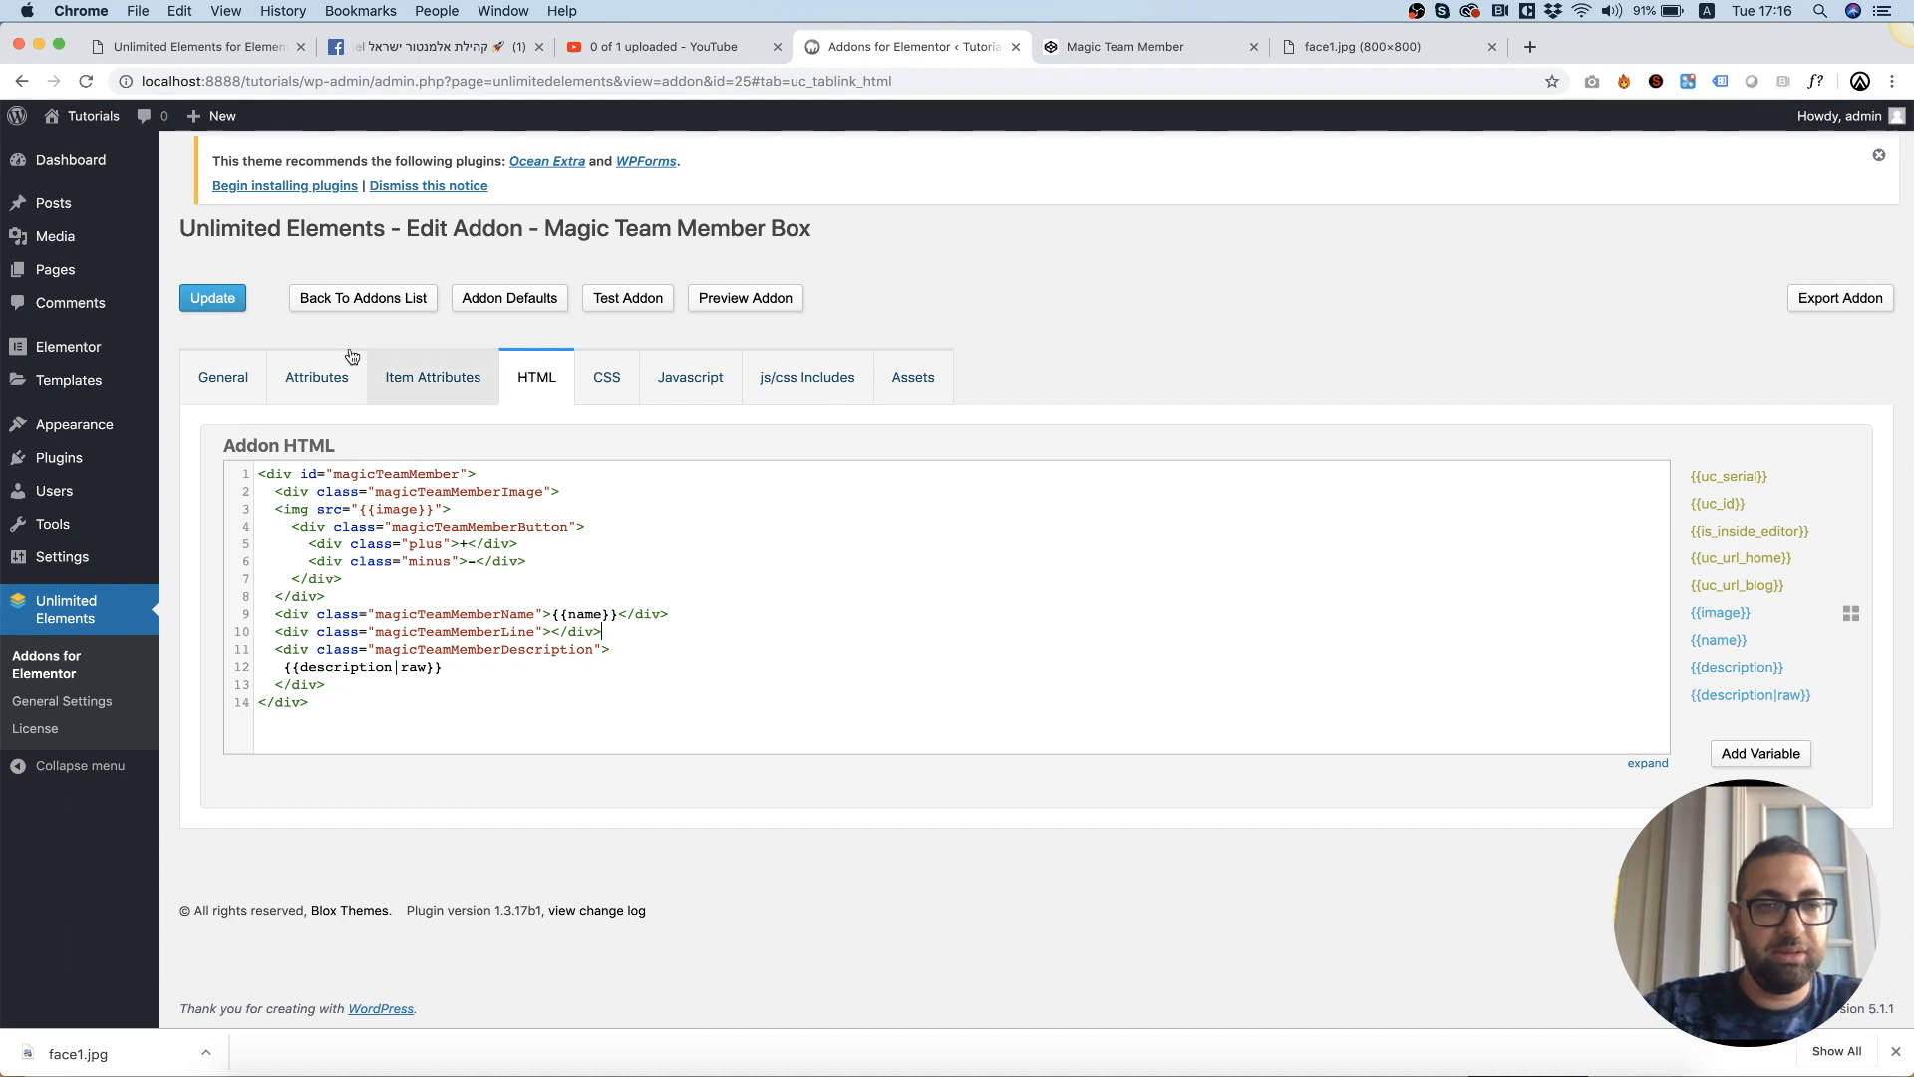
Set the wrapper div's magicTeamMember id to {{uc_id}}.
{"action": "left_click", "coordinate": [211, 297]}
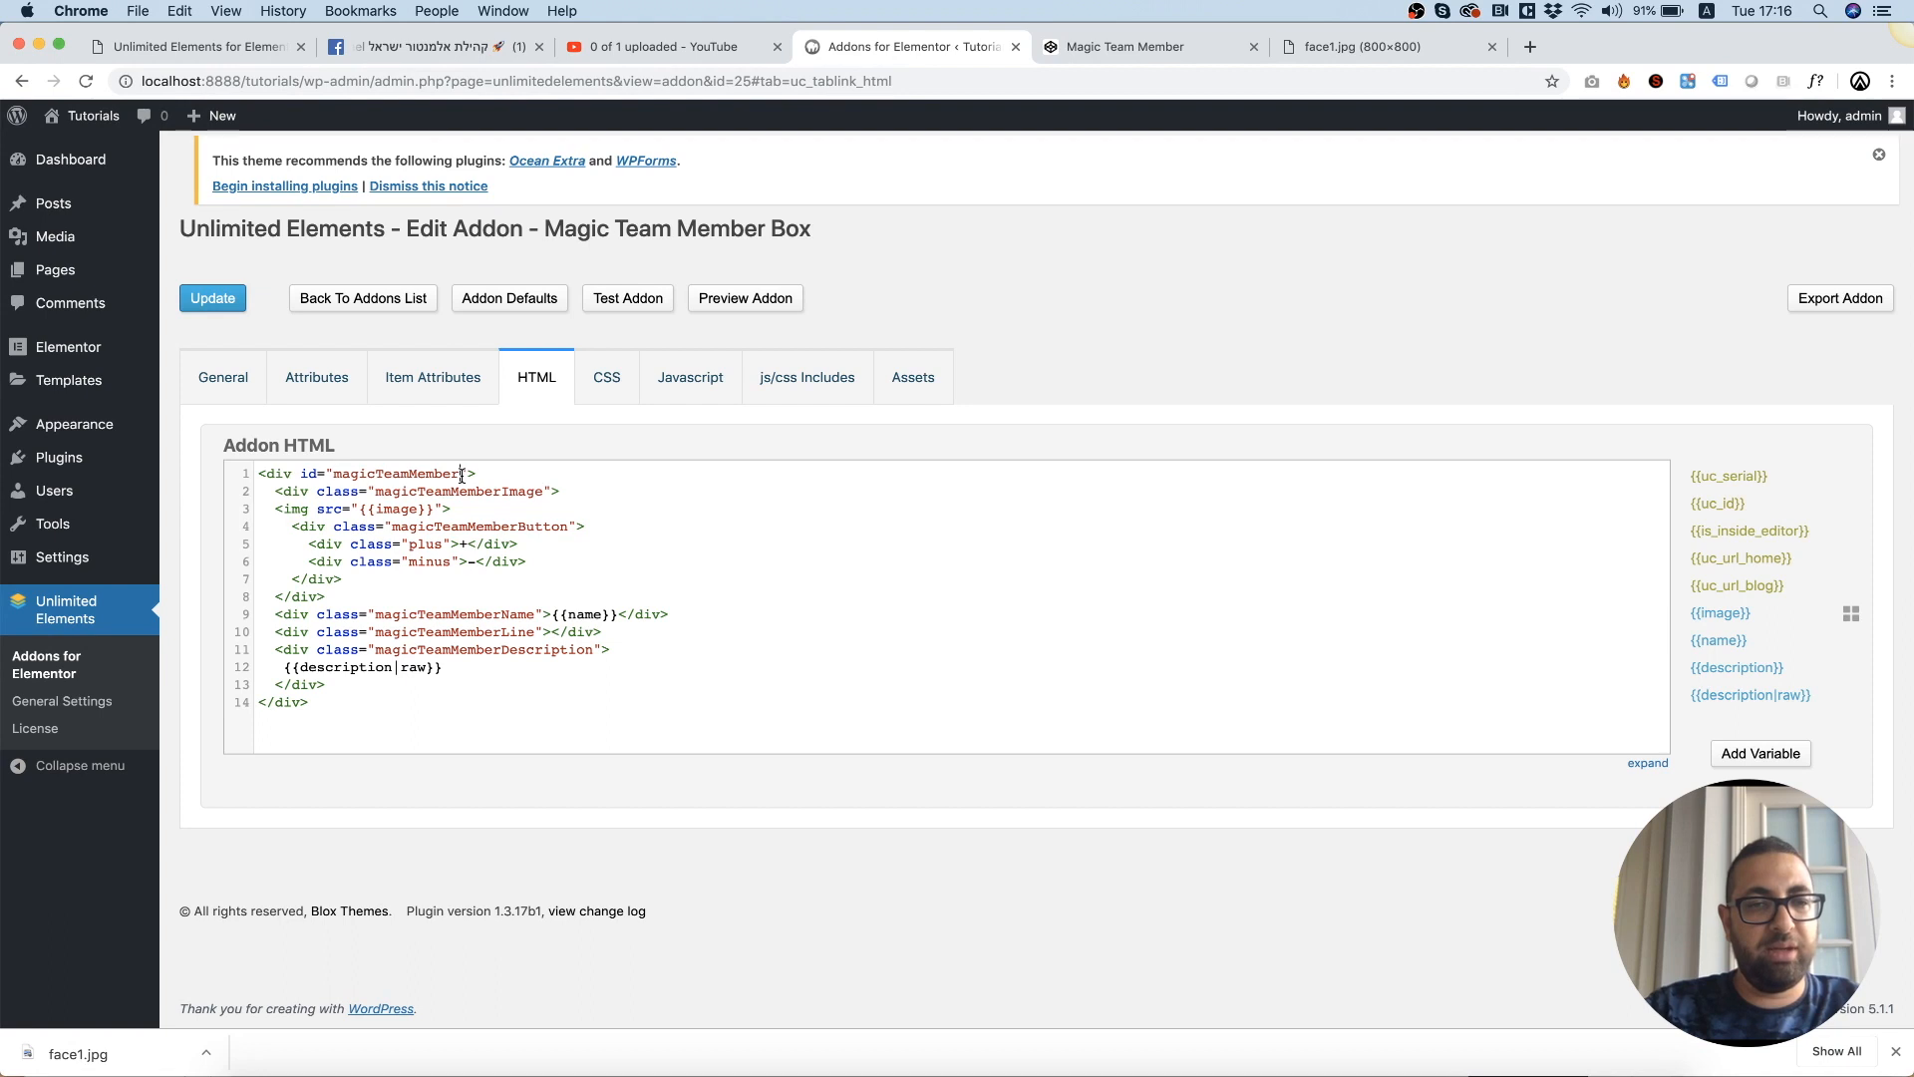
{"action": "double_click", "coordinate": [397, 475]}
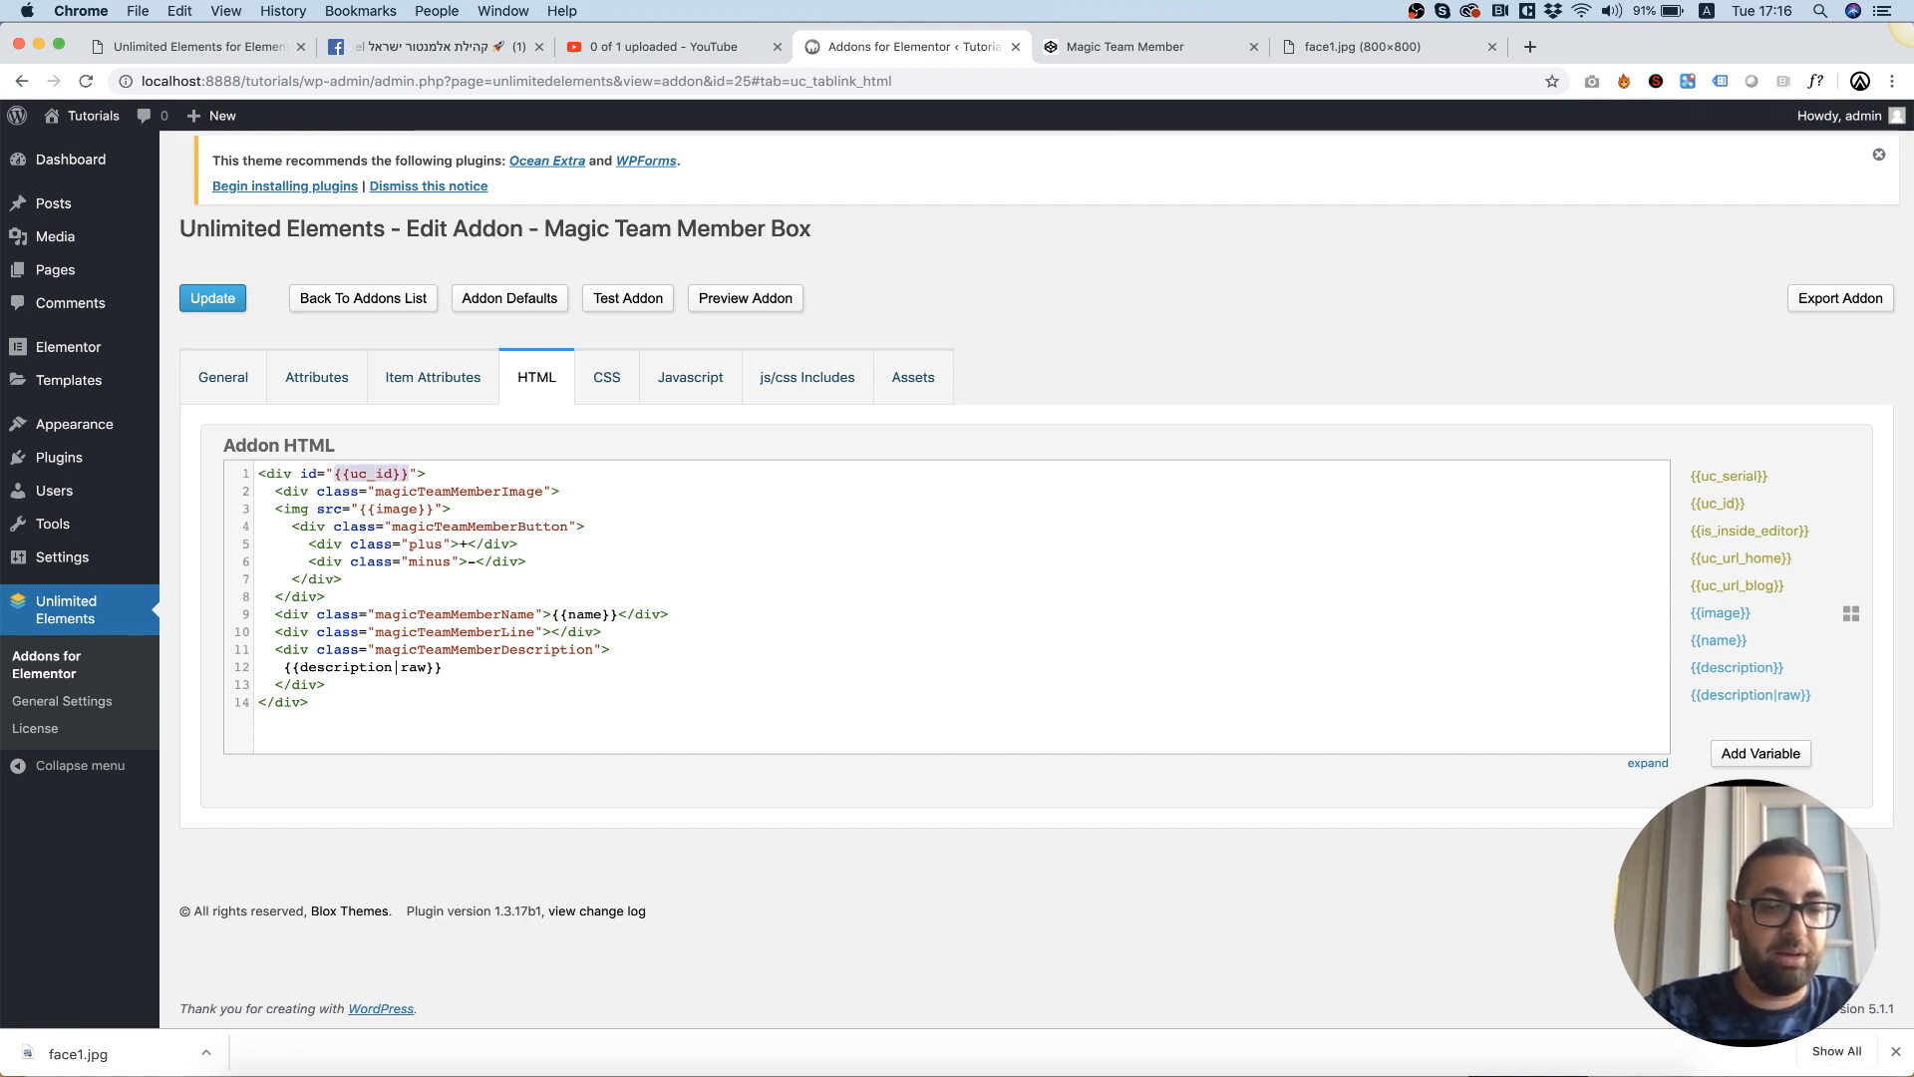
{"action": "left_click", "coordinate": [606, 377]}
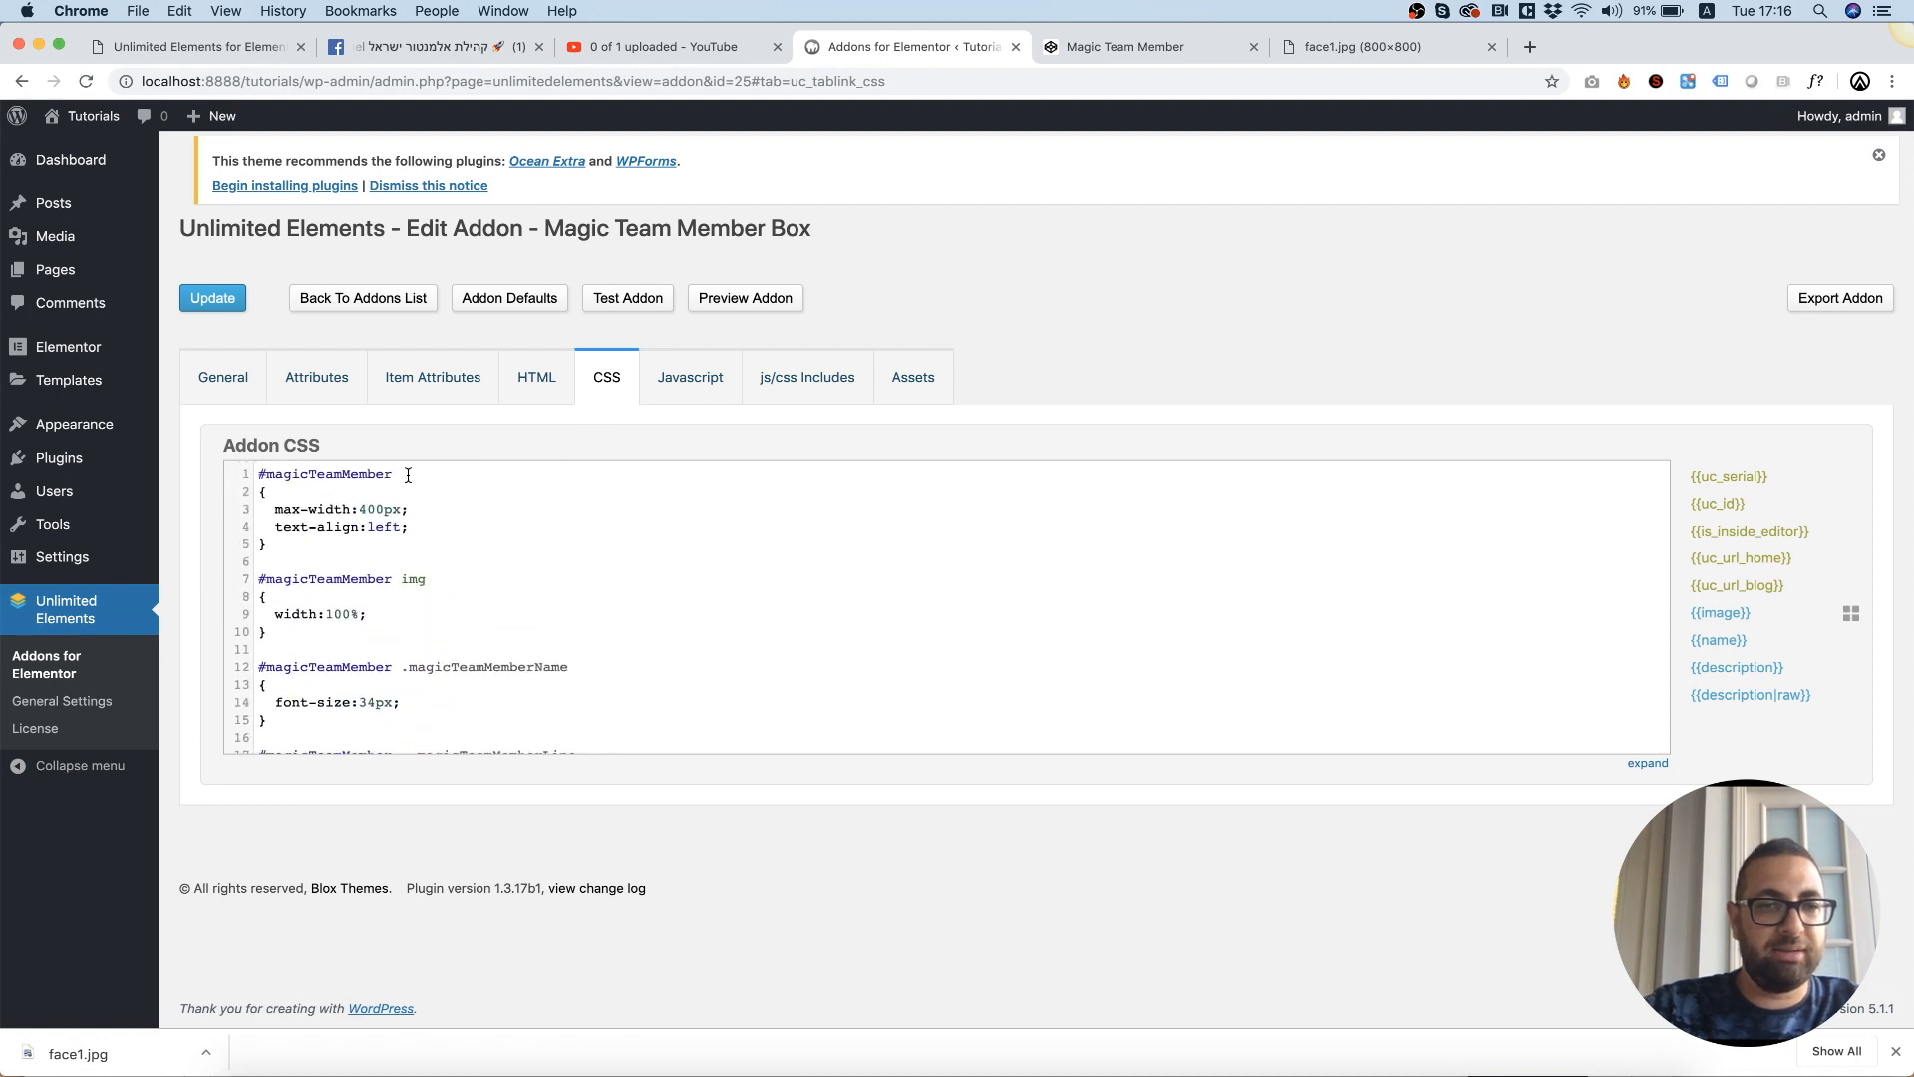
Replace every #magicTeamMember selector in the CSS and JavaScript with #{{uc_id}}.
{"action": "type", "text": "{{uc_id}}"}
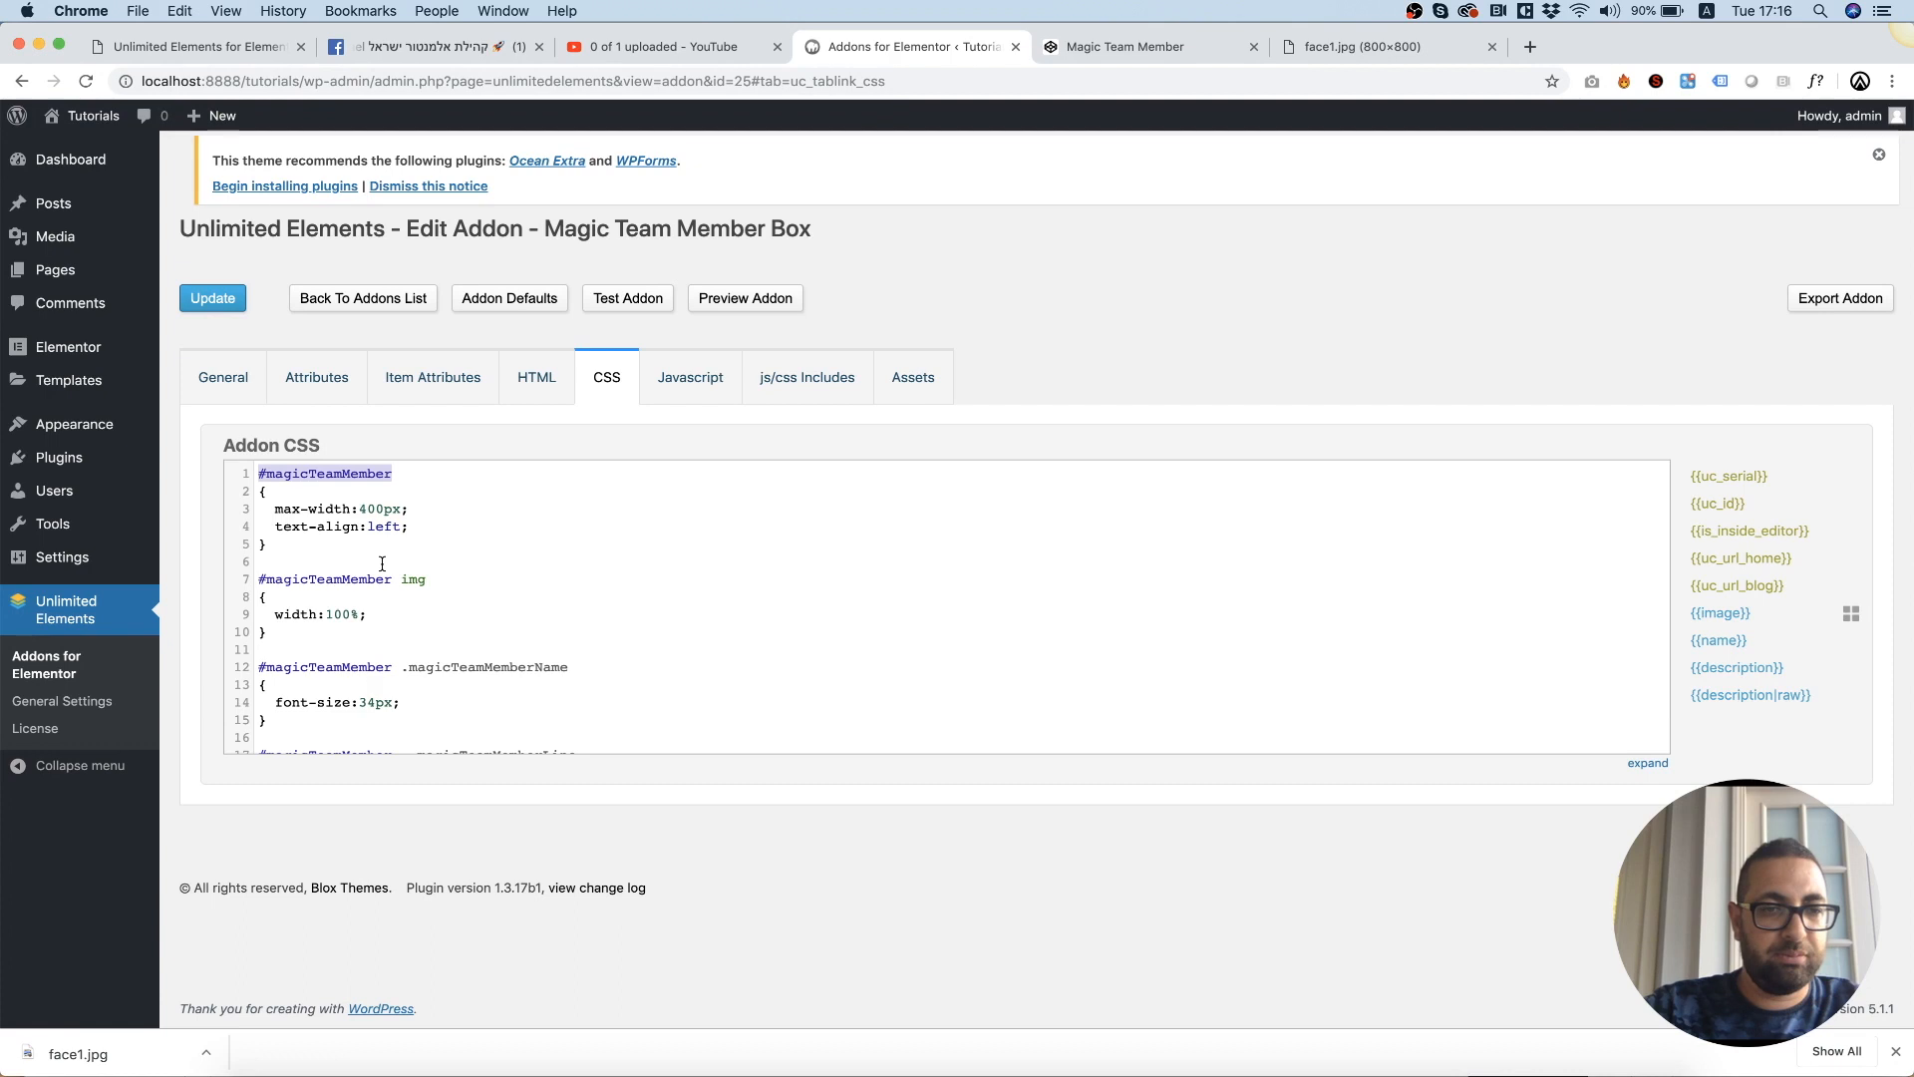
{"action": "type", "text": "{{uc_id}}"}
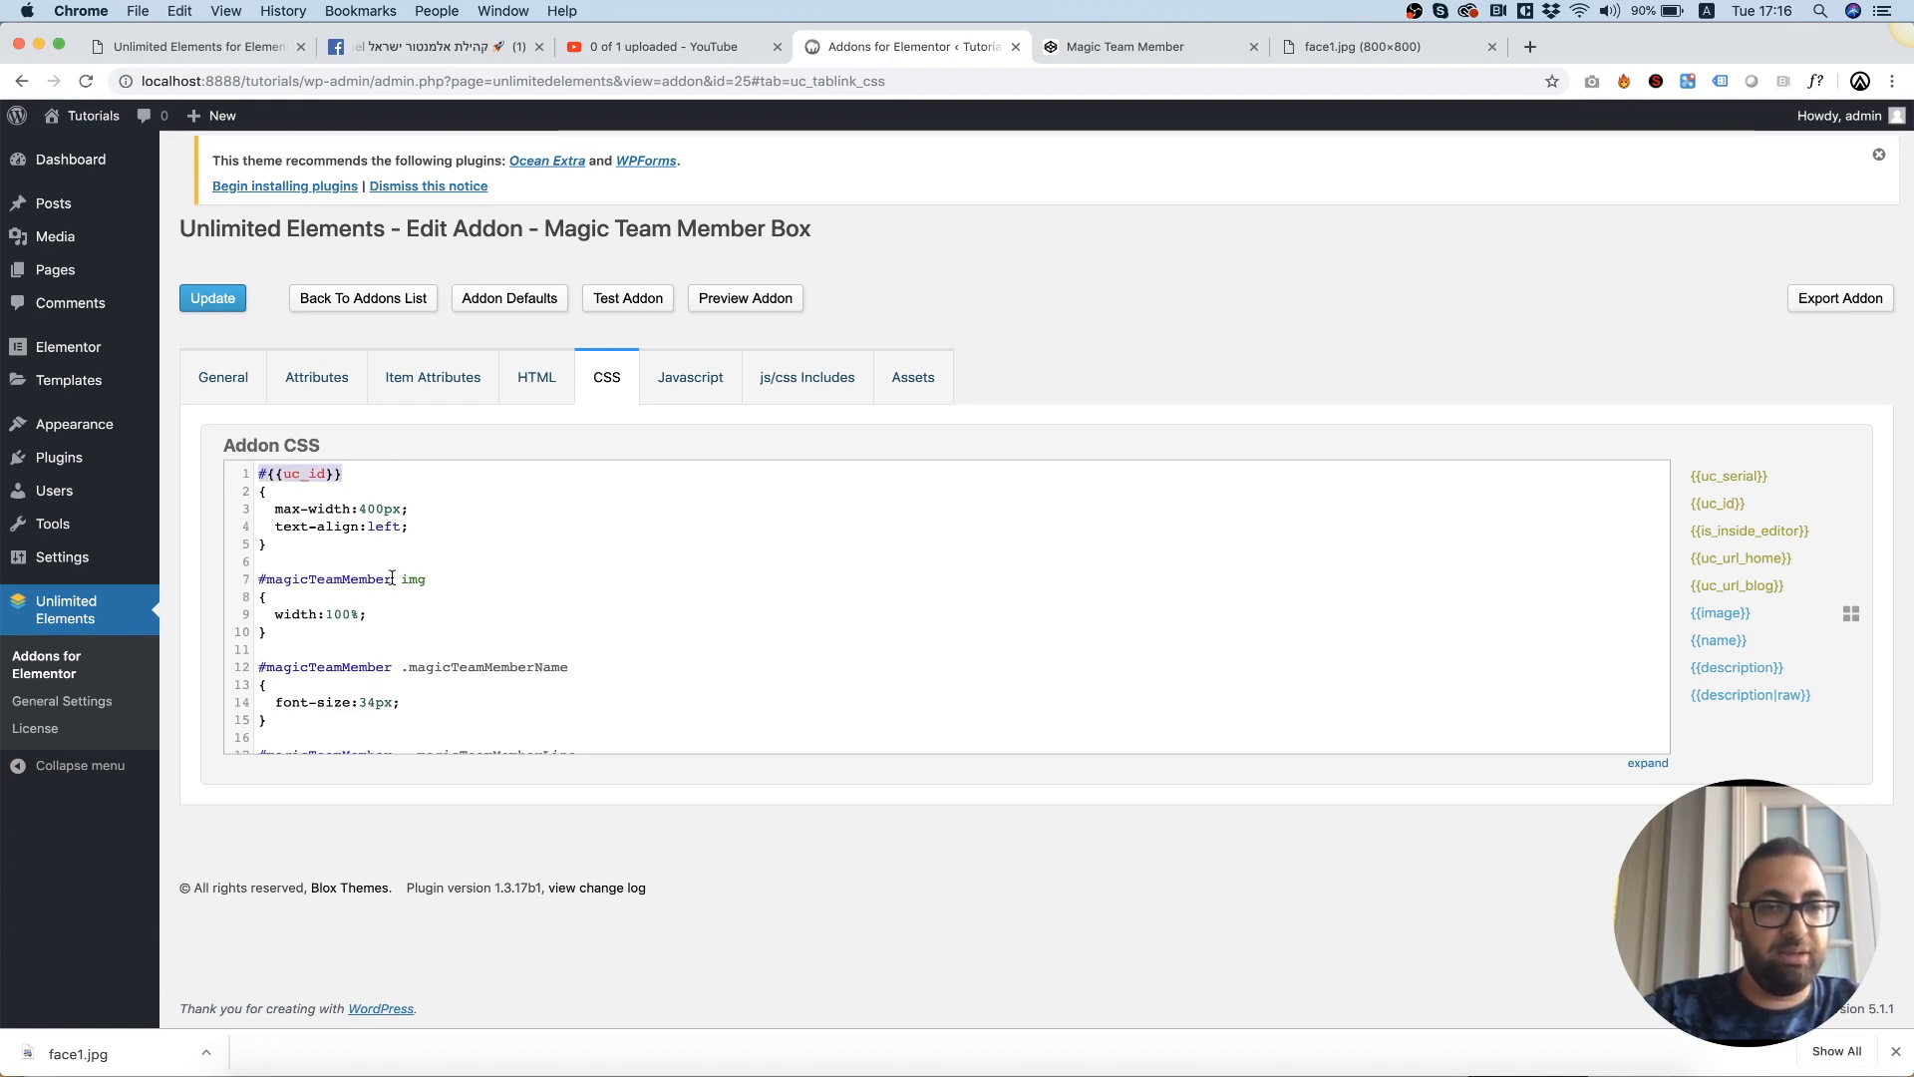
{"action": "type", "text": "{{uc_id}} img"}
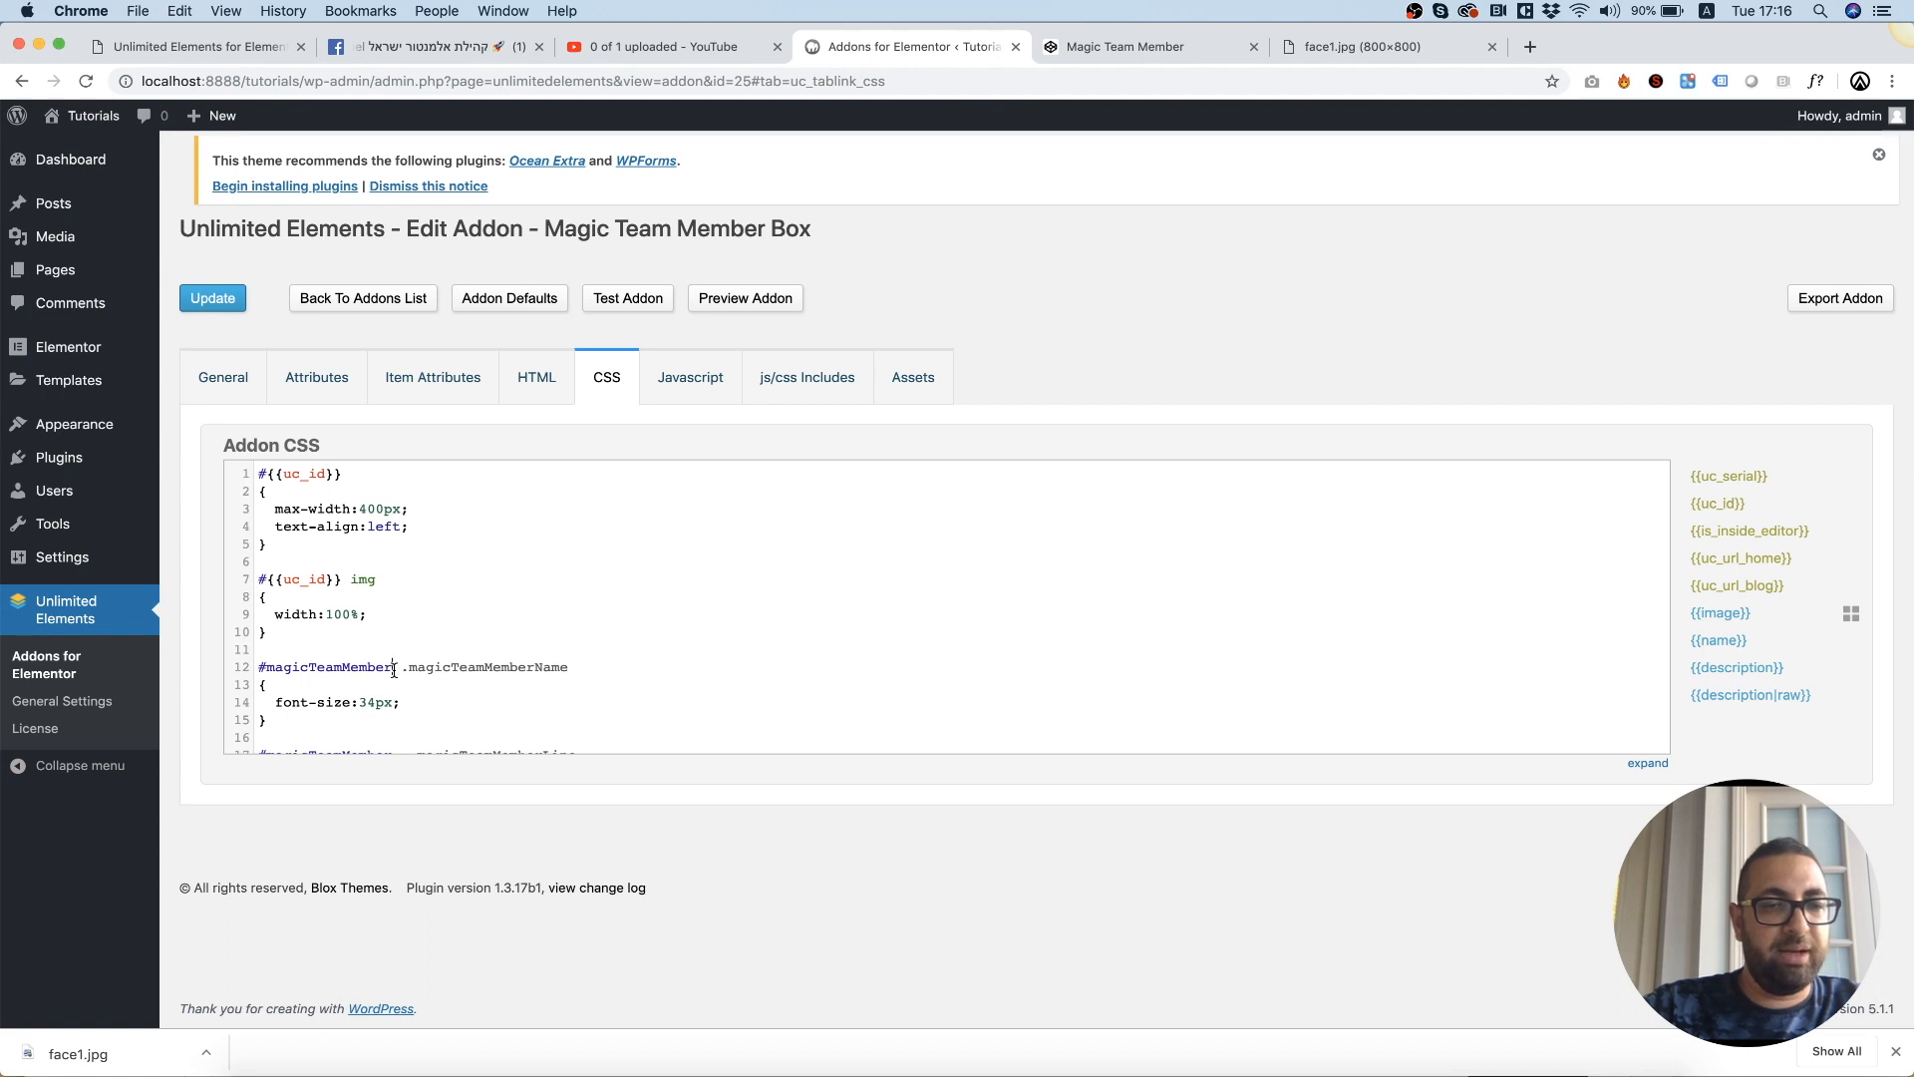
{"action": "scroll", "scroll_direction": "down", "scroll_amount": 3}
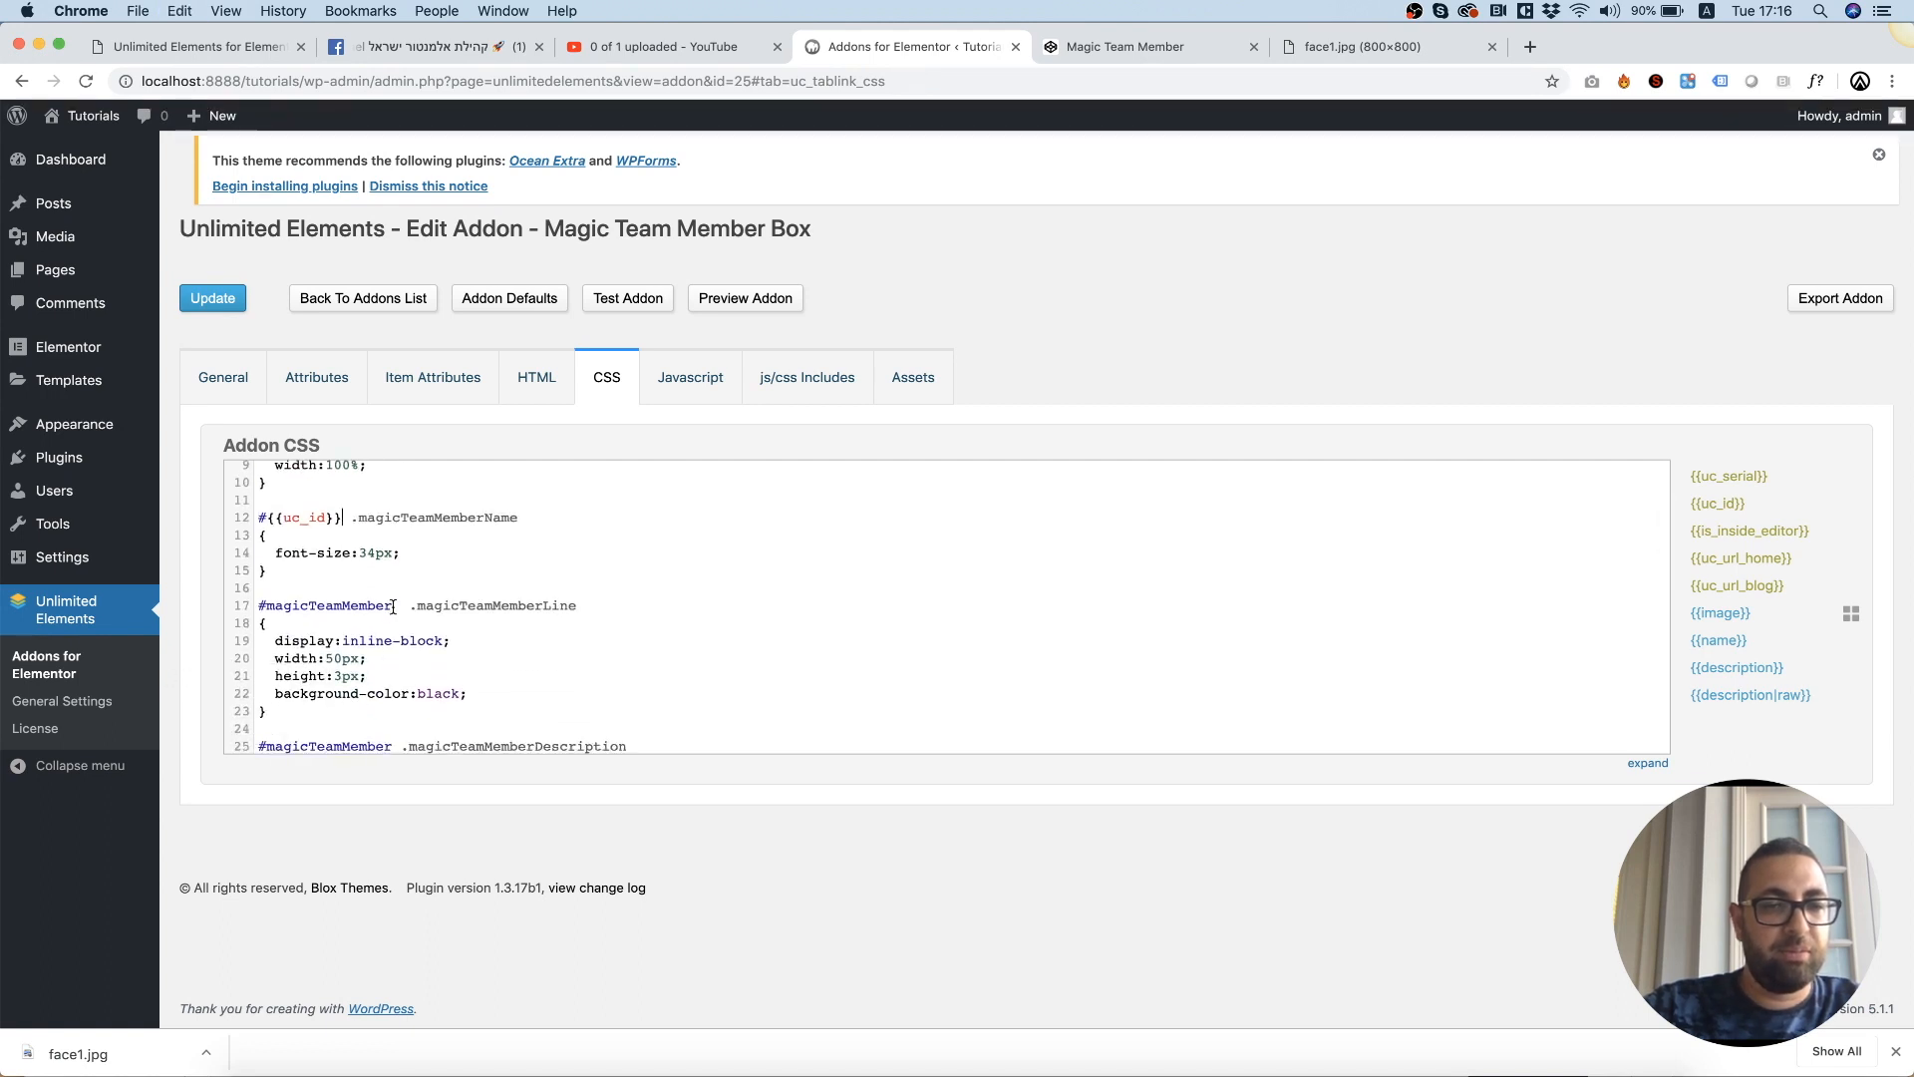
{"action": "scroll", "scroll_direction": "down", "scroll_amount": 3}
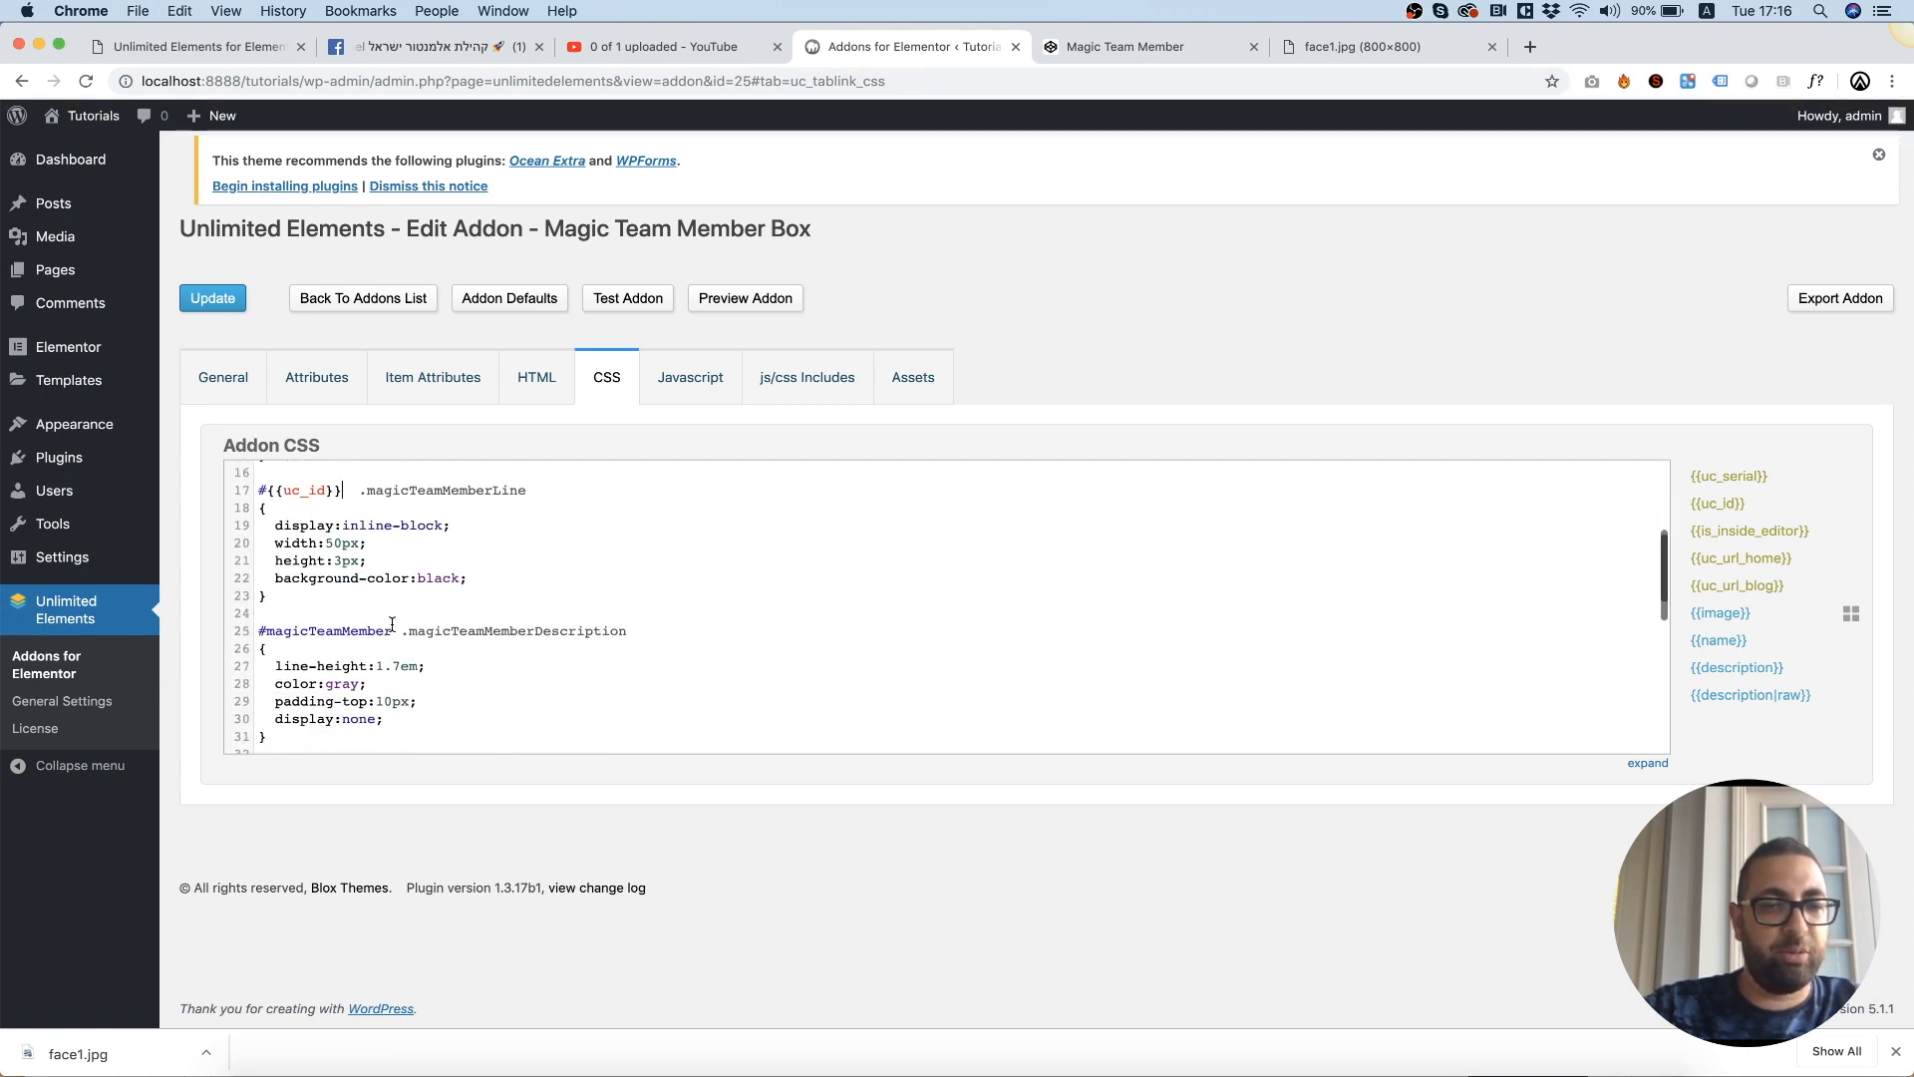
{"action": "scroll", "scroll_direction": "down", "scroll_amount": 3}
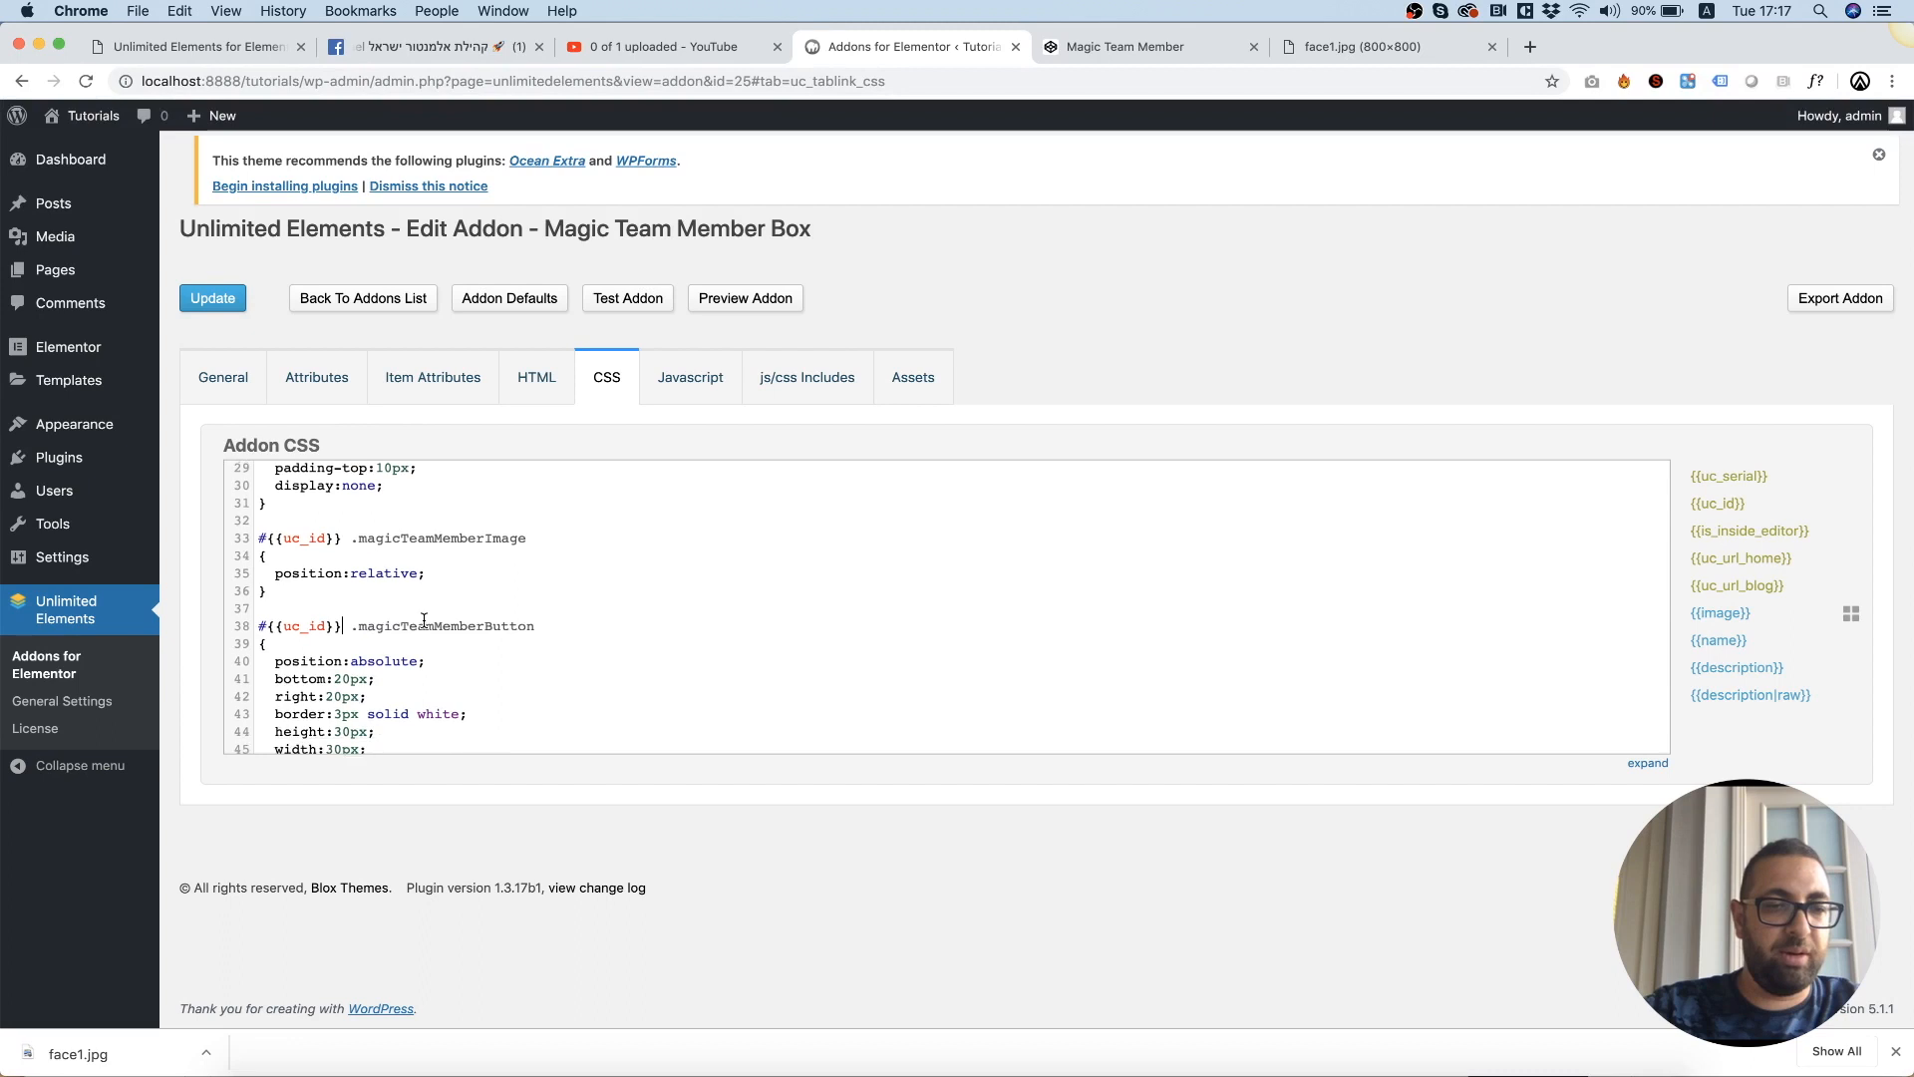
{"action": "scroll", "scroll_direction": "down", "scroll_amount": 3}
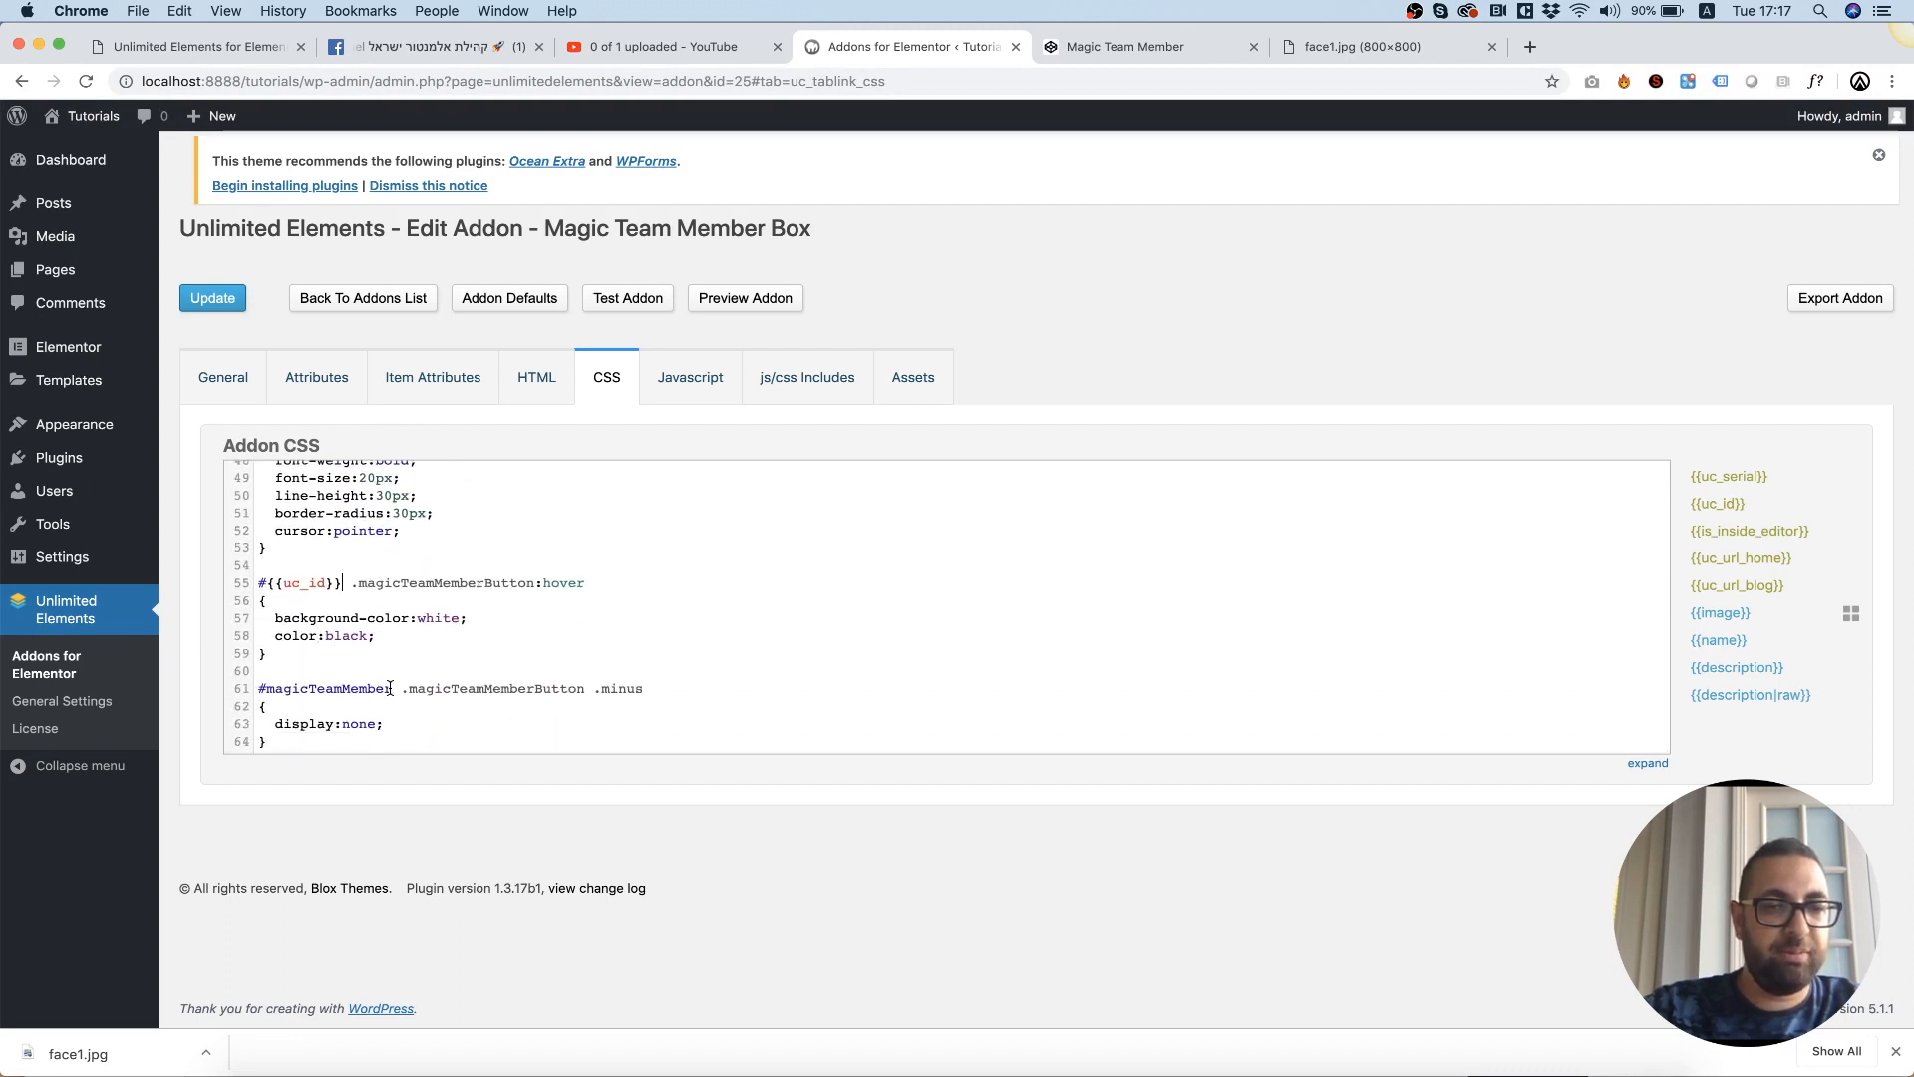
{"action": "type", "text": "{{uc_id}}"}
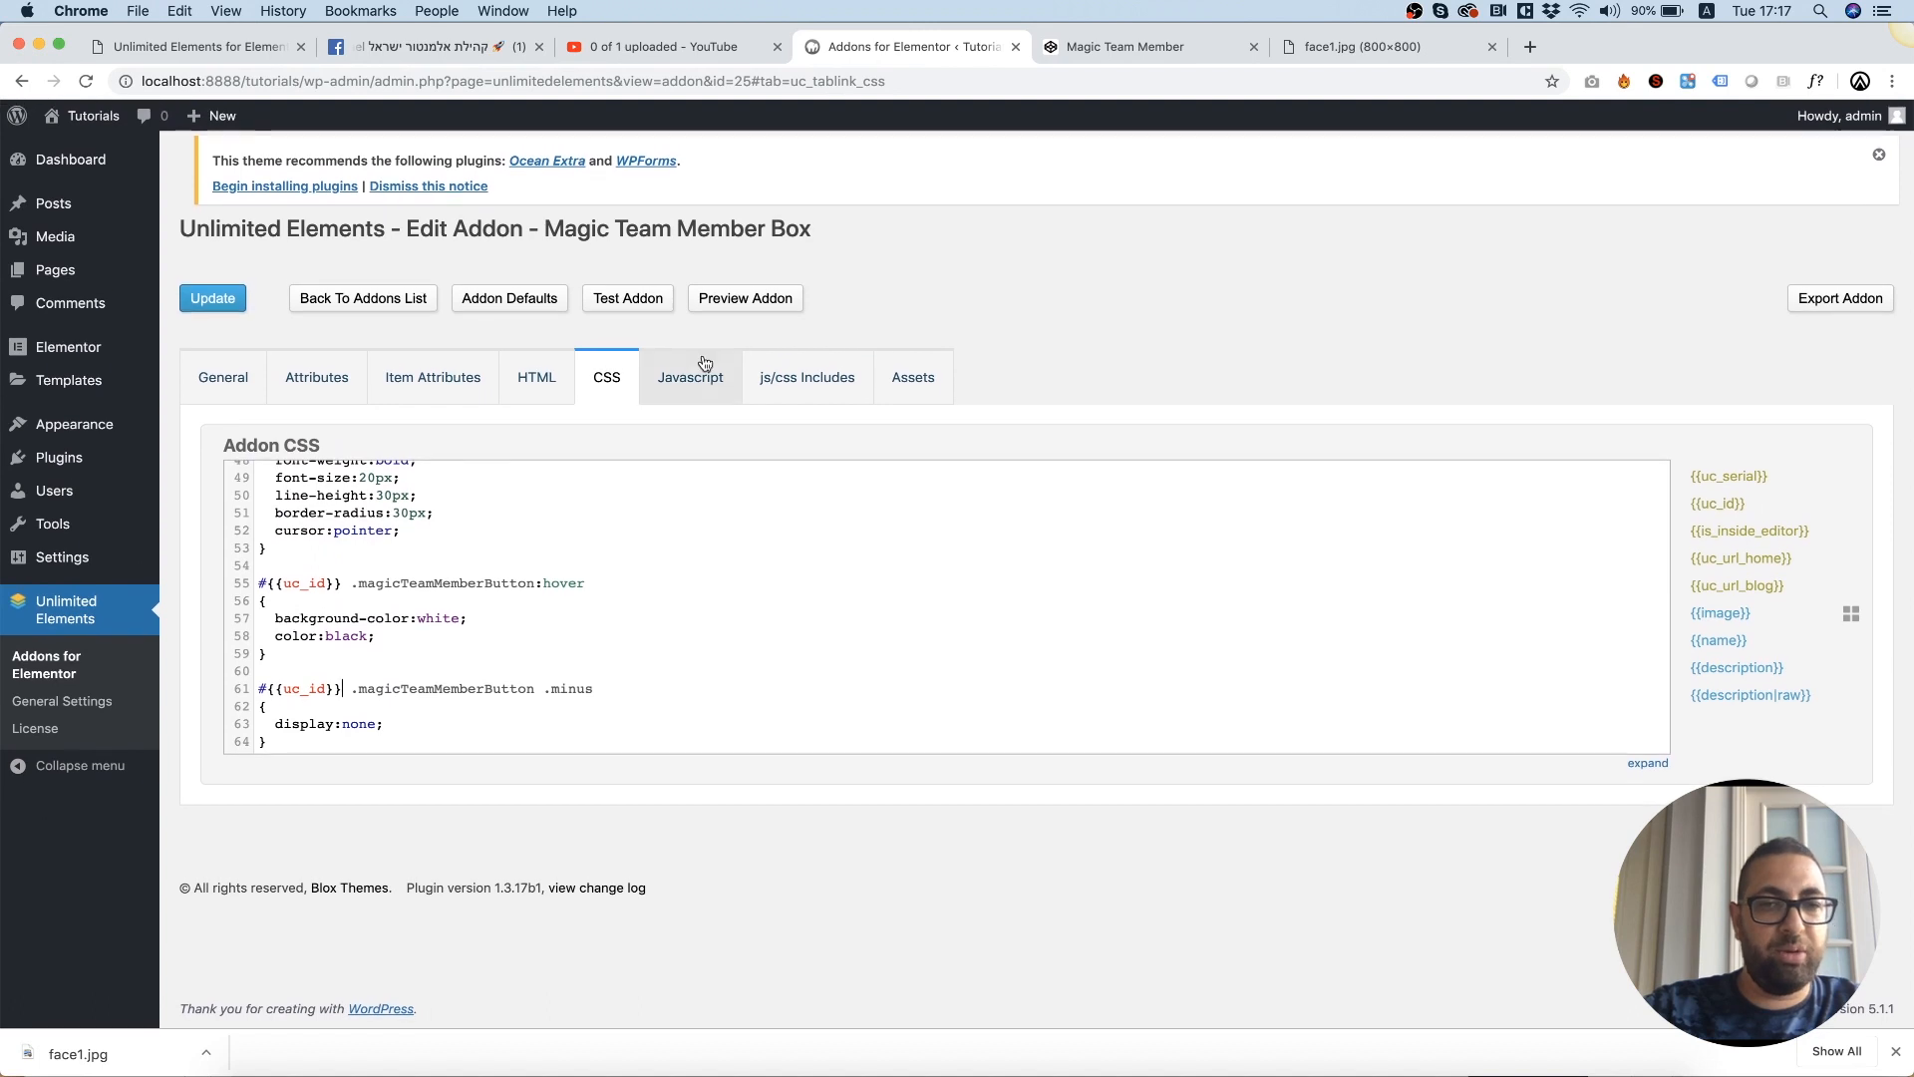
{"action": "left_click", "coordinate": [690, 377]}
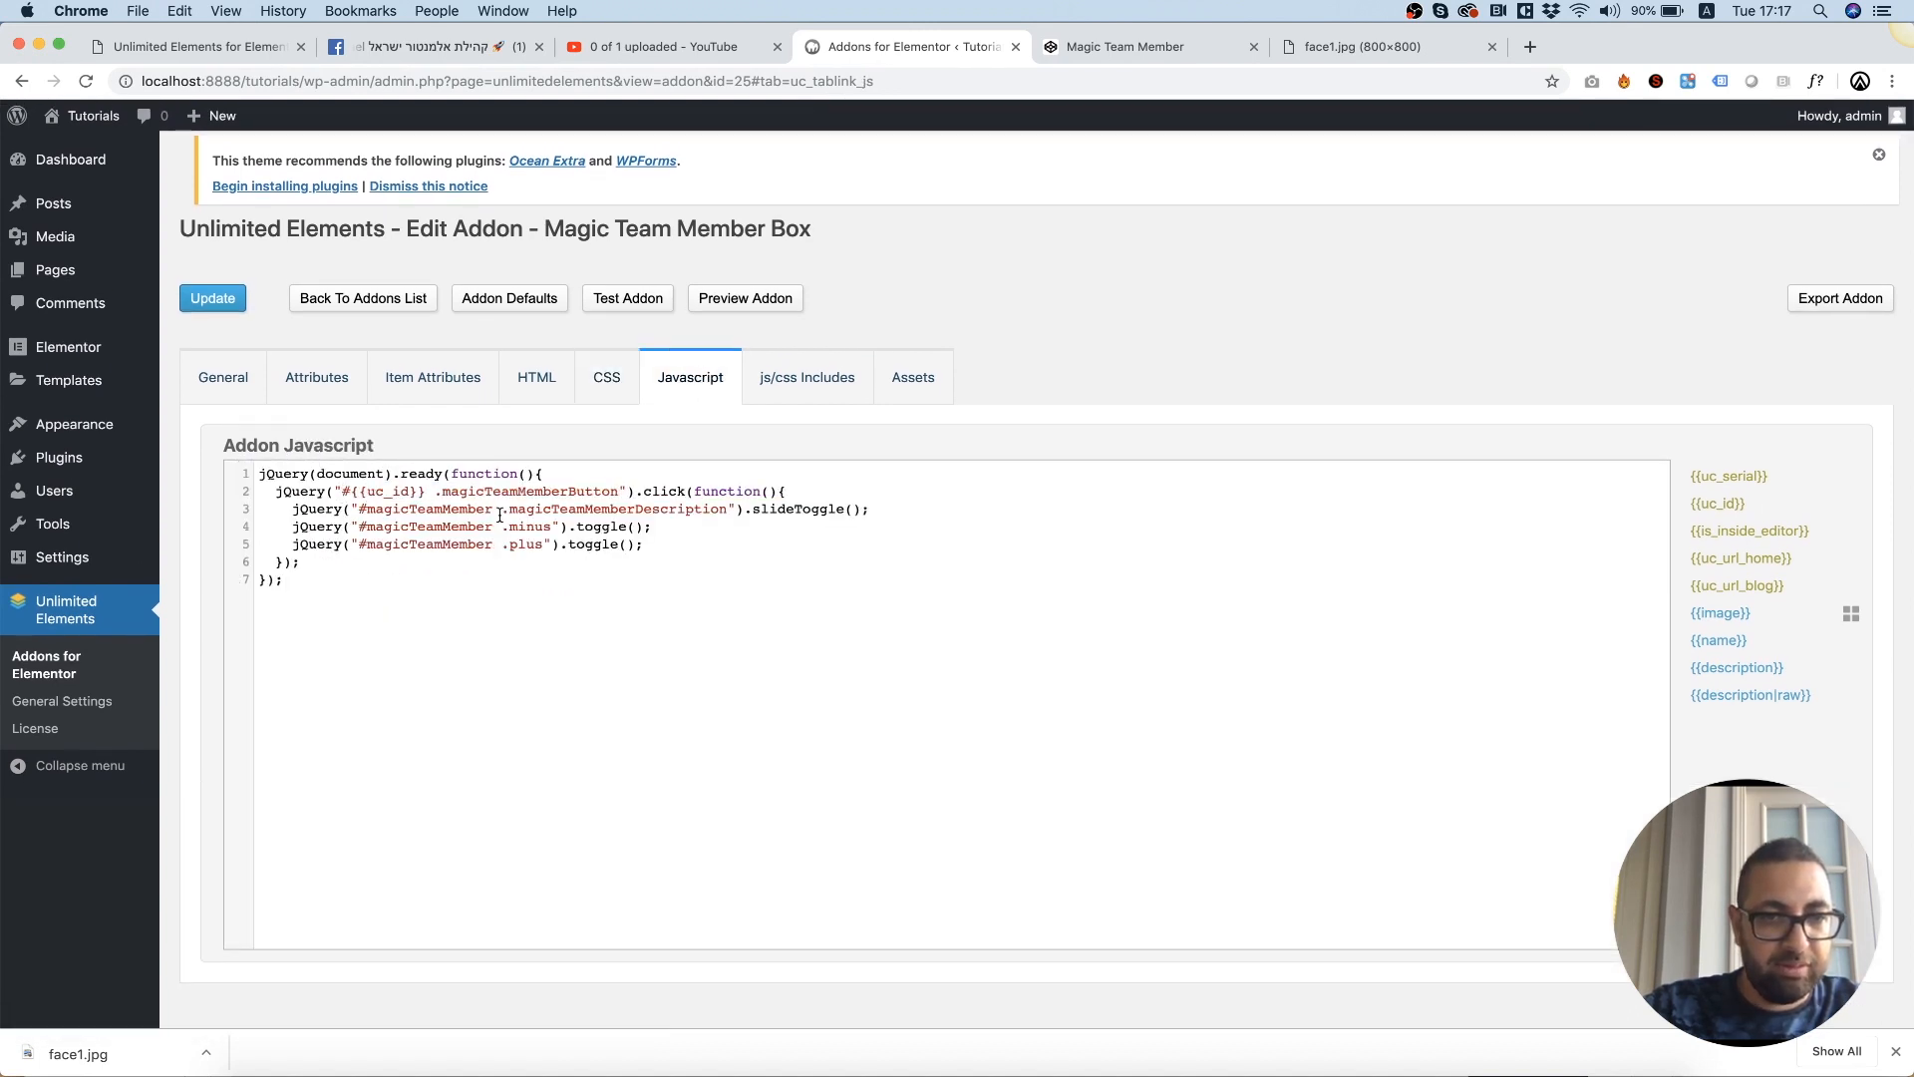
{"action": "double_click", "coordinate": [422, 508]}
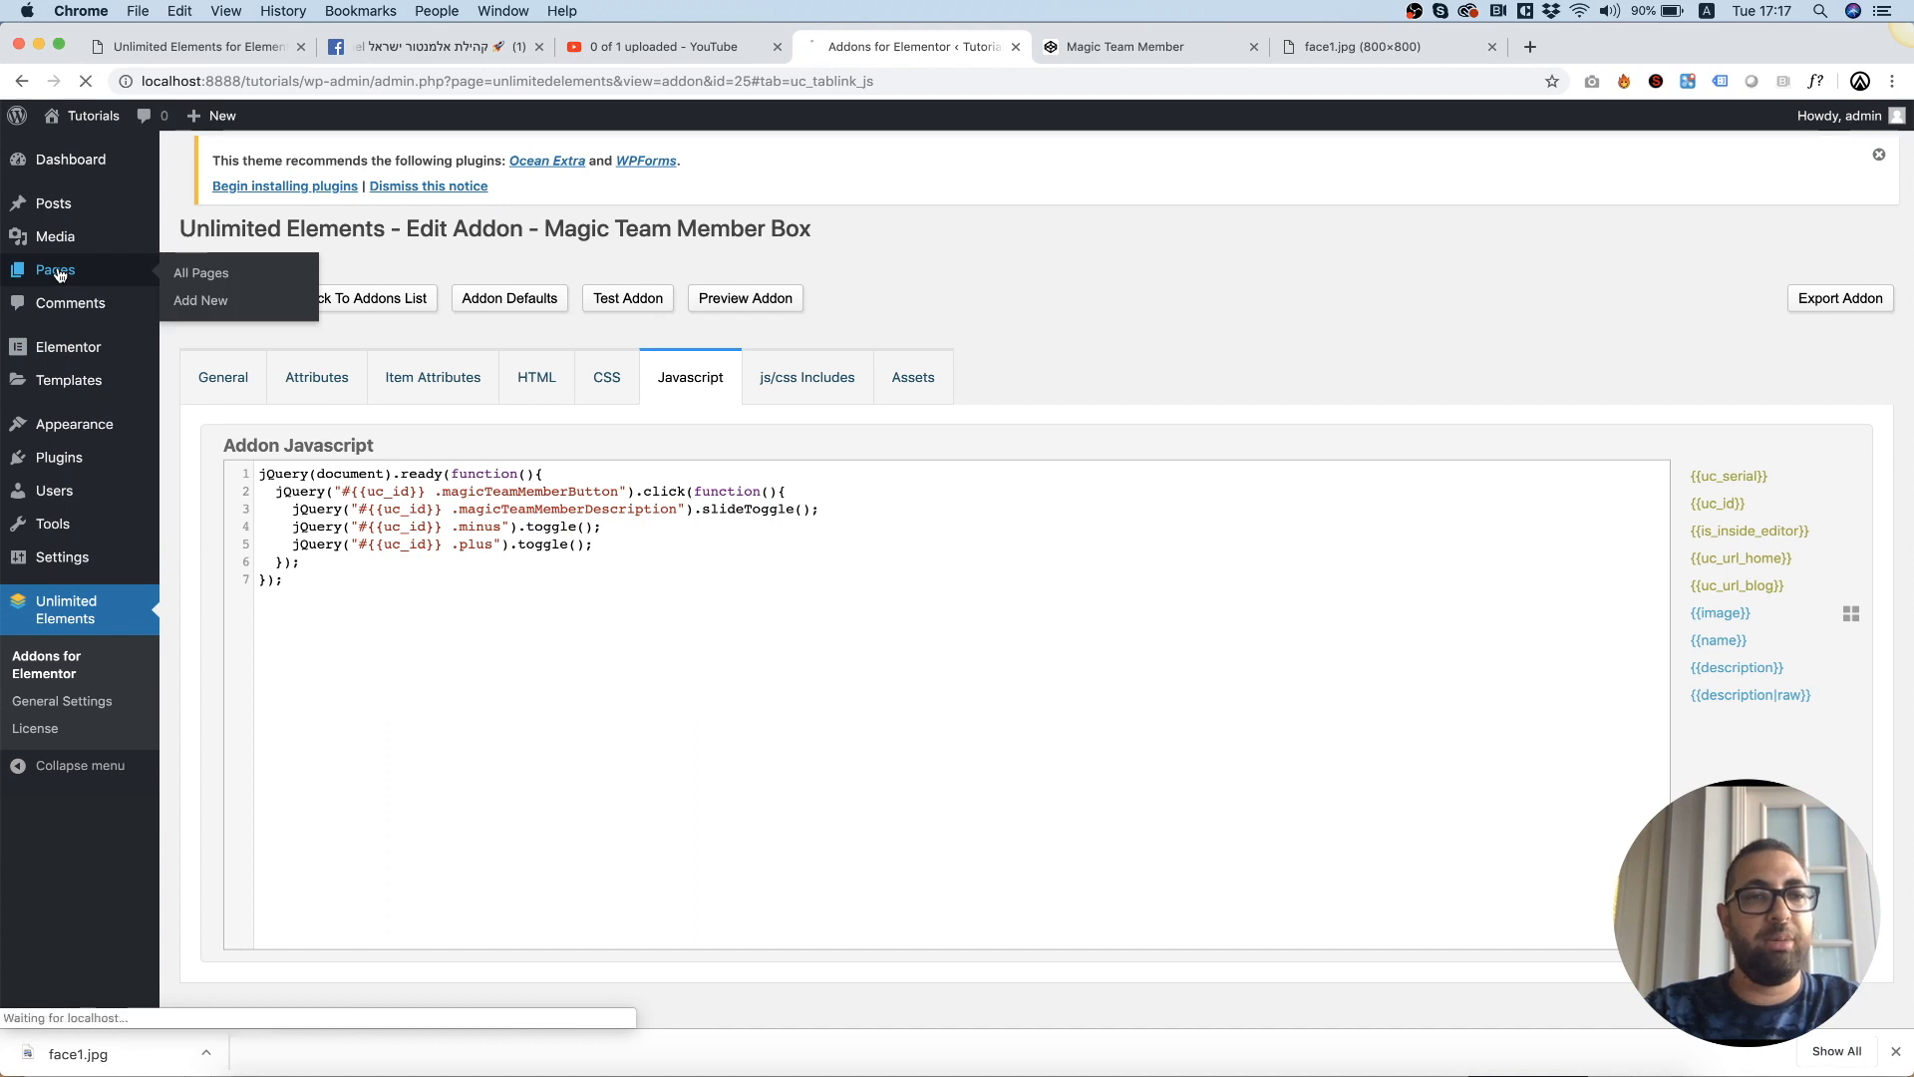
Create a new WordPress page titled 'Team Test' and open it in the Elementor editor.
{"action": "left_click", "coordinate": [199, 273]}
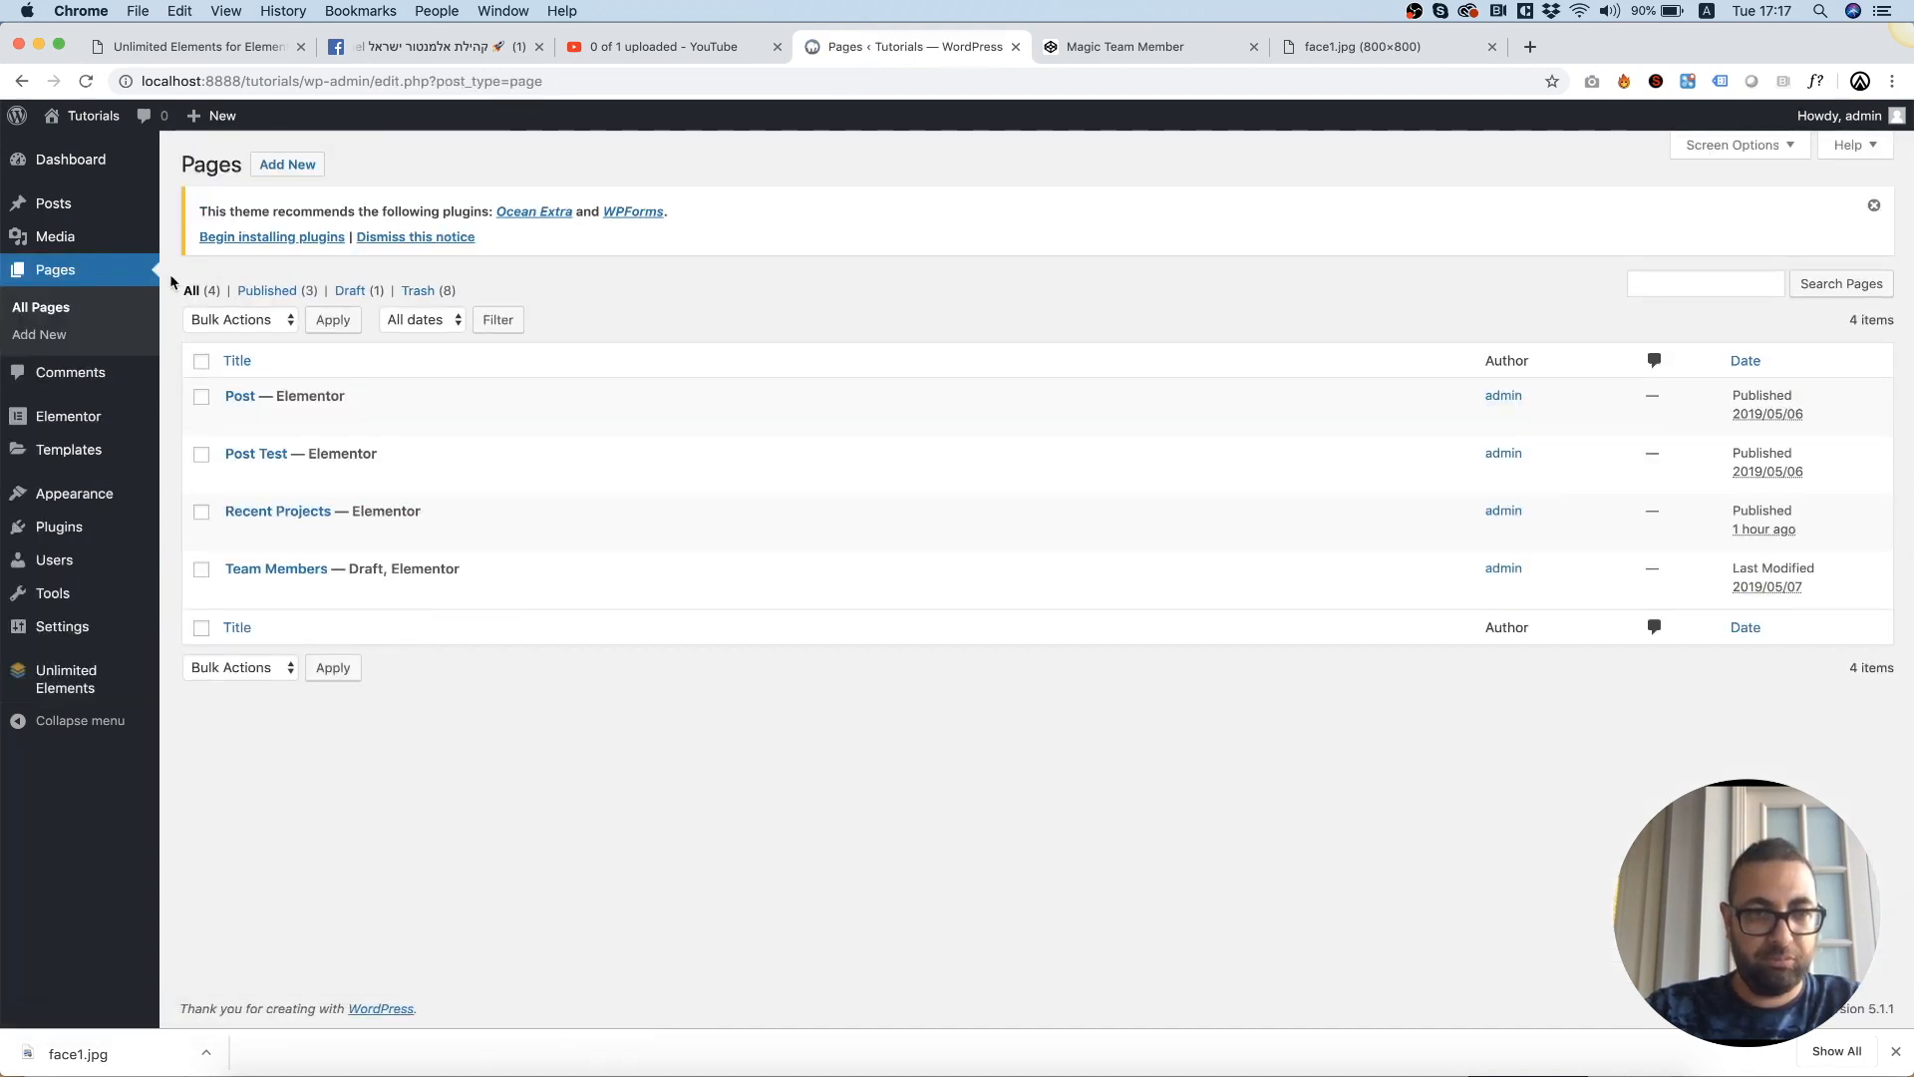
{"action": "left_click", "coordinate": [287, 164]}
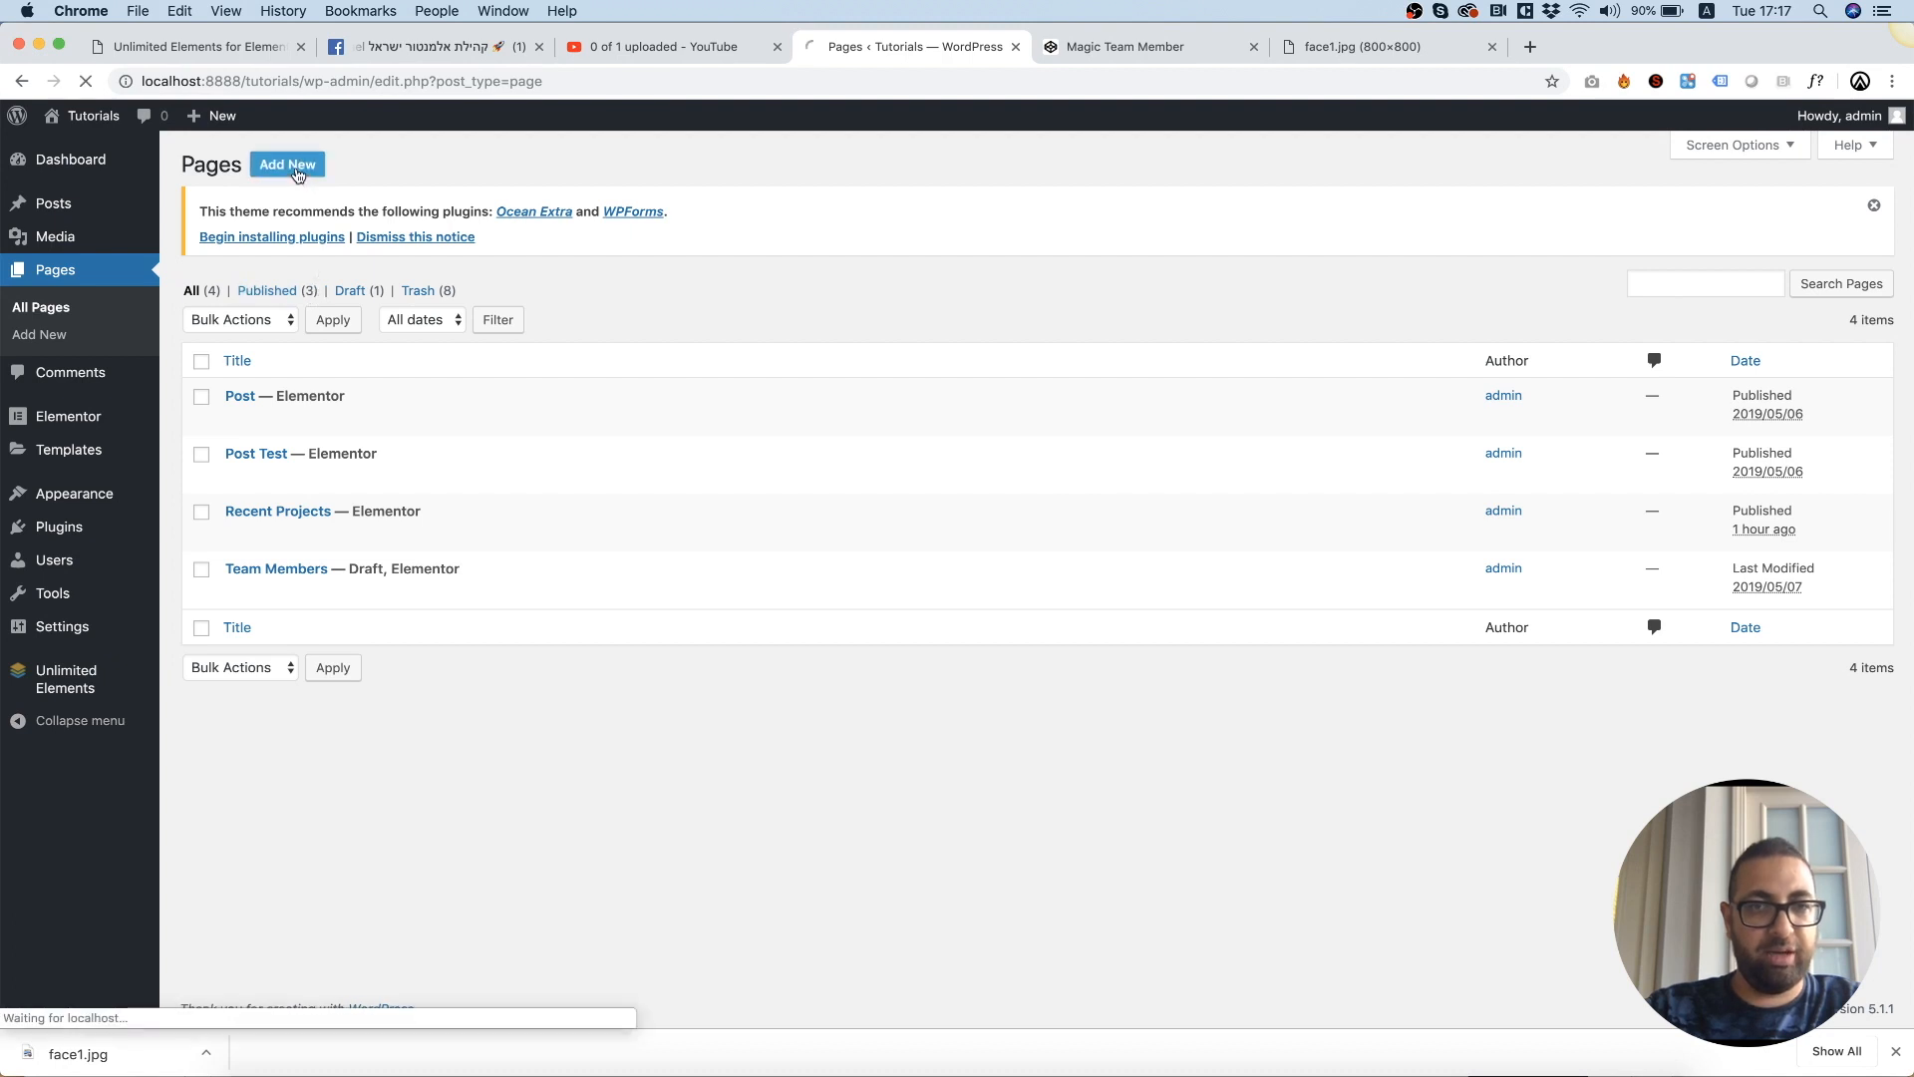
{"action": "left_click", "coordinate": [287, 163]}
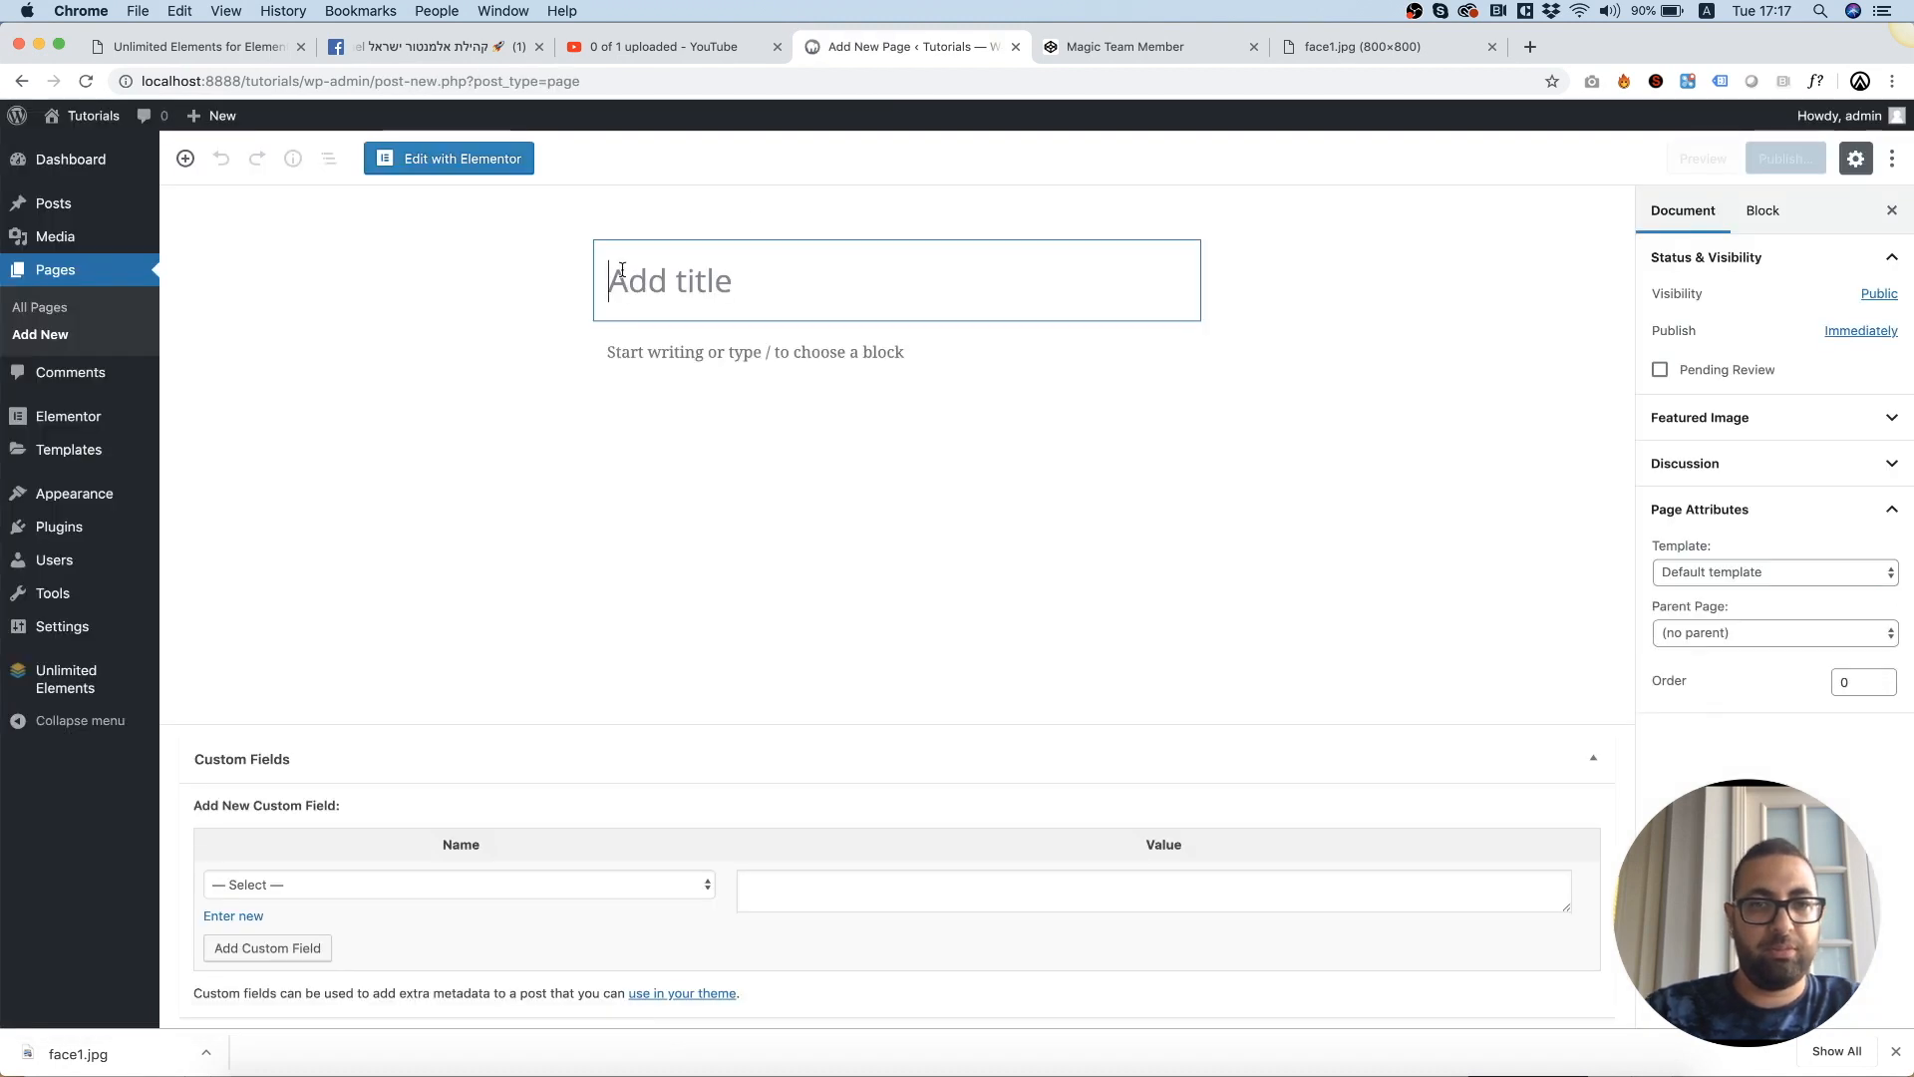
{"action": "type", "text": "Team Test"}
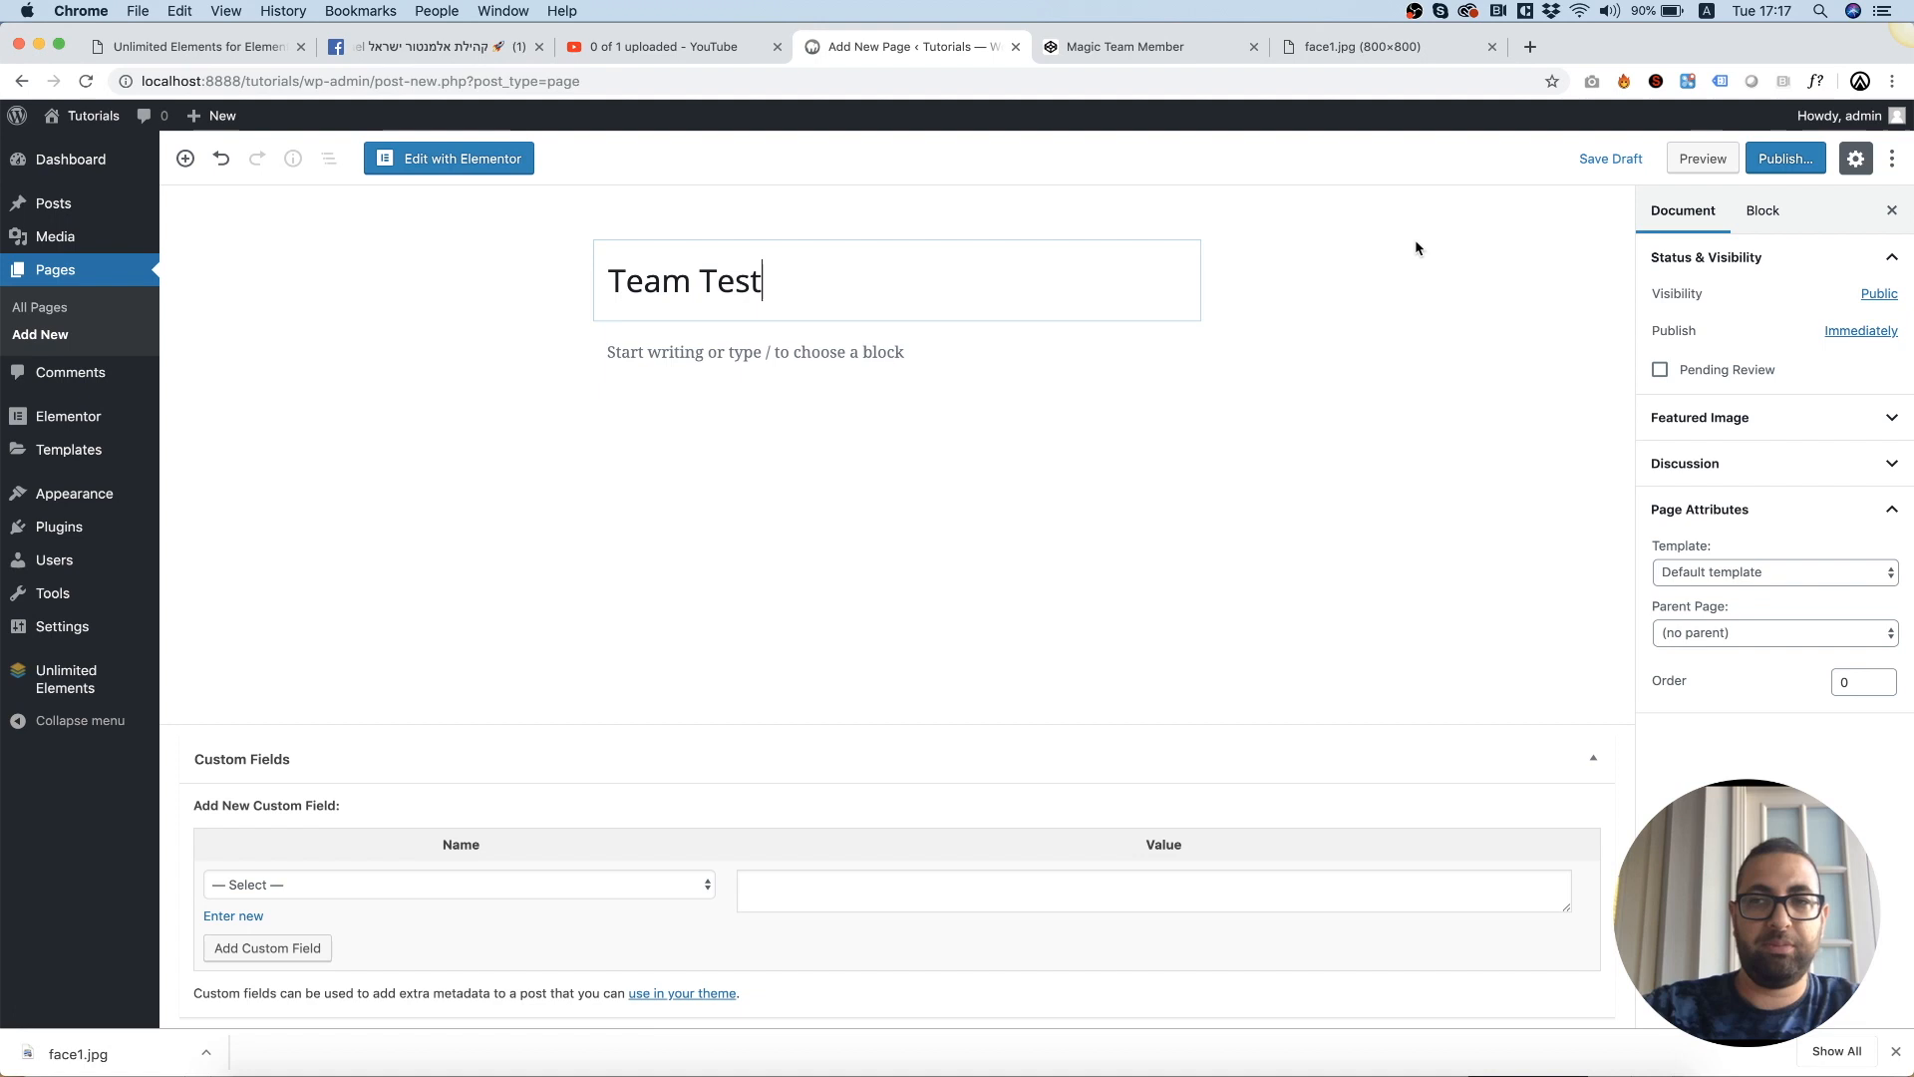
{"action": "mouse_move", "coordinate": [471, 200]}
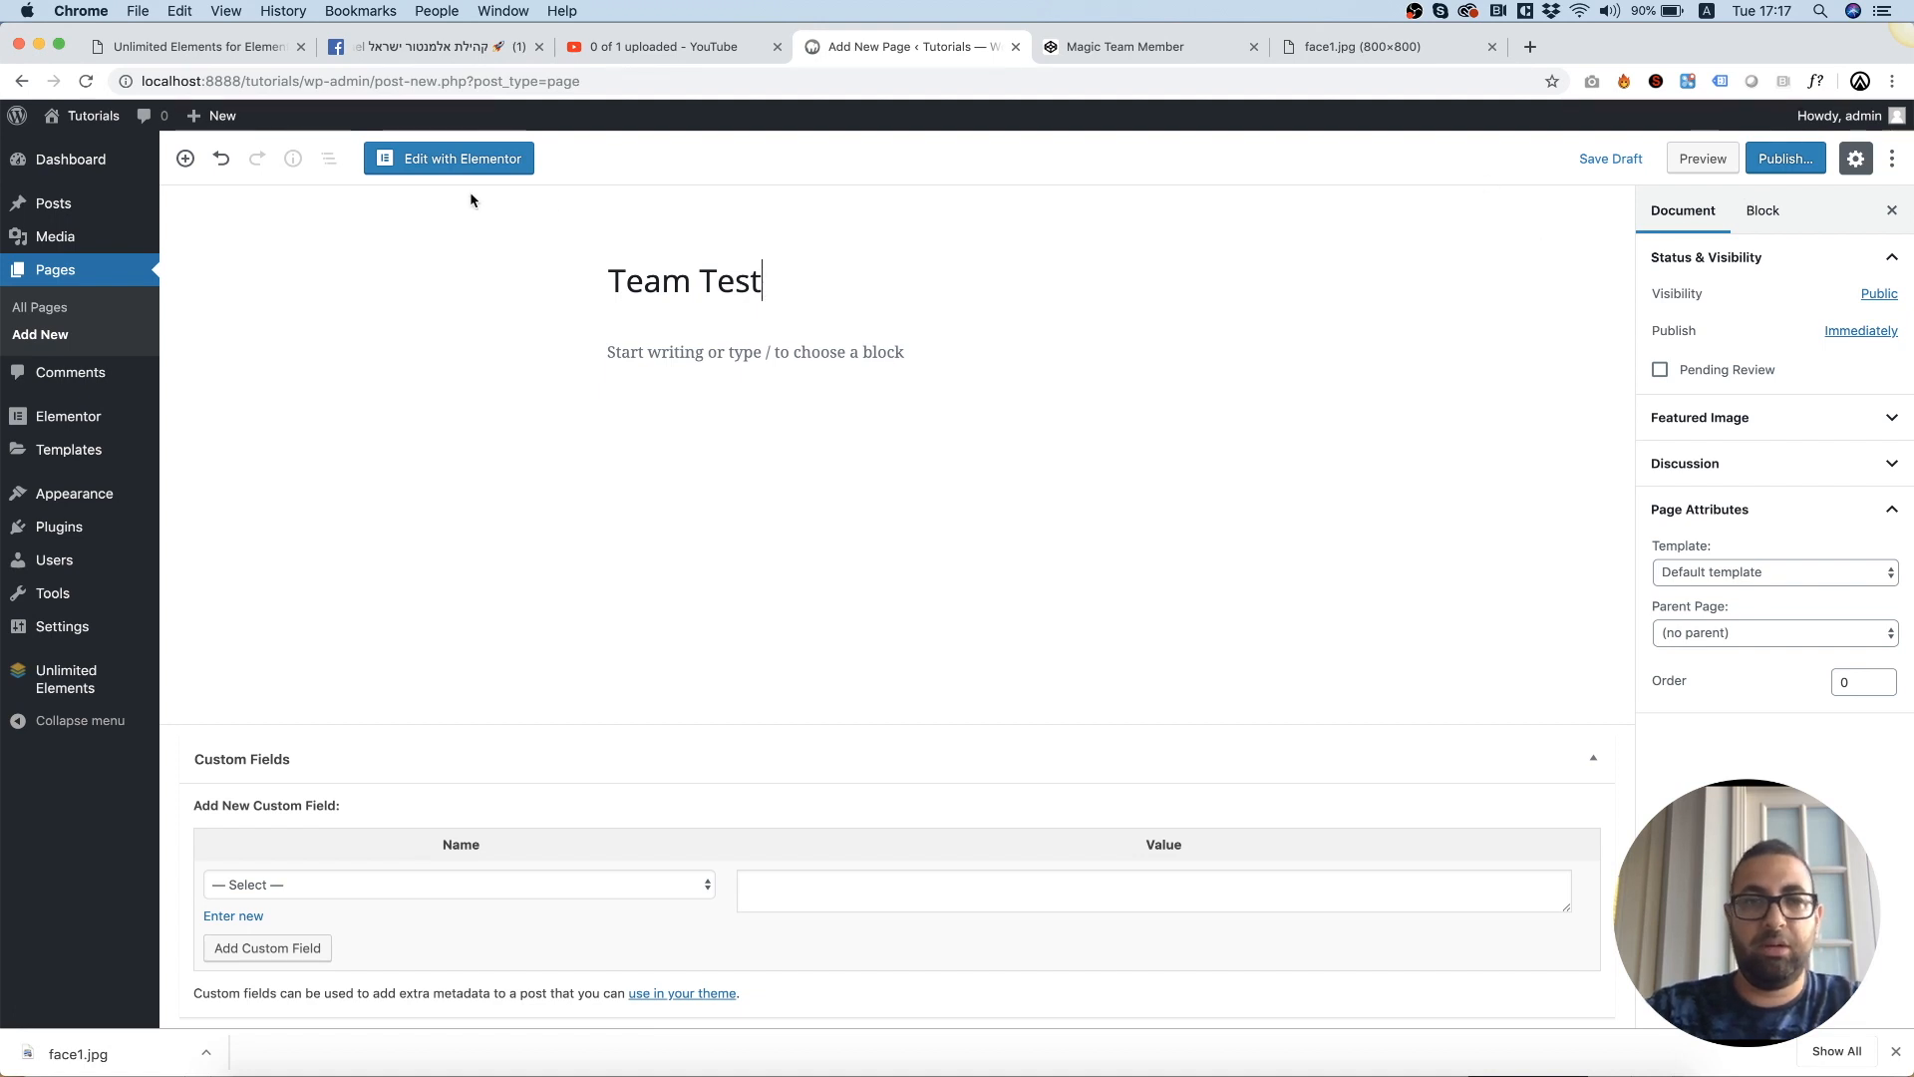
{"action": "left_click", "coordinate": [448, 157]}
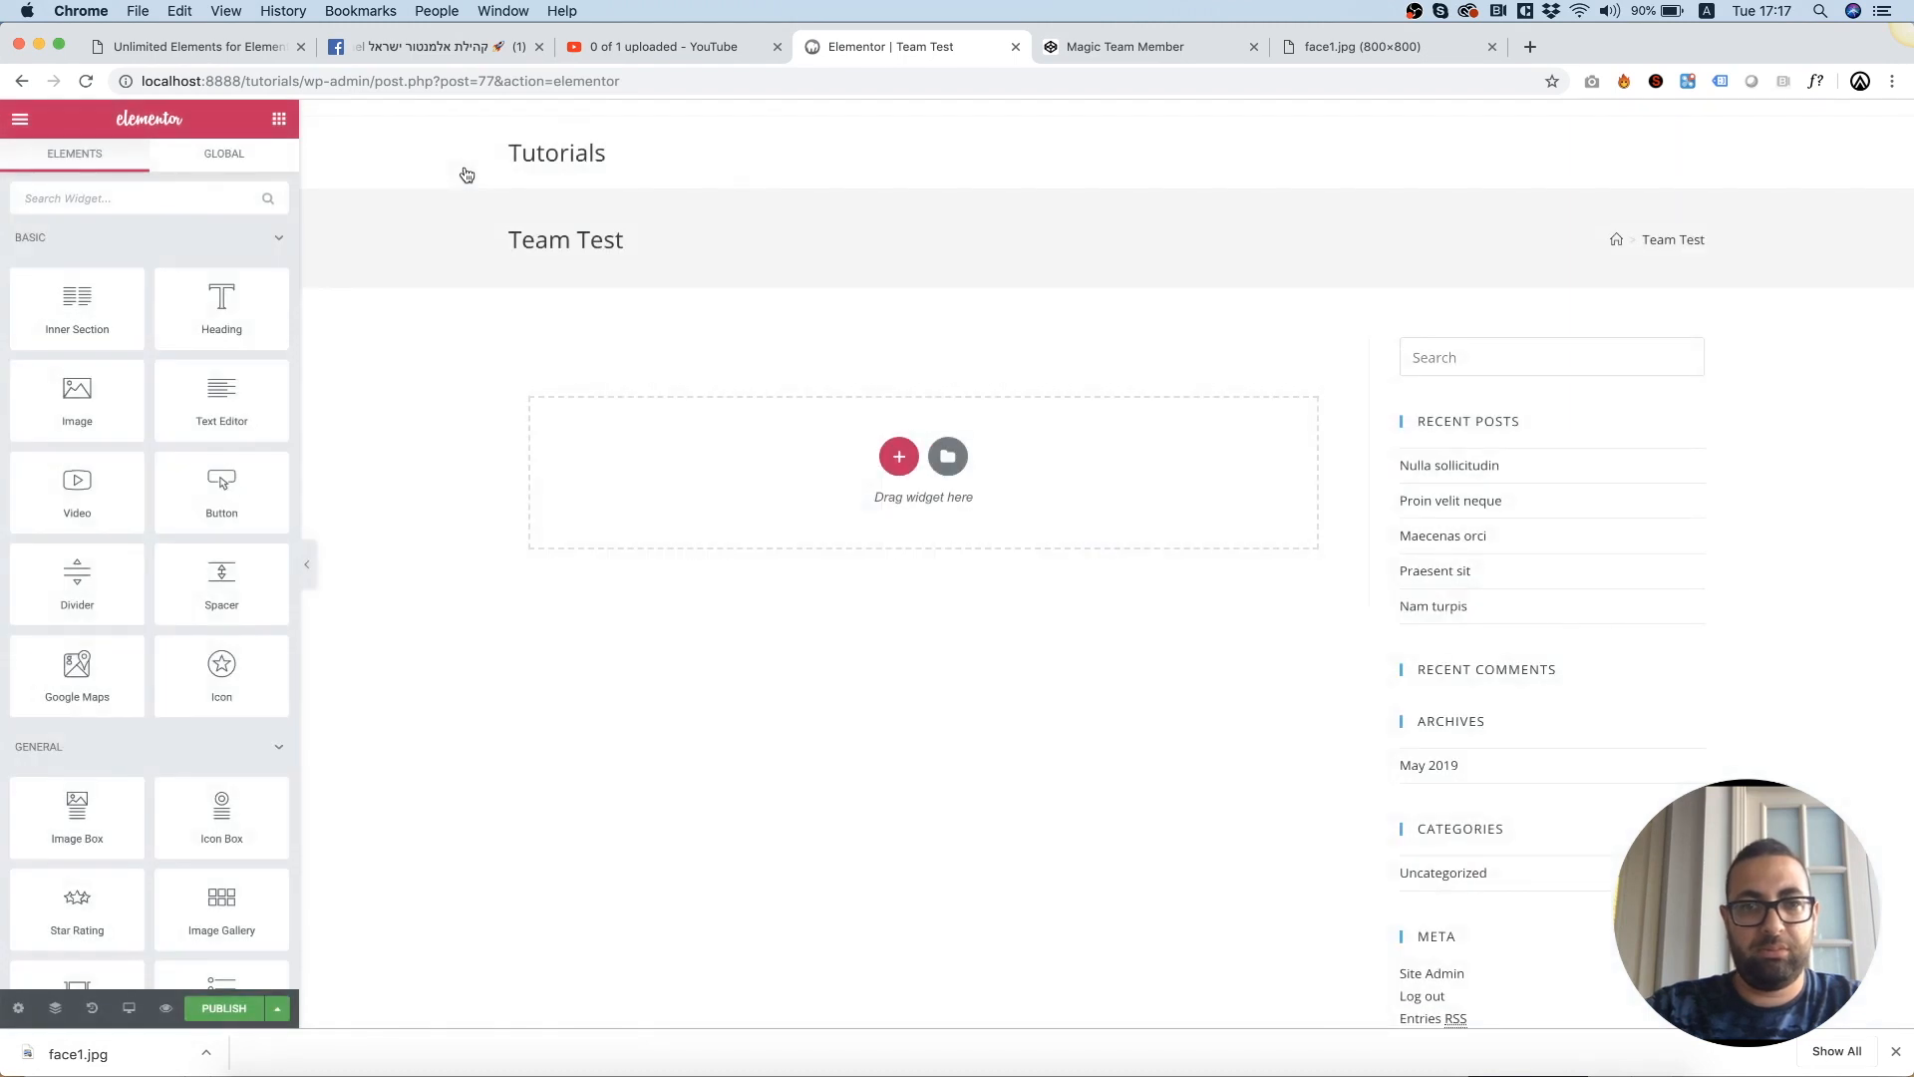
Add a three-column section and place Magic Team Member Box in two columns.
{"action": "scroll", "scroll_direction": "down", "scroll_amount": 3}
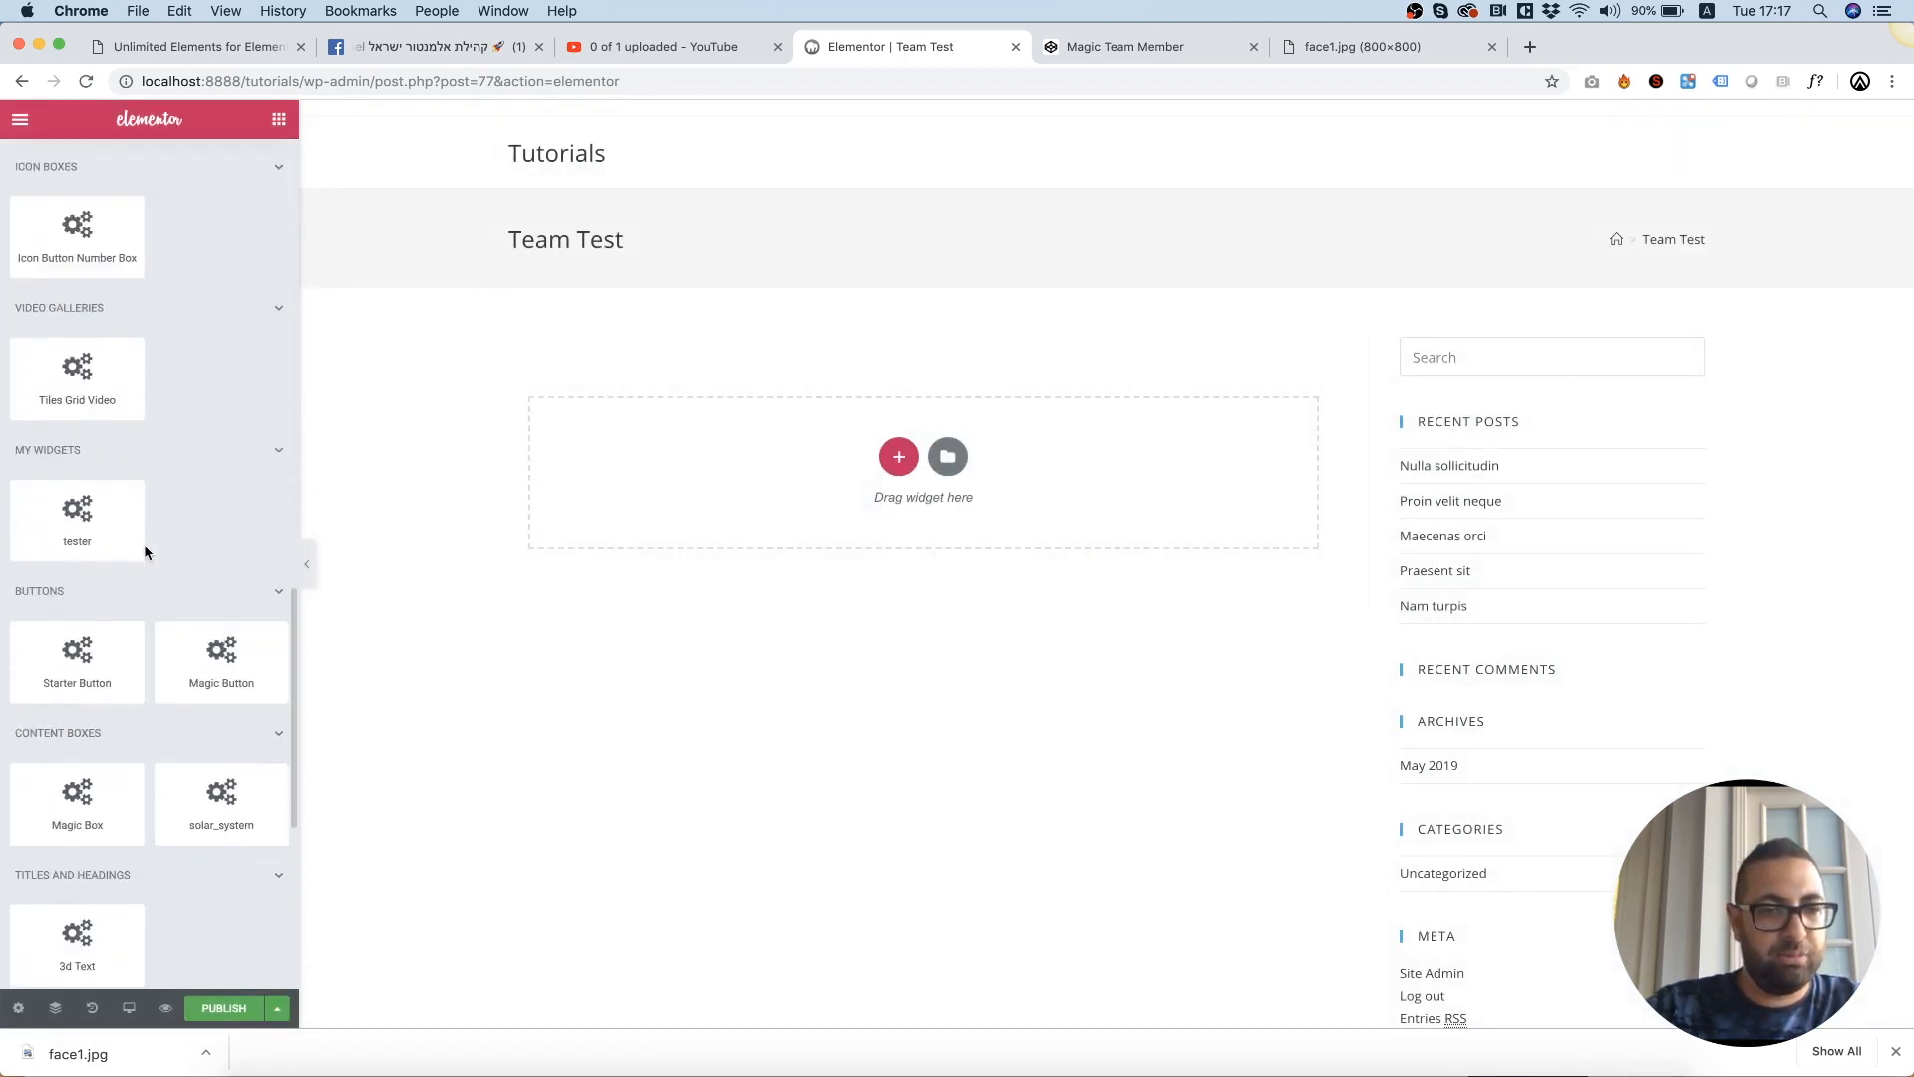
{"action": "scroll", "scroll_direction": "down", "scroll_amount": 3}
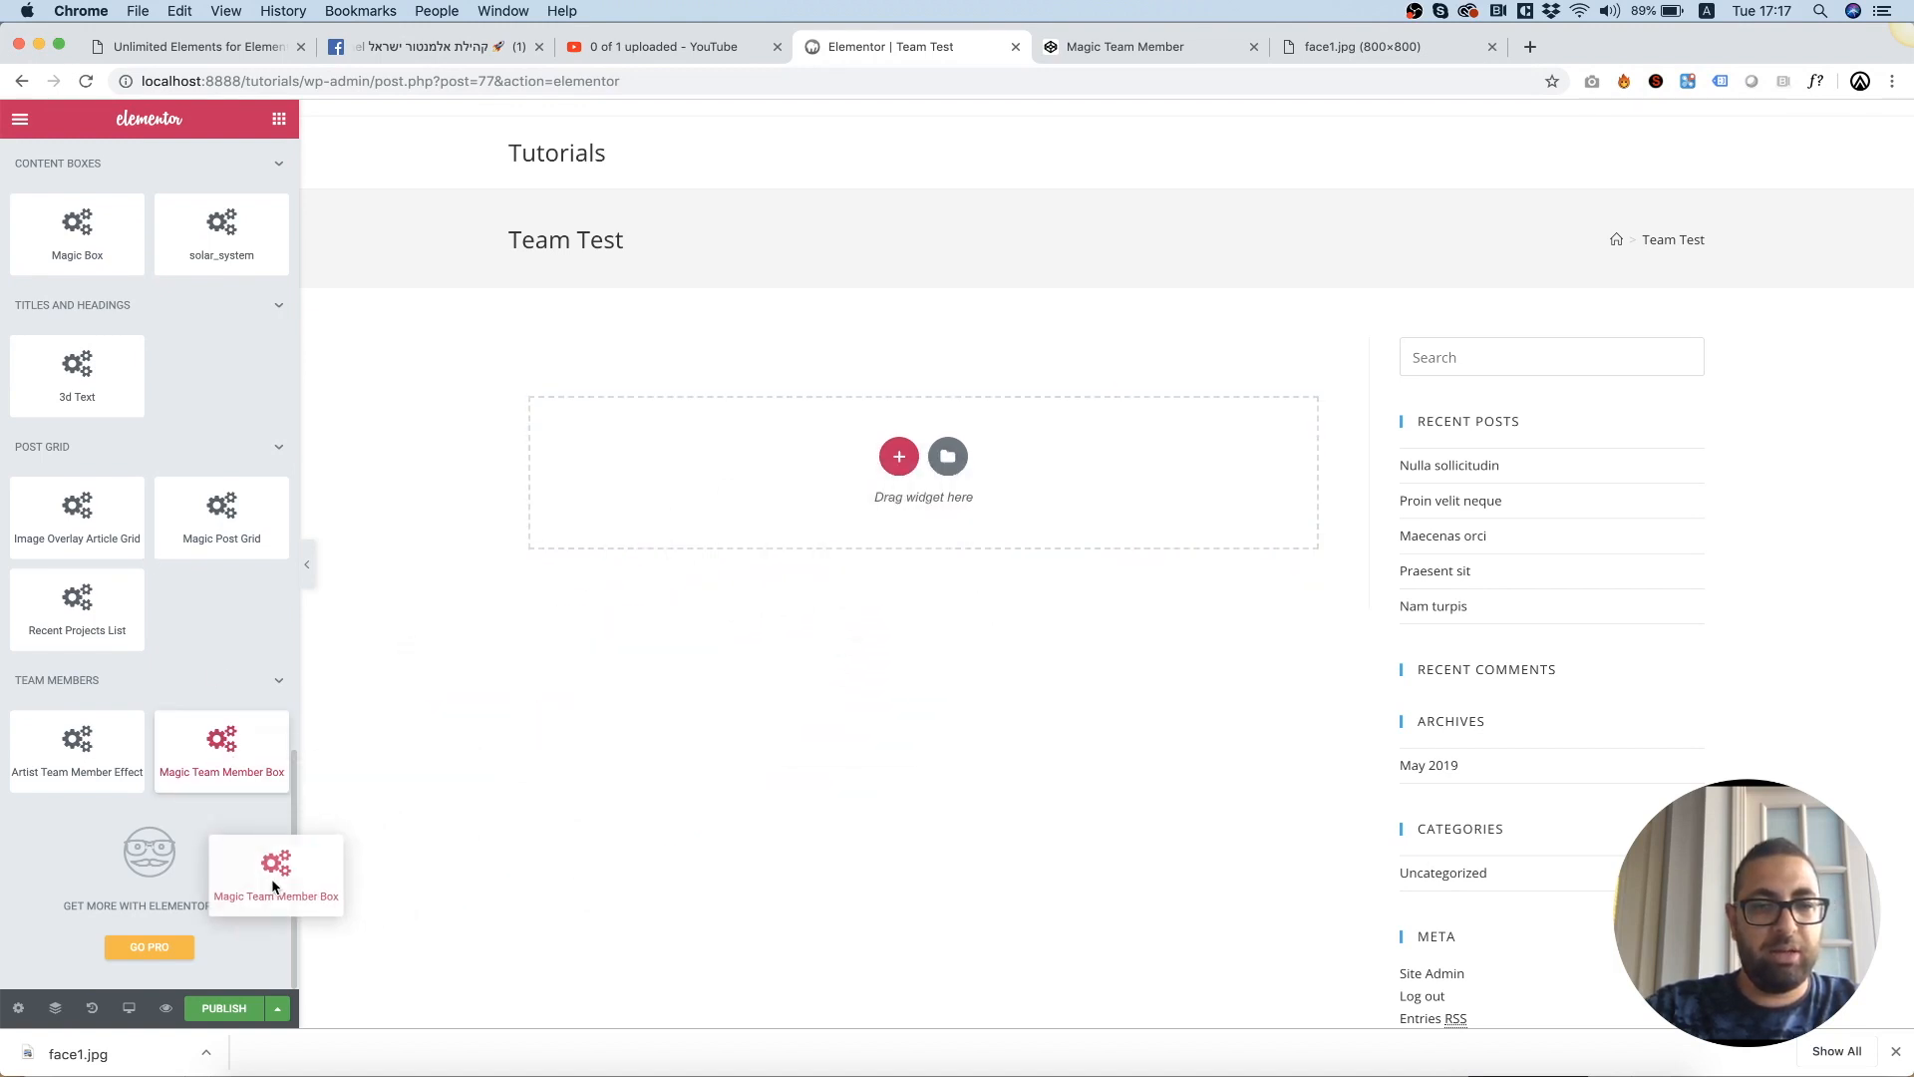
{"action": "left_click", "coordinate": [899, 454]}
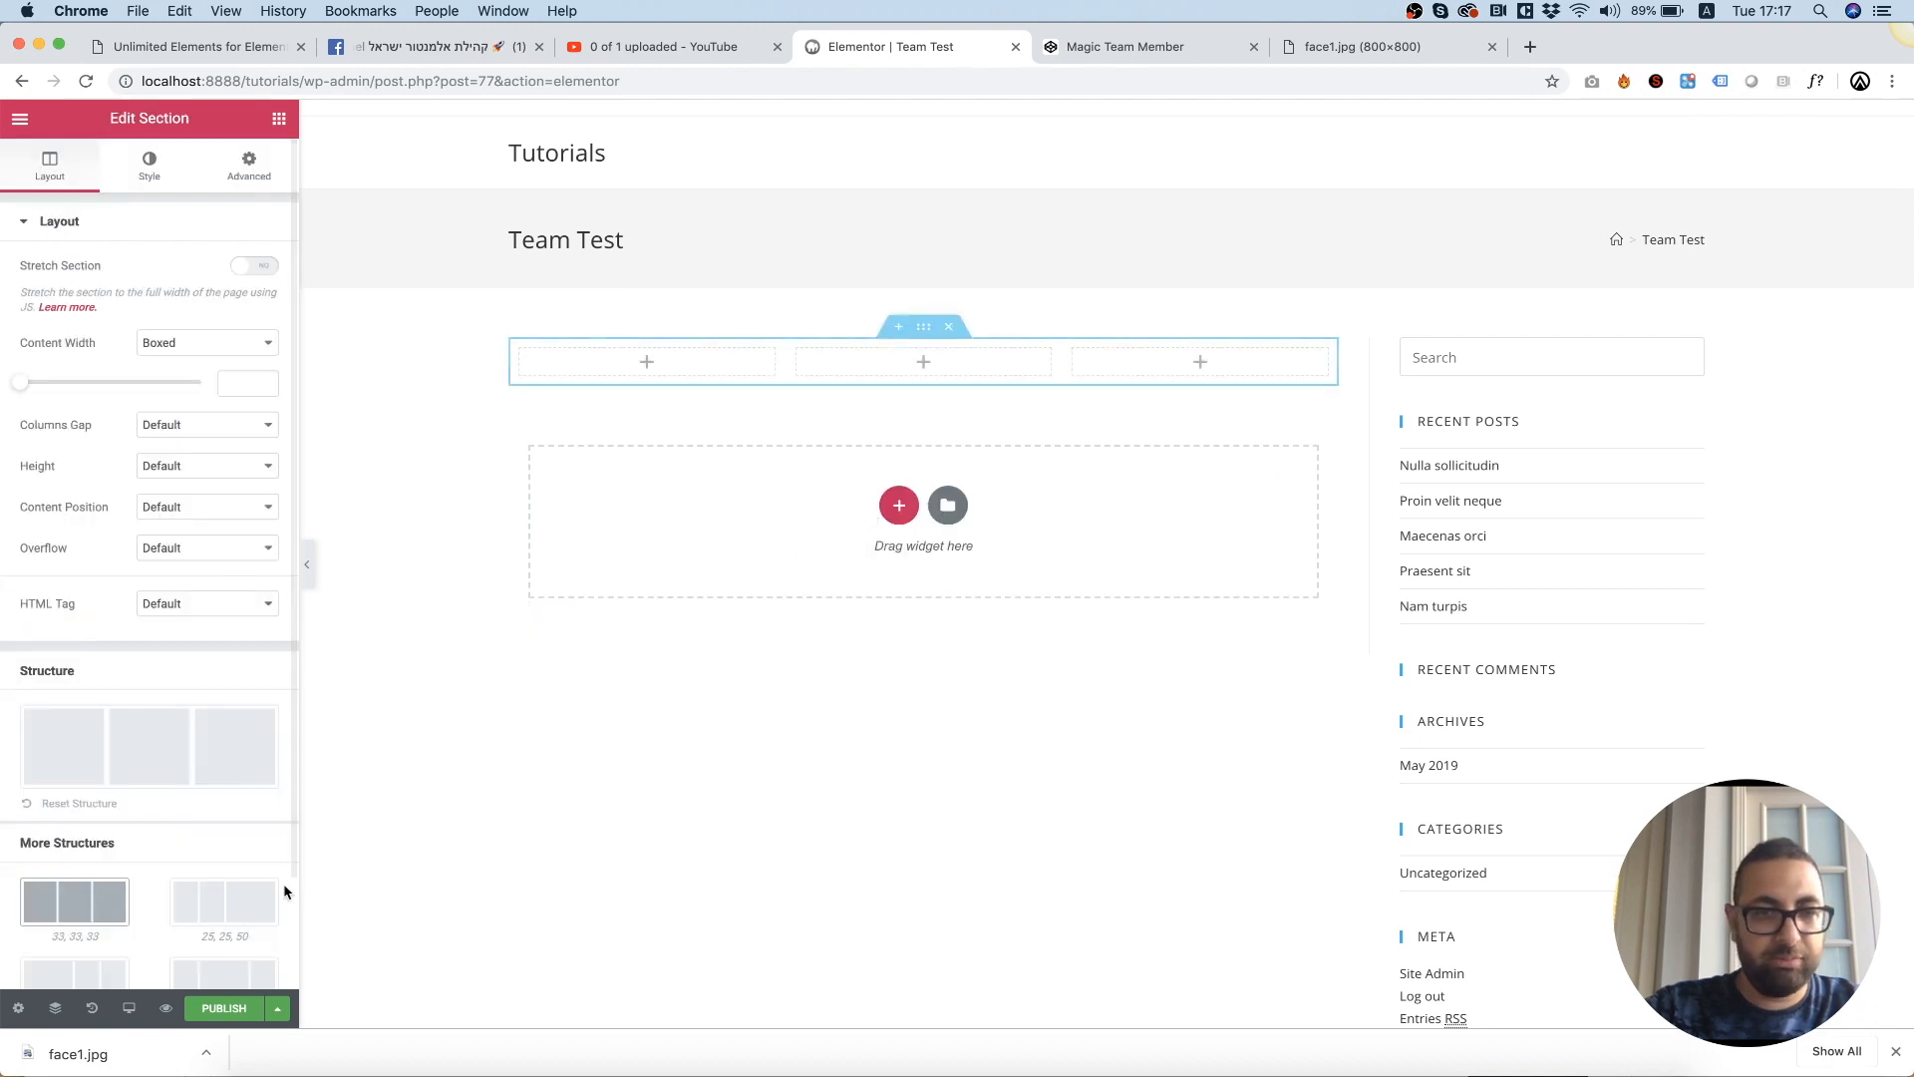
{"action": "scroll", "scroll_direction": "down", "scroll_amount": 3}
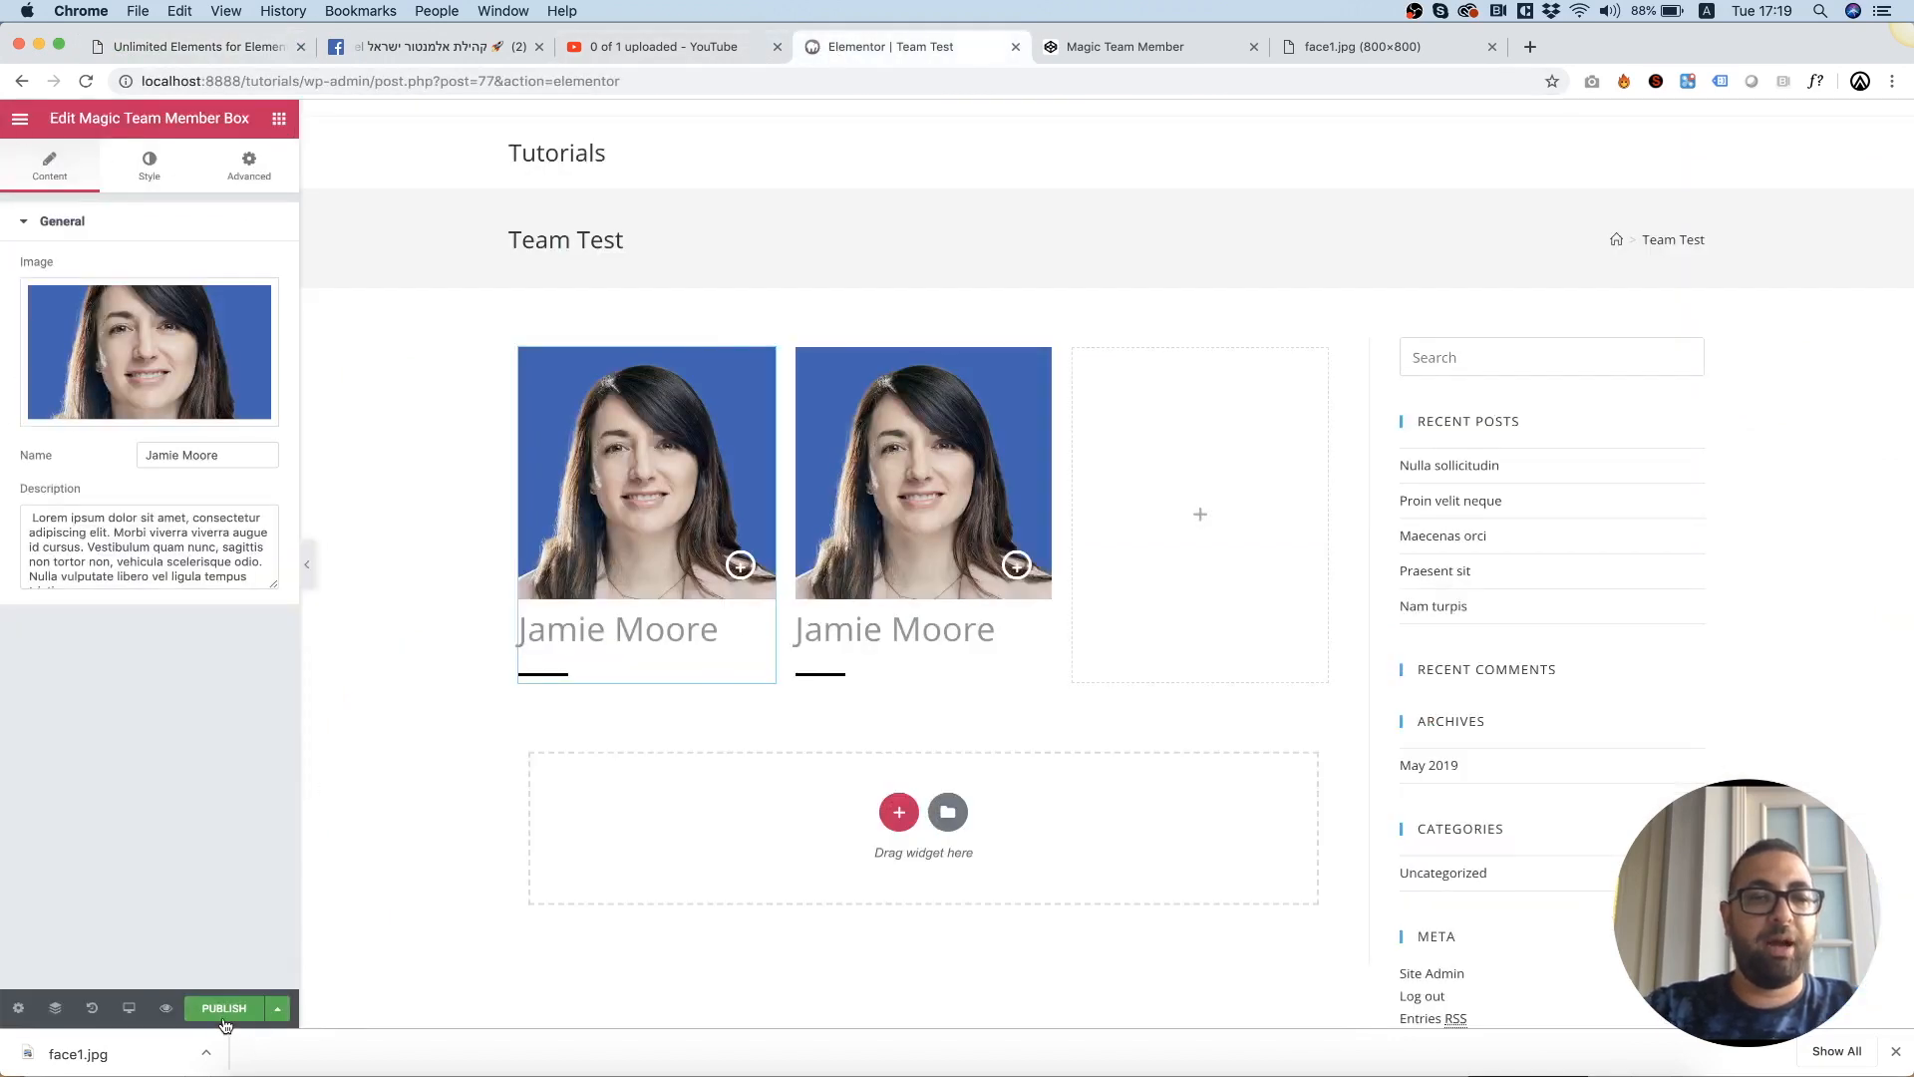
Publish the page with both Jamie Moore boxes and exit to the dashboard.
{"action": "left_click", "coordinate": [221, 1006]}
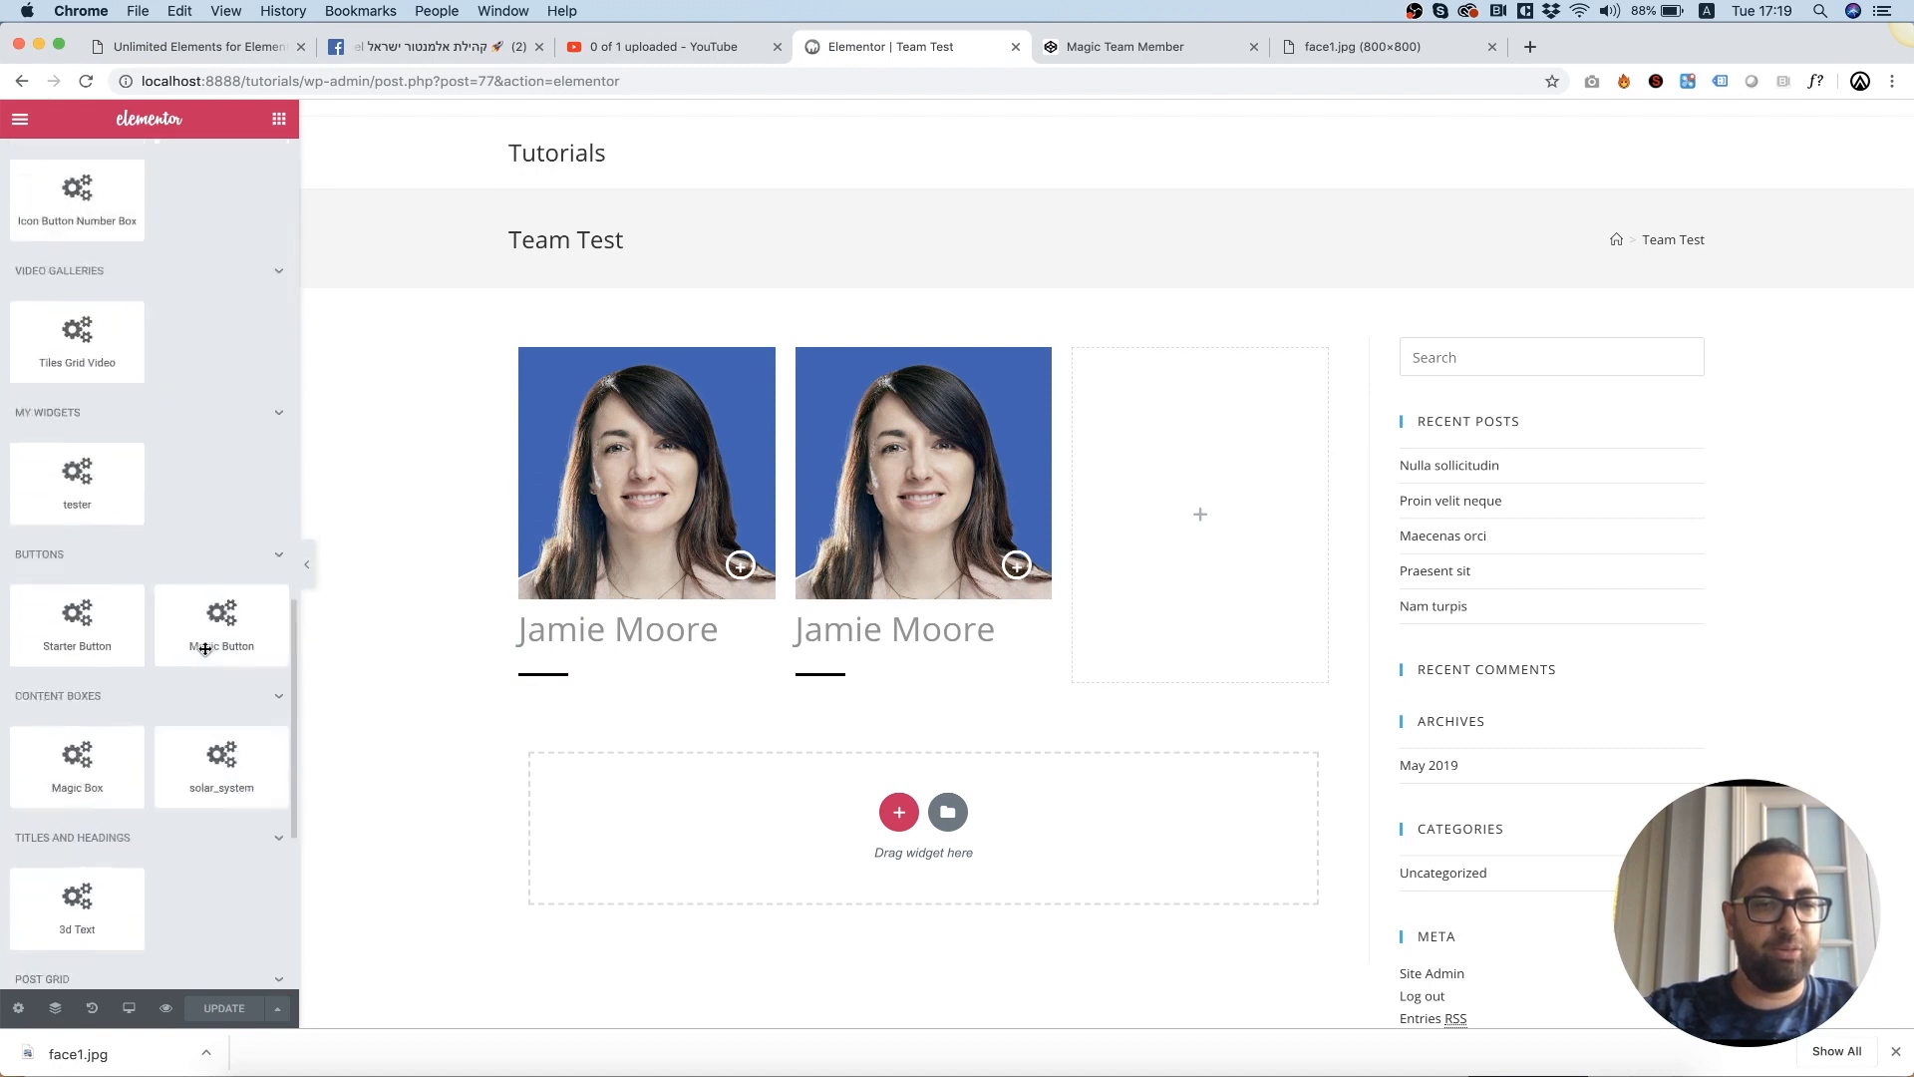
{"action": "scroll", "scroll_direction": "down", "scroll_amount": 3}
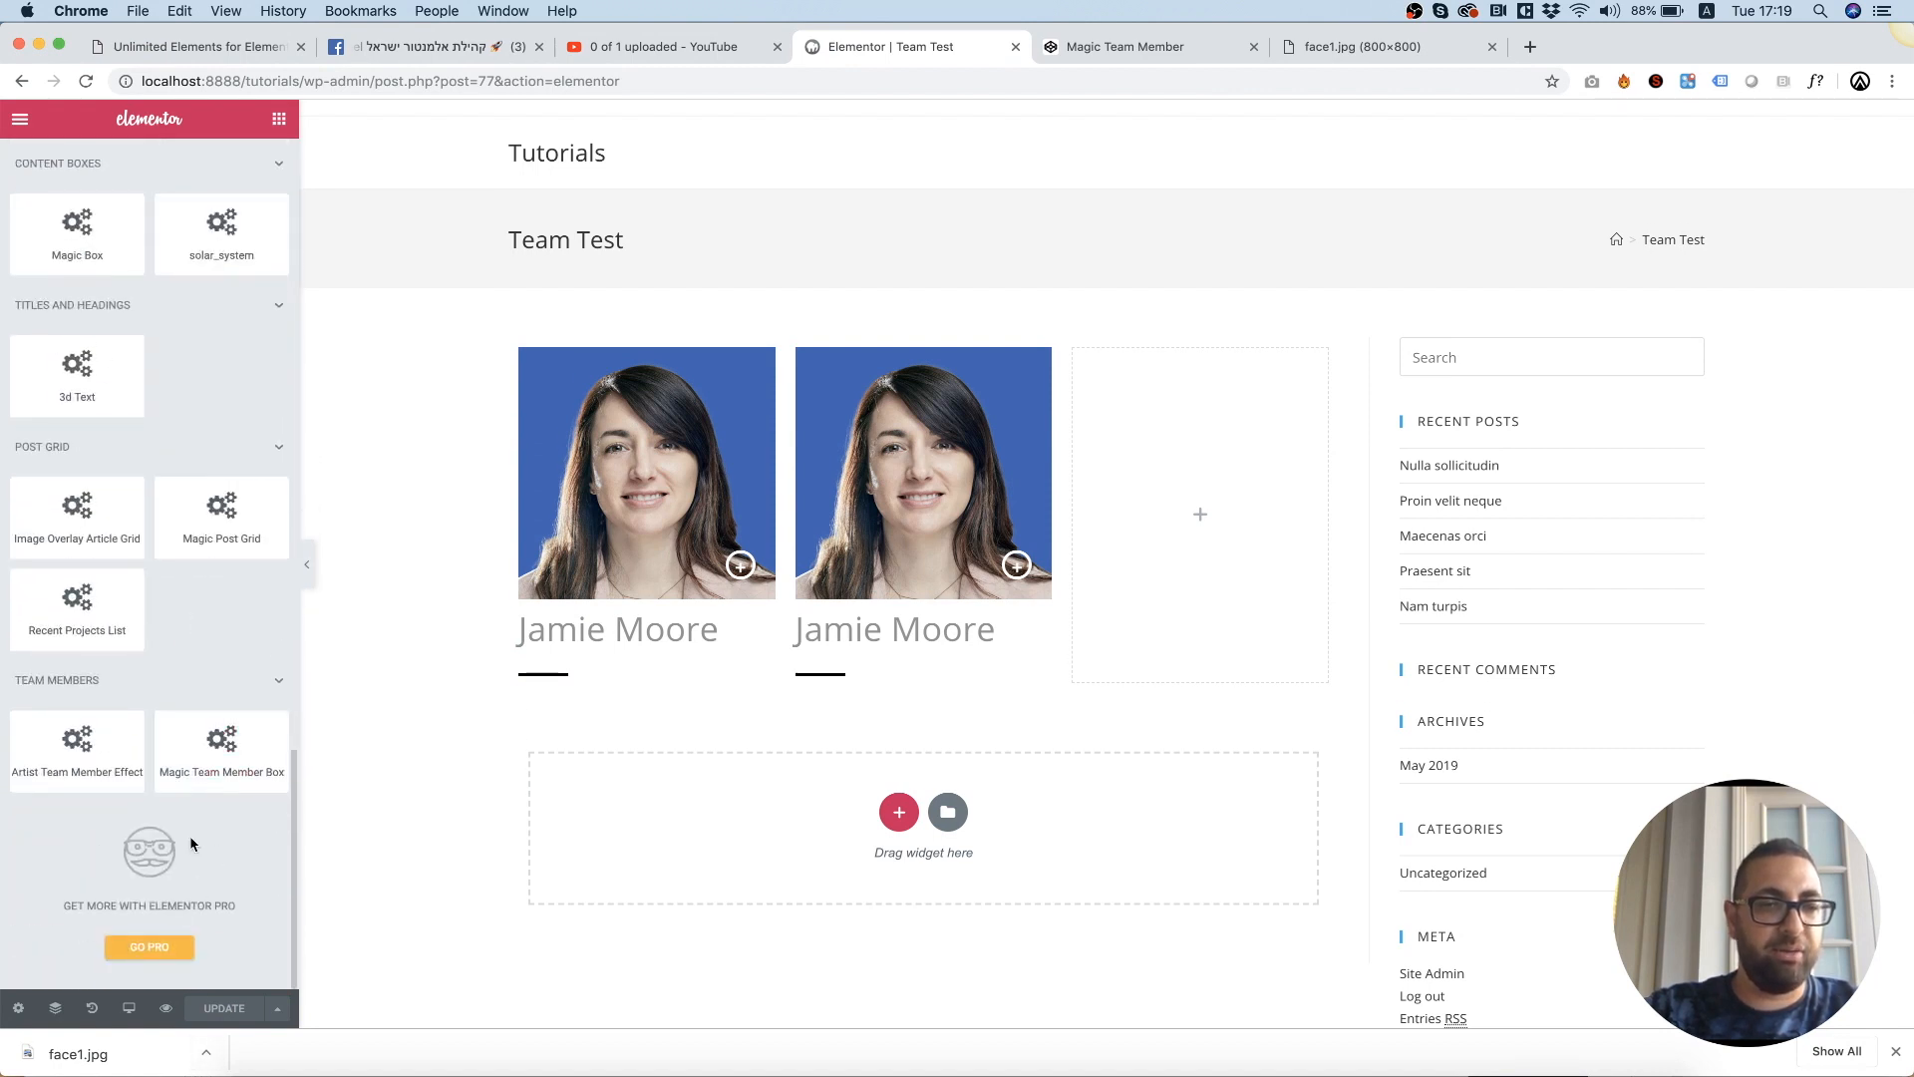
{"action": "left_click", "coordinate": [278, 118]}
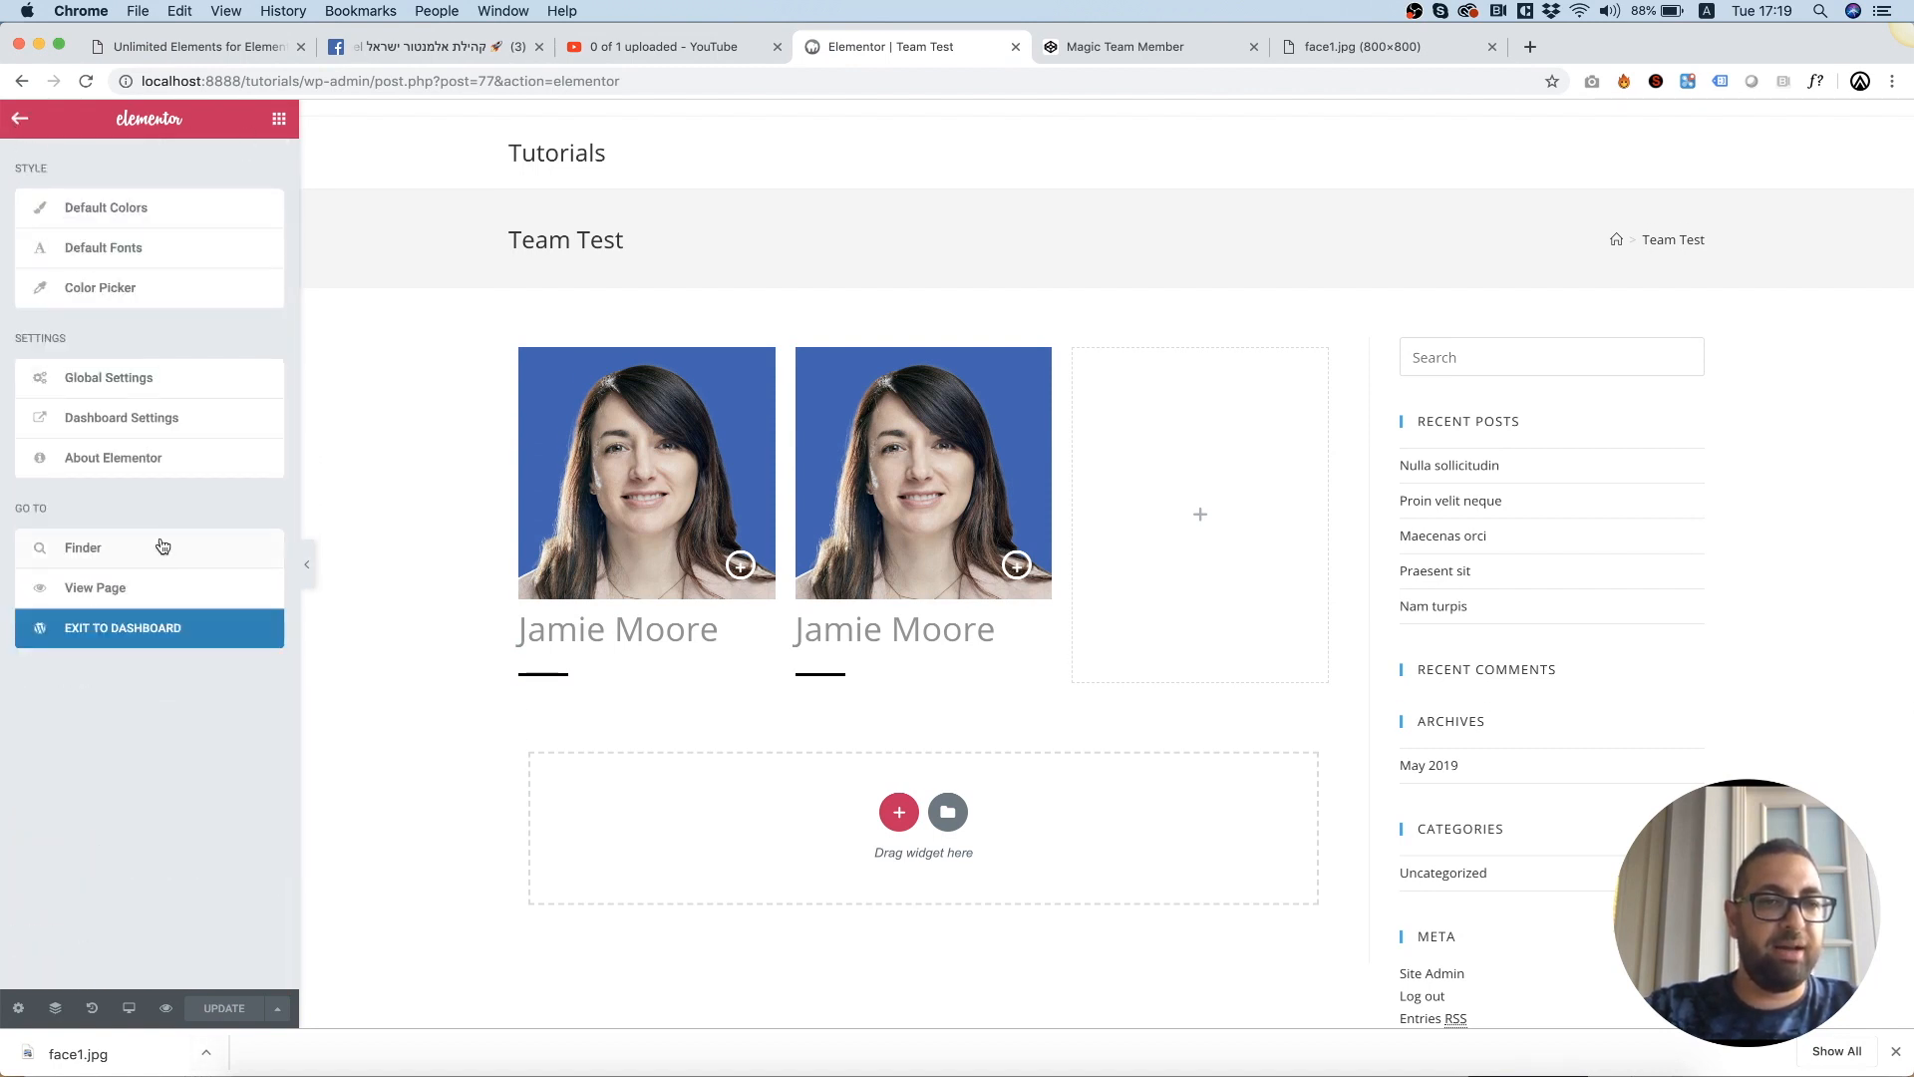
{"action": "left_click", "coordinate": [122, 628]}
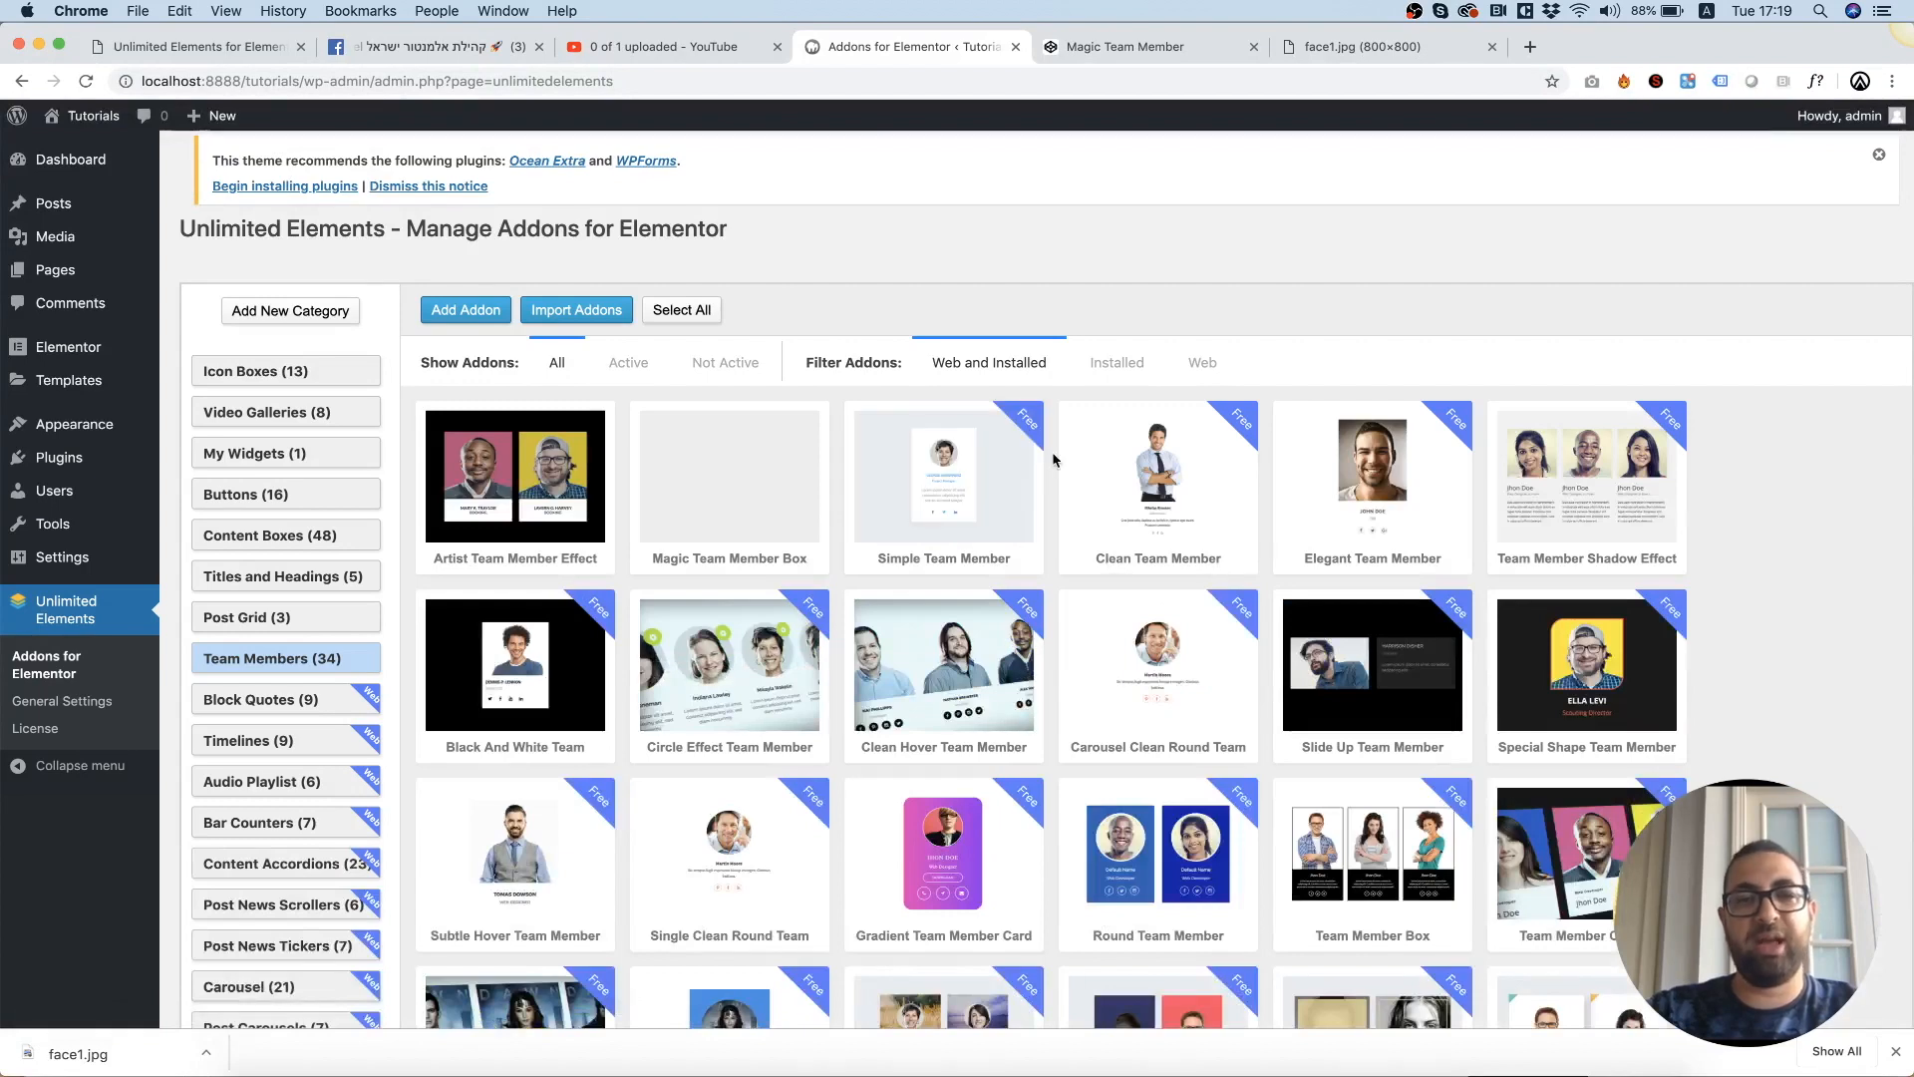
Open the Artist Team Member Effect addon for editing and review its HTML with the {{uc_id}} wrapper.
{"action": "left_click", "coordinate": [515, 477]}
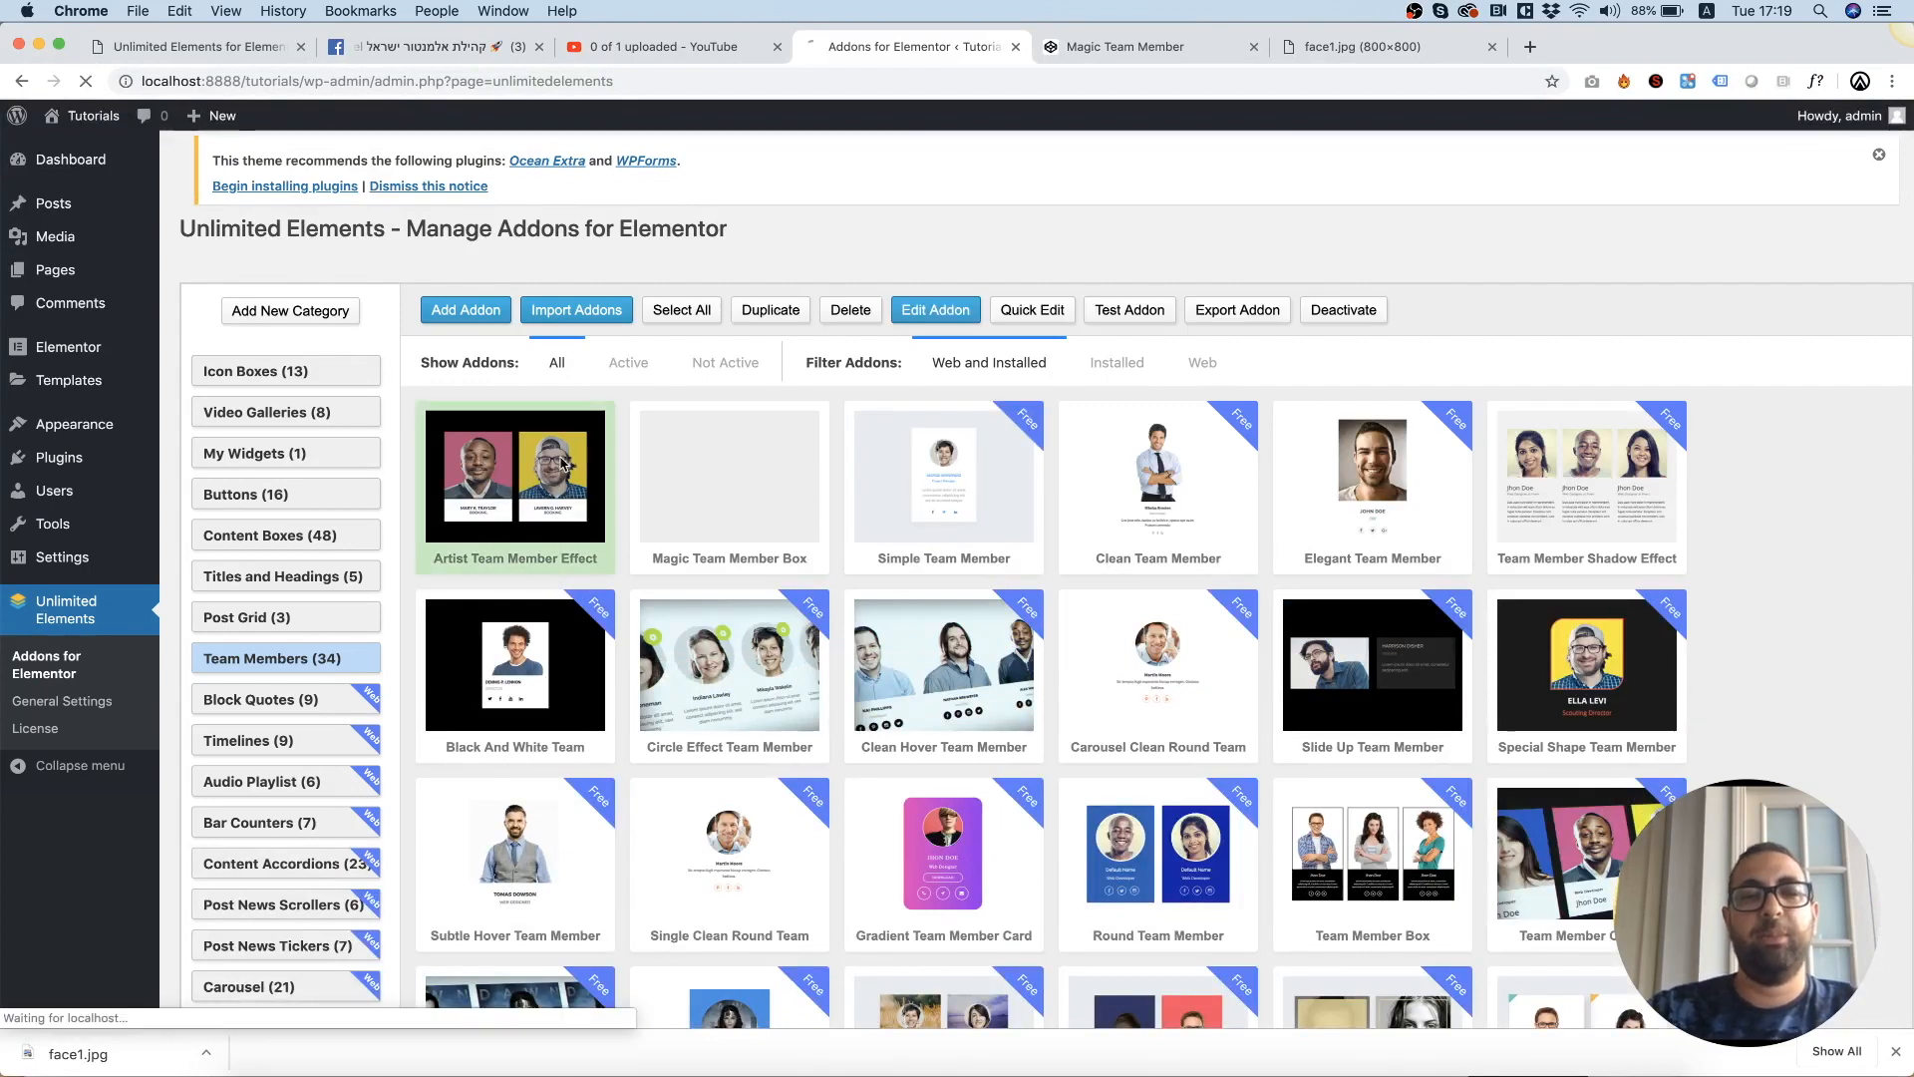
{"action": "left_click", "coordinate": [935, 309]}
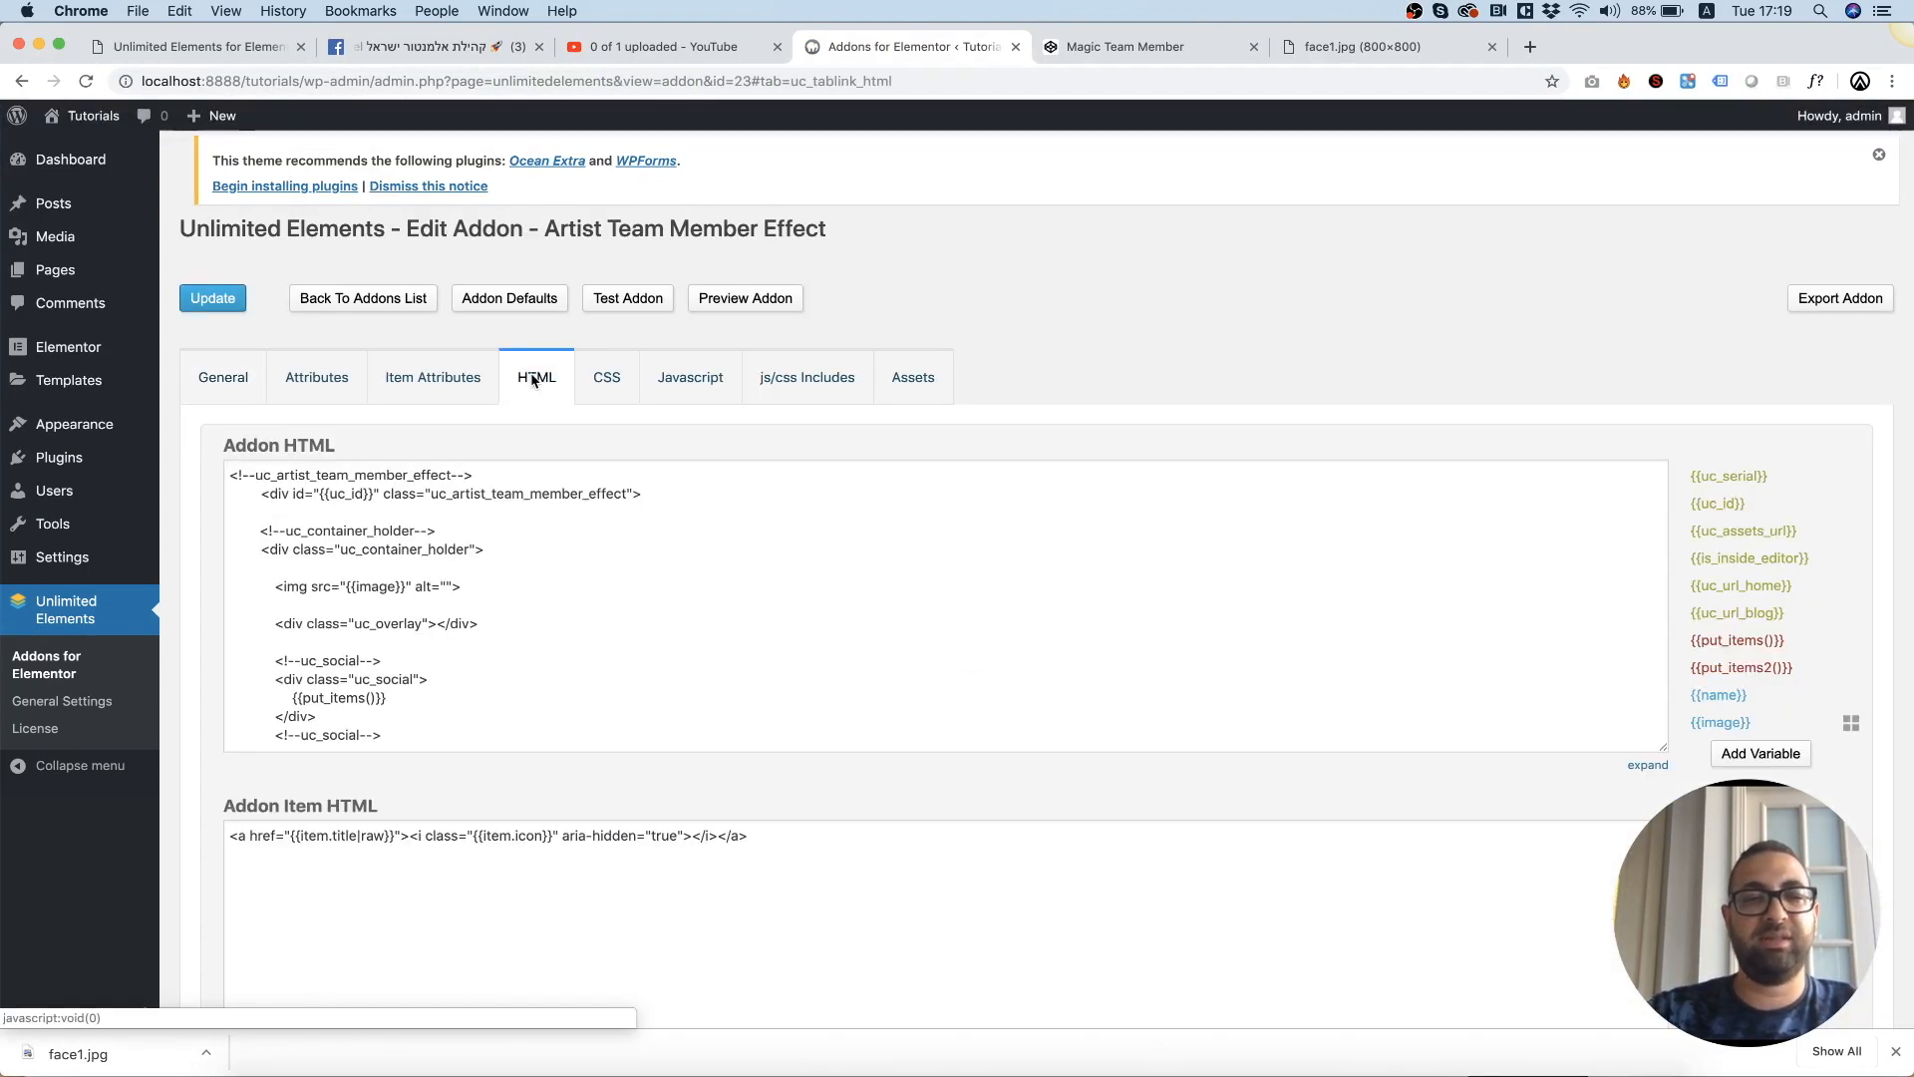
{"action": "scroll", "scroll_direction": "down", "scroll_amount": 3}
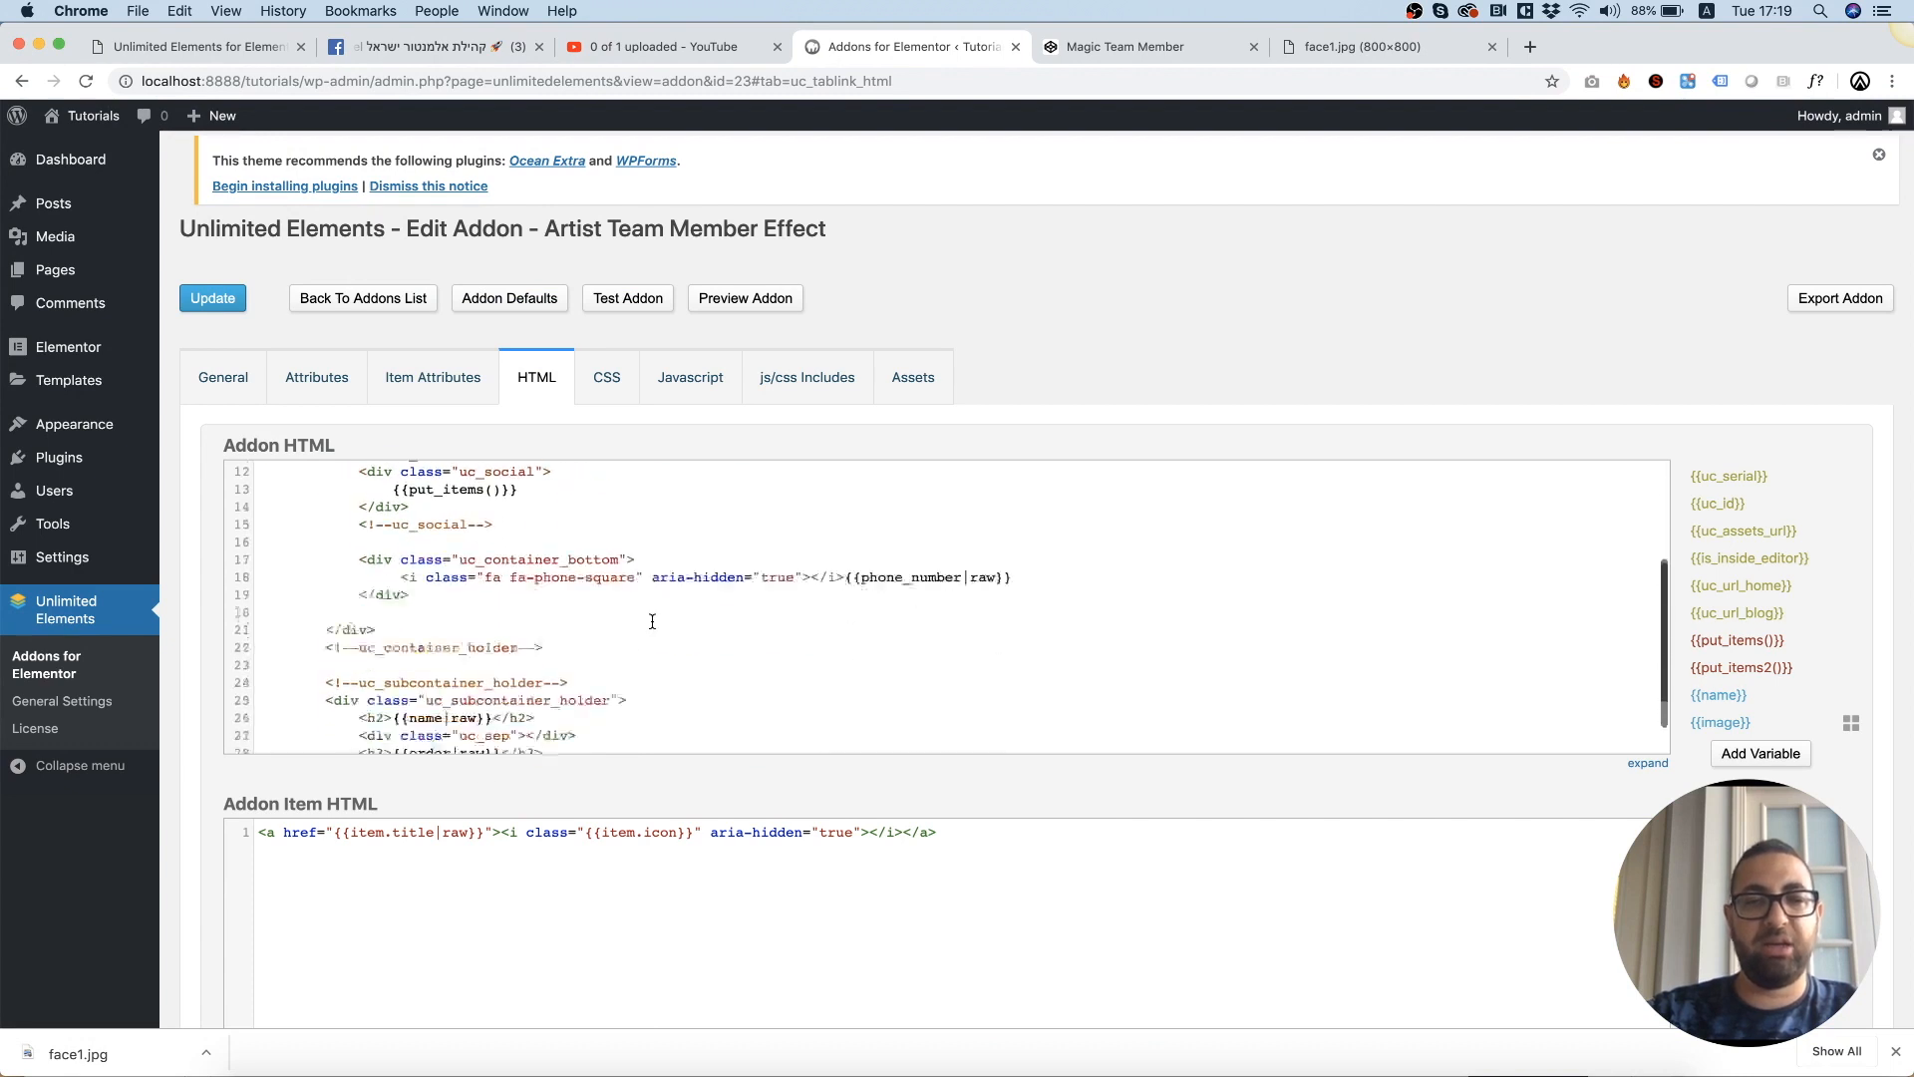
{"action": "scroll", "scroll_direction": "down", "scroll_amount": 3}
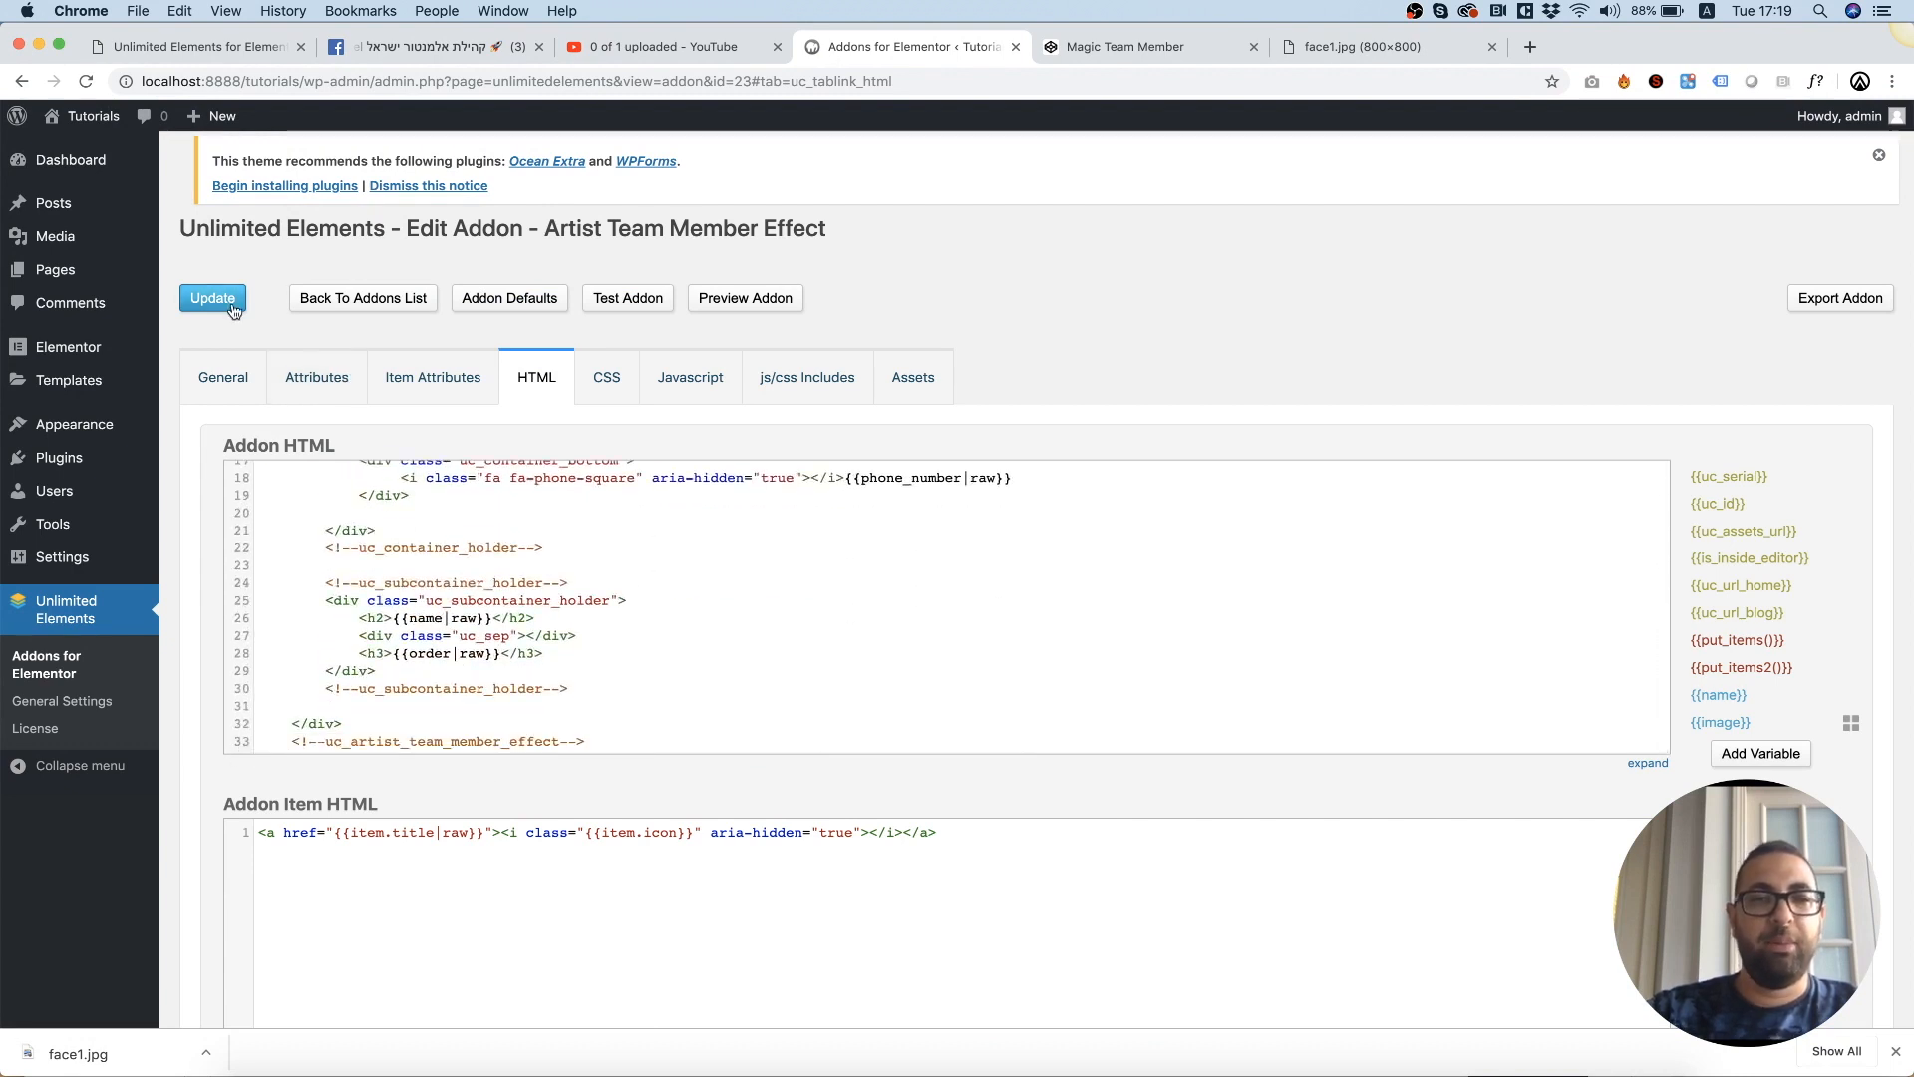